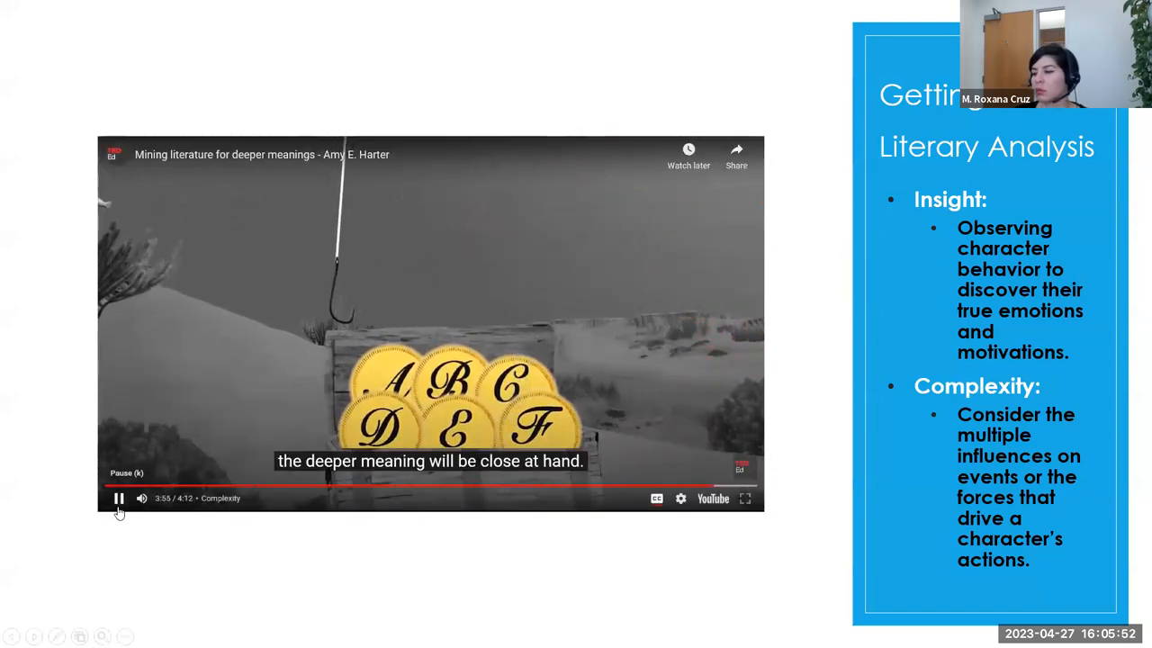
Step: Leave the PowerPoint slideshow and show the Santa Monica College homepage in Chrome
{"action": "left_click", "coordinate": [119, 498]}
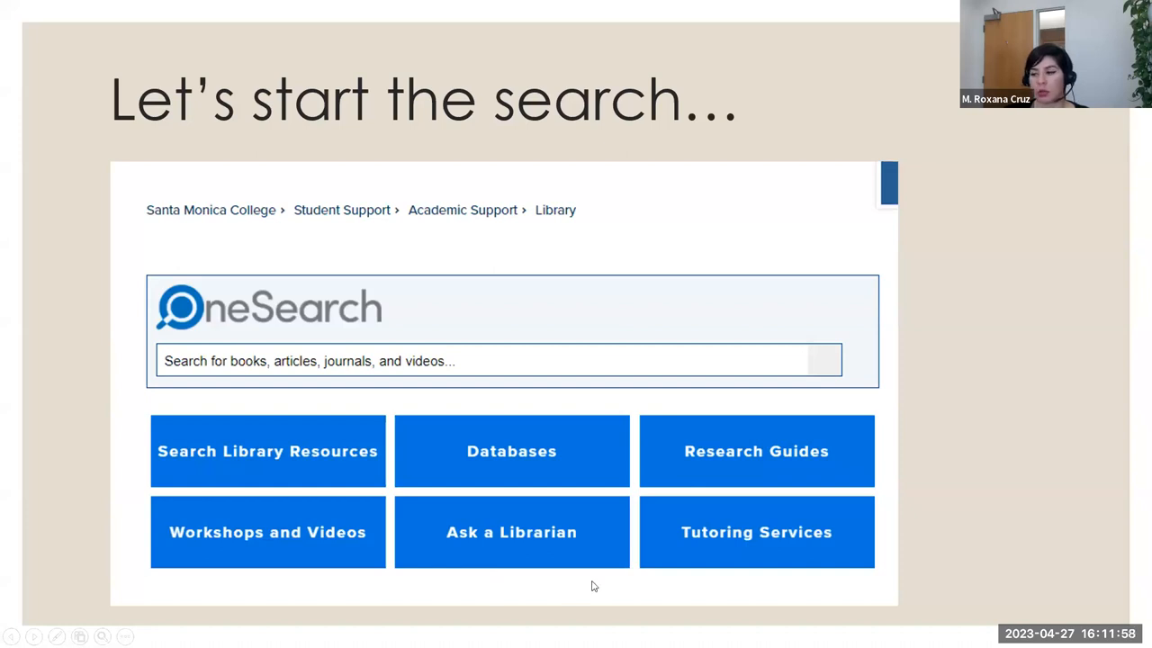
{"action": "mouse_move", "coordinate": [652, 223]}
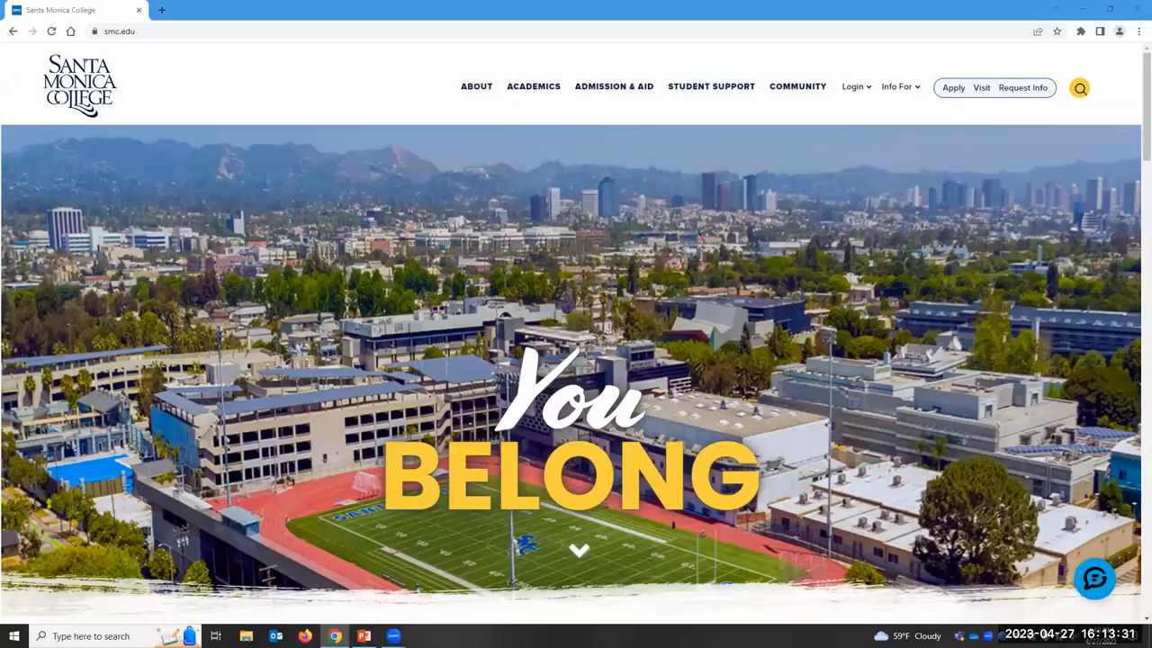
{"action": "mouse_move", "coordinate": [585, 322]}
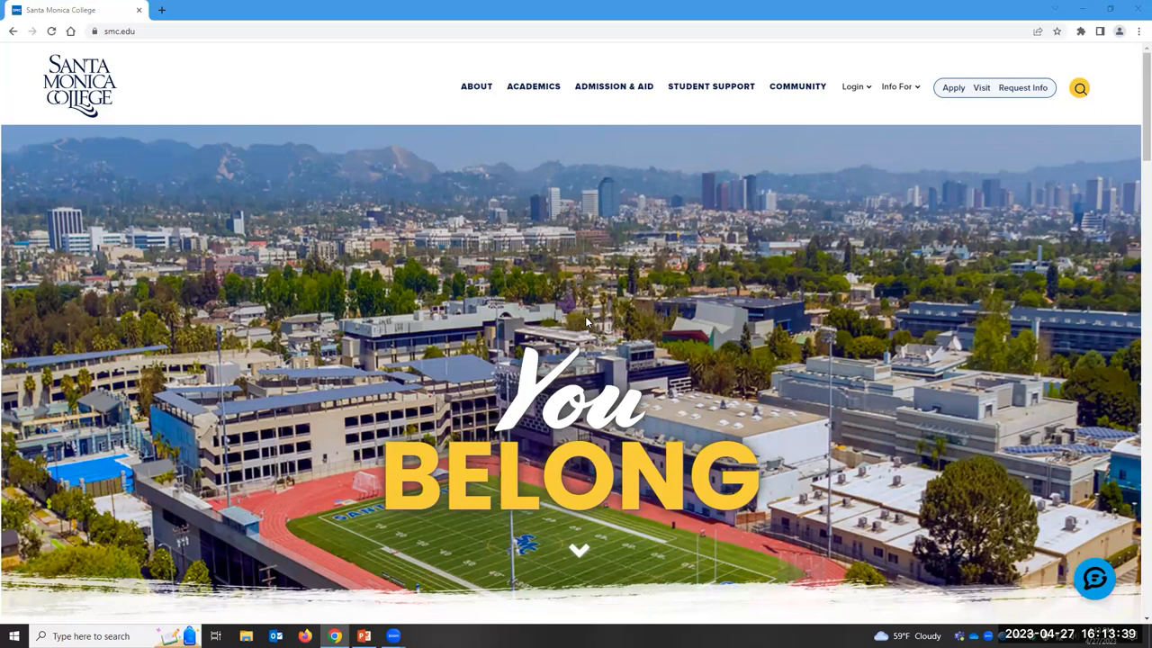
Step: Go to the Library page via Student Support and scroll to the OneSearch box
{"action": "left_click", "coordinate": [711, 87]}
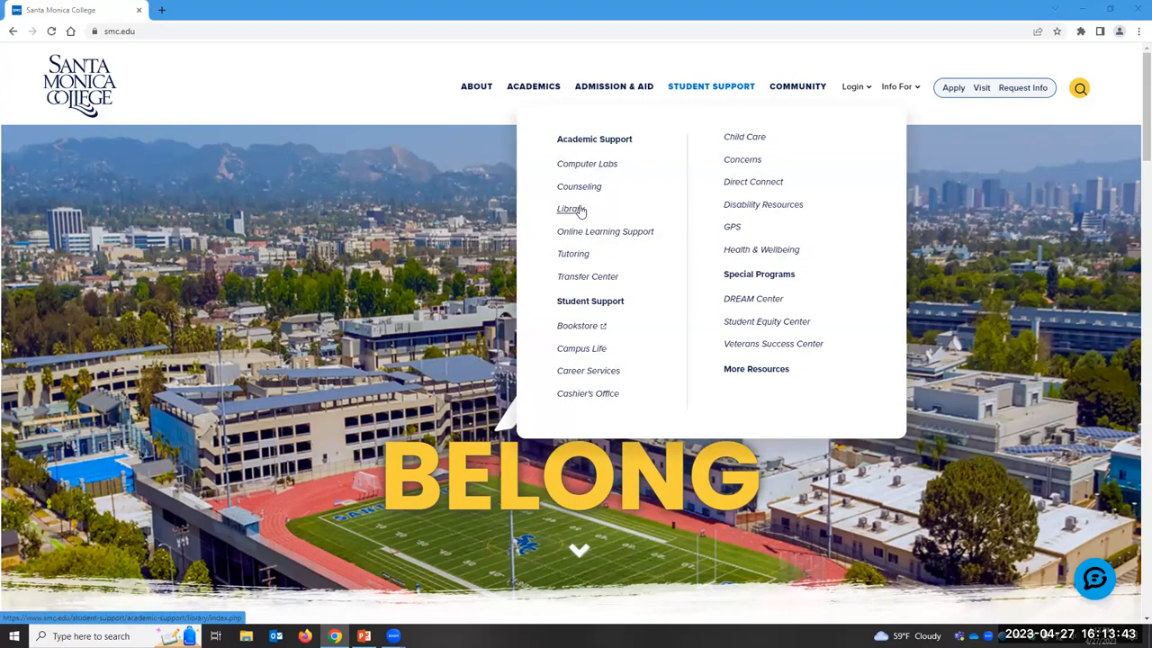
{"action": "left_click", "coordinate": [569, 209]}
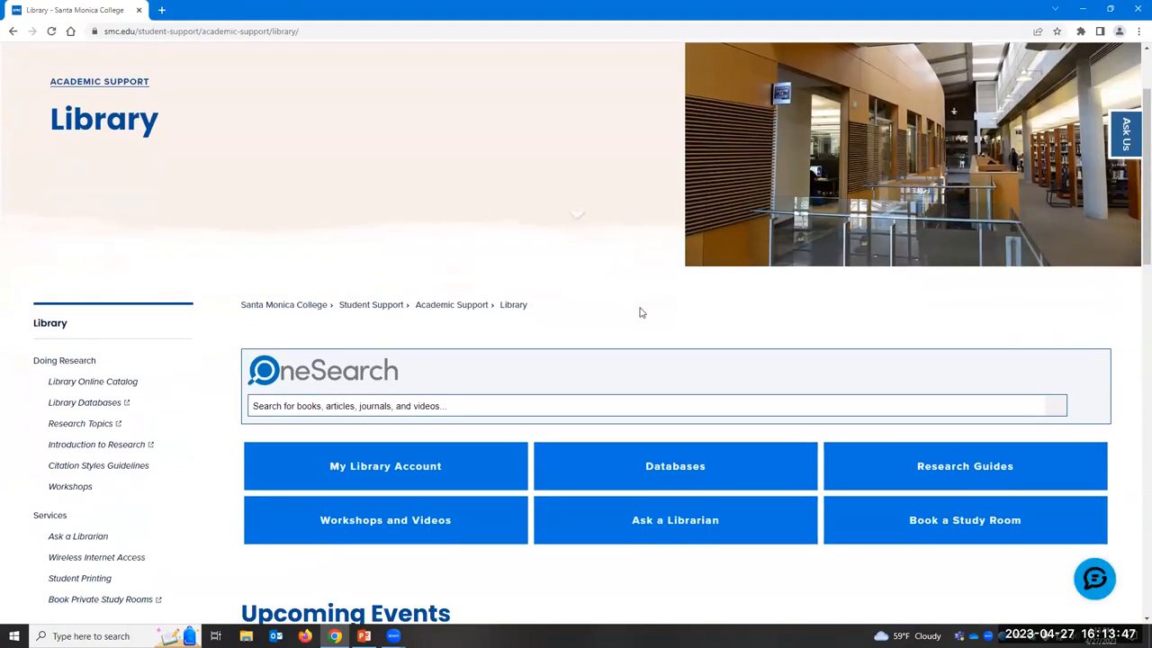
{"action": "scroll", "scroll_direction": "down", "scroll_amount": 3}
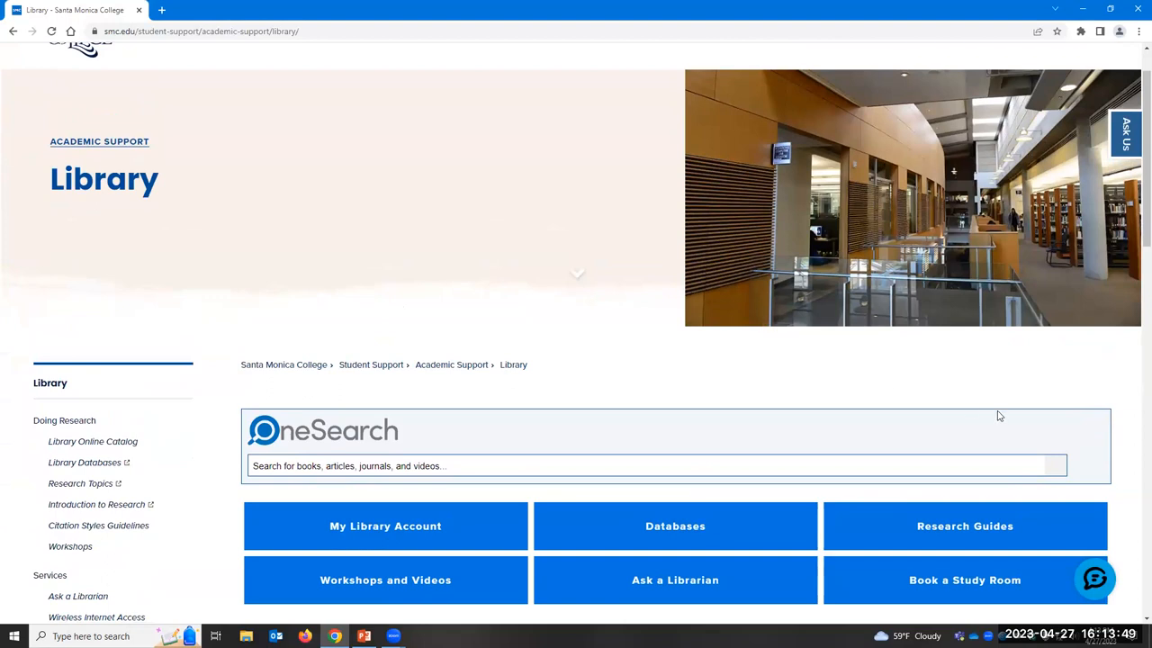
{"action": "scroll", "scroll_direction": "down", "scroll_amount": 3}
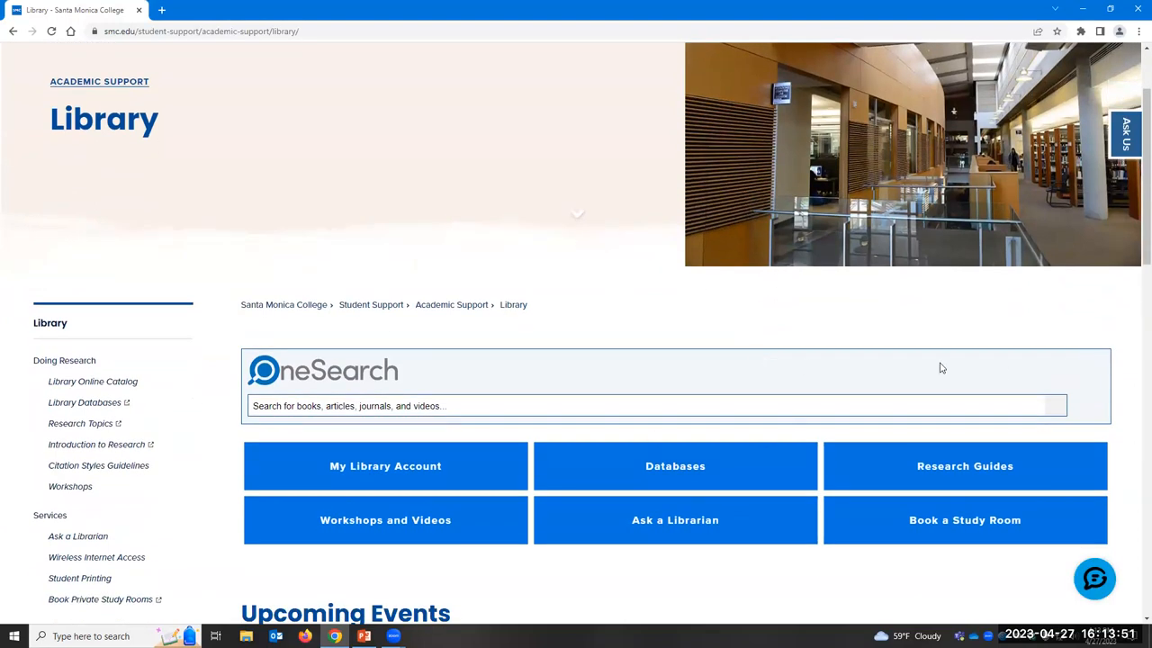
{"action": "mouse_move", "coordinate": [593, 346]}
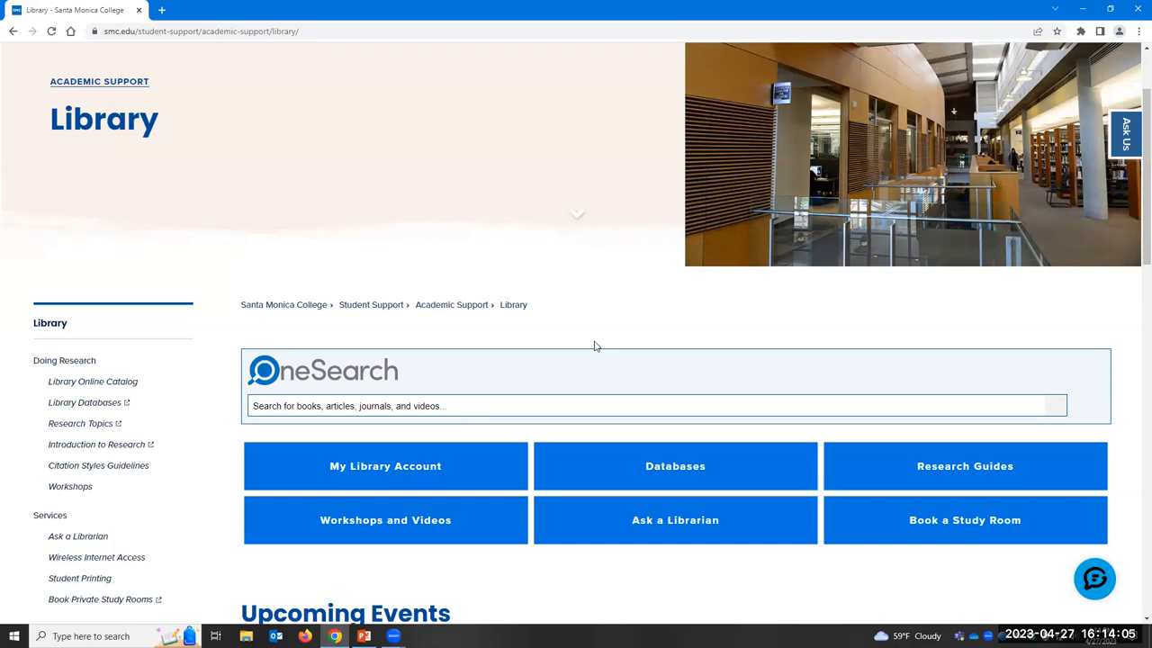
{"action": "mouse_move", "coordinate": [397, 457]}
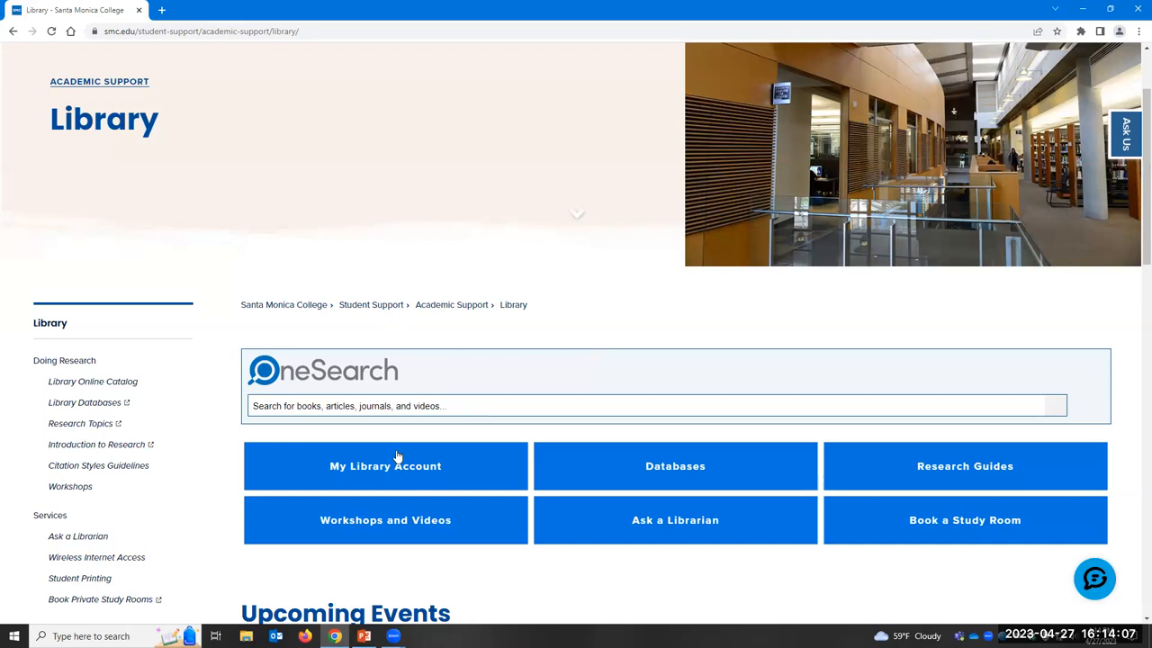
{"action": "mouse_move", "coordinate": [1102, 417]}
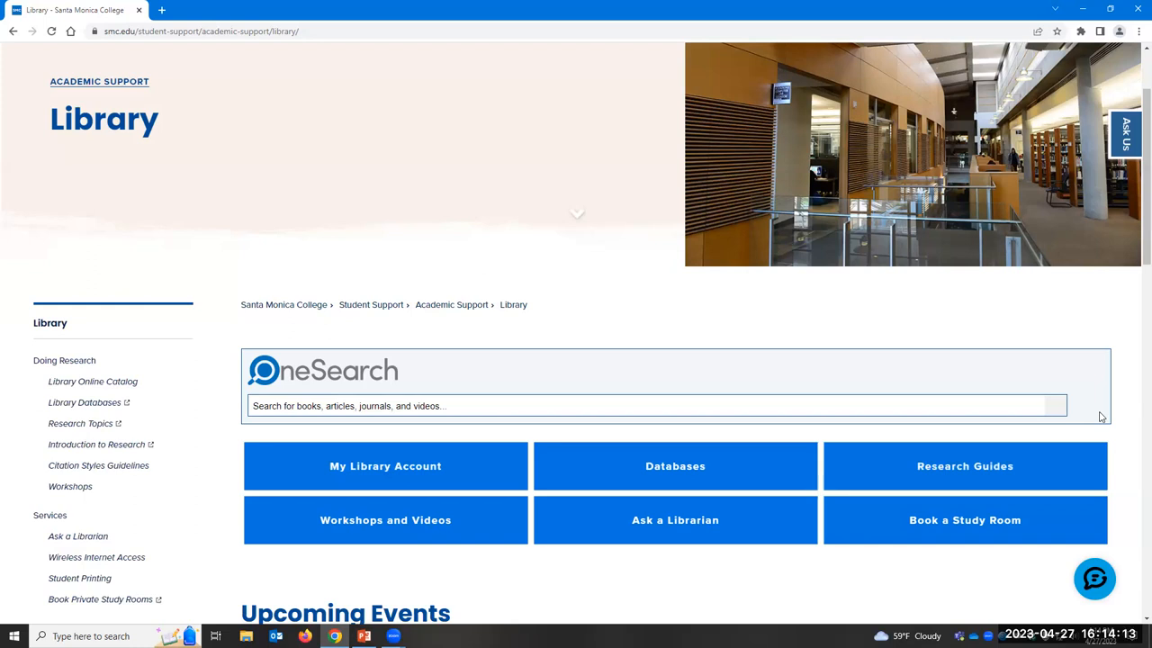
{"action": "mouse_move", "coordinate": [1120, 454]}
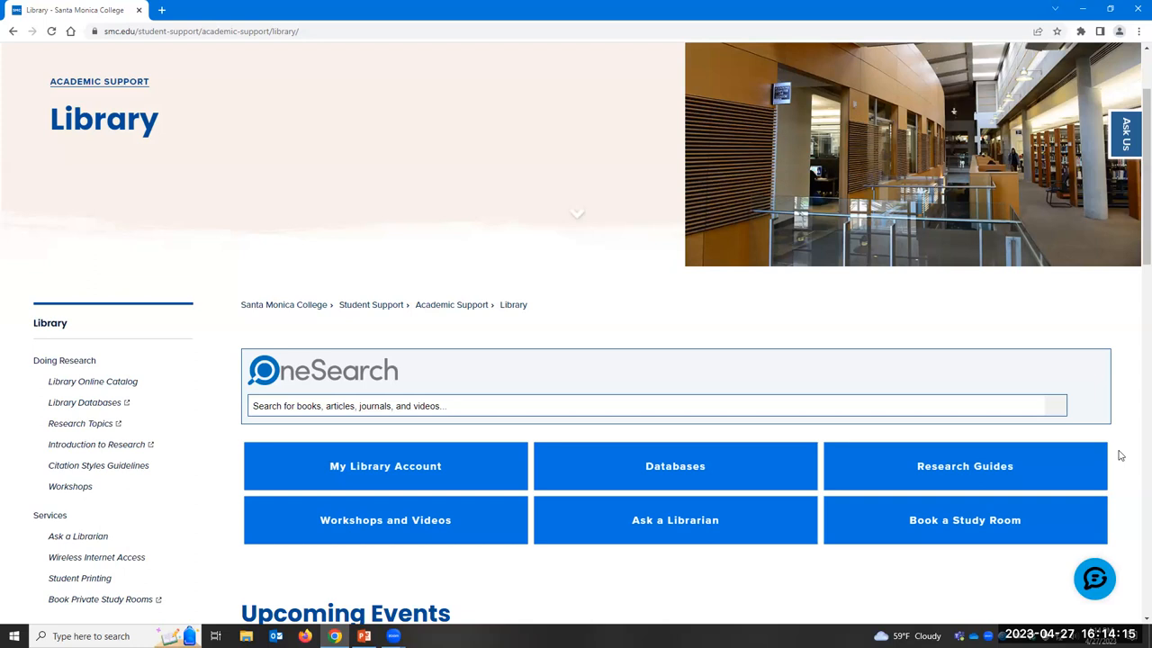
{"action": "mouse_move", "coordinate": [127, 410]}
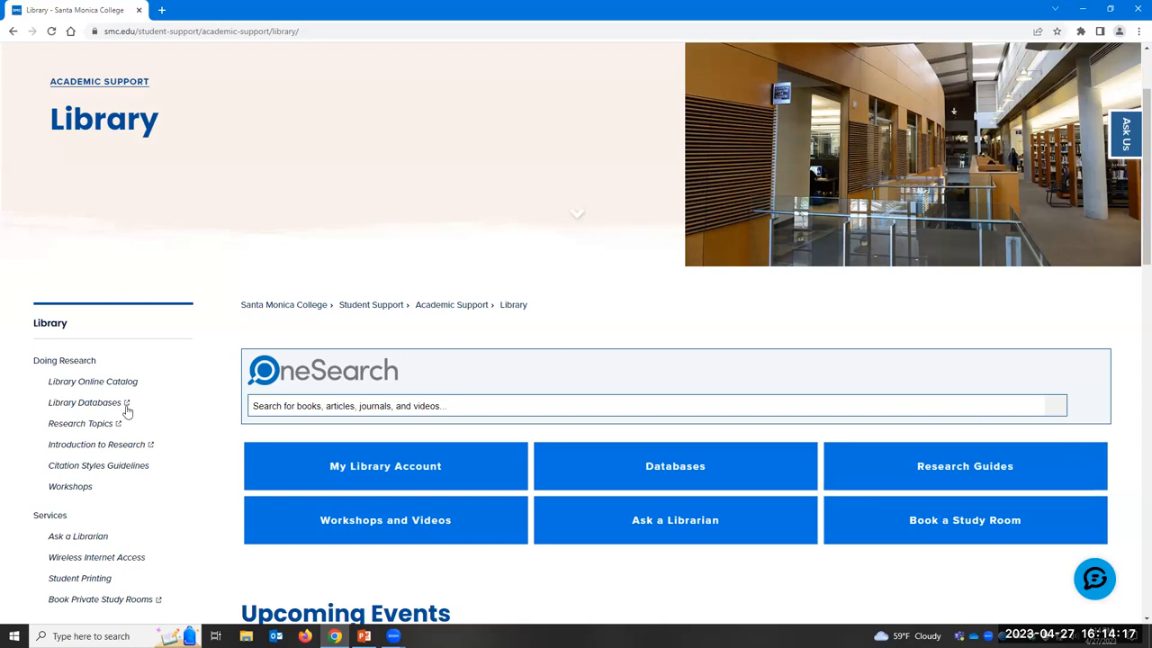
{"action": "mouse_move", "coordinate": [209, 410]}
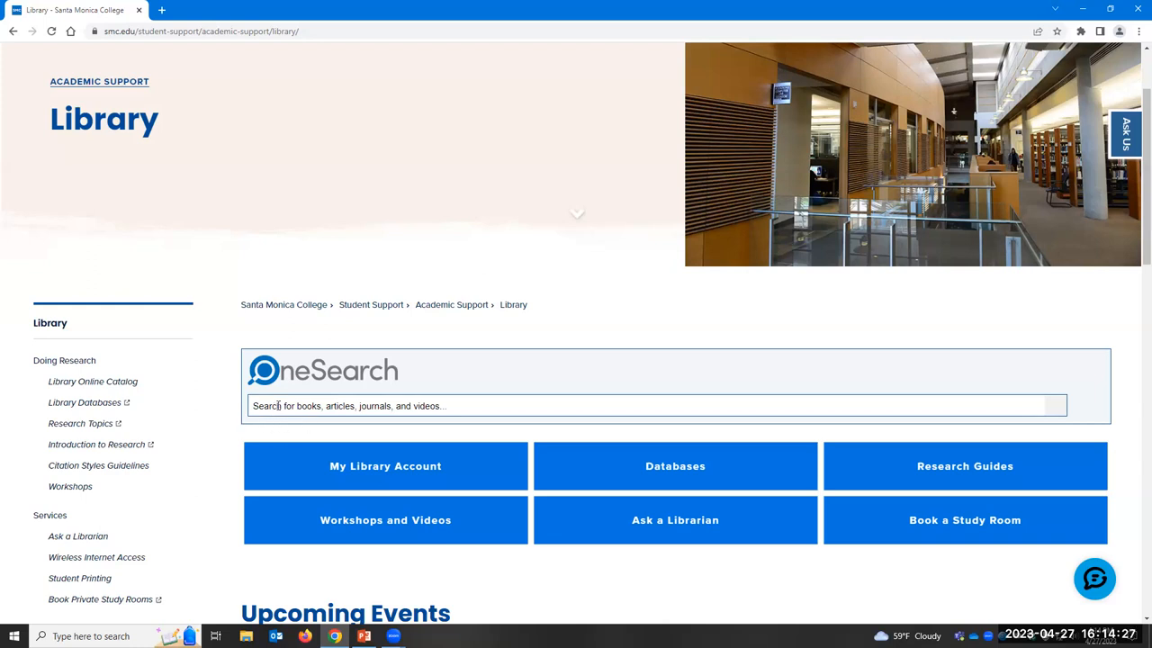
Step: Run a OneSearch query for the suggested author 'Morrison, Toni'
{"action": "left_click", "coordinate": [657, 407]}
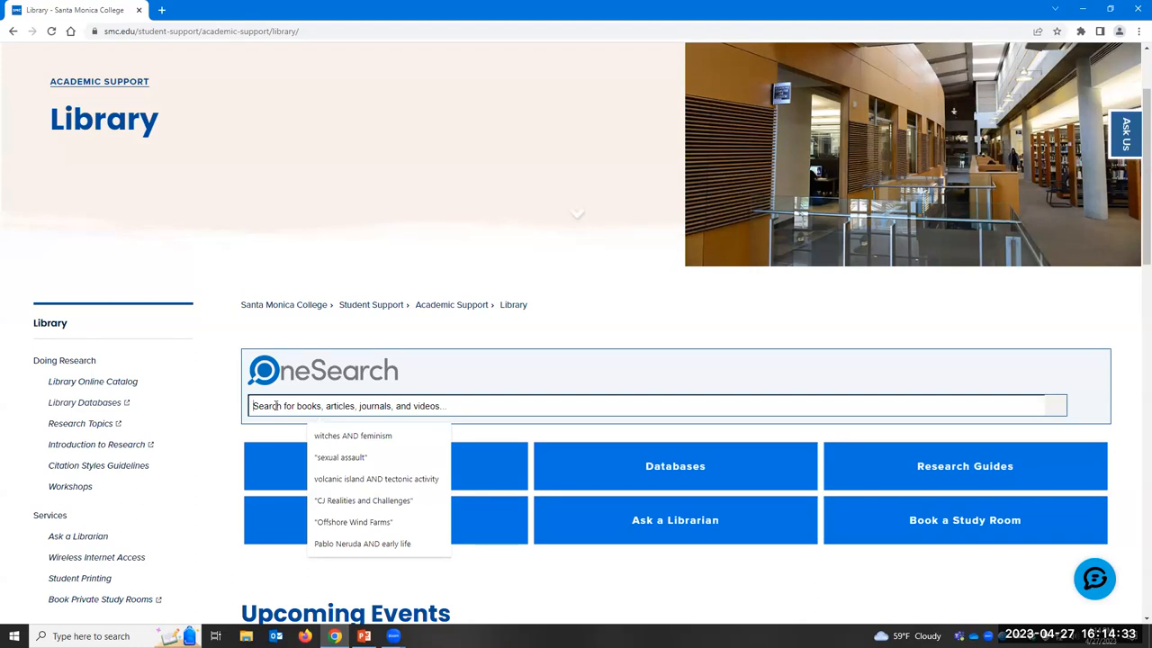
{"action": "type", "text": "Morri"}
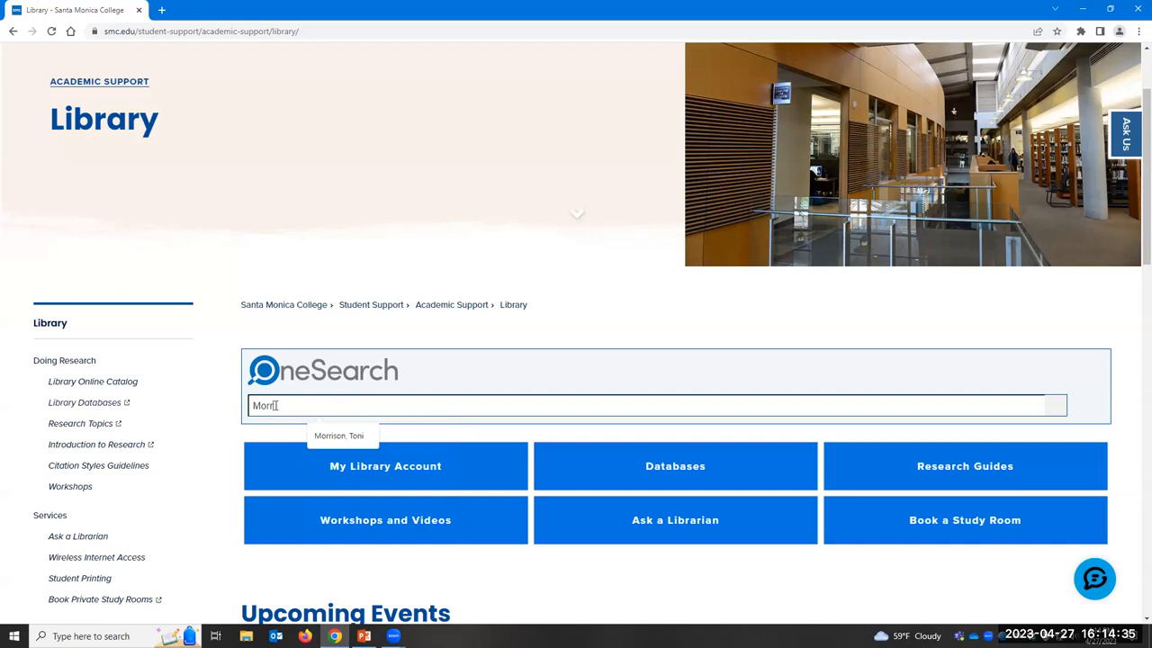
{"action": "left_click", "coordinate": [339, 435]}
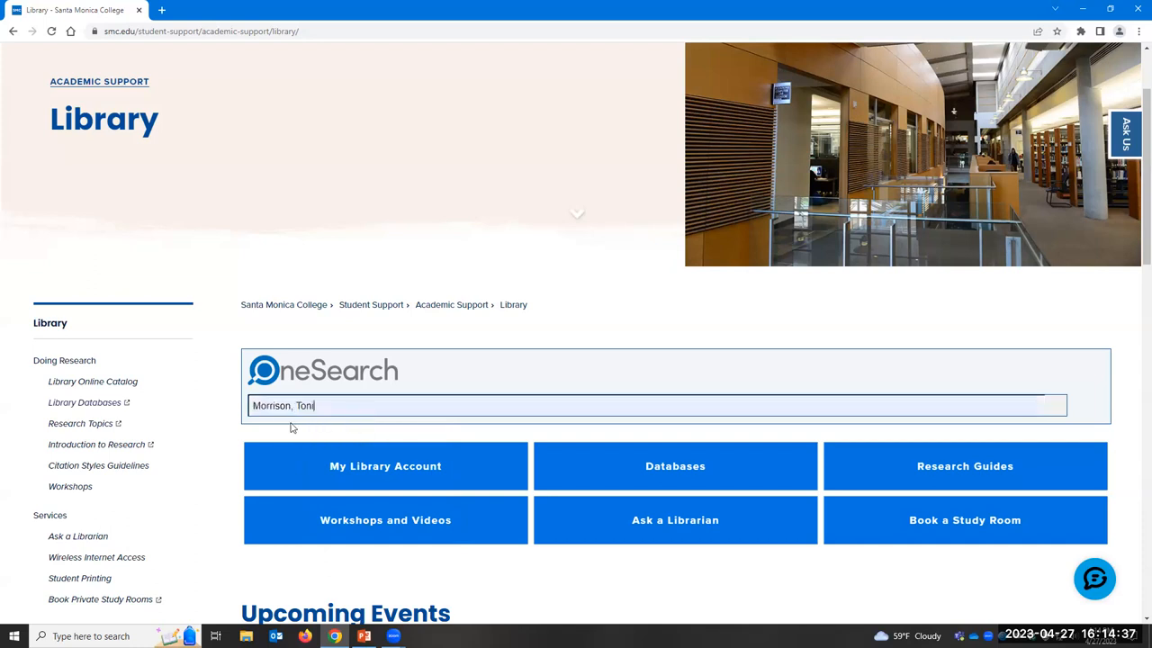
{"action": "mouse_move", "coordinate": [367, 424]}
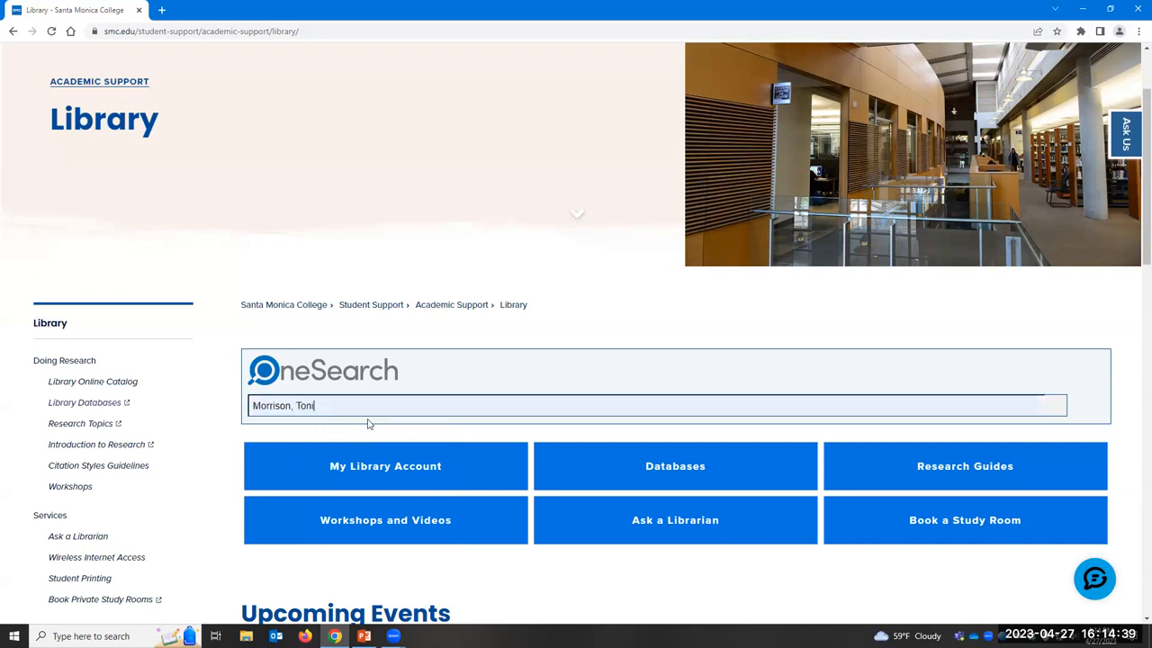
{"action": "key", "text": "Return"}
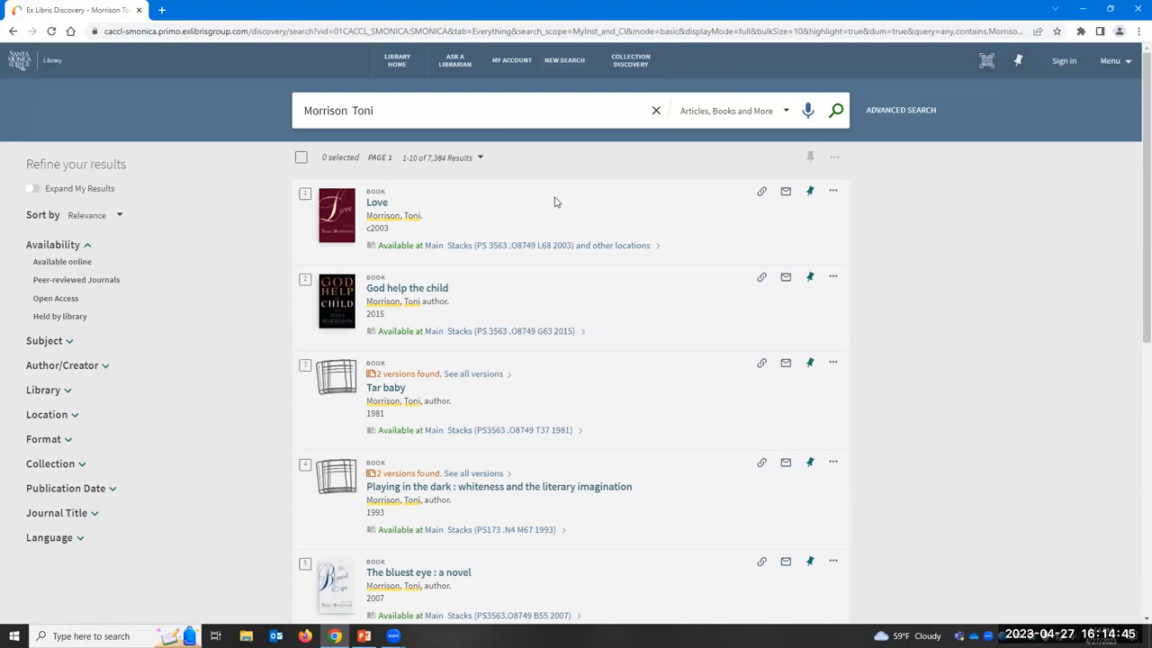
{"action": "mouse_move", "coordinate": [961, 262]}
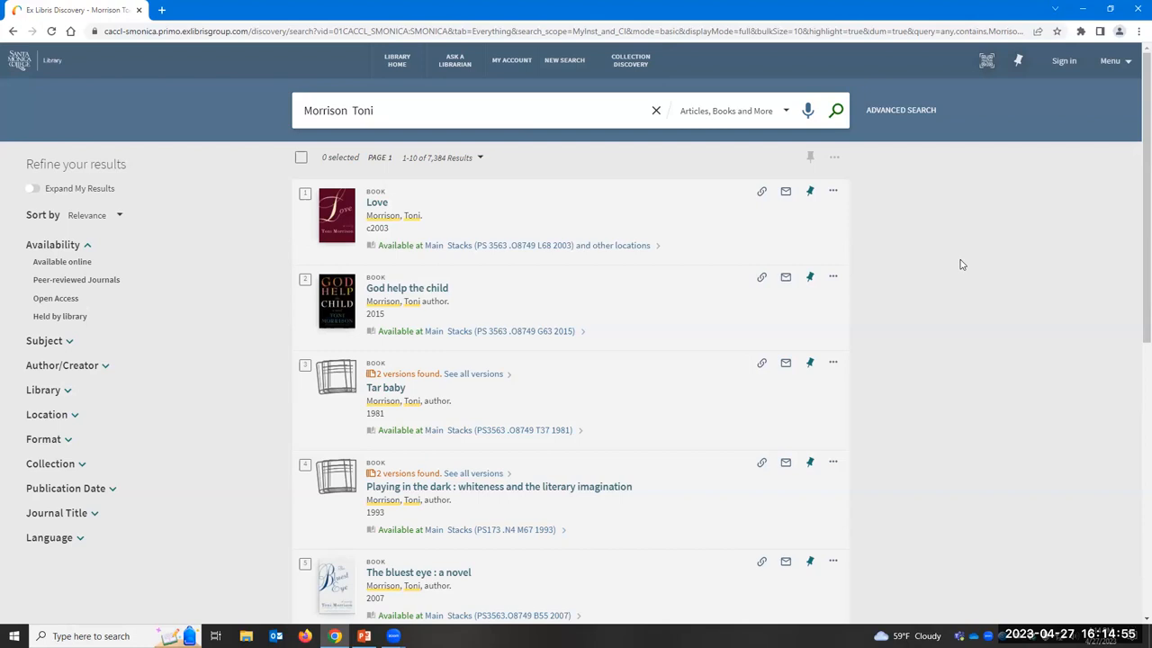
{"action": "mouse_move", "coordinate": [957, 270]}
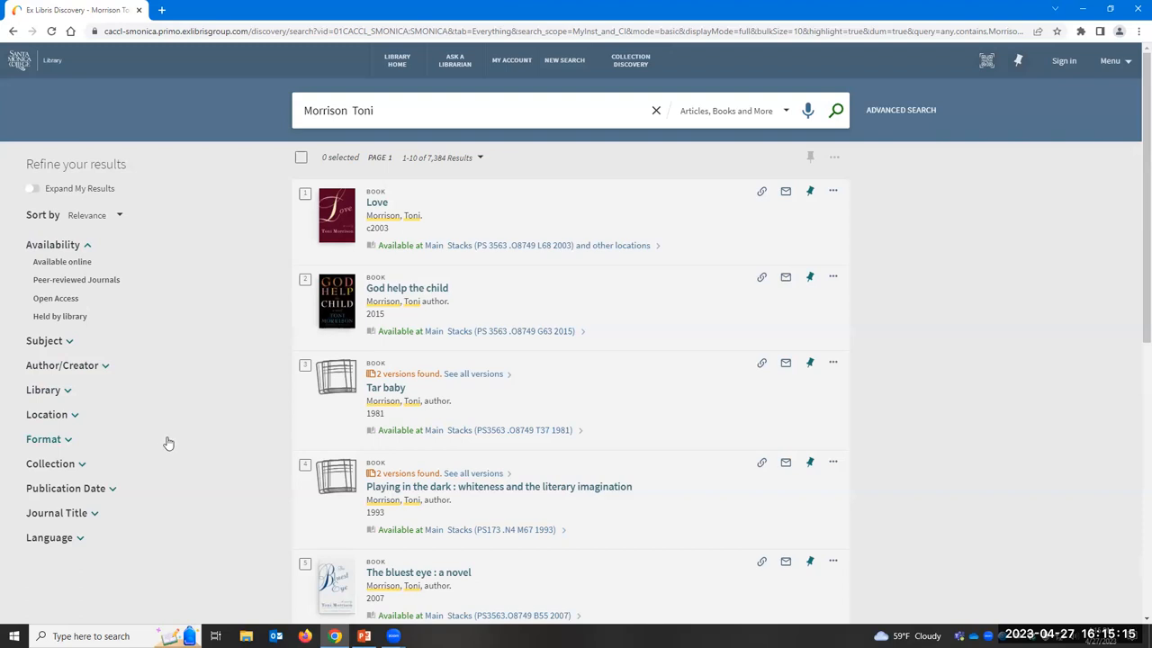
{"action": "mouse_move", "coordinate": [220, 412]}
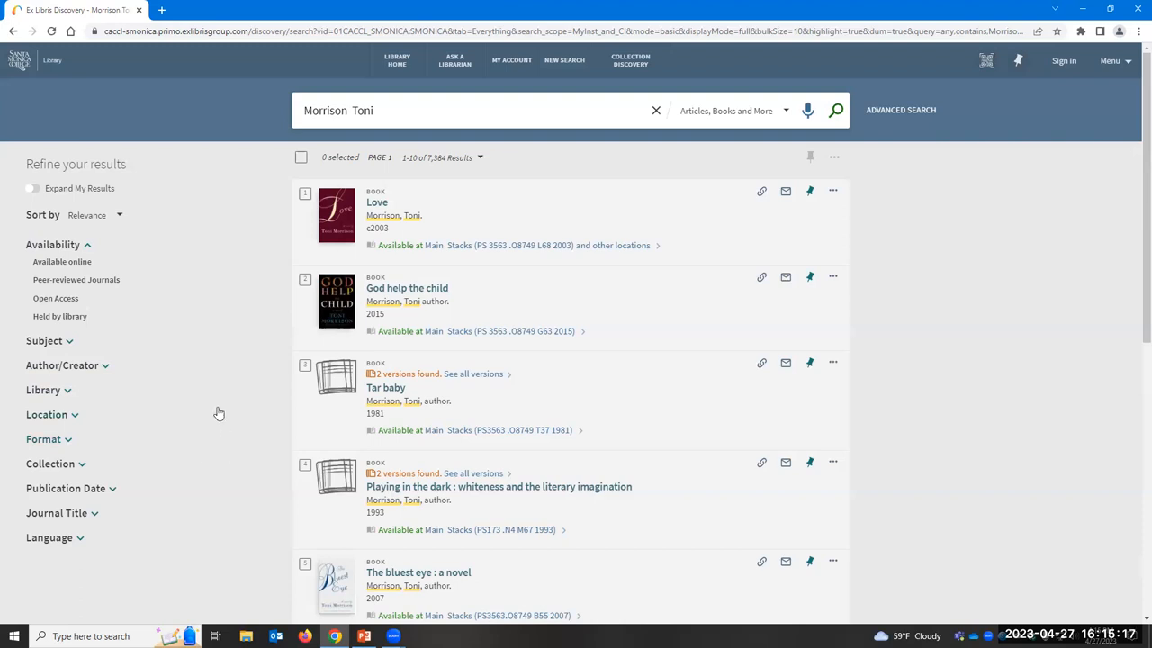
Step: Filter the Morrison, Toni results to the Books format, leaving 243 results
{"action": "scroll", "scroll_direction": "down", "scroll_amount": 3}
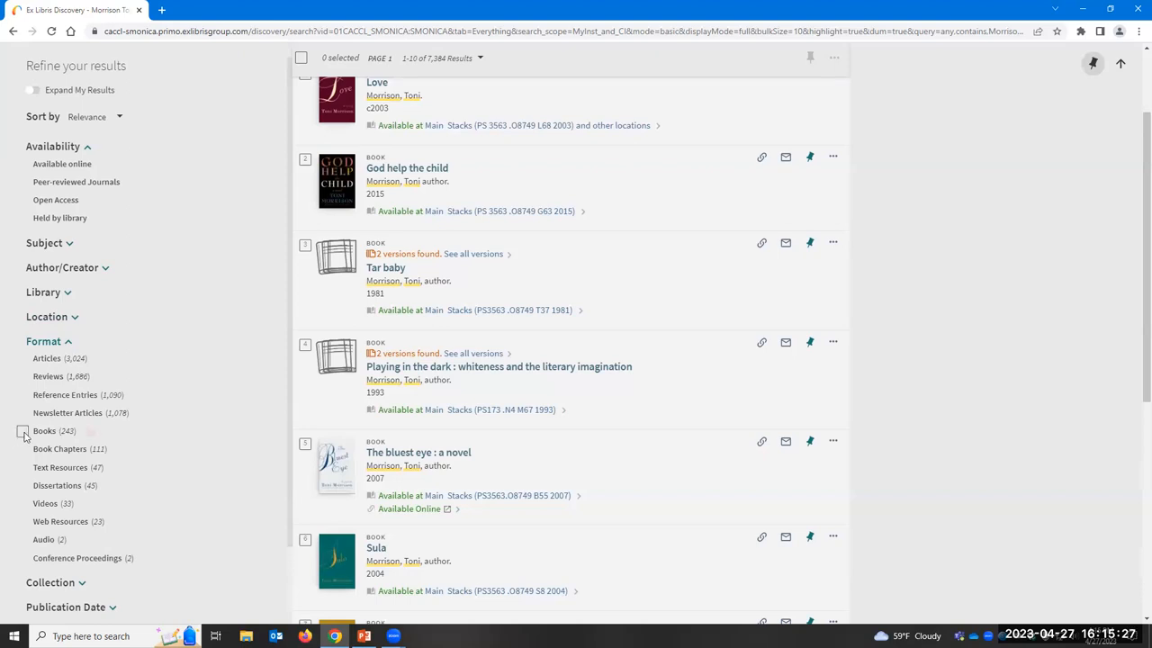
{"action": "left_click", "coordinate": [22, 432]}
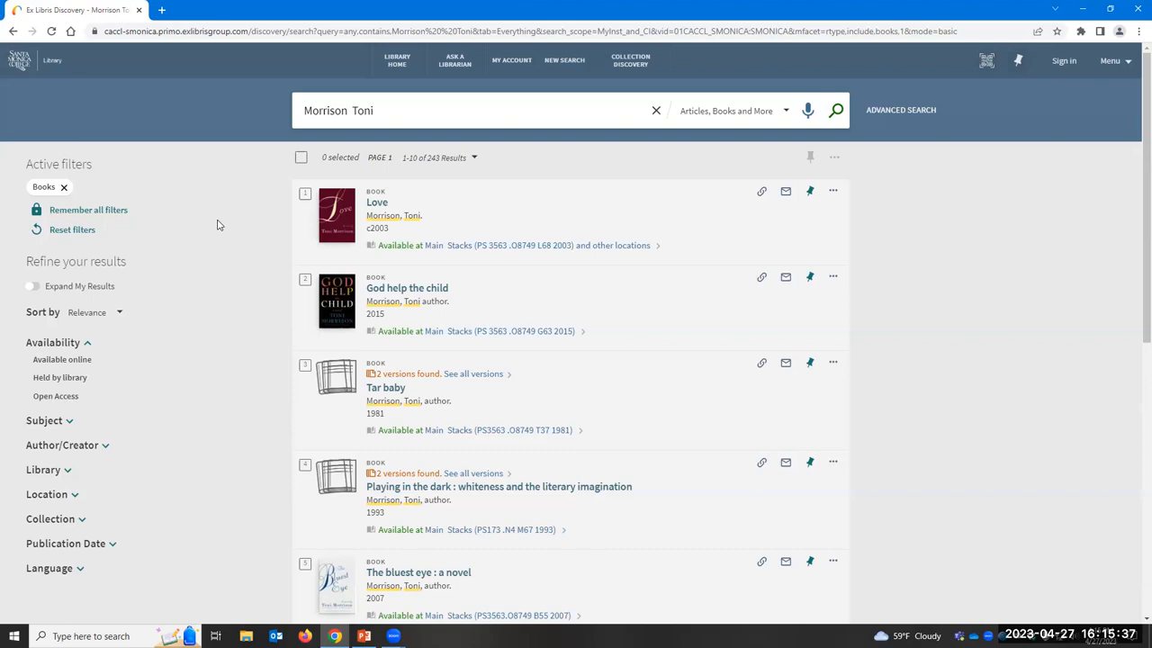
Step: Add the Literary Criticism subject filter, narrowing the book results to 39 titles
{"action": "scroll", "scroll_direction": "down", "scroll_amount": 3}
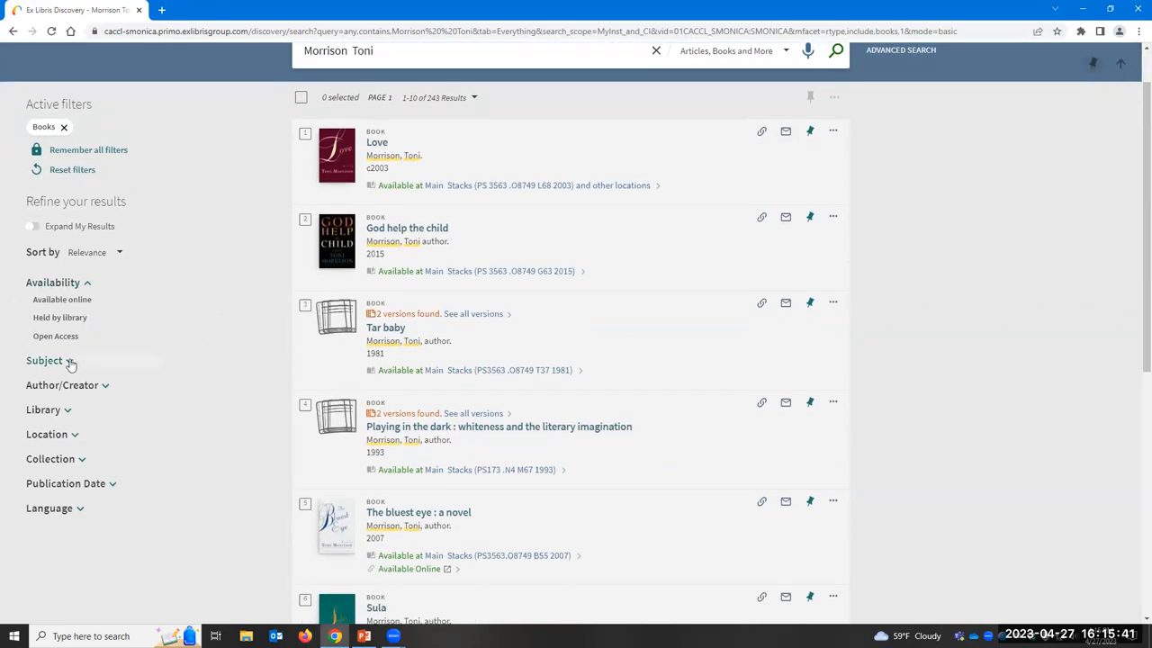
{"action": "left_click", "coordinate": [45, 360]}
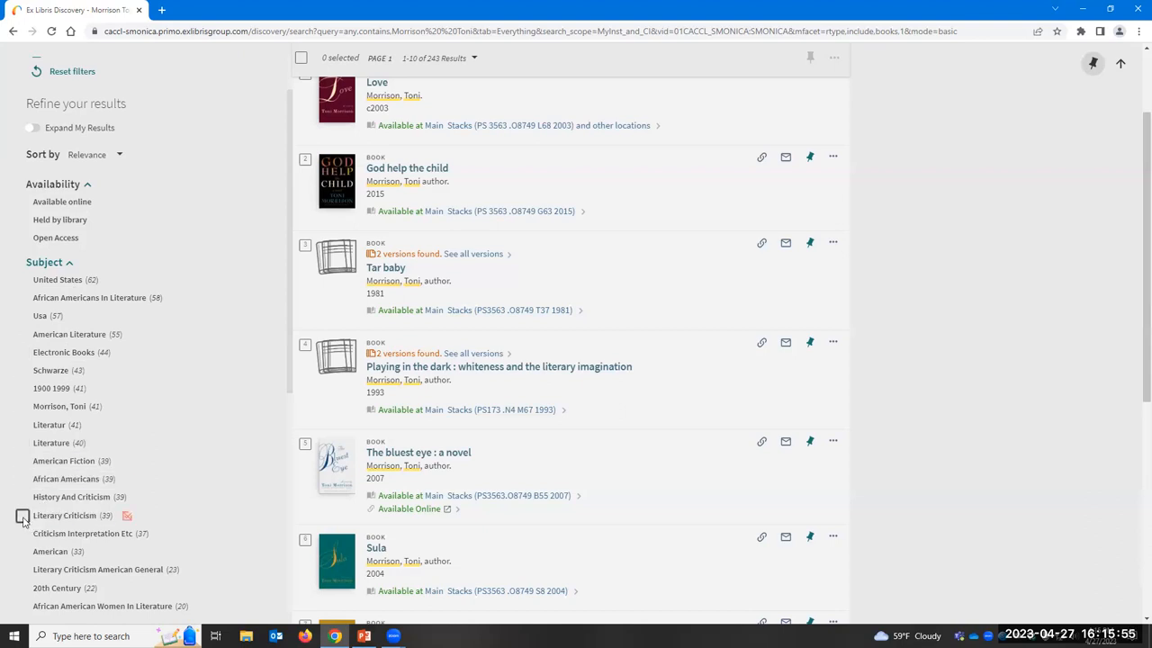
{"action": "left_click", "coordinate": [21, 515]}
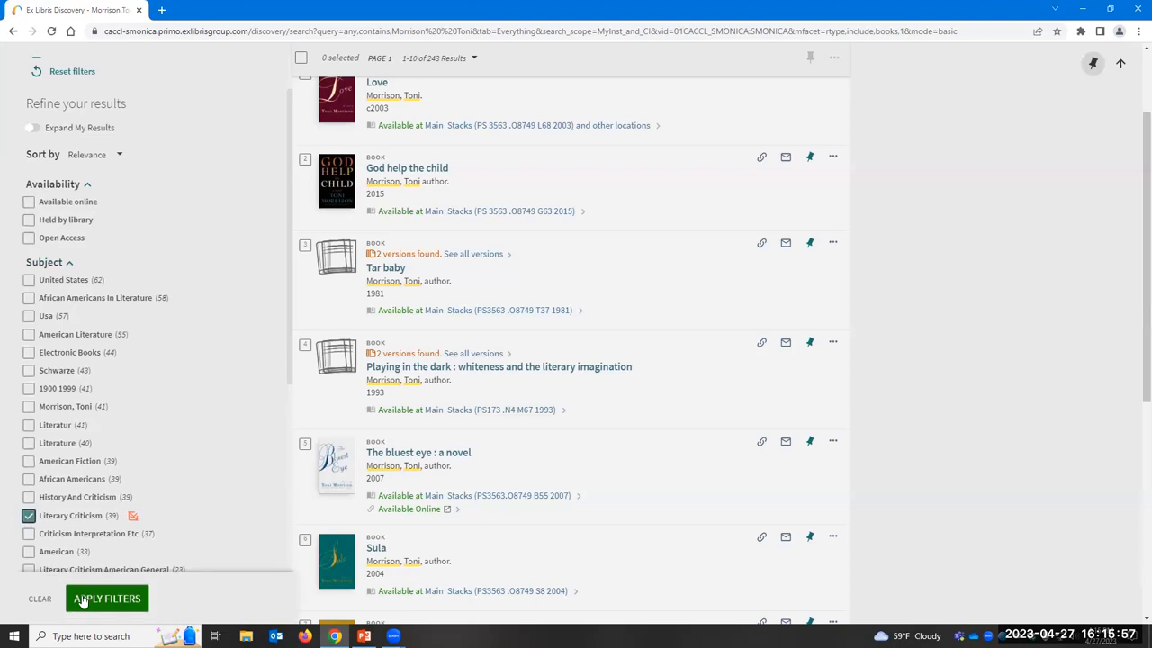
{"action": "left_click", "coordinate": [106, 597]}
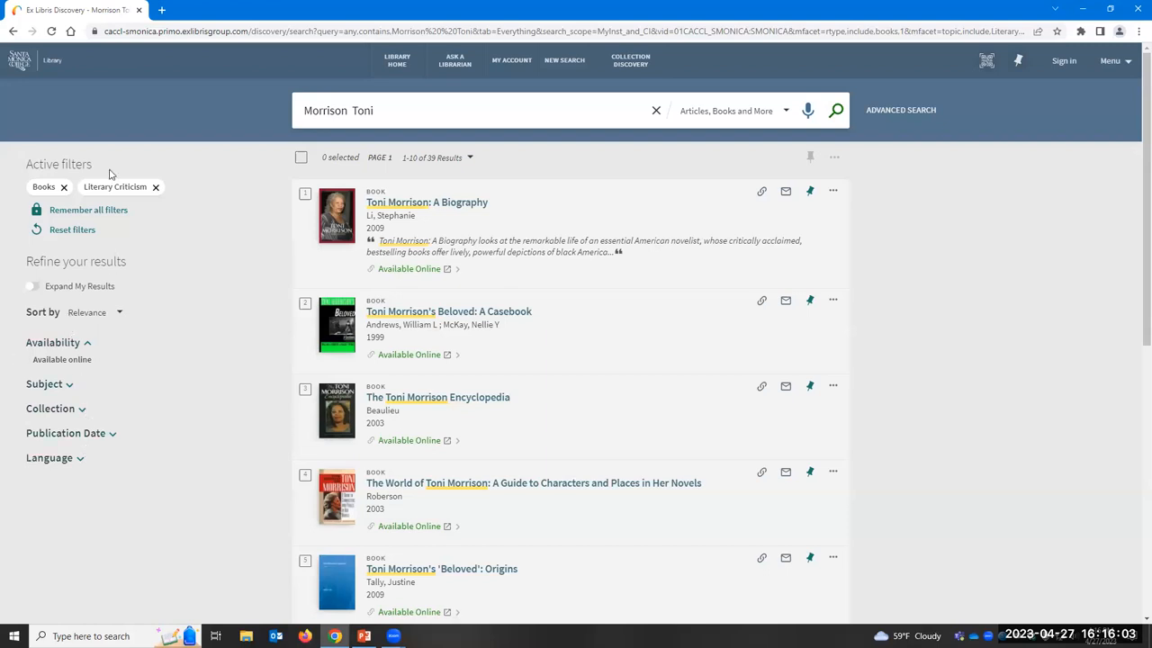
{"action": "mouse_move", "coordinate": [79, 439]}
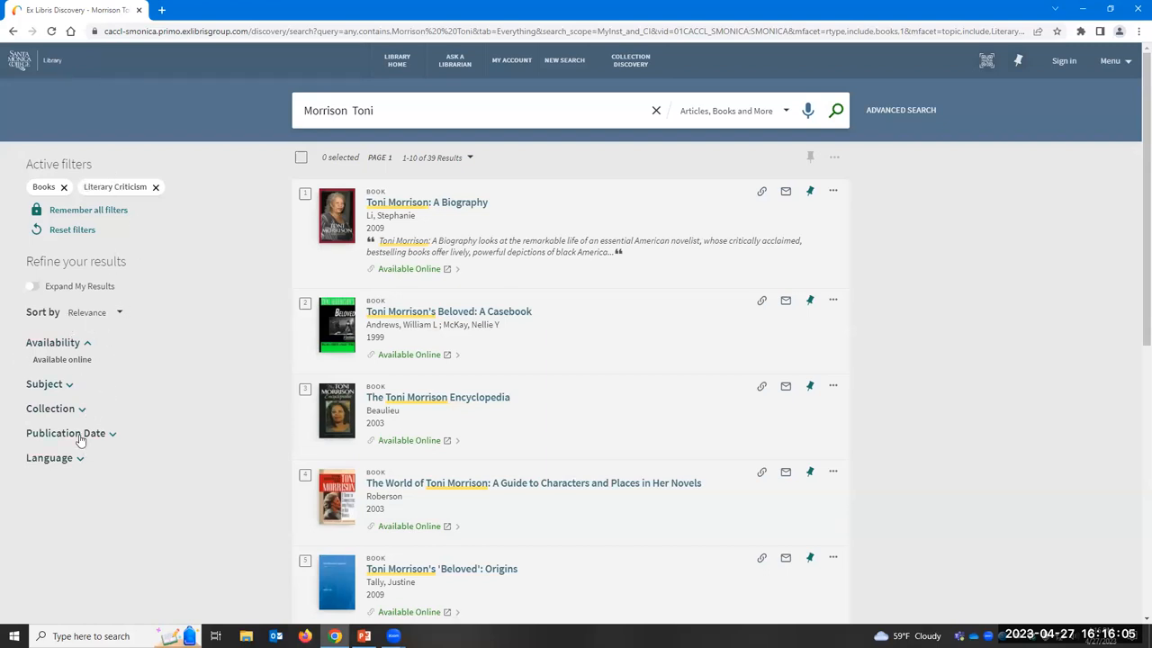
{"action": "mouse_move", "coordinate": [189, 400]}
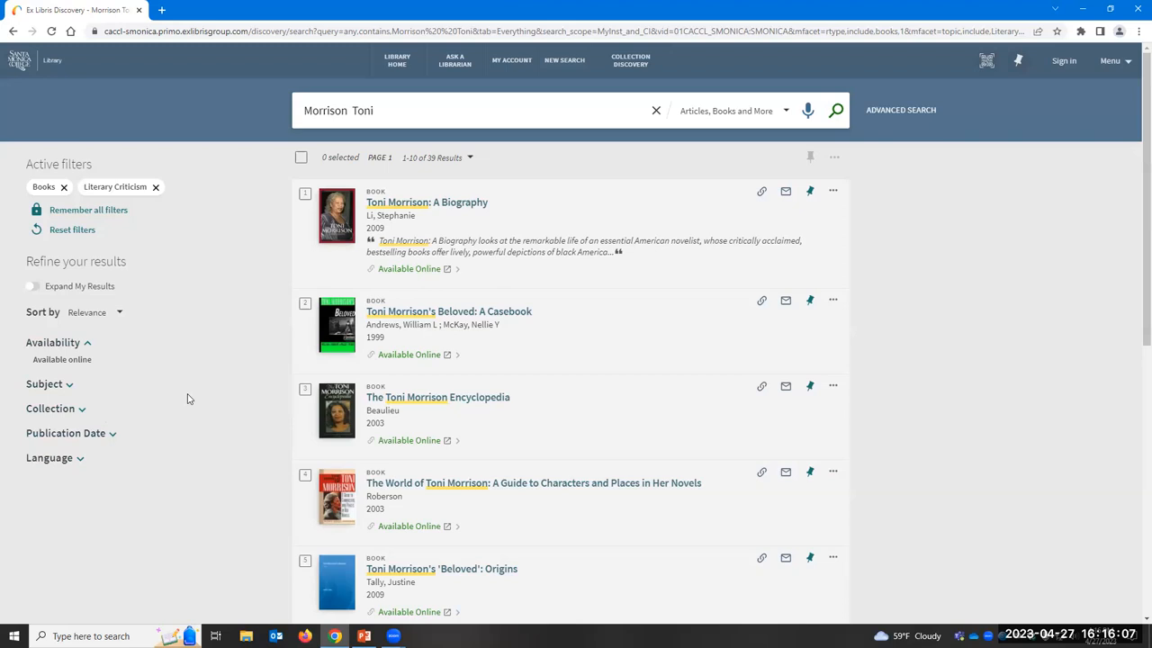
{"action": "mouse_move", "coordinate": [117, 439]}
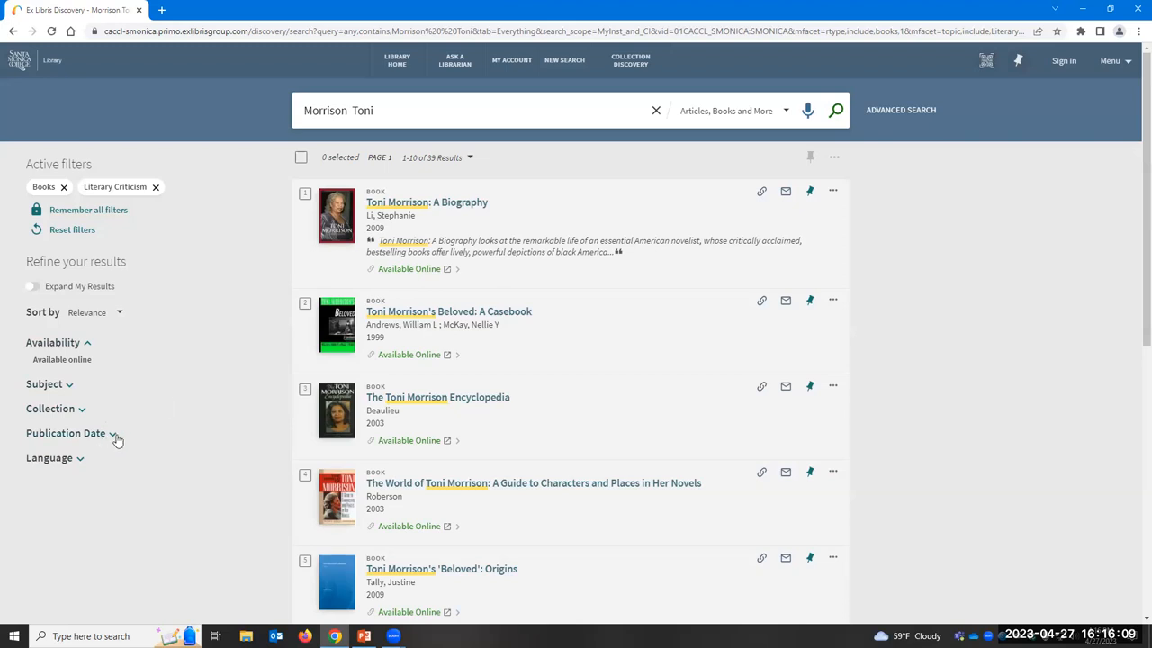
{"action": "left_click", "coordinate": [65, 431]}
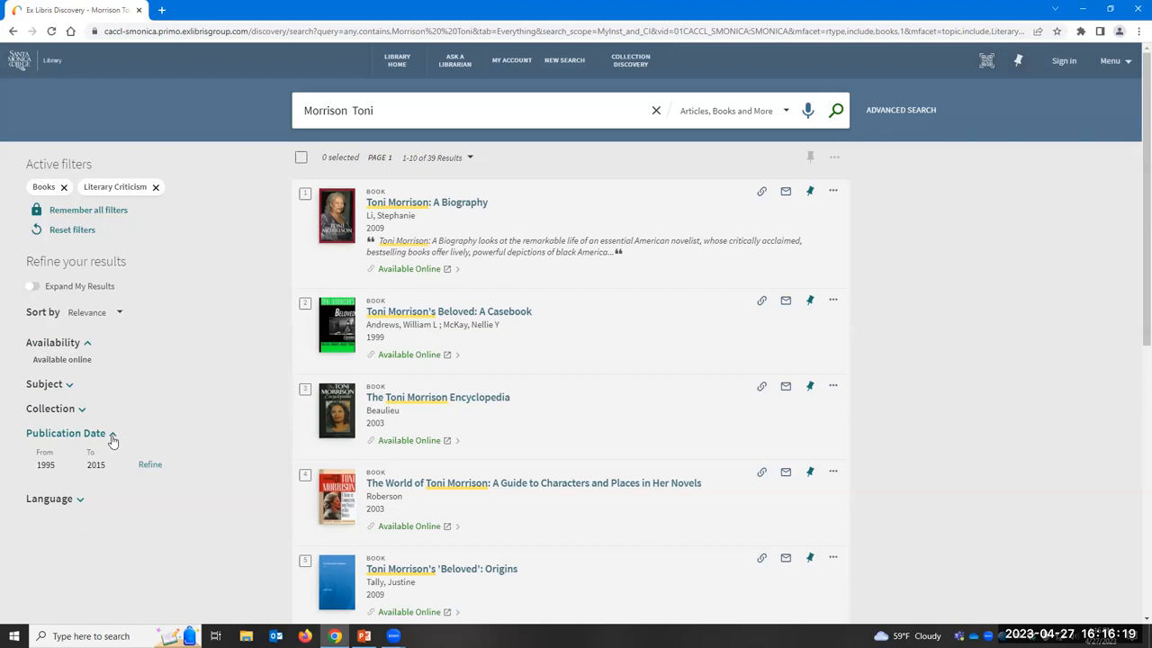
{"action": "left_click", "coordinate": [65, 432]}
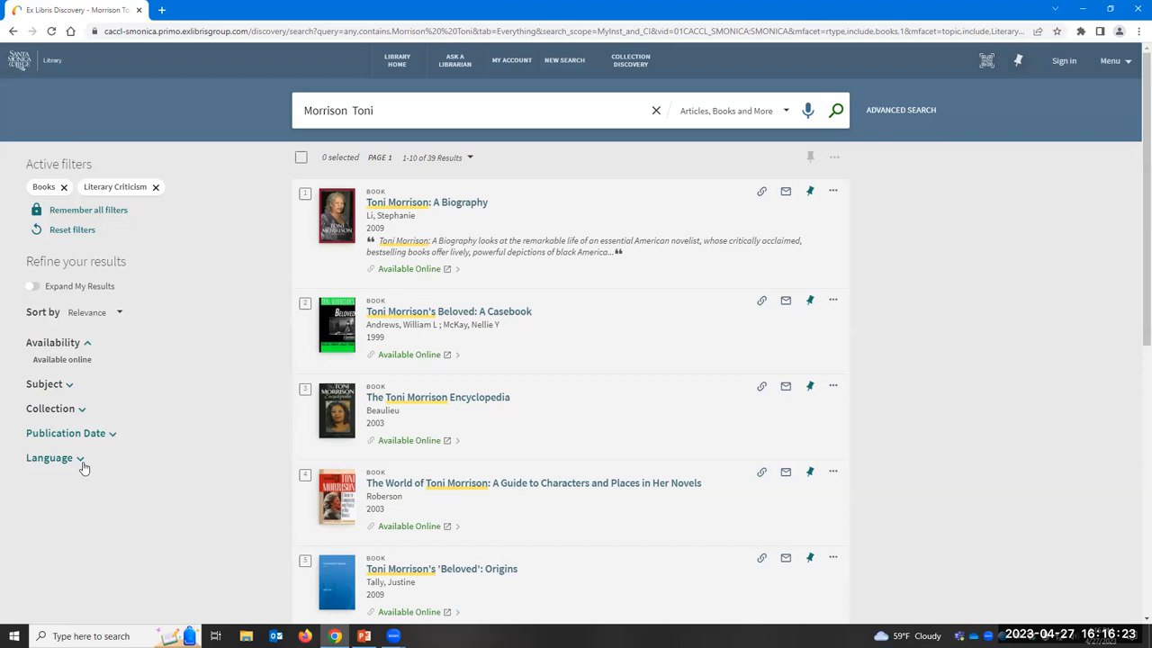
{"action": "left_click", "coordinate": [50, 459]}
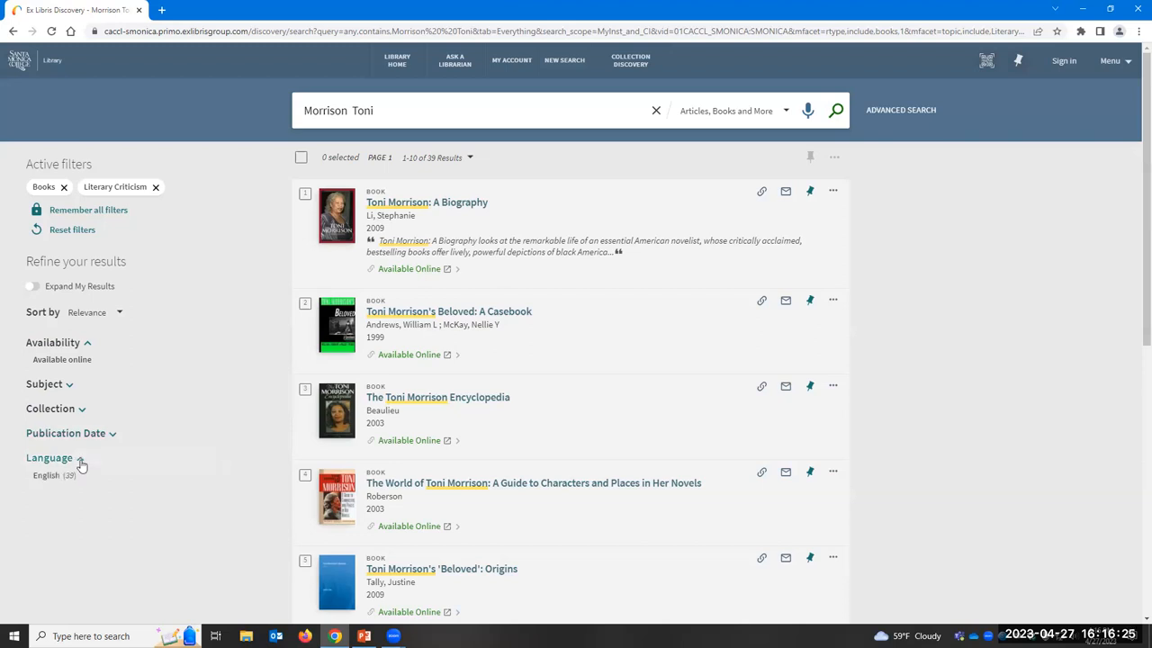
{"action": "left_click", "coordinate": [48, 459]}
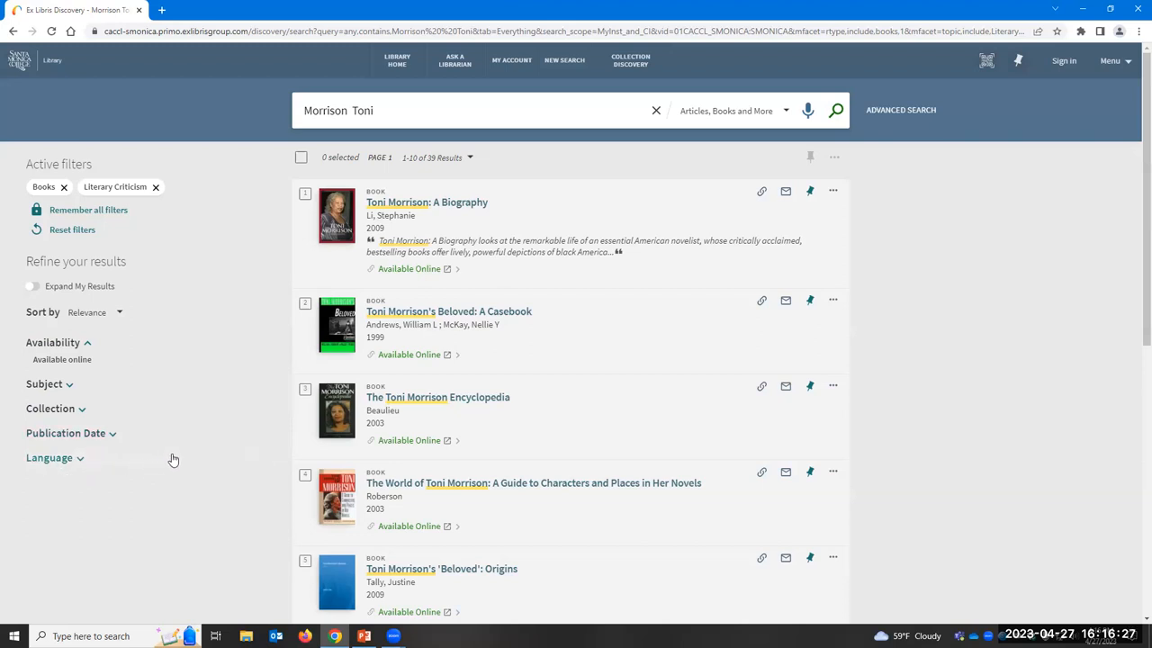
{"action": "mouse_move", "coordinate": [140, 398]}
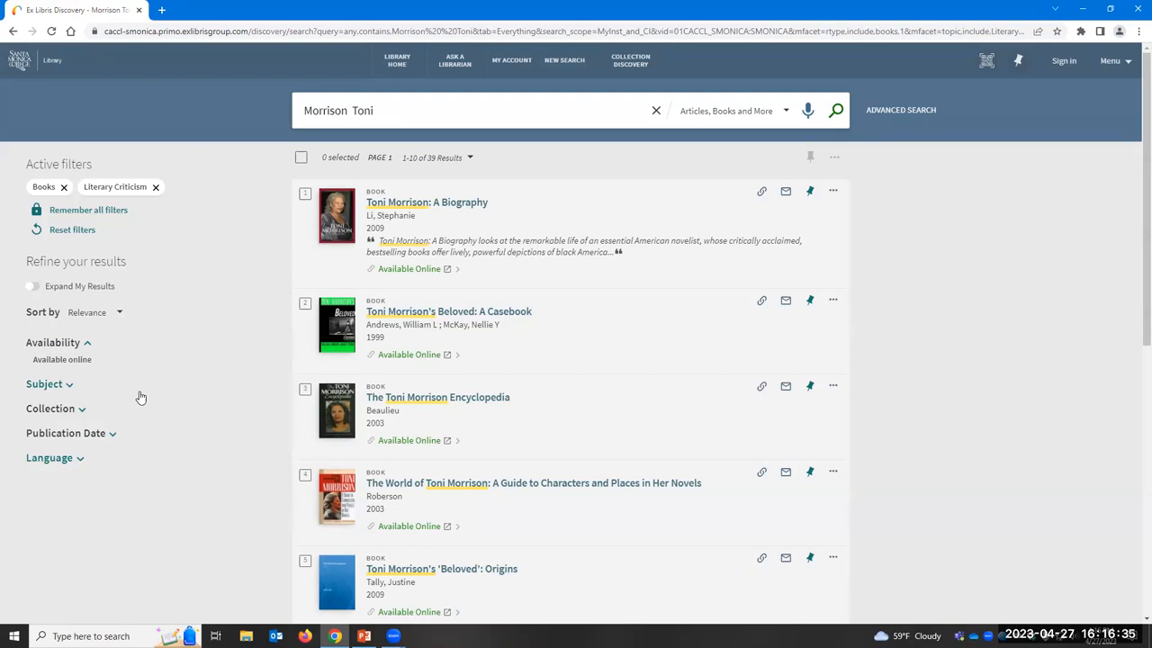
{"action": "mouse_move", "coordinate": [39, 360]}
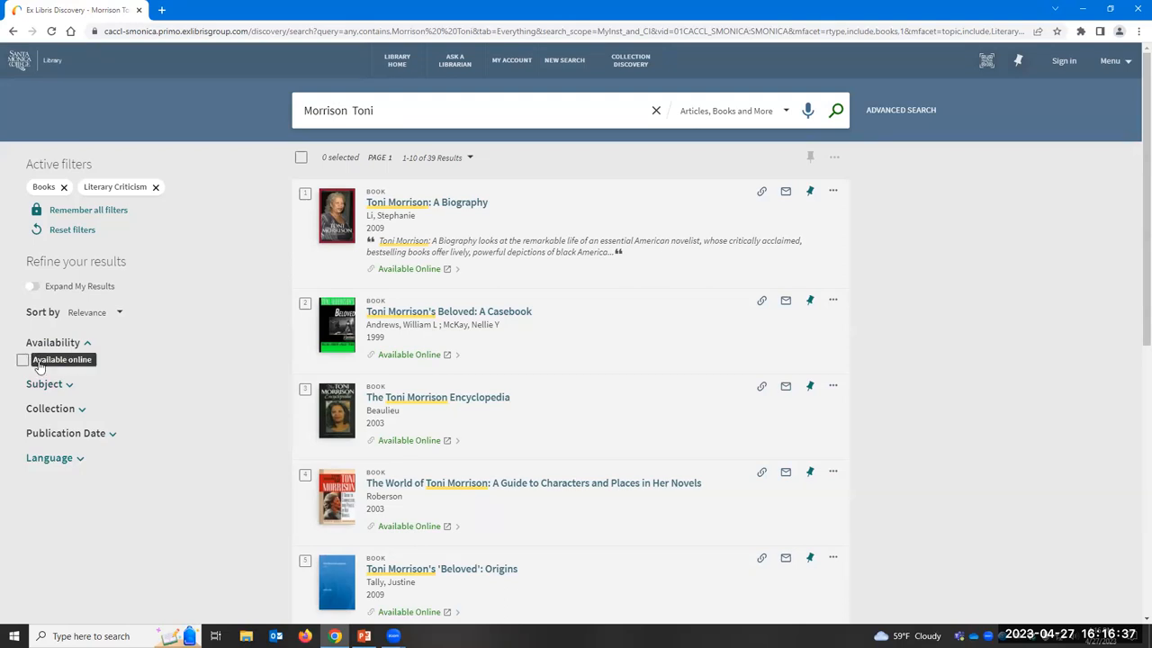
{"action": "mouse_move", "coordinate": [158, 355]}
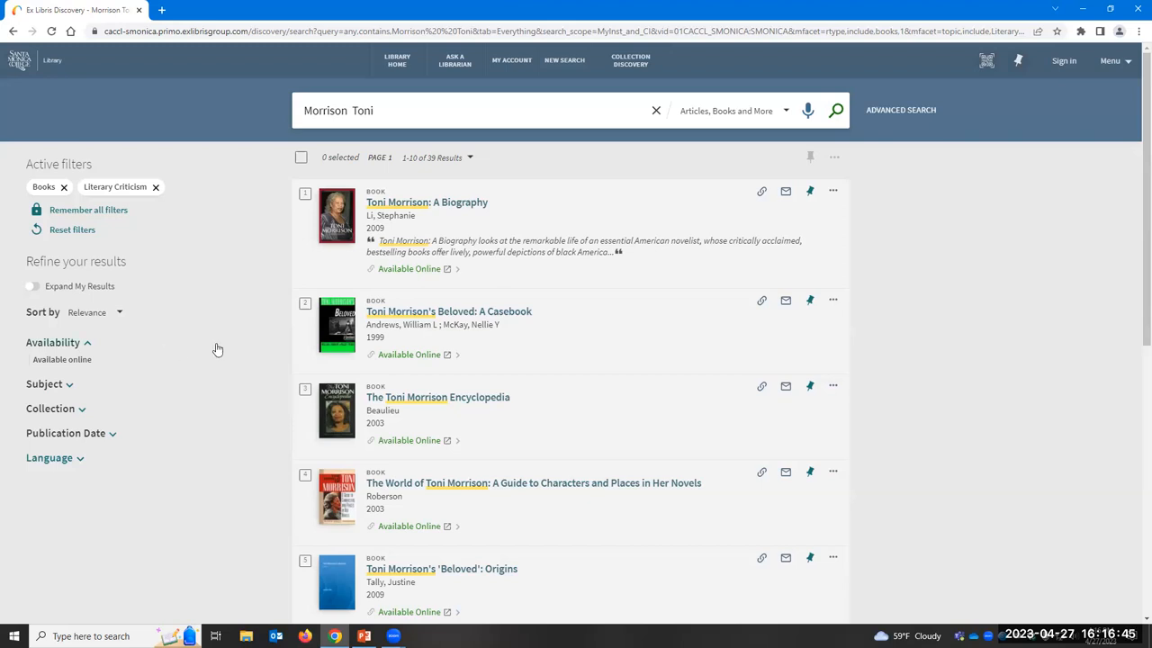
{"action": "mouse_move", "coordinate": [201, 327]}
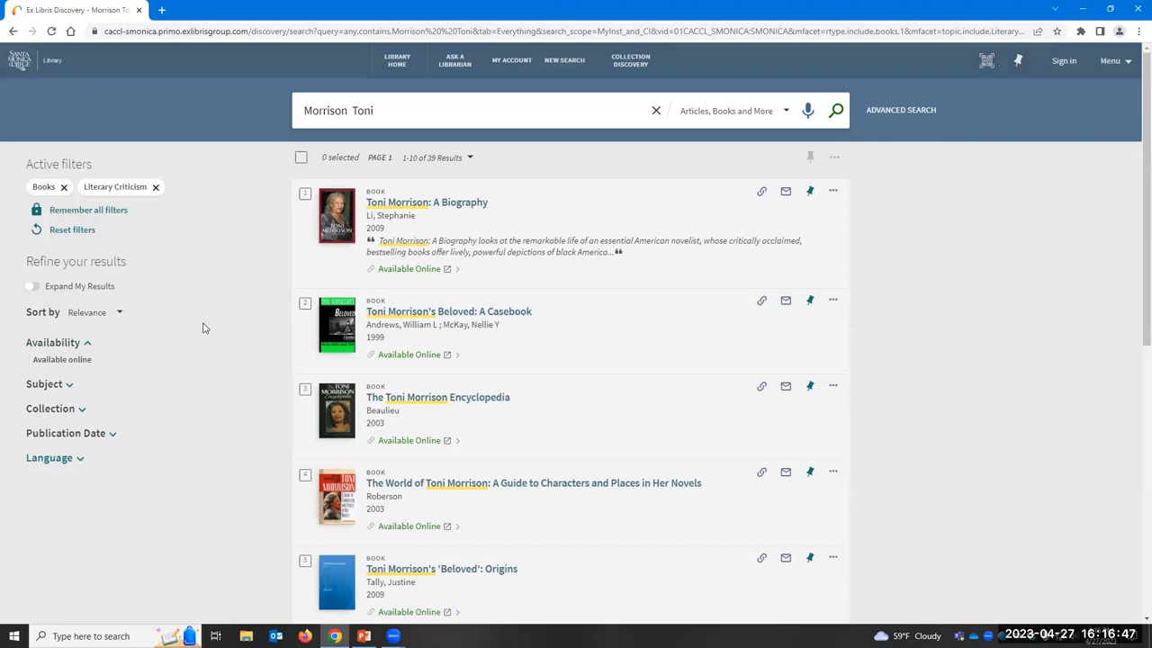
{"action": "mouse_move", "coordinate": [431, 165]}
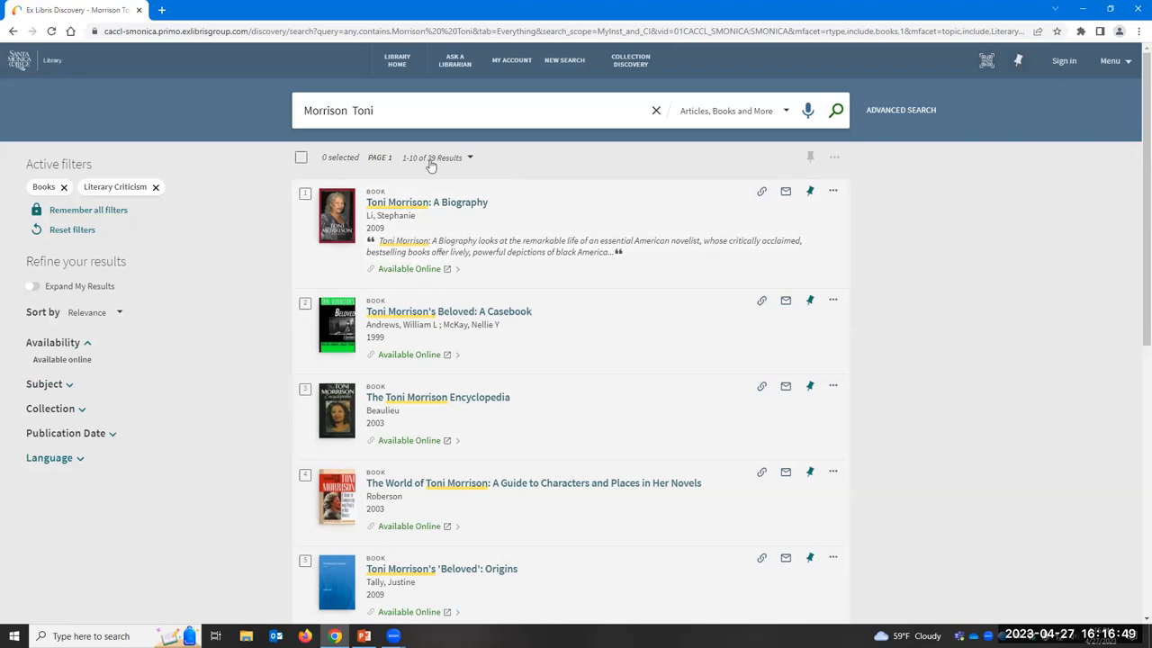
{"action": "mouse_move", "coordinate": [909, 273]}
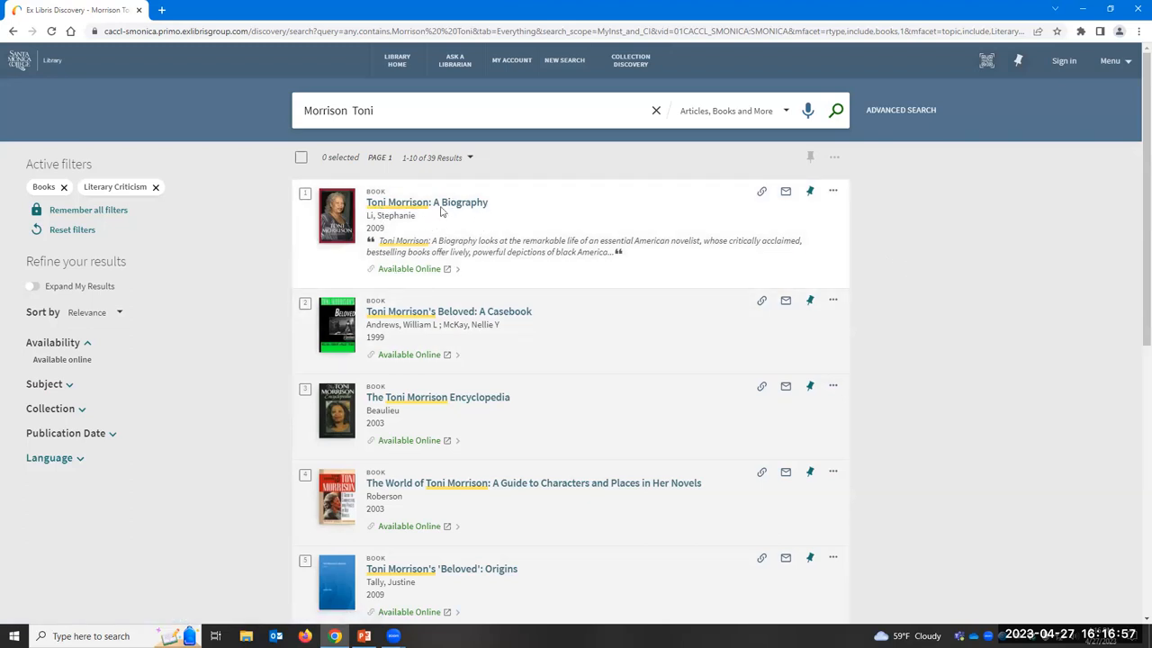
{"action": "mouse_move", "coordinate": [608, 315]}
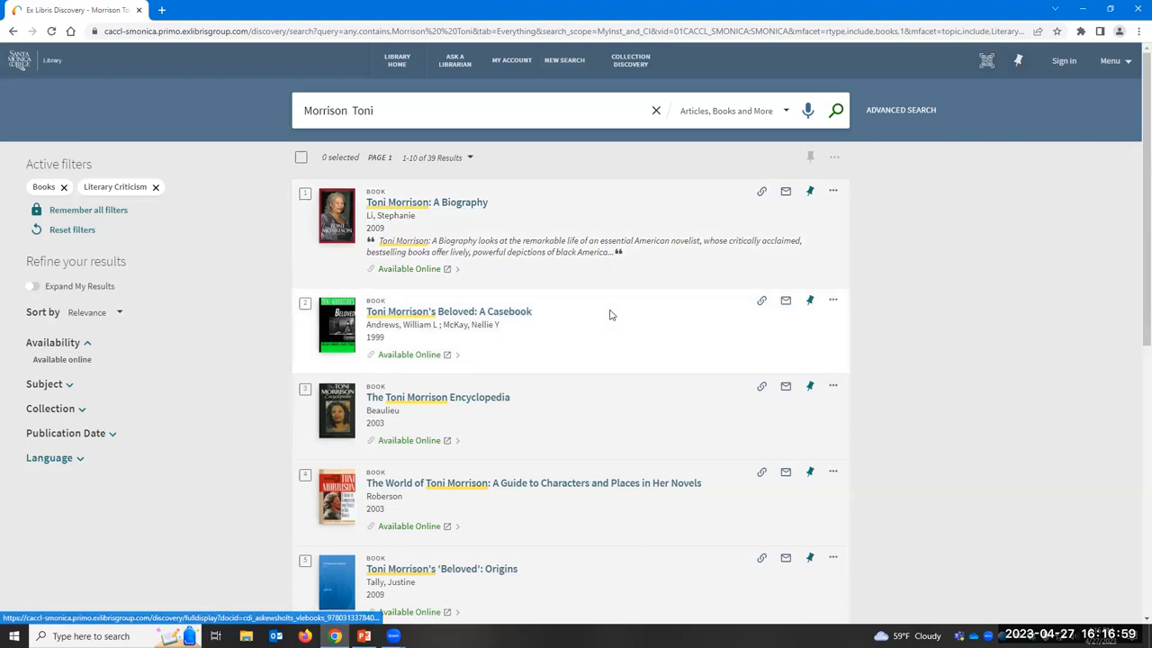
{"action": "scroll", "scroll_direction": "down", "scroll_amount": 3}
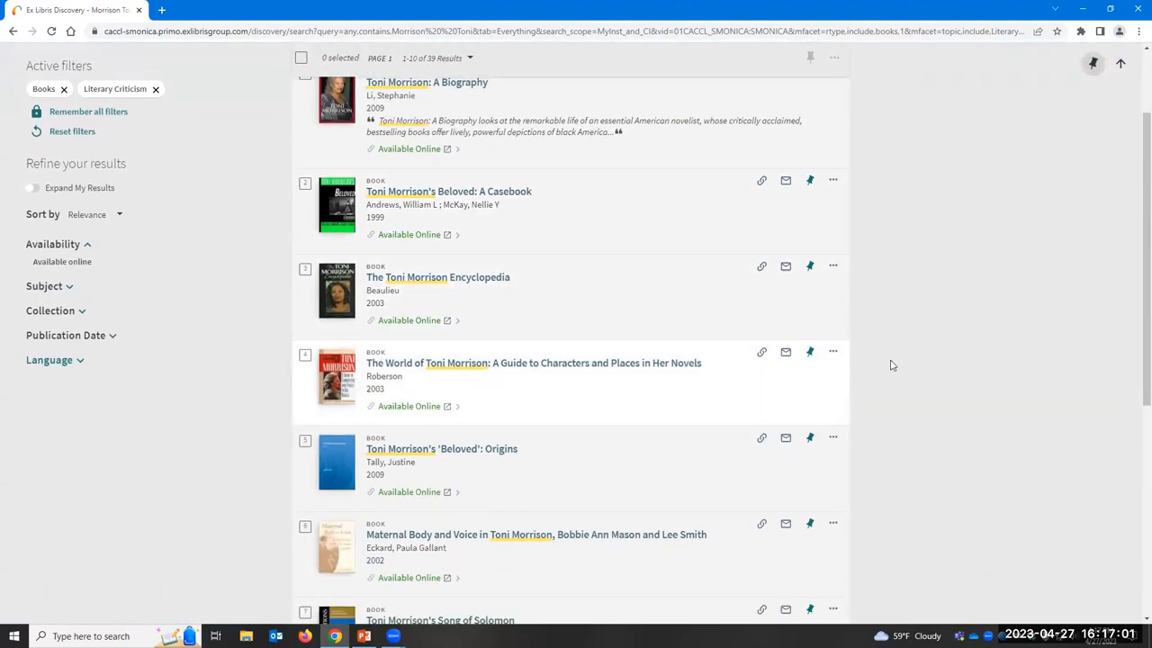
{"action": "scroll", "scroll_direction": "down", "scroll_amount": 3}
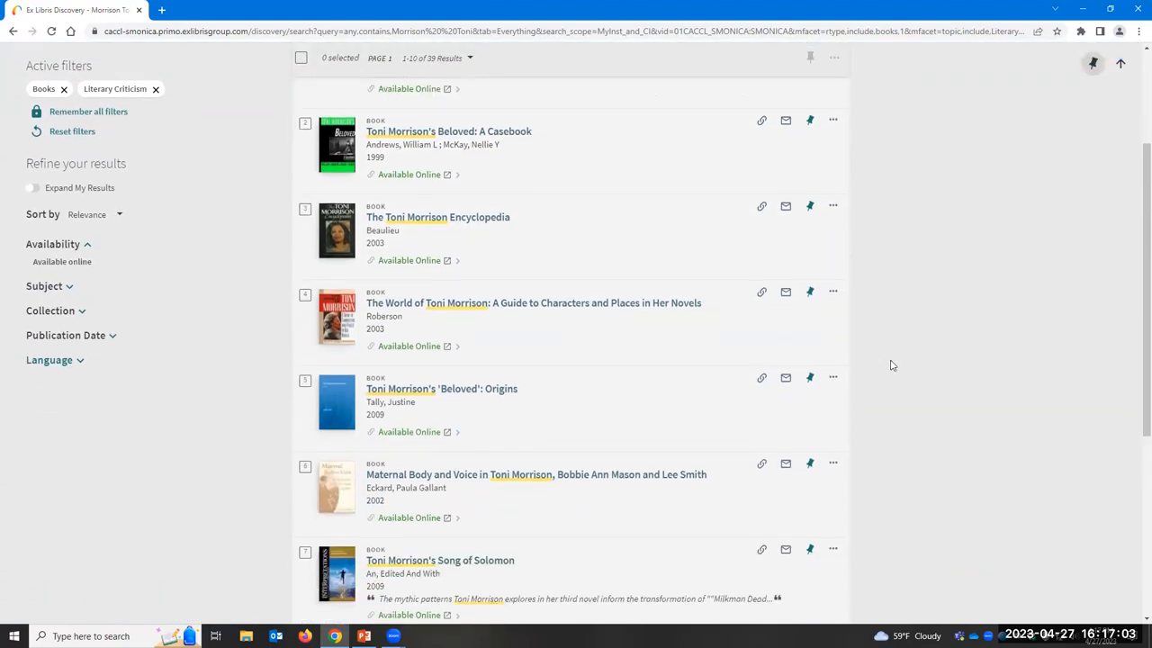
{"action": "scroll", "scroll_direction": "down", "scroll_amount": 3}
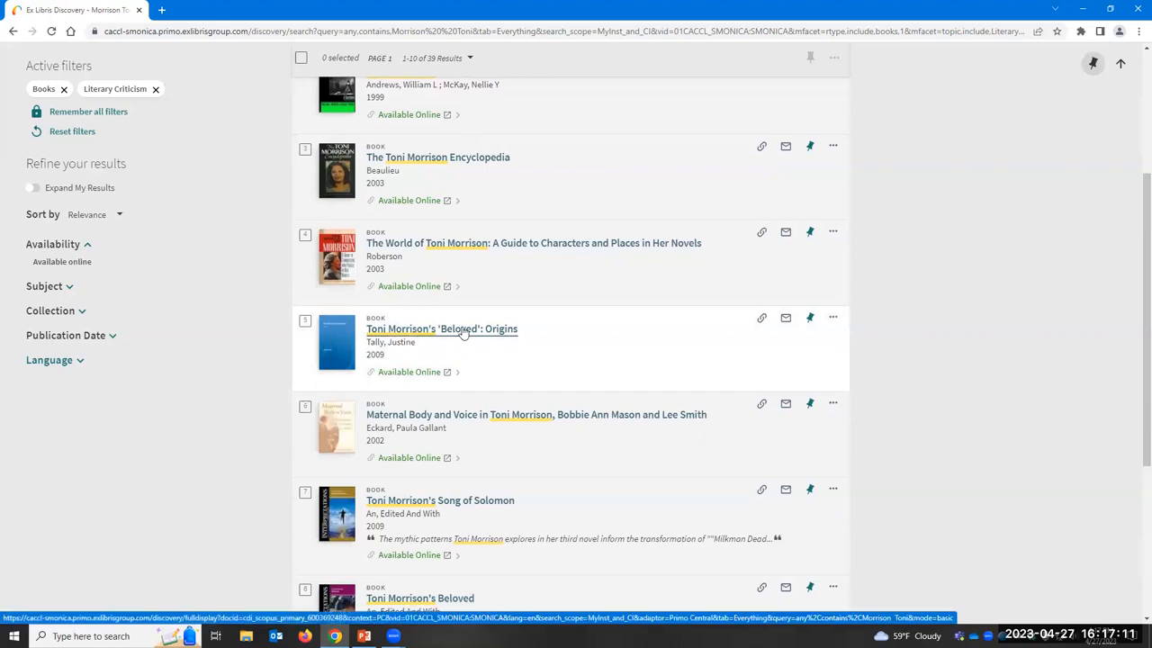
Step: Open the record for Toni Morrison's 'Beloved': Origins and review its View Online and Details sections
{"action": "left_click", "coordinate": [440, 328]}
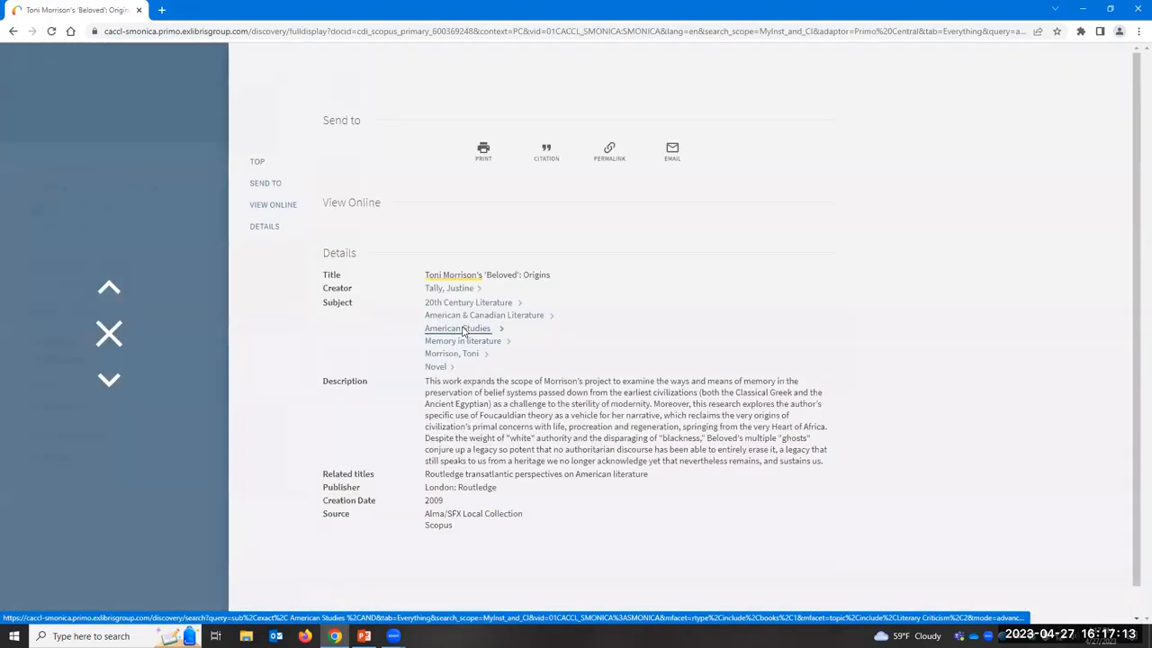
{"action": "scroll", "scroll_direction": "up", "scroll_amount": 3}
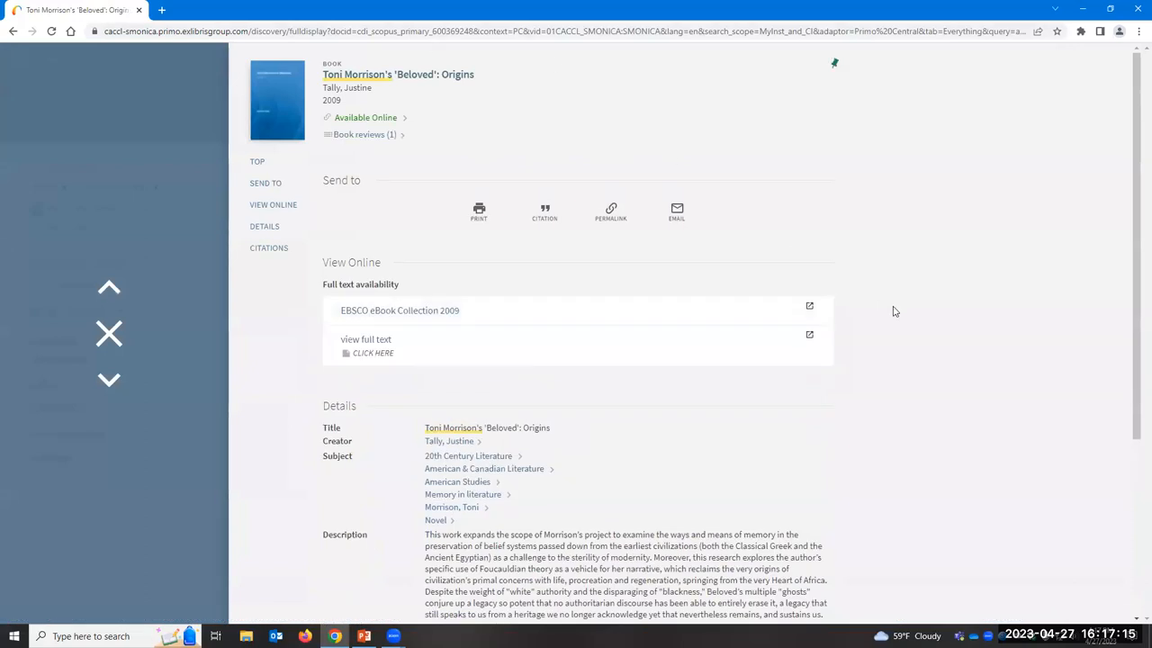
{"action": "mouse_move", "coordinate": [410, 321]}
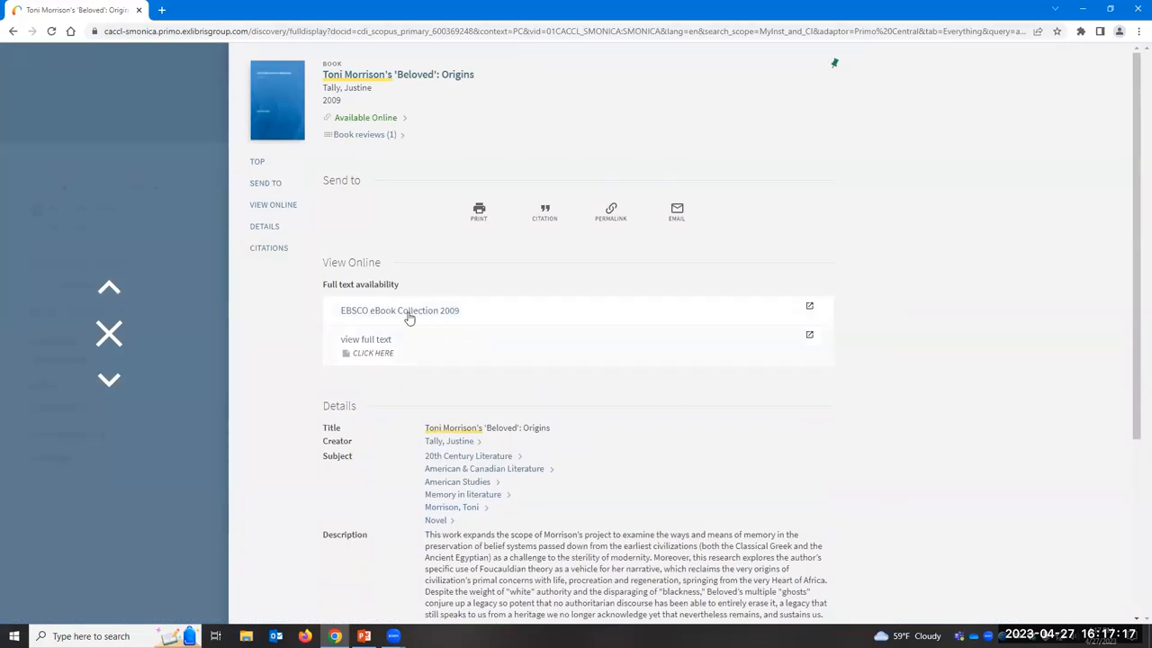
{"action": "mouse_move", "coordinate": [400, 310]}
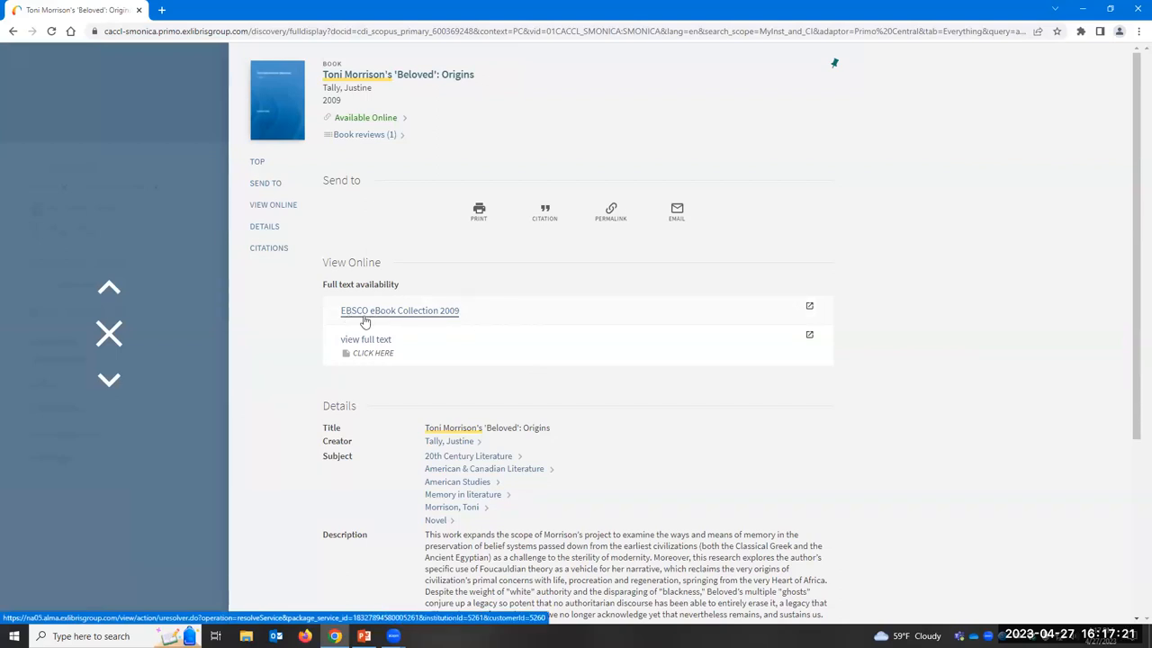
{"action": "mouse_move", "coordinate": [455, 317]}
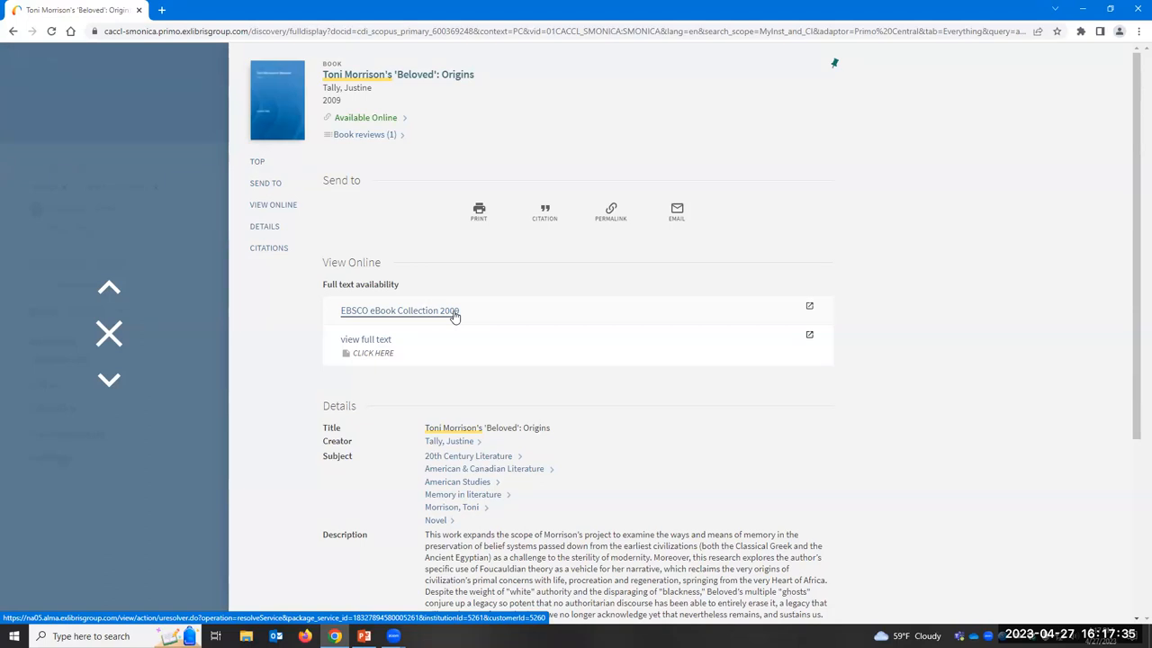
{"action": "scroll", "scroll_direction": "down", "scroll_amount": 3}
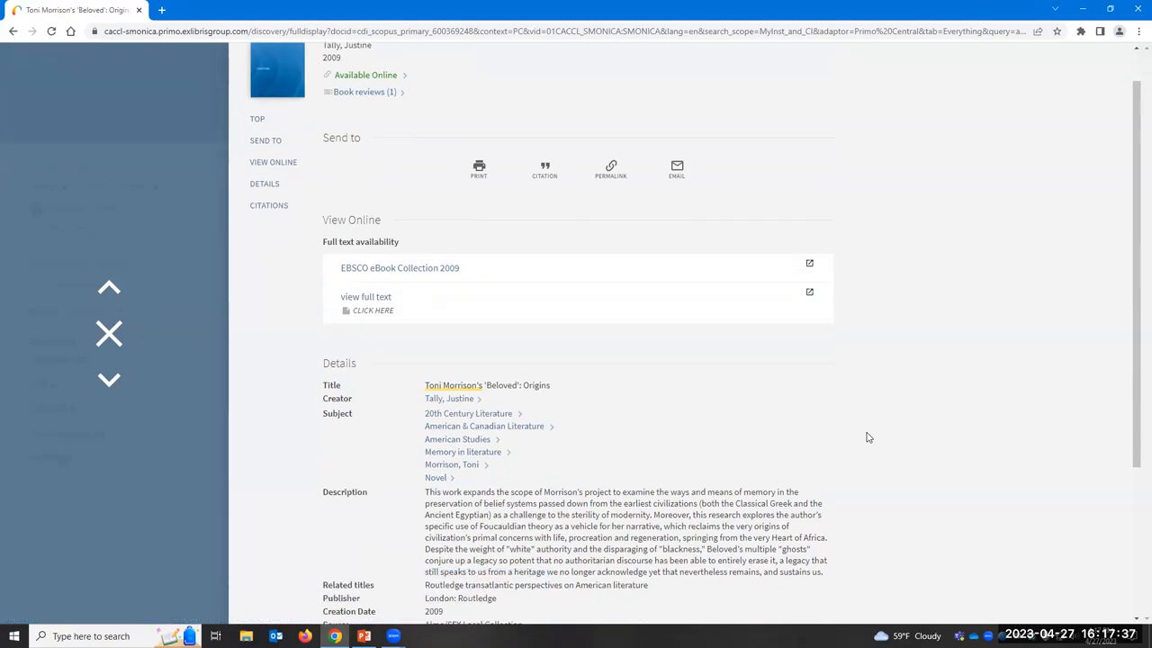
{"action": "scroll", "scroll_direction": "down", "scroll_amount": 3}
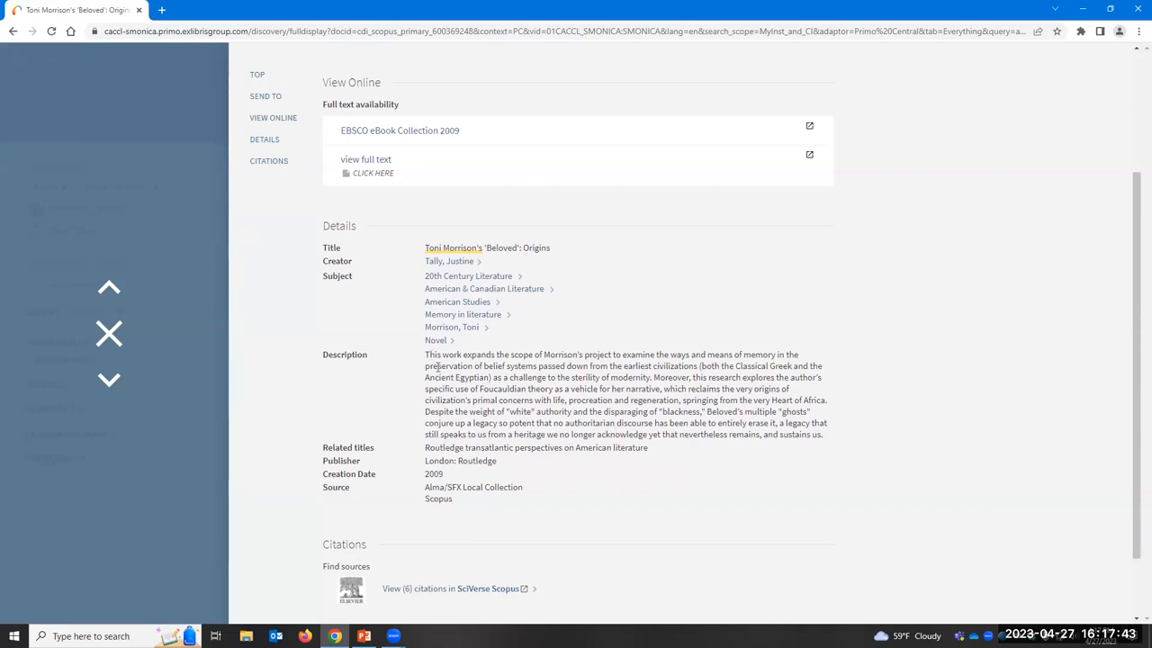
{"action": "mouse_move", "coordinate": [752, 423]}
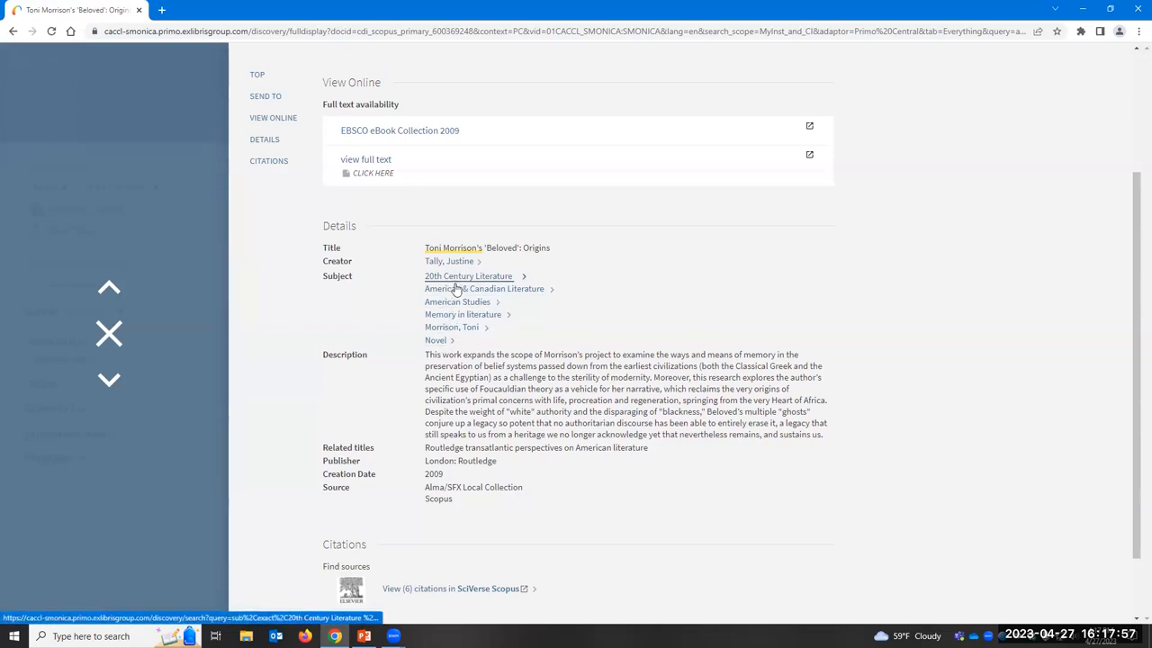
{"action": "mouse_move", "coordinate": [463, 314]}
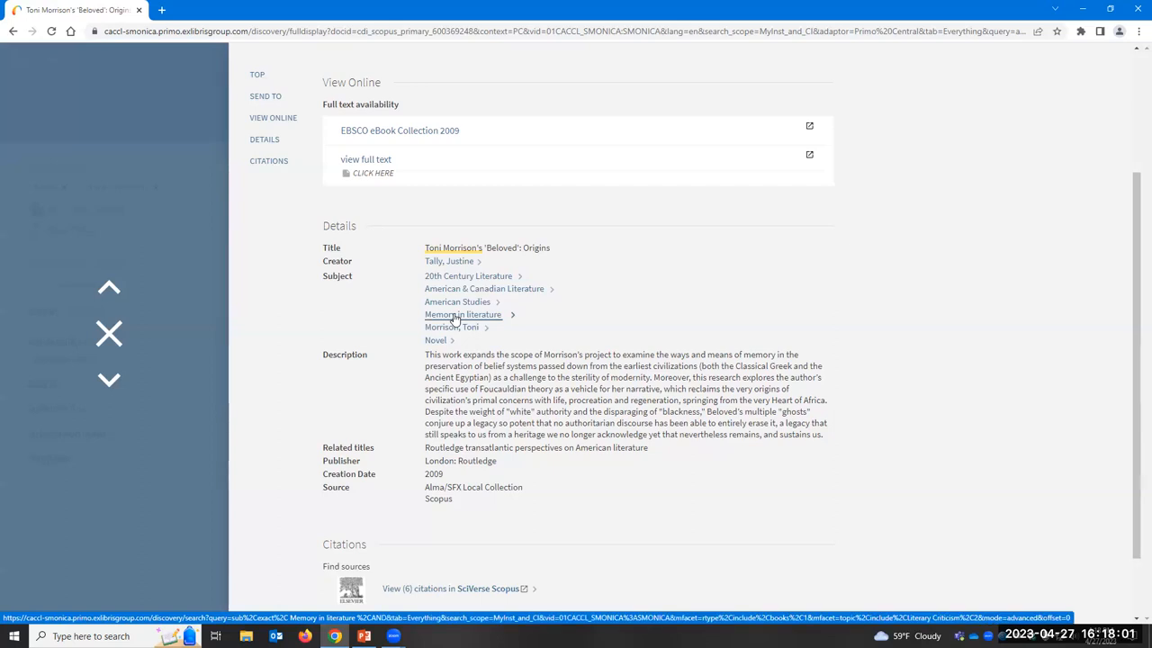
{"action": "mouse_move", "coordinate": [576, 324]}
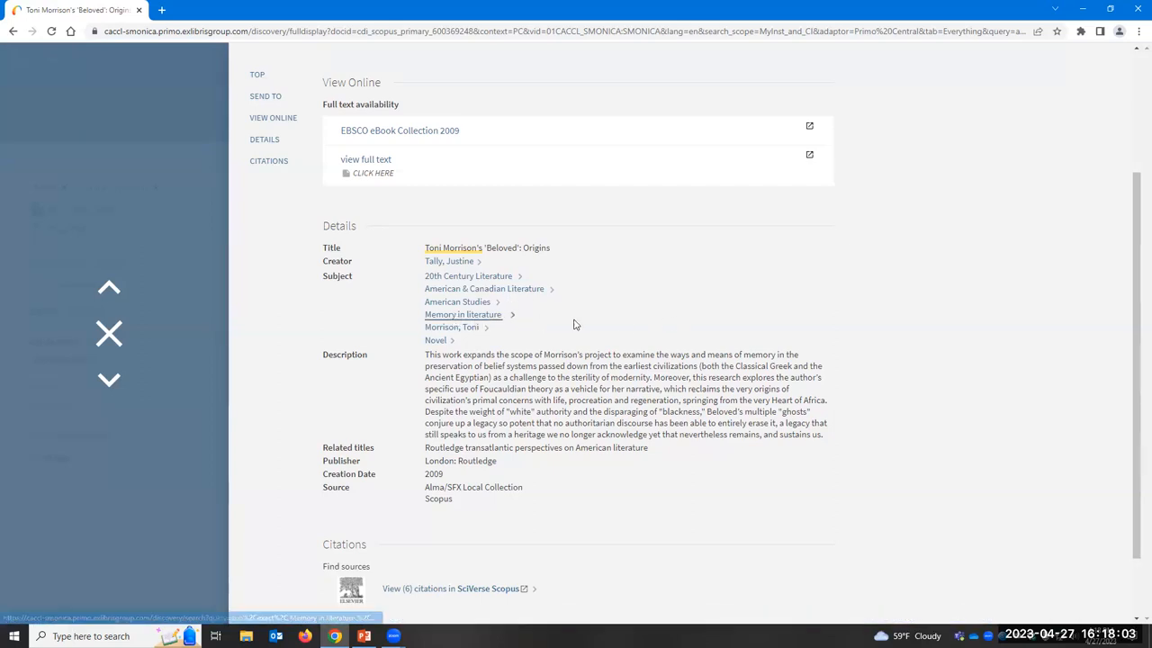
{"action": "scroll", "scroll_direction": "up", "scroll_amount": 3}
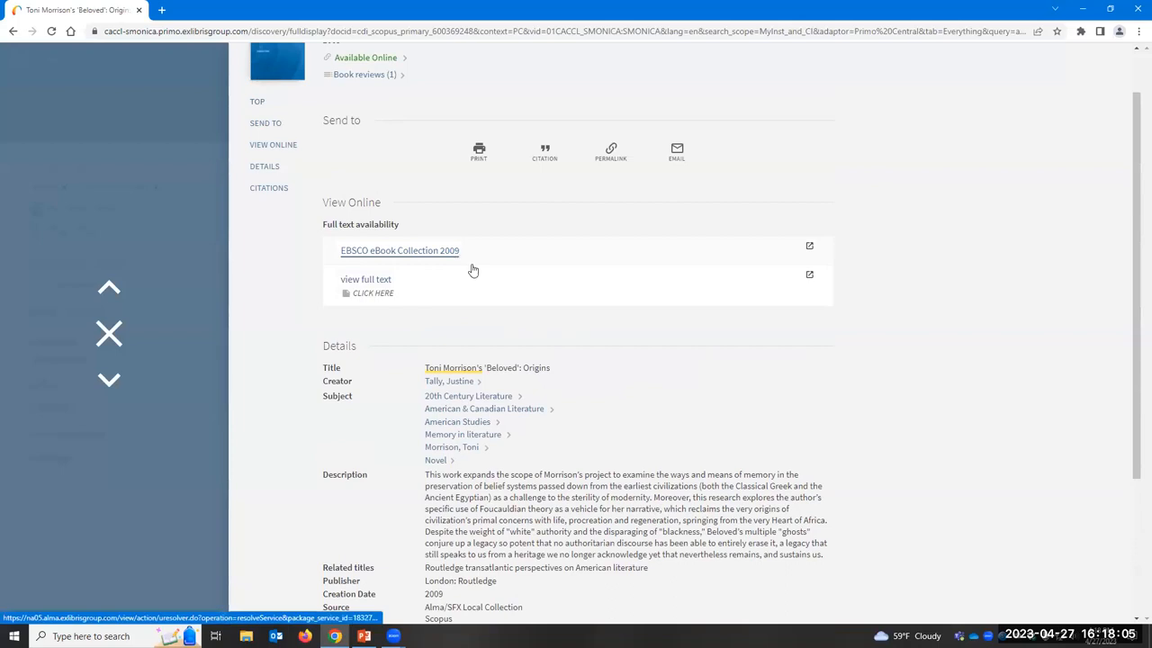
{"action": "scroll", "scroll_direction": "up", "scroll_amount": 3}
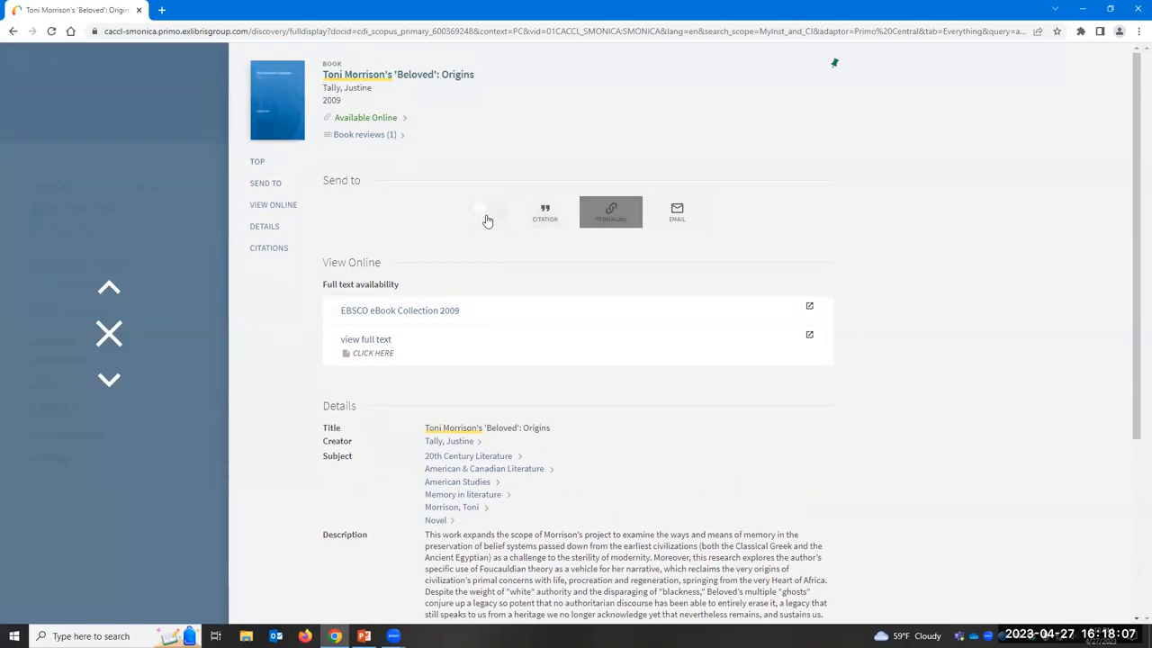
Step: Show the book's MLA (8th edition) citation, then bring up the email-record form
{"action": "left_click", "coordinate": [544, 212]}
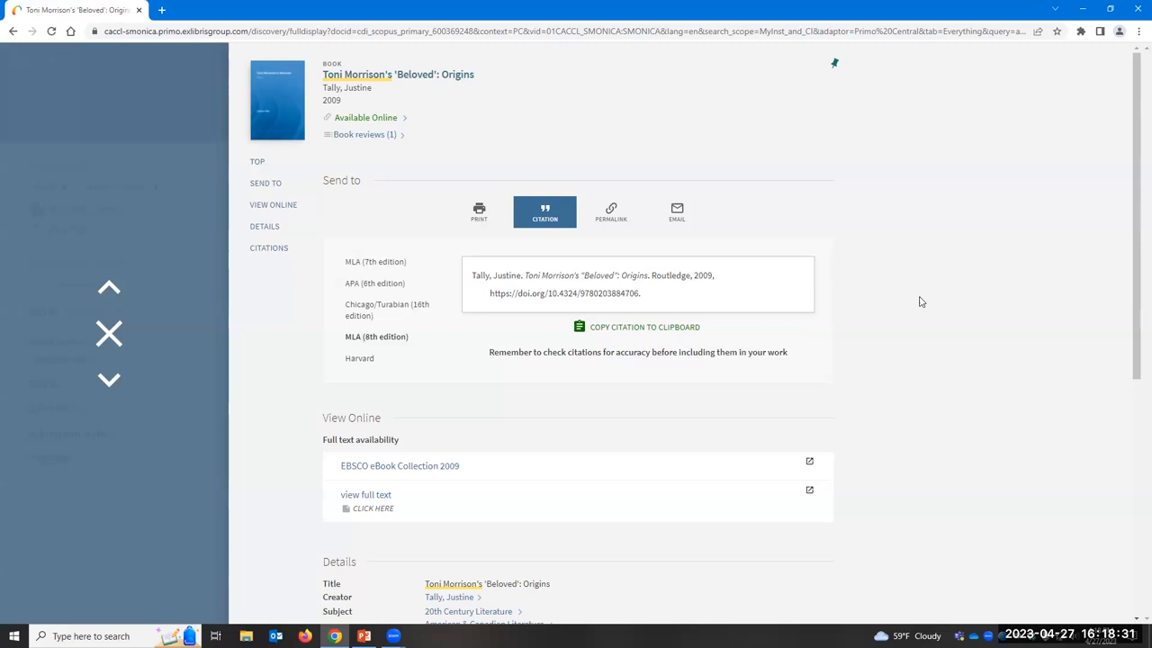
{"action": "mouse_move", "coordinate": [979, 190]}
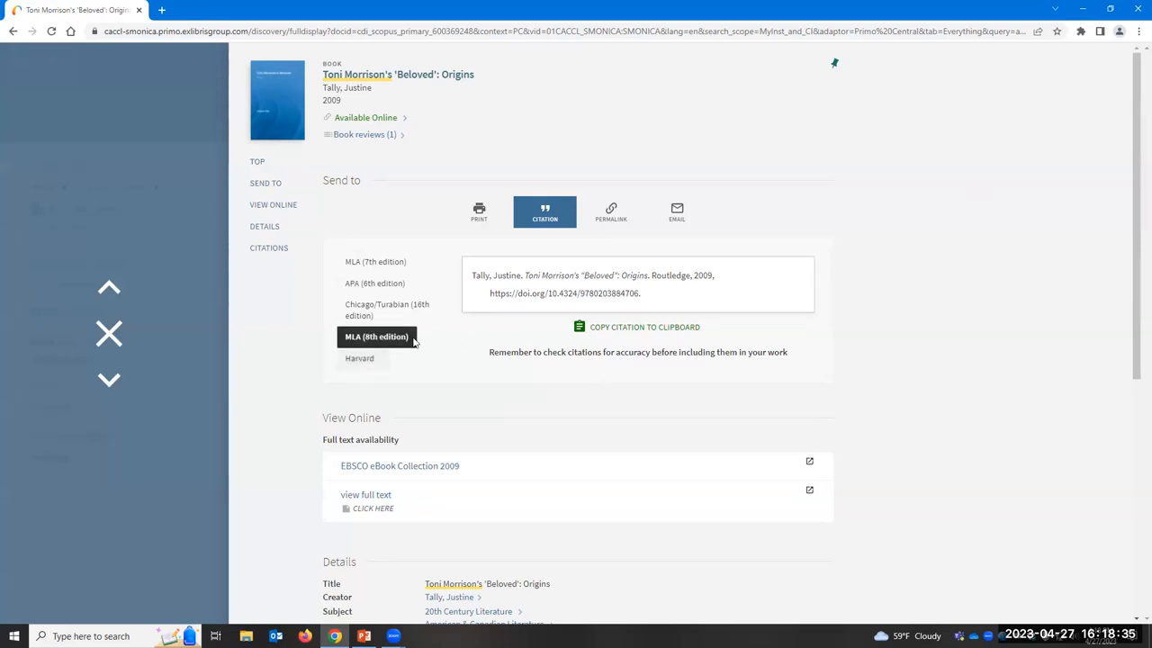
{"action": "mouse_move", "coordinate": [439, 357]}
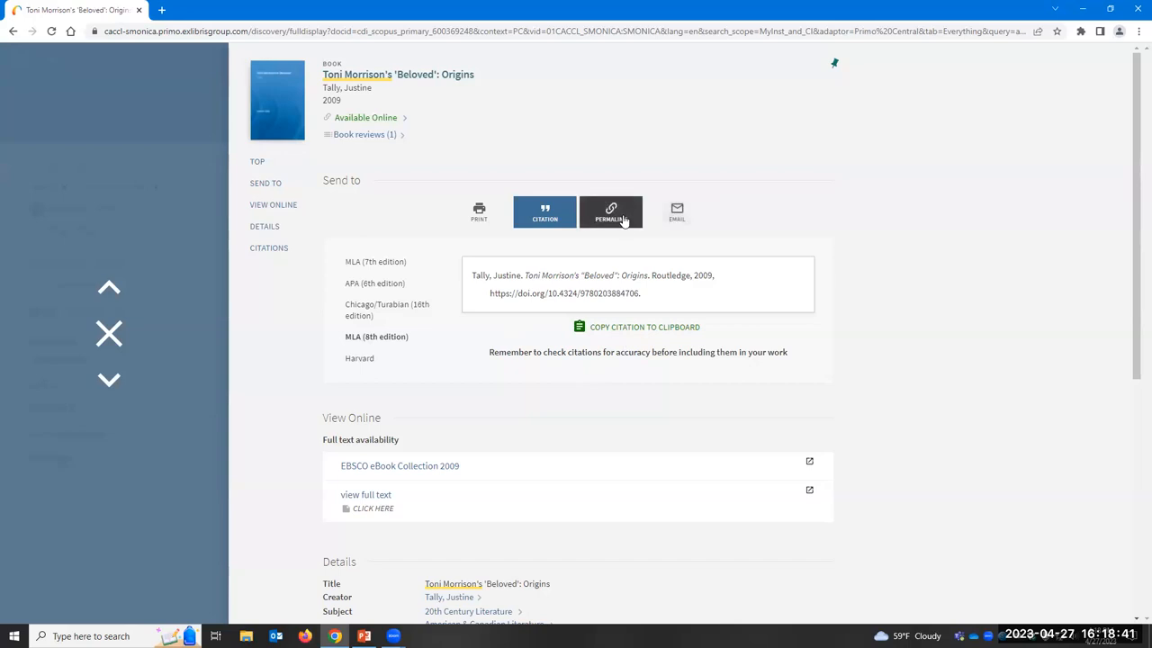
{"action": "left_click", "coordinate": [676, 212]}
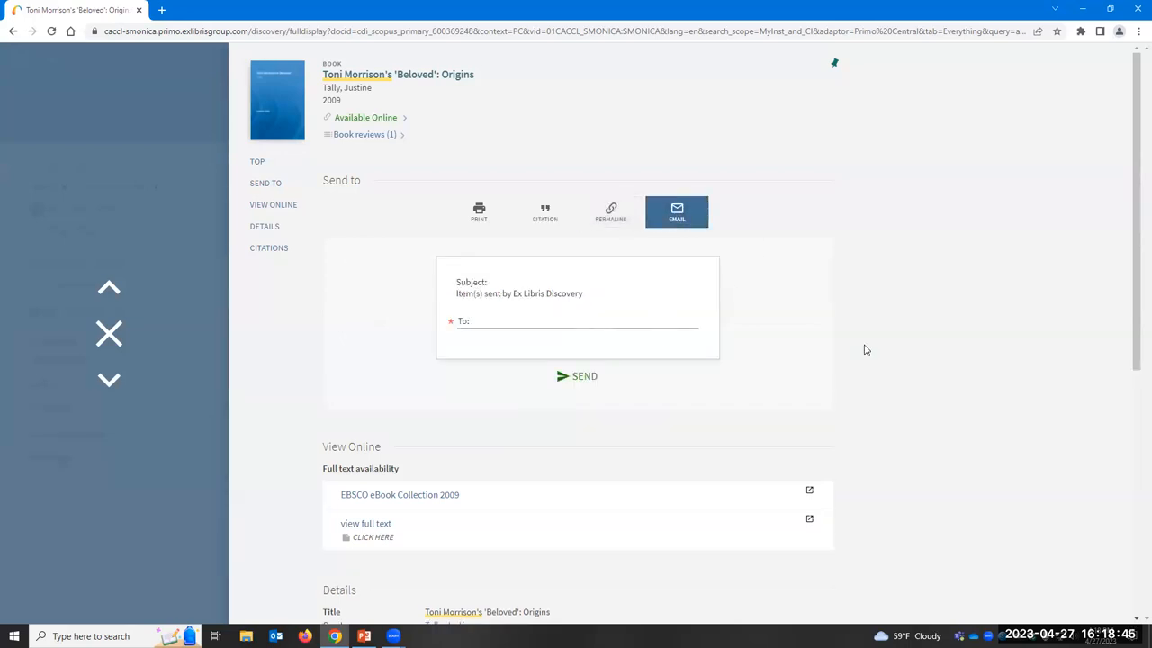
{"action": "scroll", "scroll_direction": "down", "scroll_amount": 3}
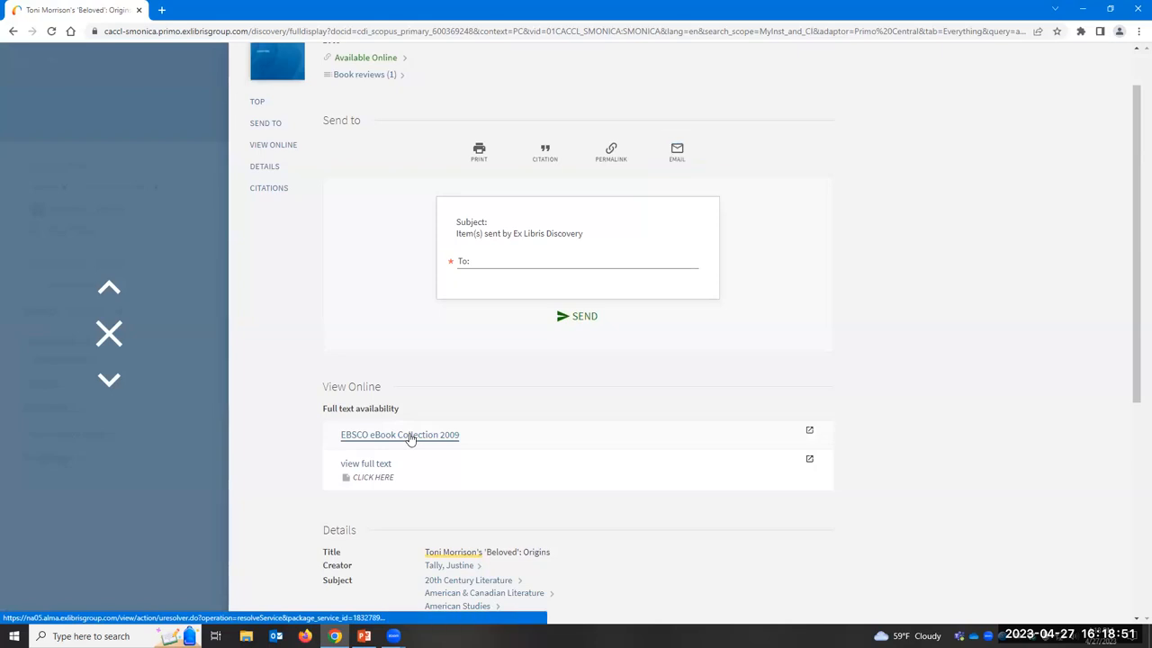
Step: Open the EBSCO eBook Collection 2009 record and scroll through its description and table of contents
{"action": "left_click", "coordinate": [400, 433]}
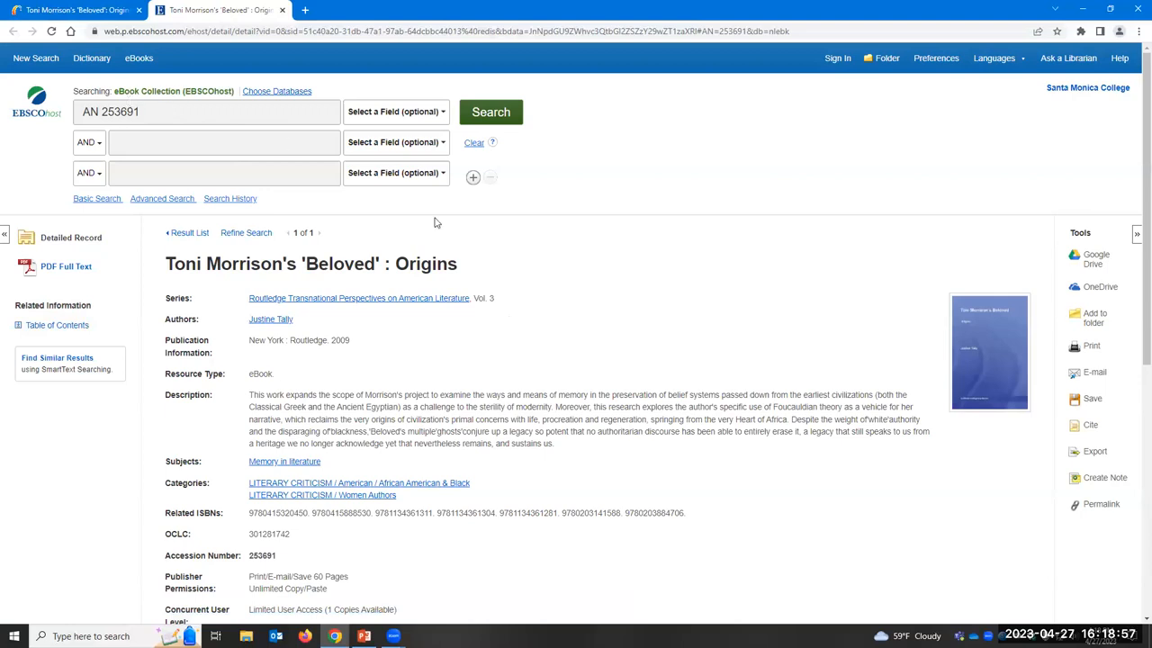
{"action": "mouse_move", "coordinate": [439, 223]}
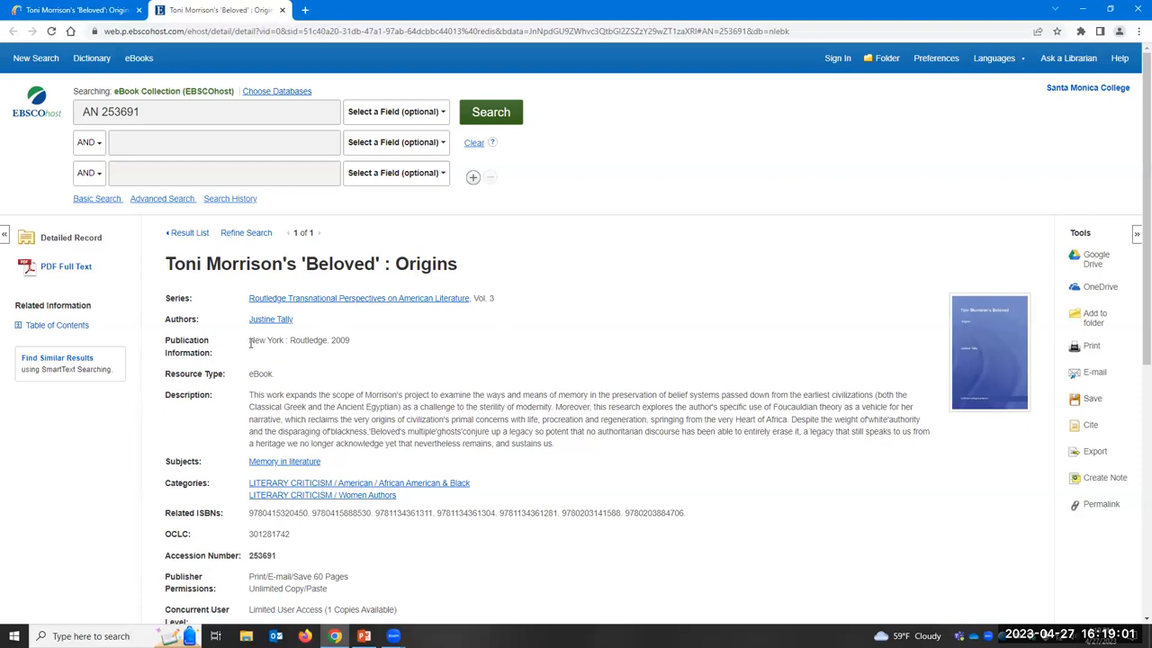
{"action": "scroll", "scroll_direction": "down", "scroll_amount": 3}
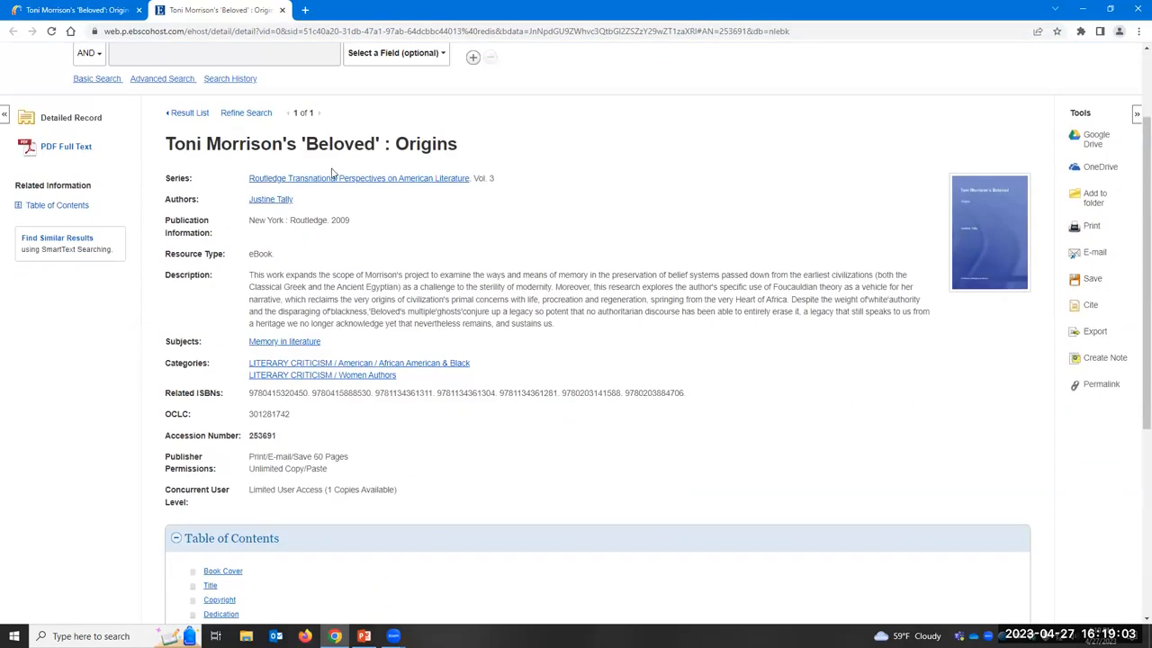
{"action": "scroll", "scroll_direction": "down", "scroll_amount": 3}
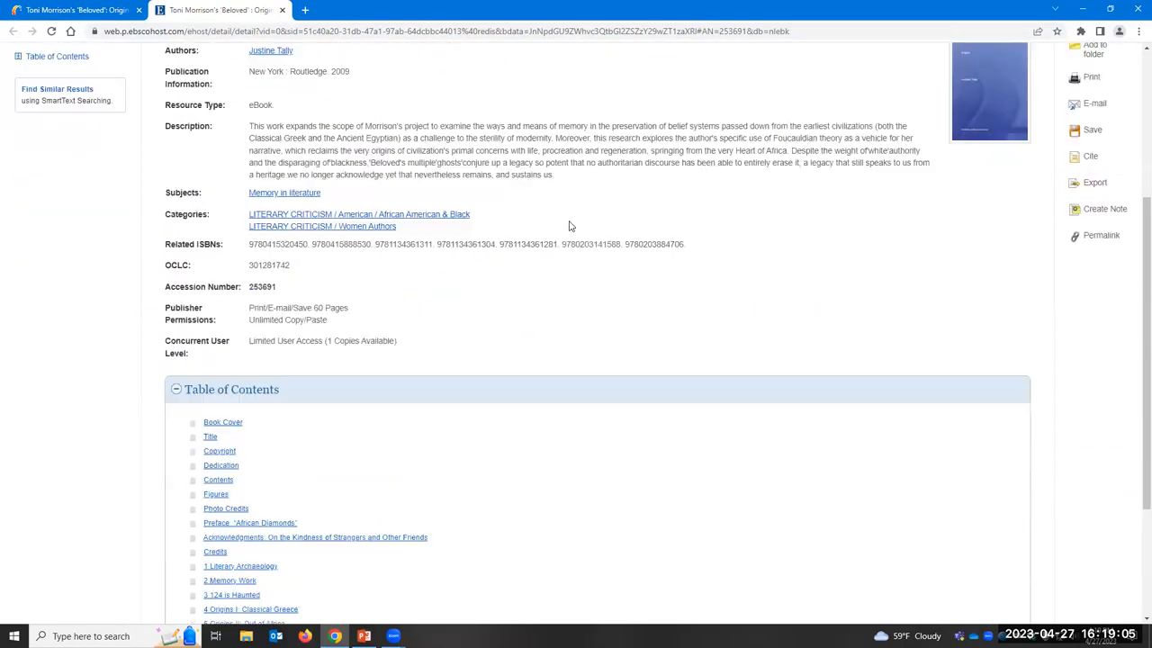
{"action": "scroll", "scroll_direction": "down", "scroll_amount": 3}
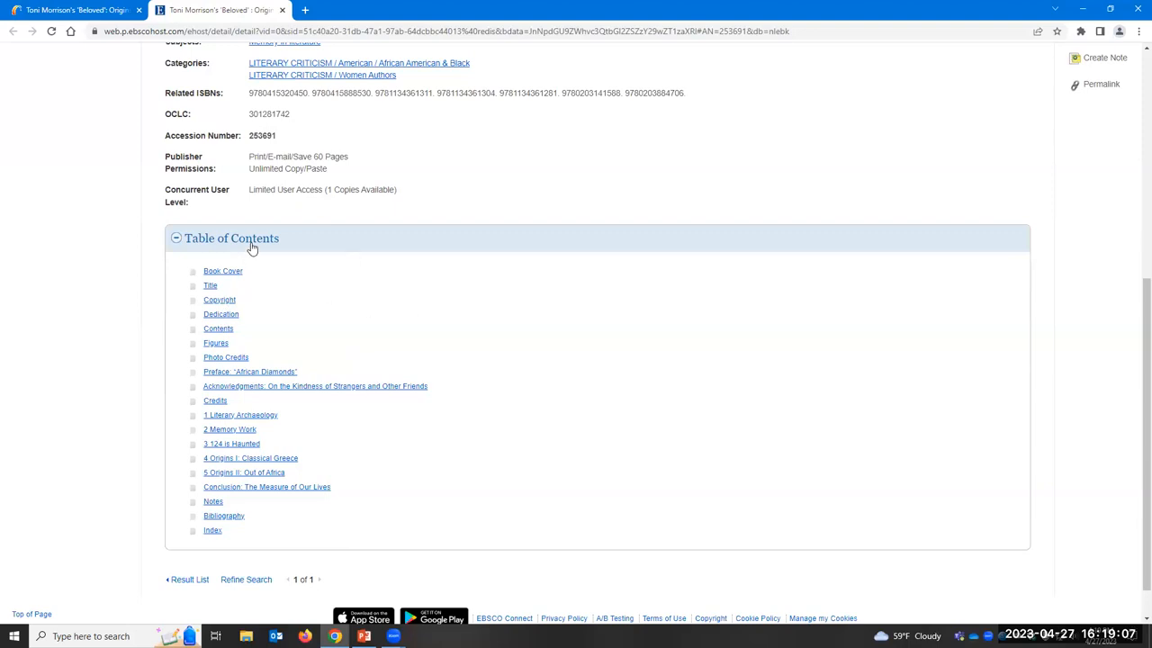
{"action": "scroll", "scroll_direction": "up", "scroll_amount": 3}
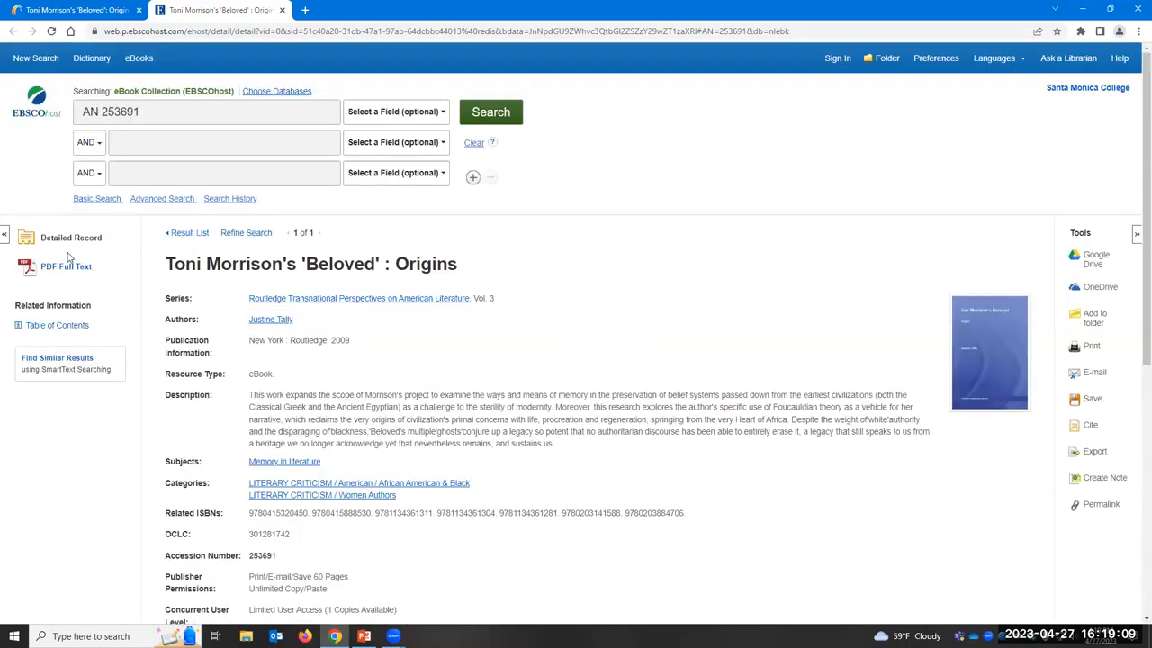
Step: Open the PDF Full Text and search within the ebook for slavery, reviewing the 40 matches
{"action": "left_click", "coordinate": [65, 266]}
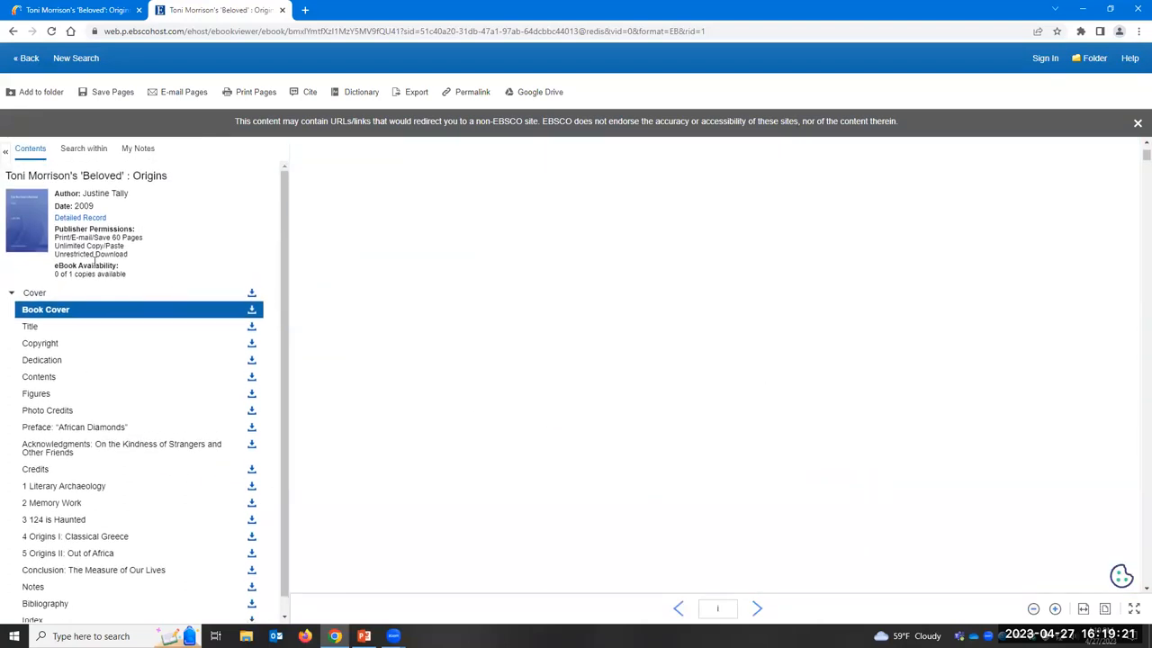
{"action": "left_click", "coordinate": [83, 147]}
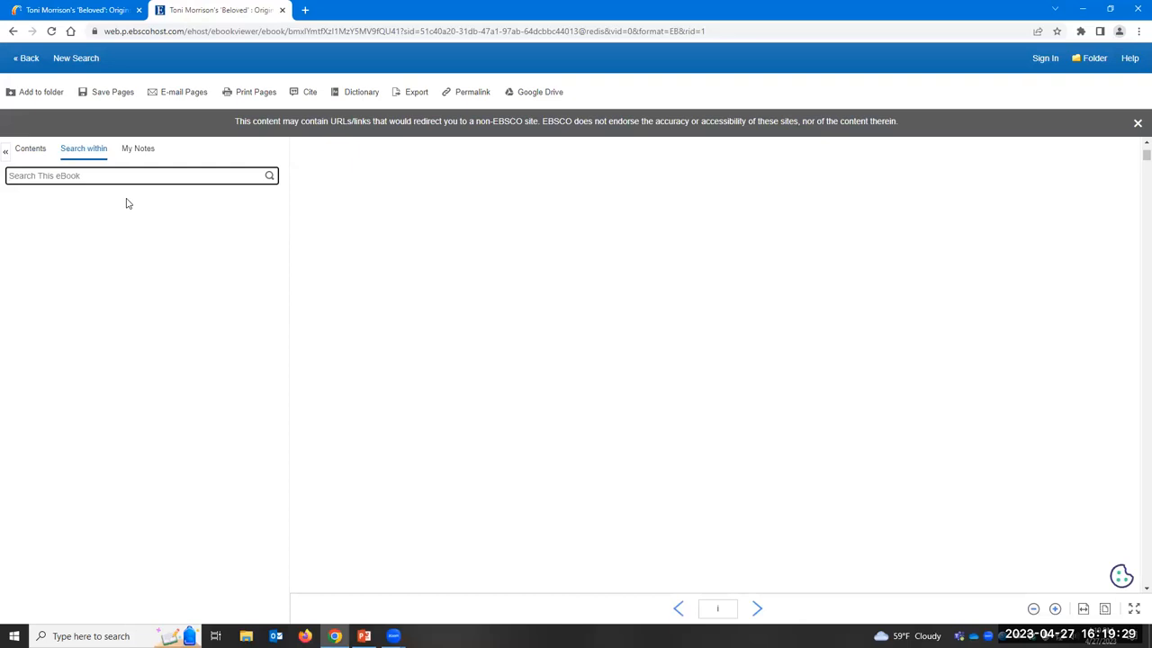
{"action": "type", "text": "Slave"}
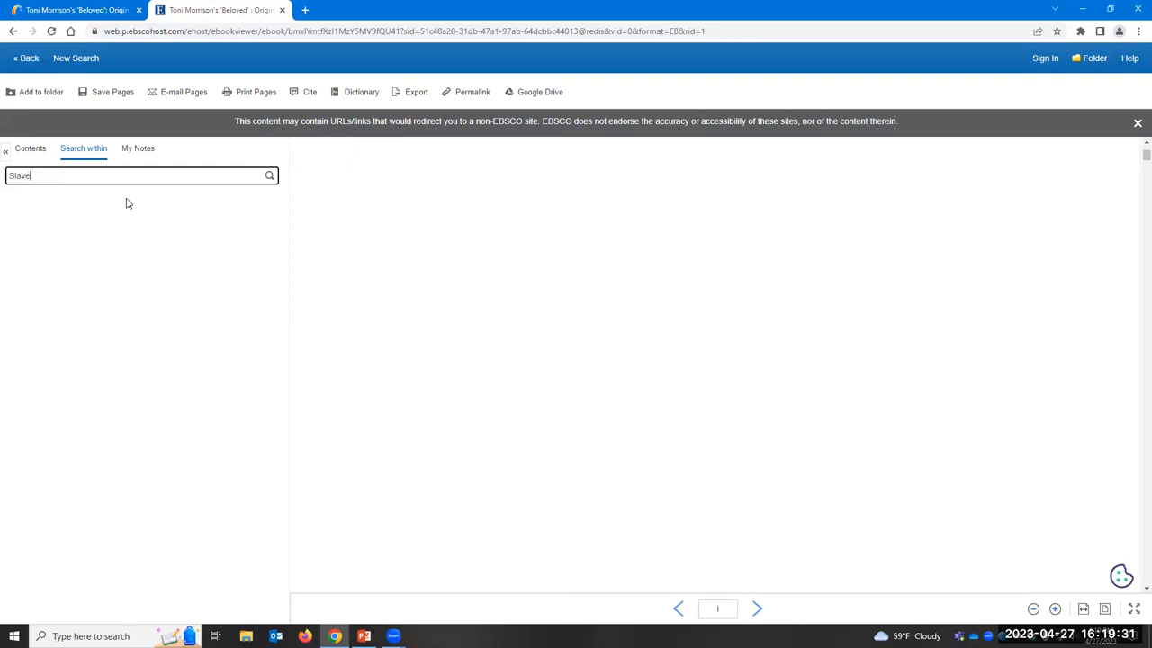
{"action": "left_click", "coordinate": [259, 176]}
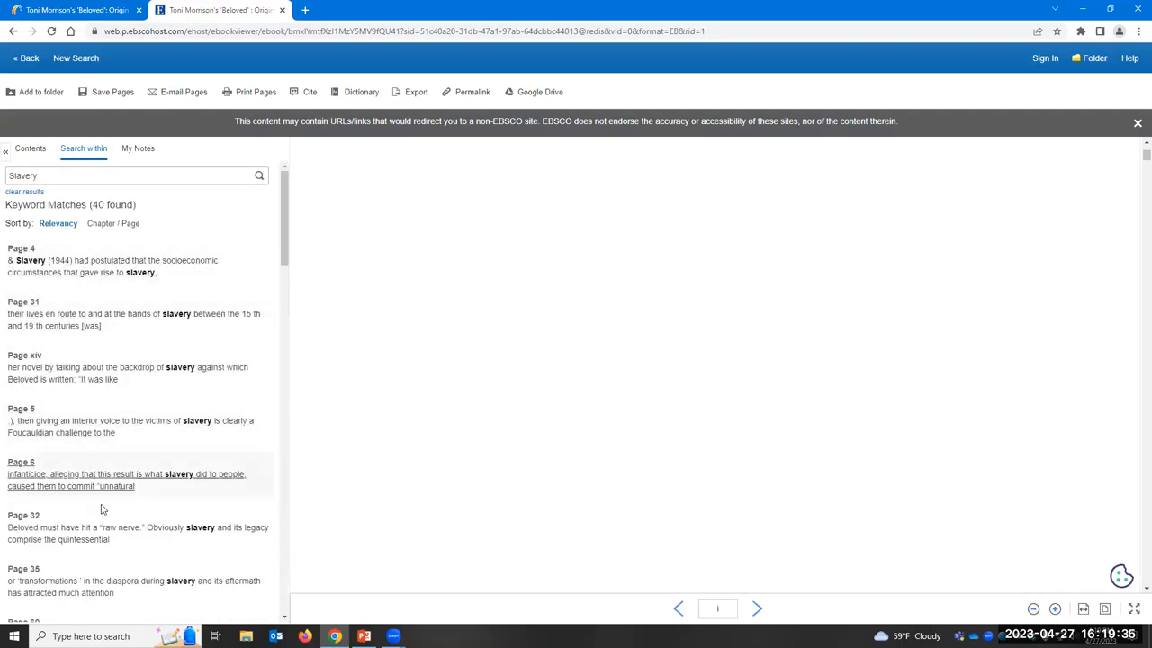
{"action": "scroll", "scroll_direction": "down", "scroll_amount": 3}
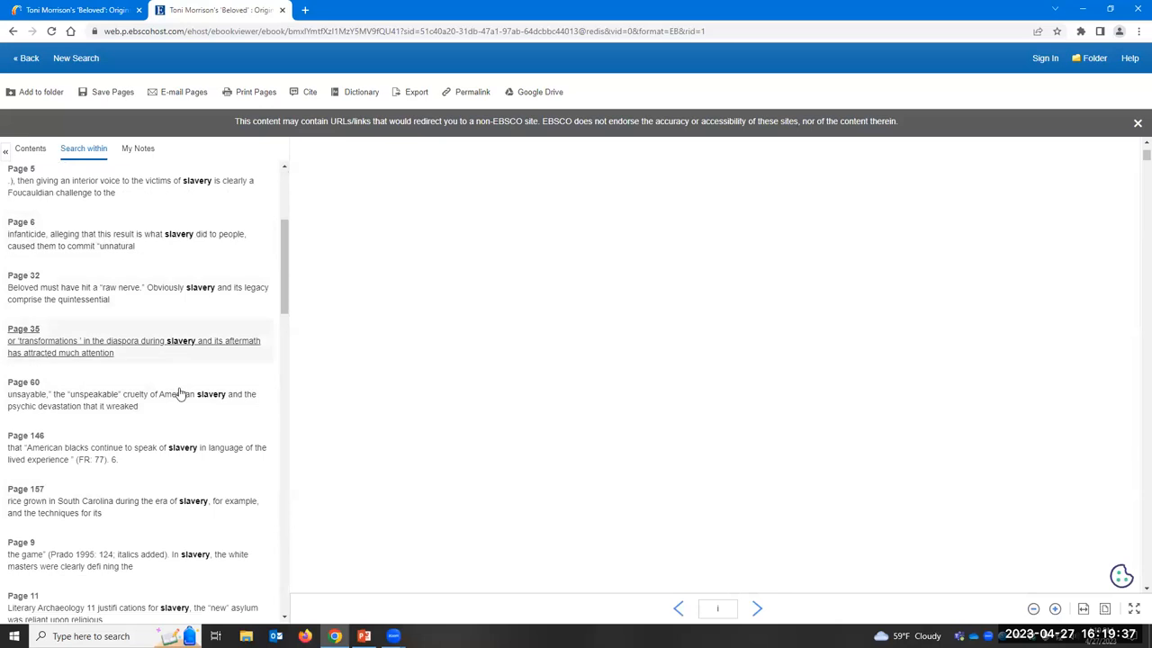
{"action": "scroll", "scroll_direction": "down", "scroll_amount": 3}
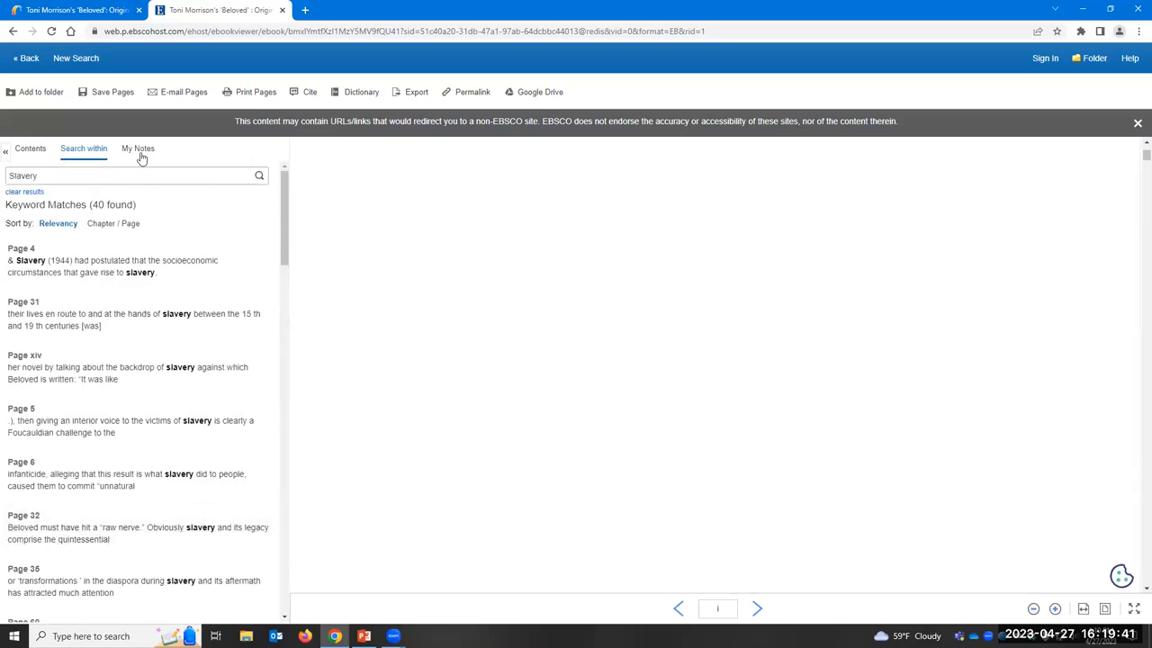
Step: Show the My Notes panel for the ebook
{"action": "left_click", "coordinate": [137, 147]}
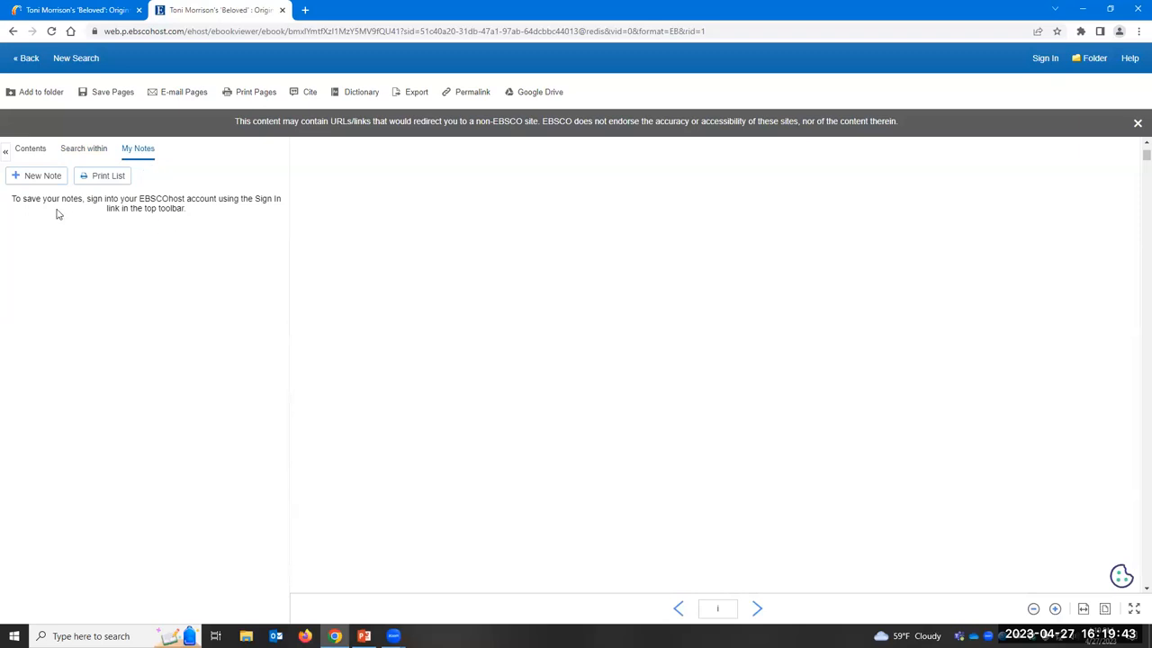
{"action": "mouse_move", "coordinate": [346, 97]}
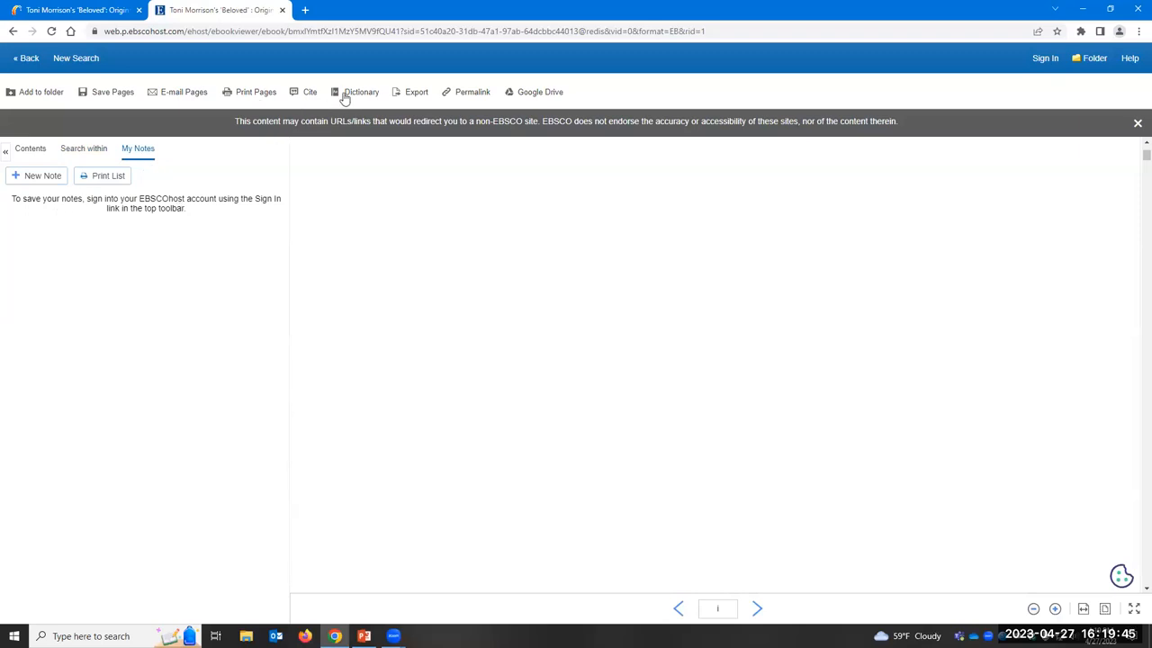
{"action": "mouse_move", "coordinate": [471, 97]}
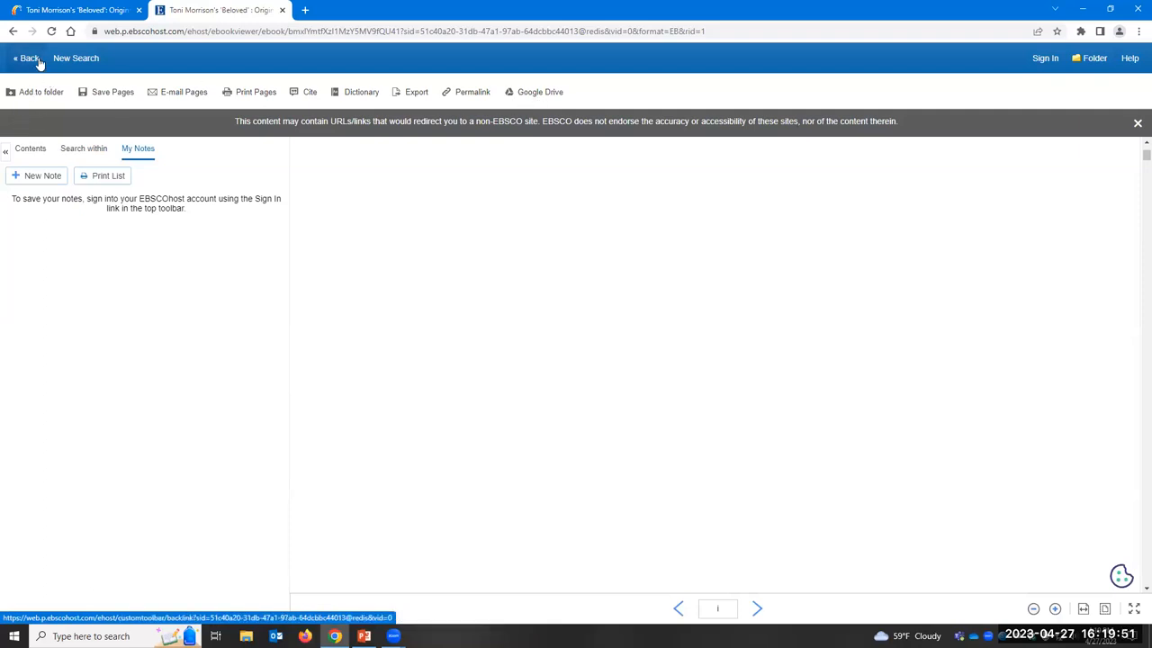
Step: Back out of the ebook viewer and close the Primo record to return to the 39 filtered results
{"action": "left_click", "coordinate": [27, 58]}
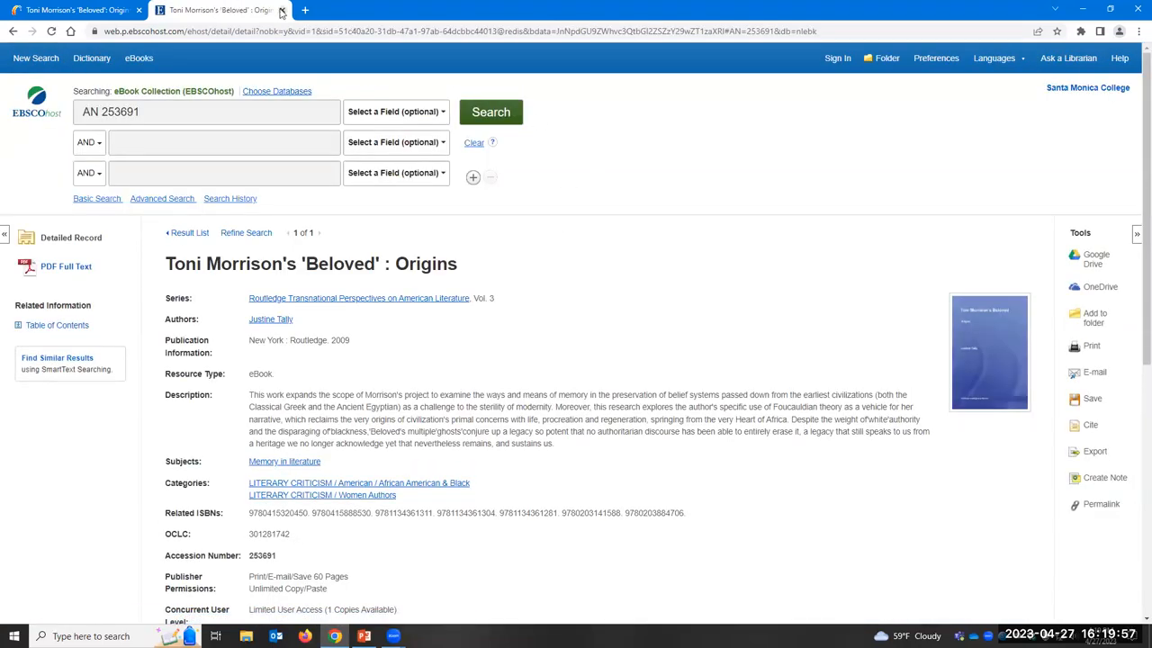
{"action": "mouse_move", "coordinate": [215, 11]}
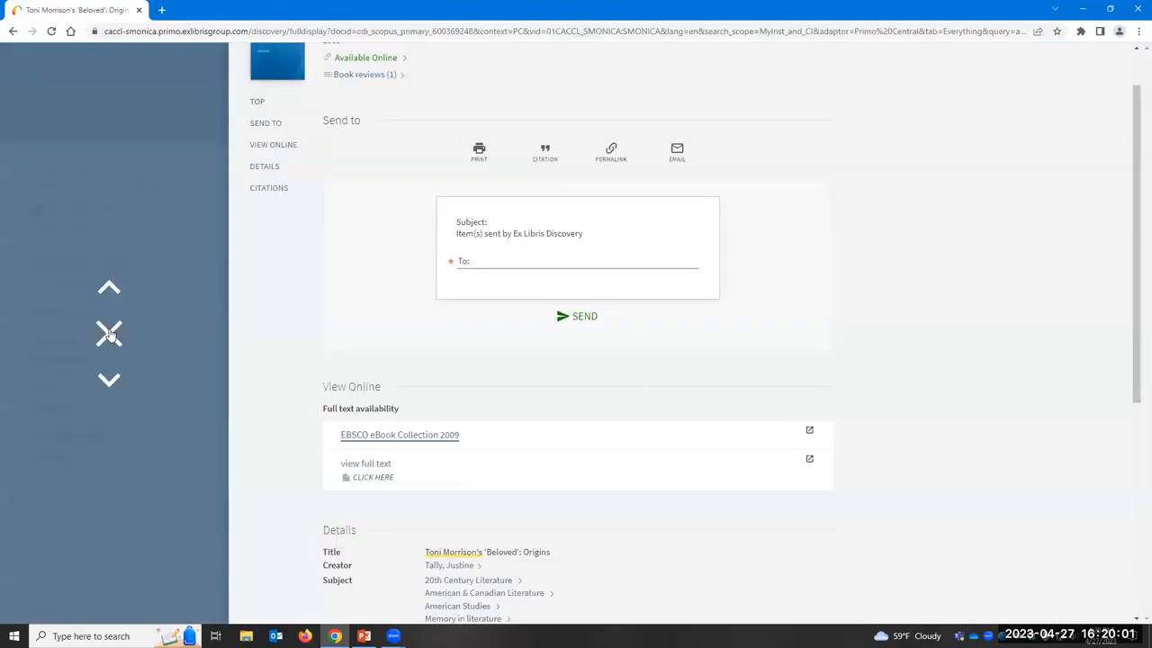
{"action": "left_click", "coordinate": [12, 30]}
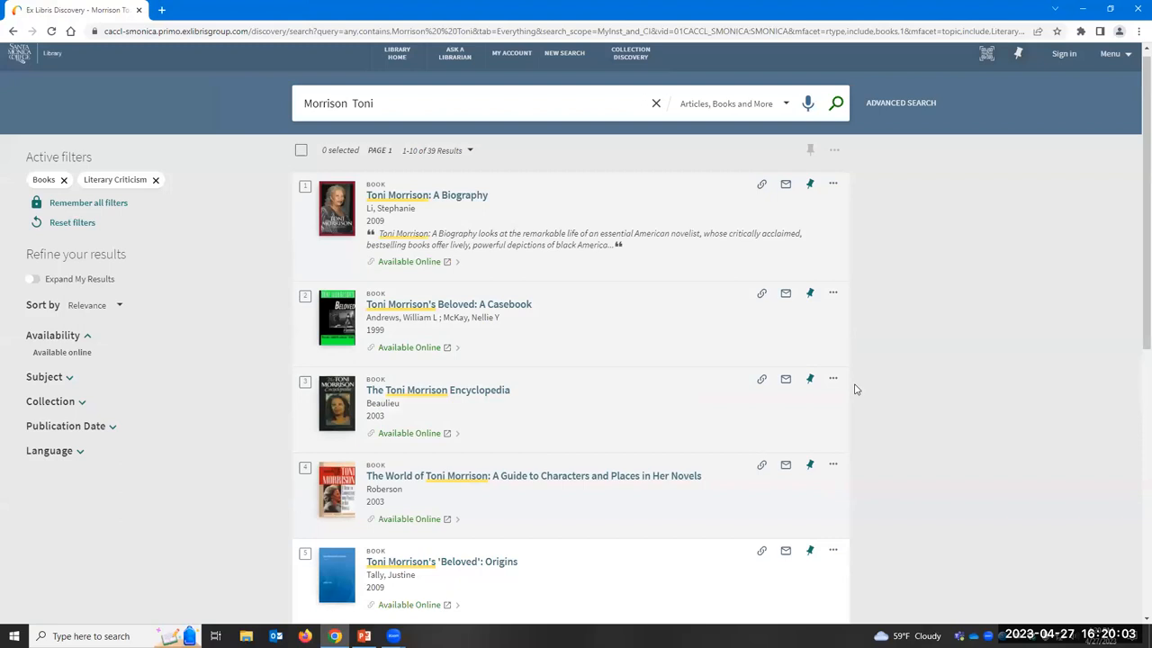
{"action": "mouse_move", "coordinate": [1044, 257]}
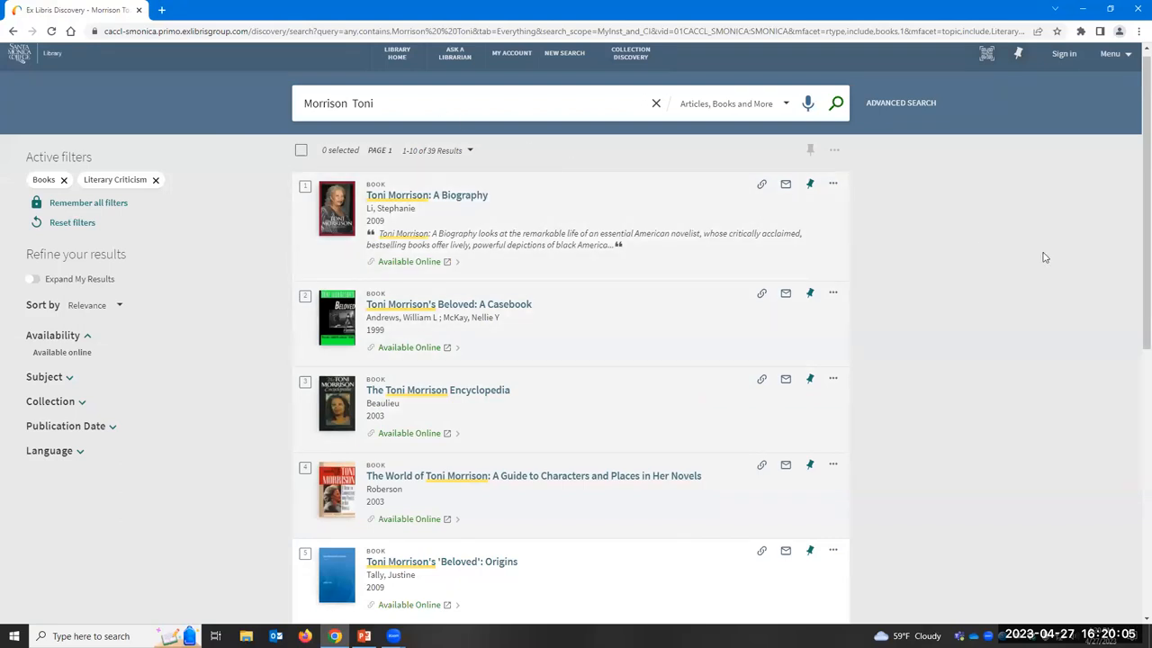
Step: Mark Toni Morrison's 'Beloved': Origins in the results and check the actions menu for selected records
{"action": "scroll", "scroll_direction": "down", "scroll_amount": 3}
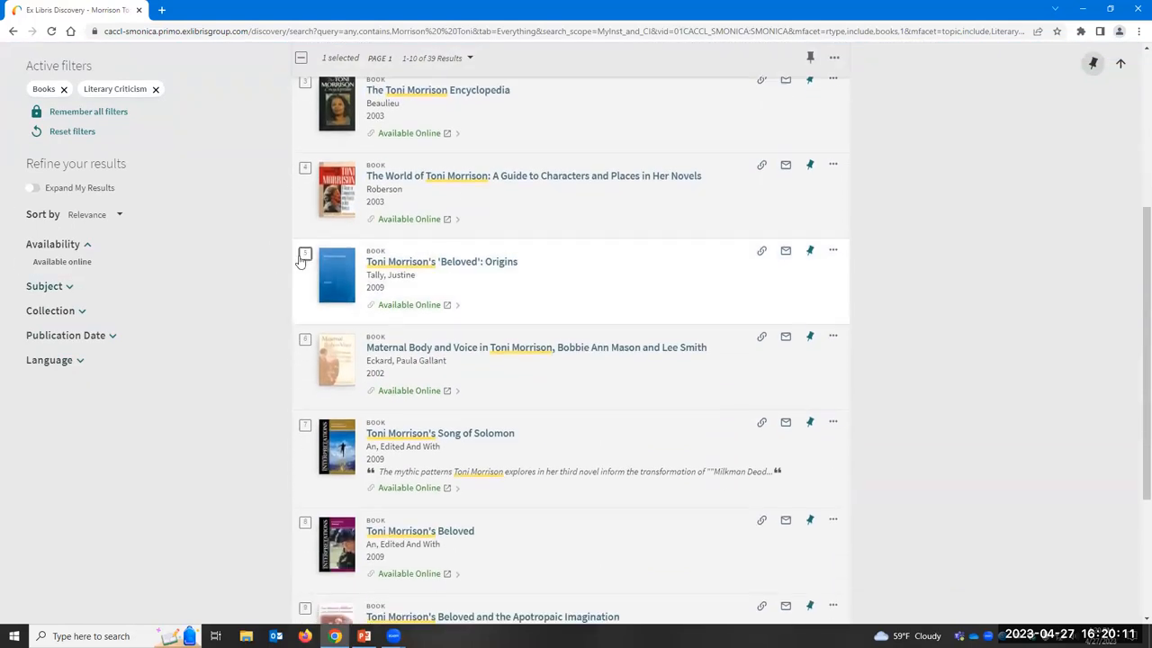
{"action": "left_click", "coordinate": [306, 255]}
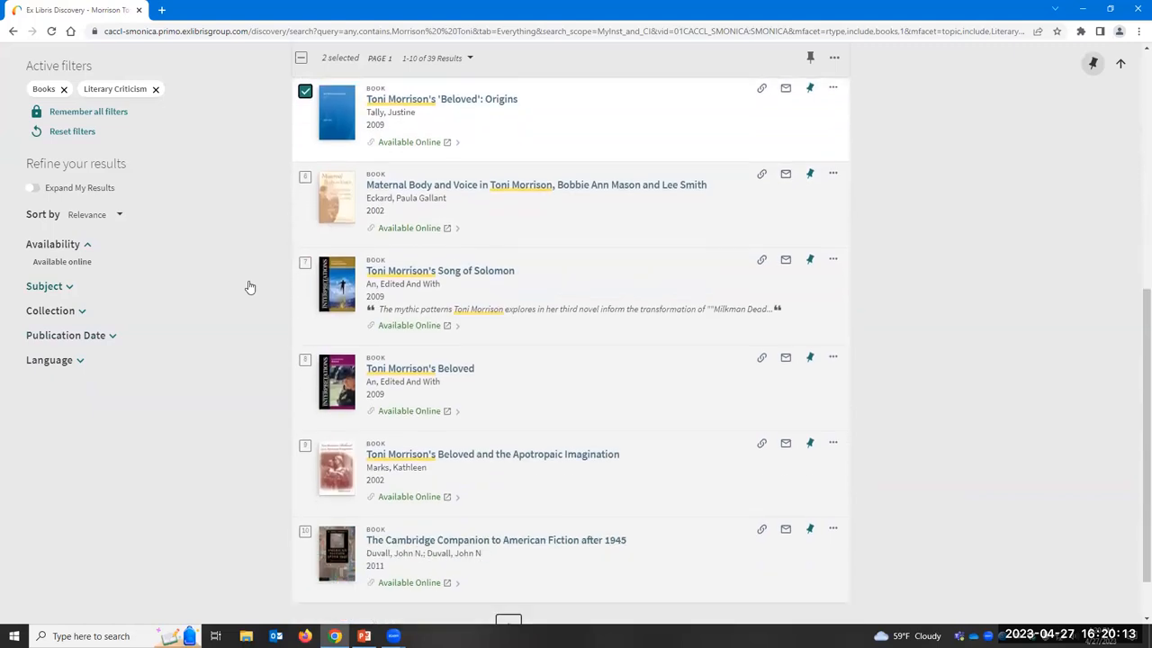
{"action": "scroll", "scroll_direction": "down", "scroll_amount": 3}
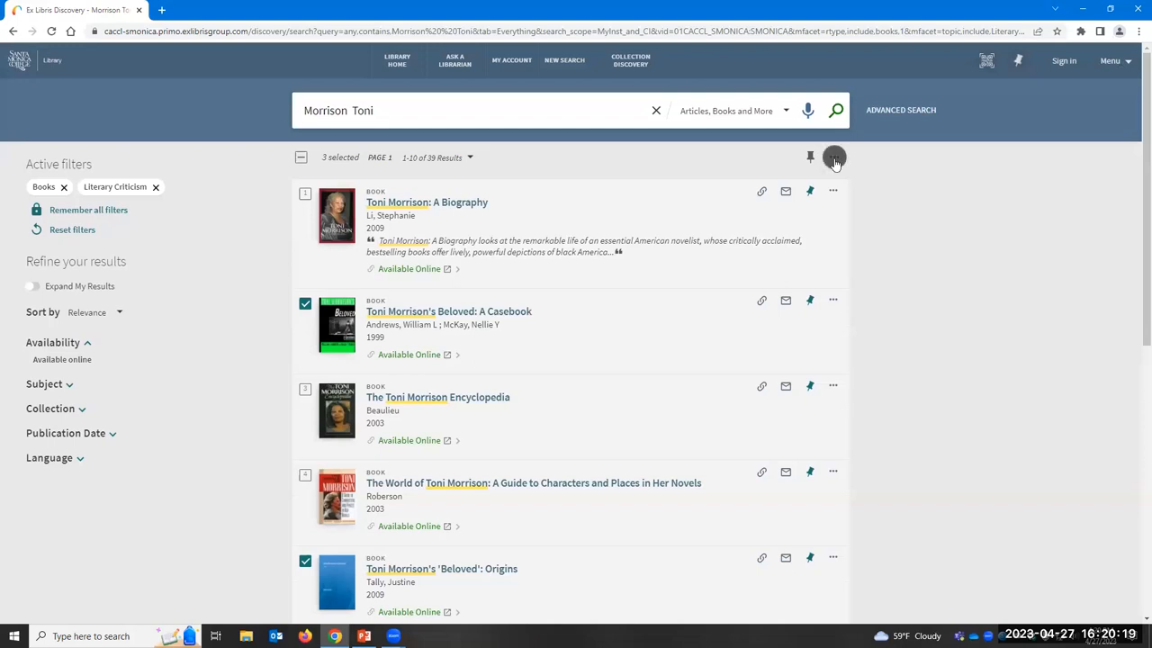
{"action": "left_click", "coordinate": [833, 157]}
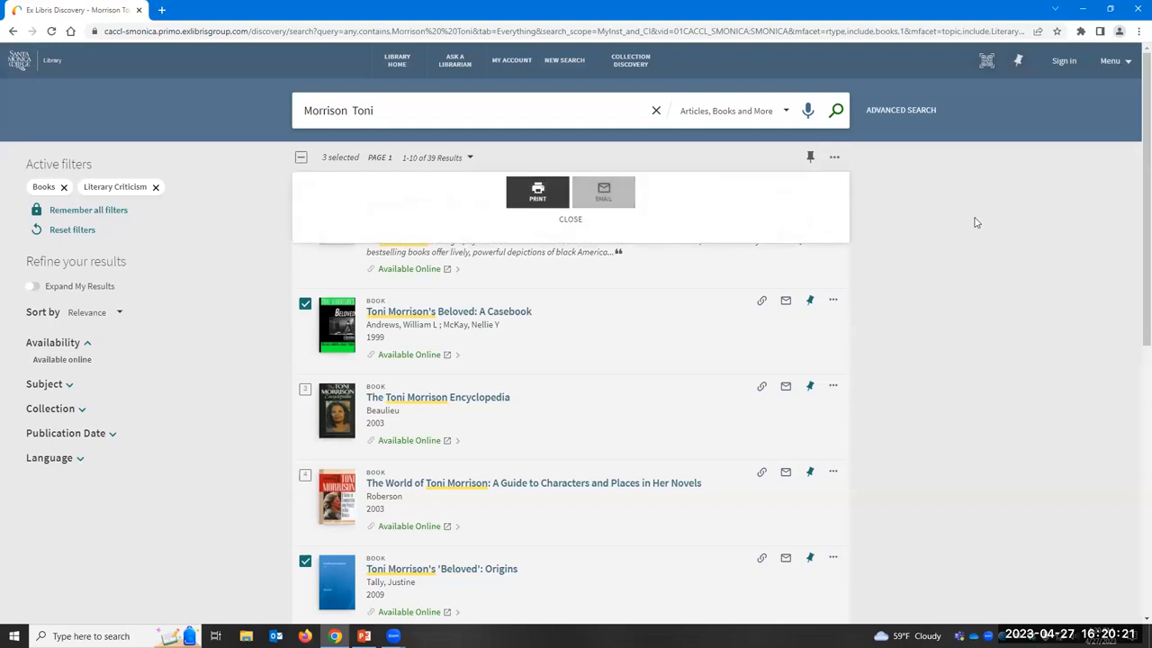
{"action": "left_click", "coordinate": [570, 219]}
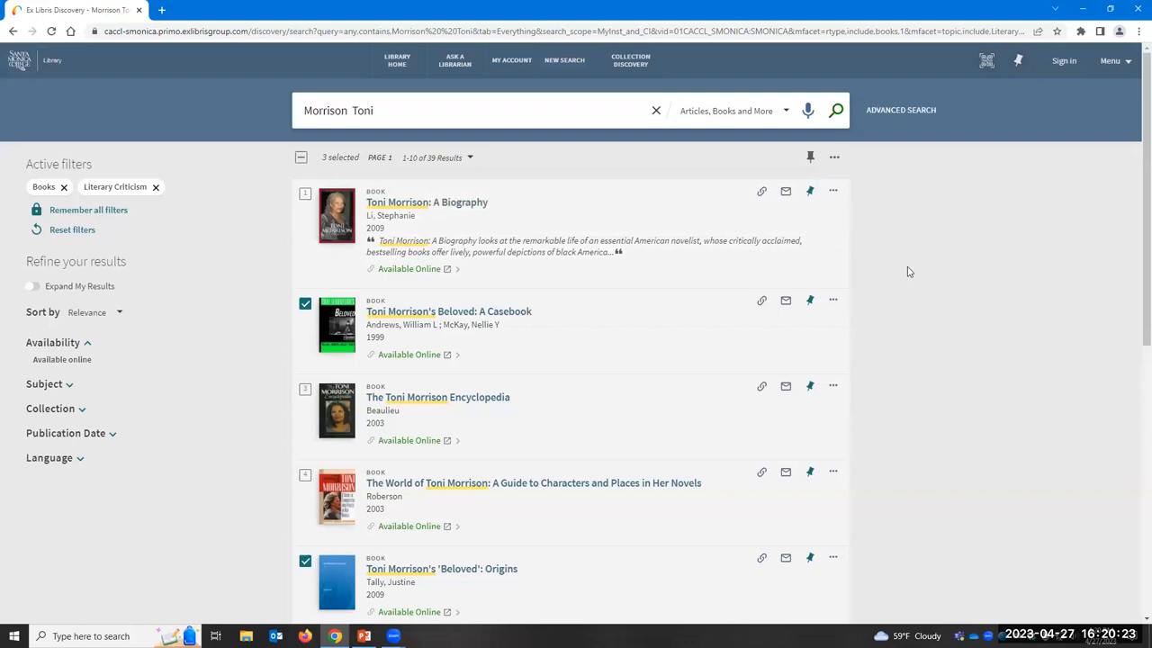
{"action": "mouse_move", "coordinate": [428, 202]}
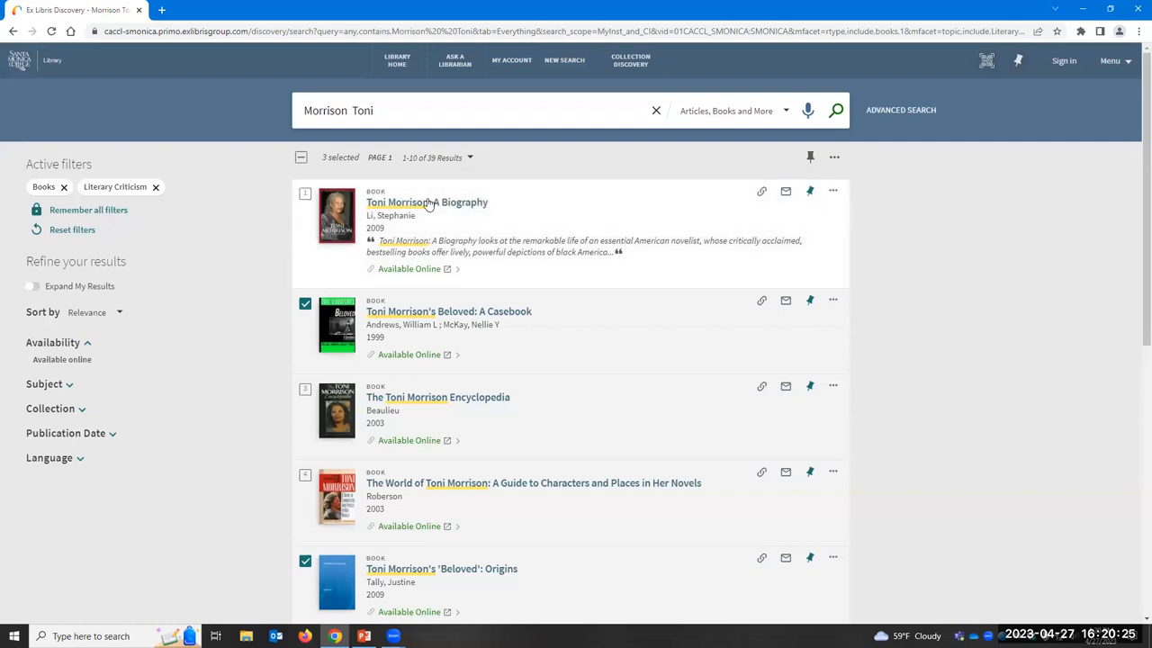
{"action": "mouse_move", "coordinate": [537, 151]}
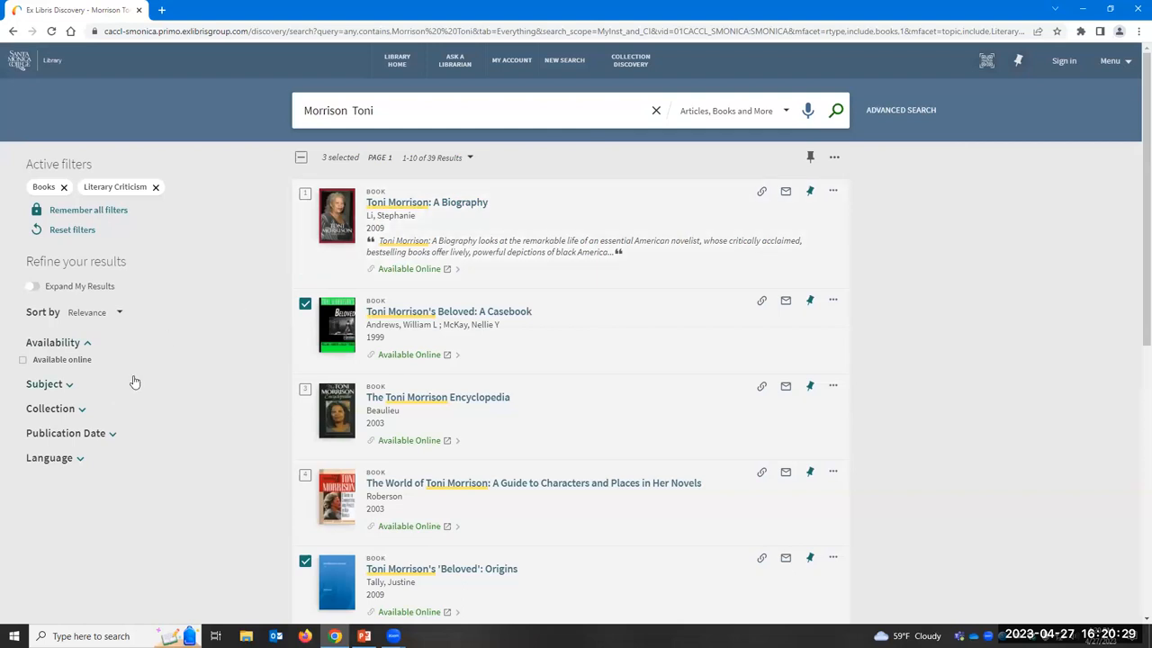
Step: Remove the Literary Criticism filter chip, leaving the 243 Morrison, Toni book results
{"action": "left_click", "coordinate": [155, 186]}
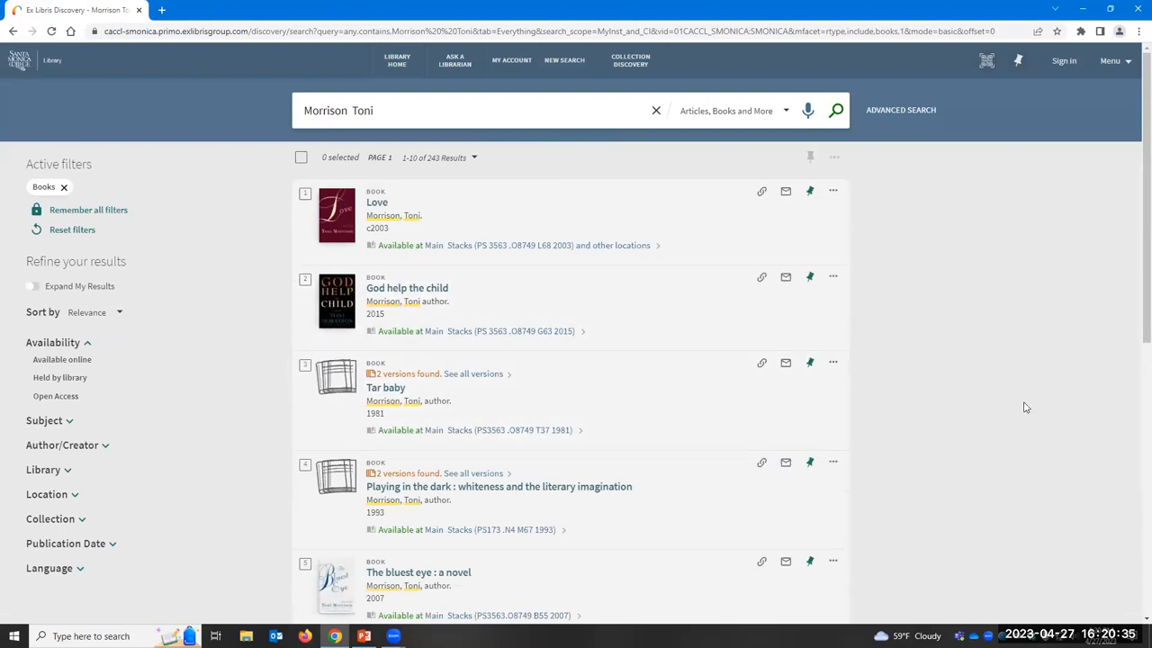
{"action": "mouse_move", "coordinate": [1015, 407]}
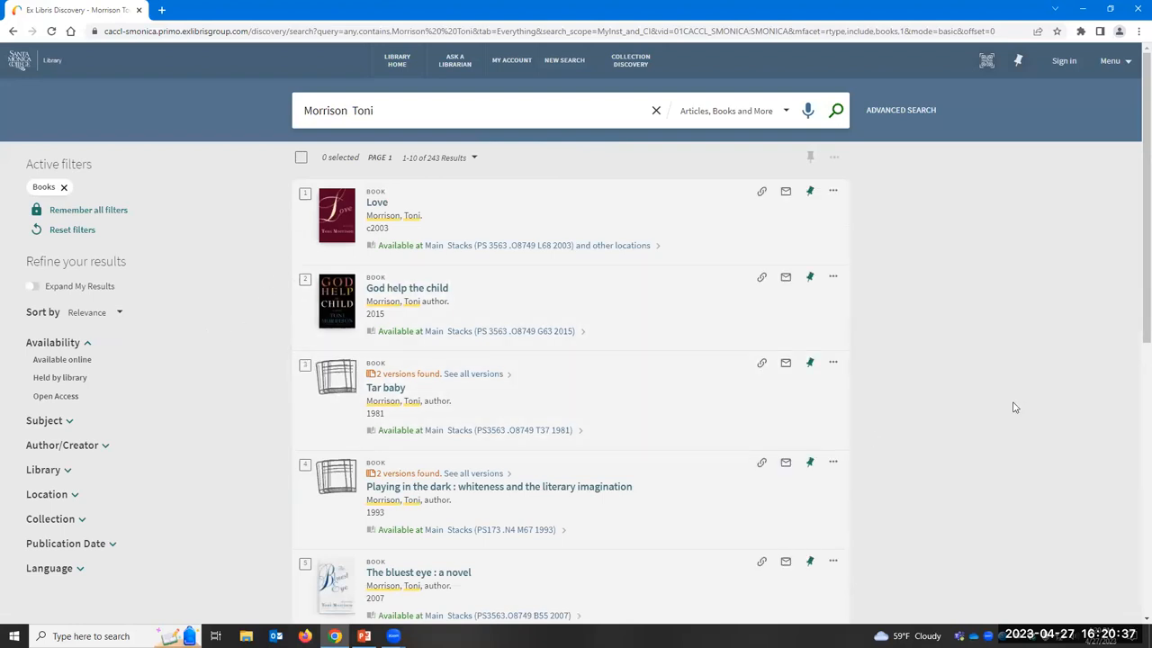
{"action": "mouse_move", "coordinate": [532, 320]}
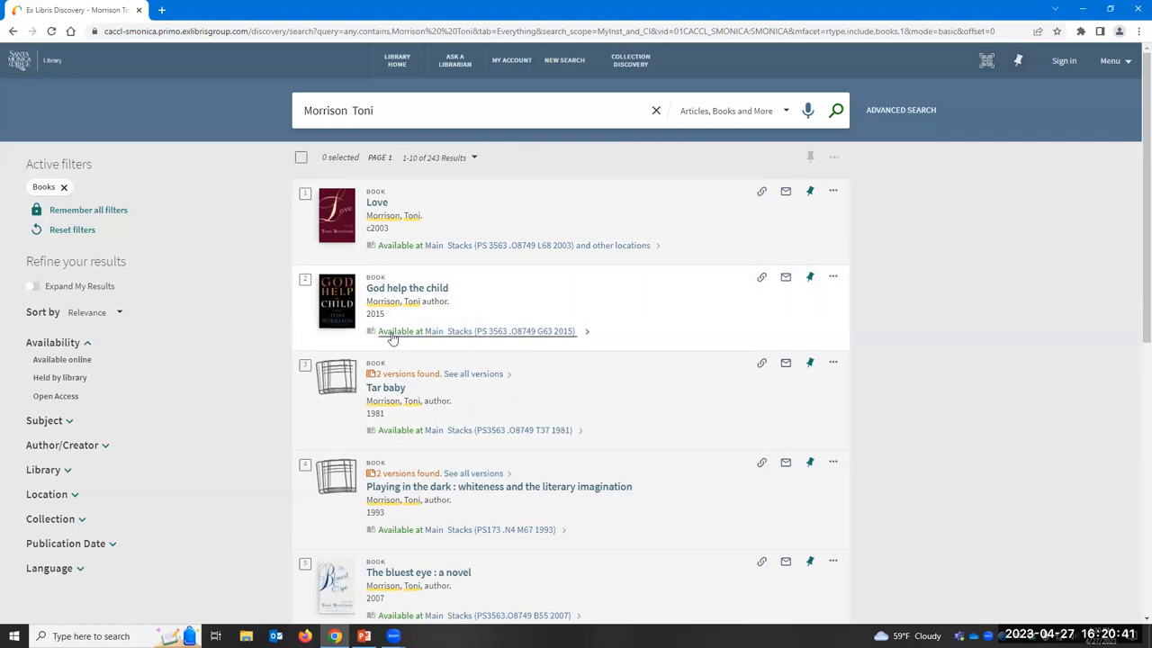
{"action": "mouse_move", "coordinate": [491, 340]}
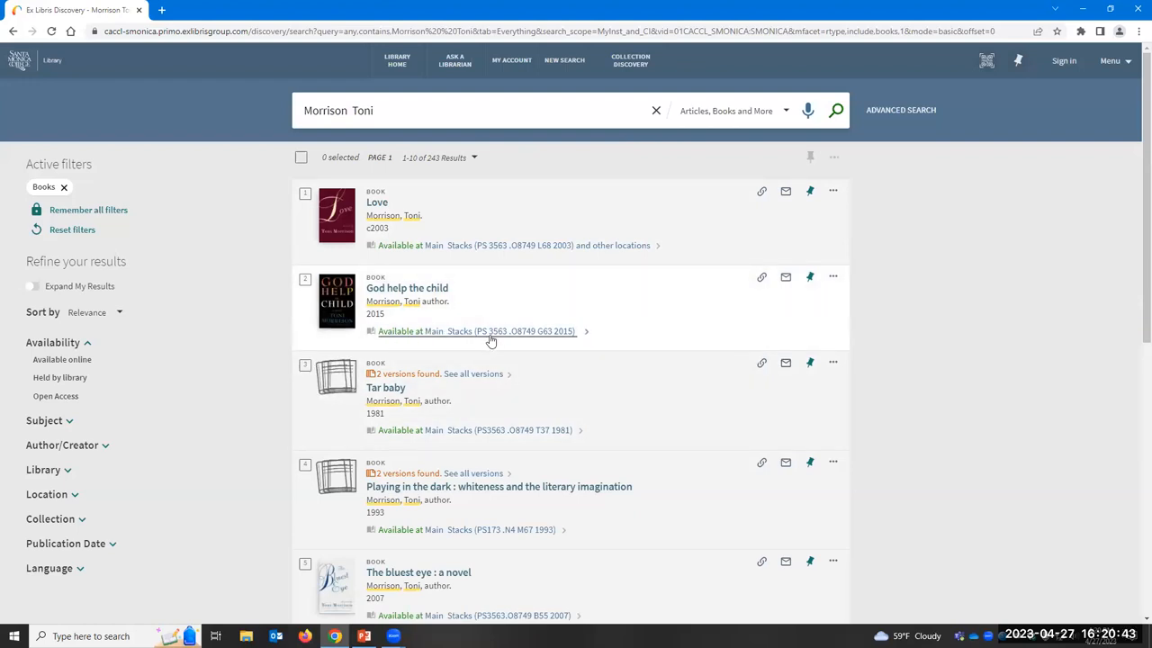
{"action": "mouse_move", "coordinate": [562, 339]}
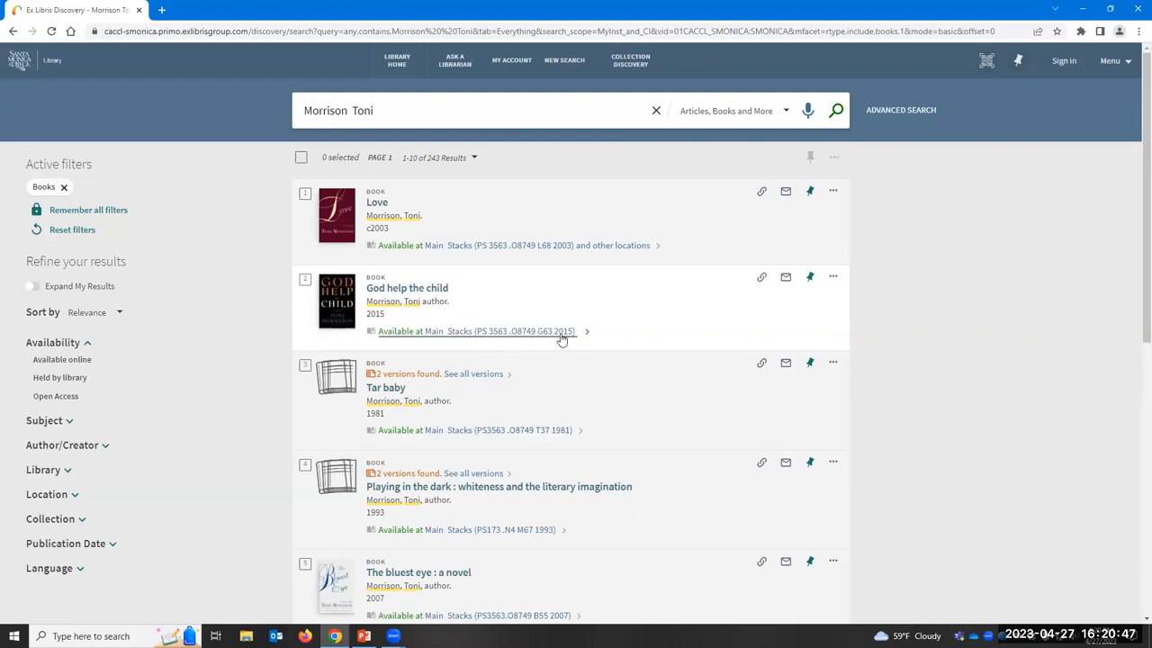
{"action": "mouse_move", "coordinate": [504, 311]}
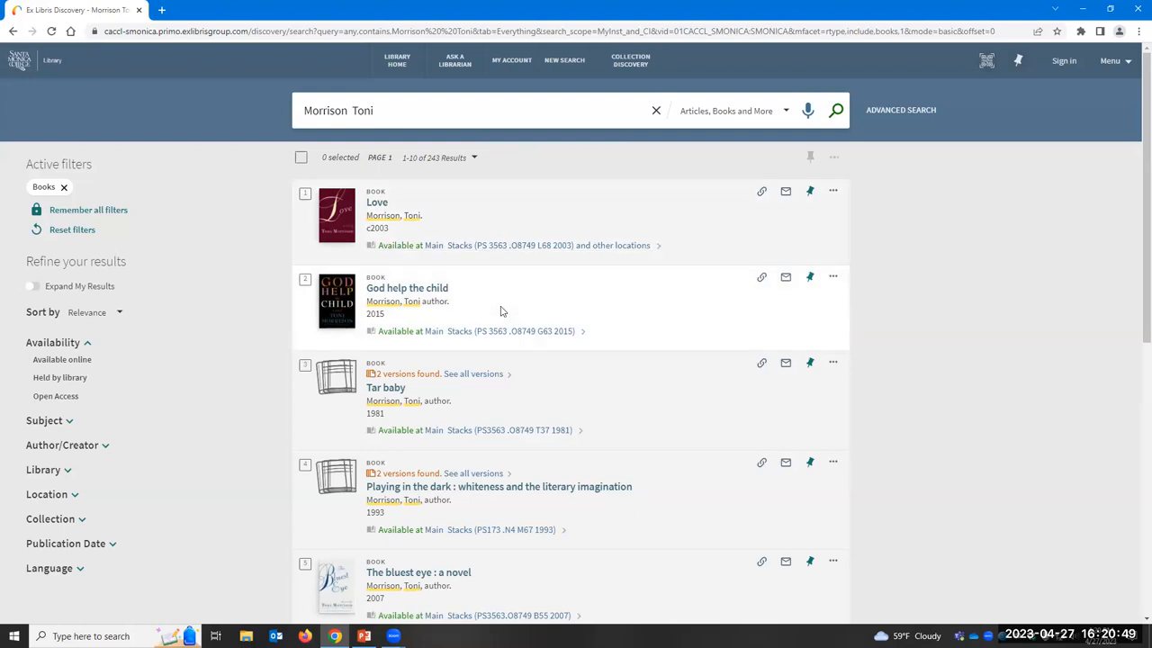
{"action": "mouse_move", "coordinate": [1043, 249]}
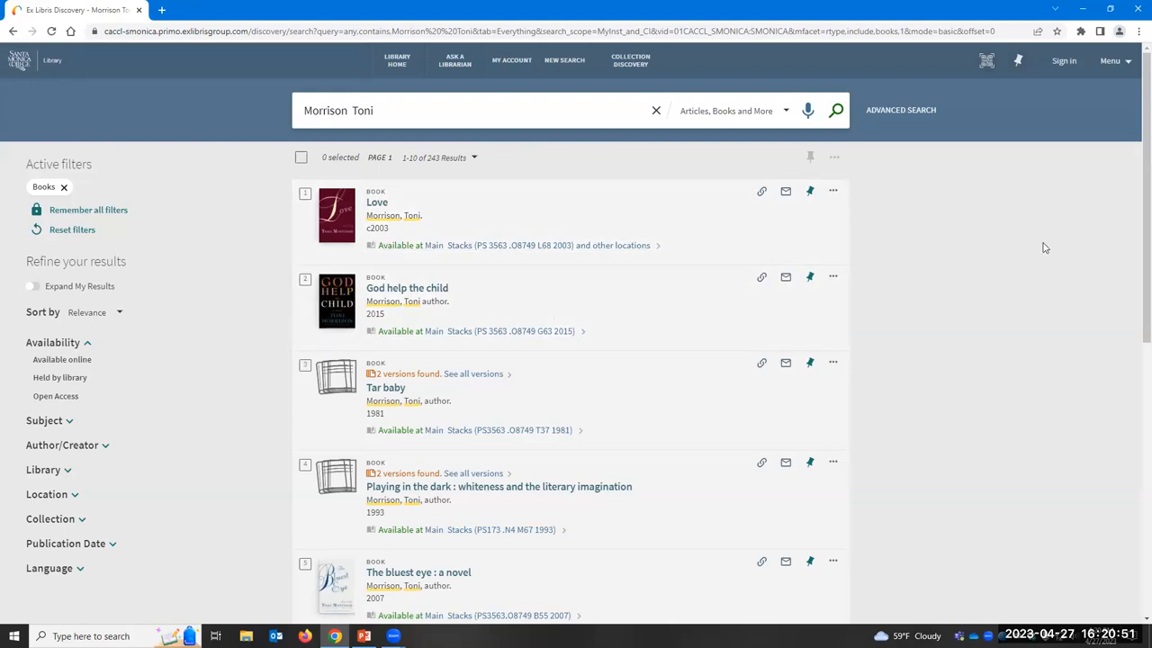
{"action": "mouse_move", "coordinate": [511, 61]}
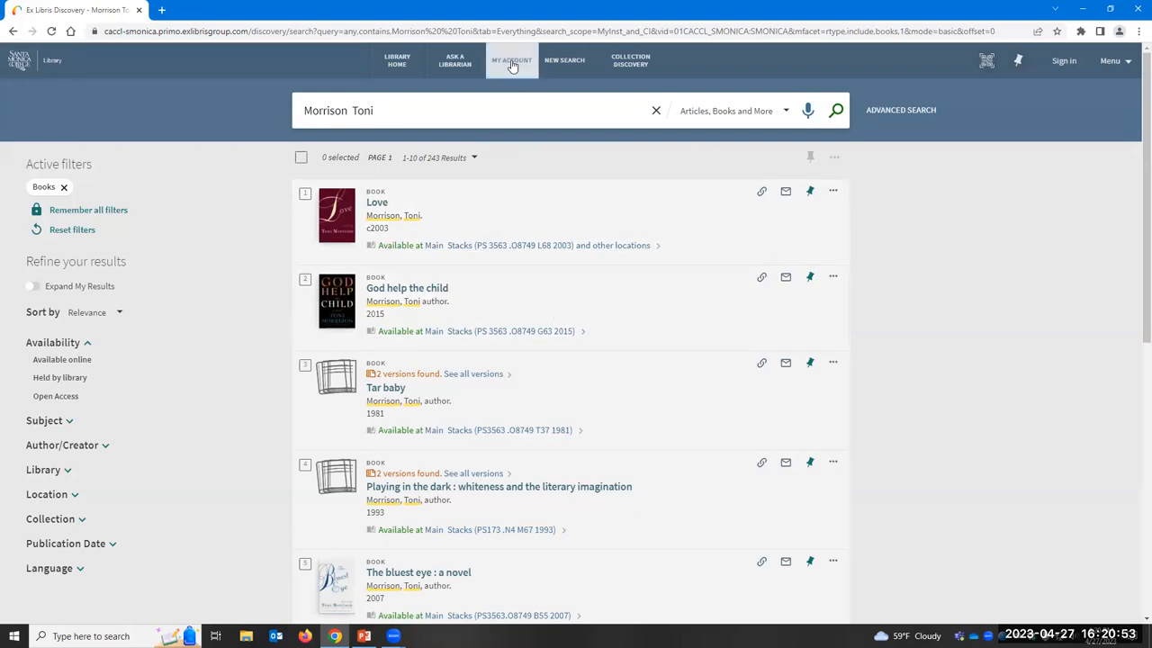
{"action": "mouse_move", "coordinate": [972, 234]}
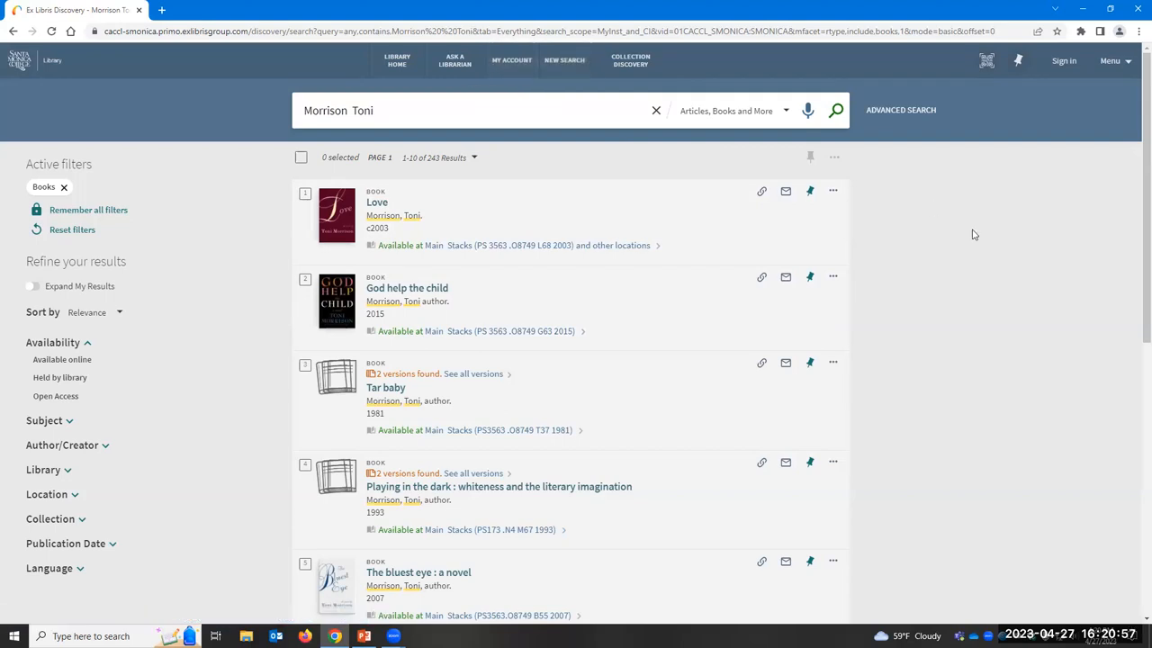
{"action": "mouse_move", "coordinate": [583, 274]}
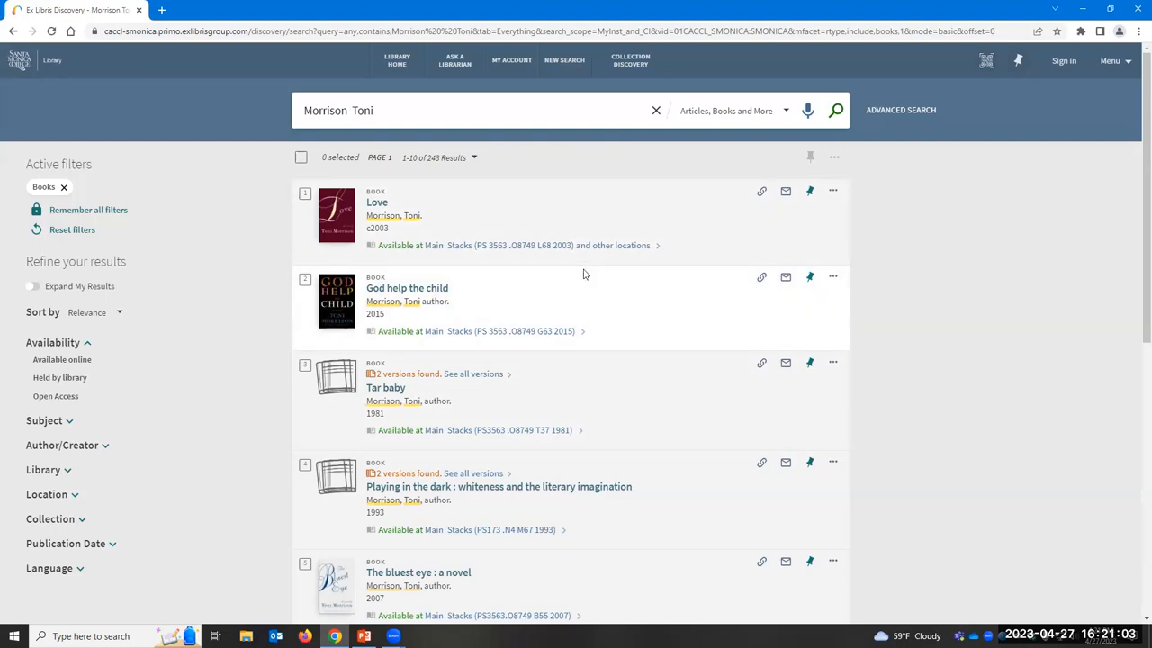
{"action": "mouse_move", "coordinate": [955, 140]}
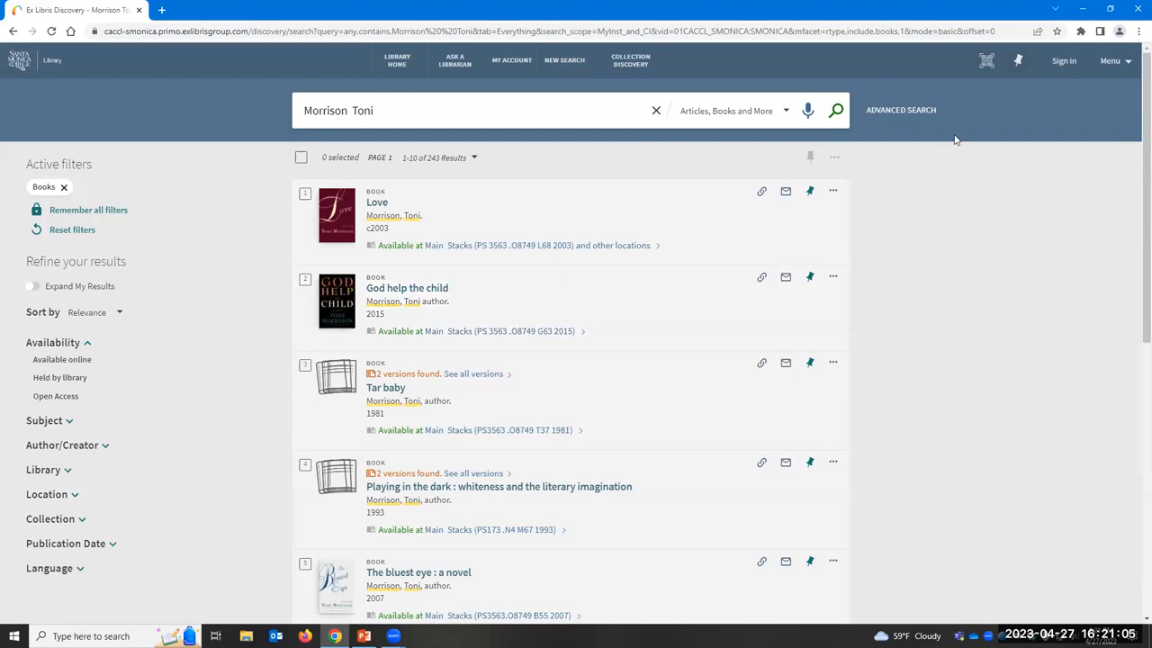
{"action": "mouse_move", "coordinate": [62, 50]}
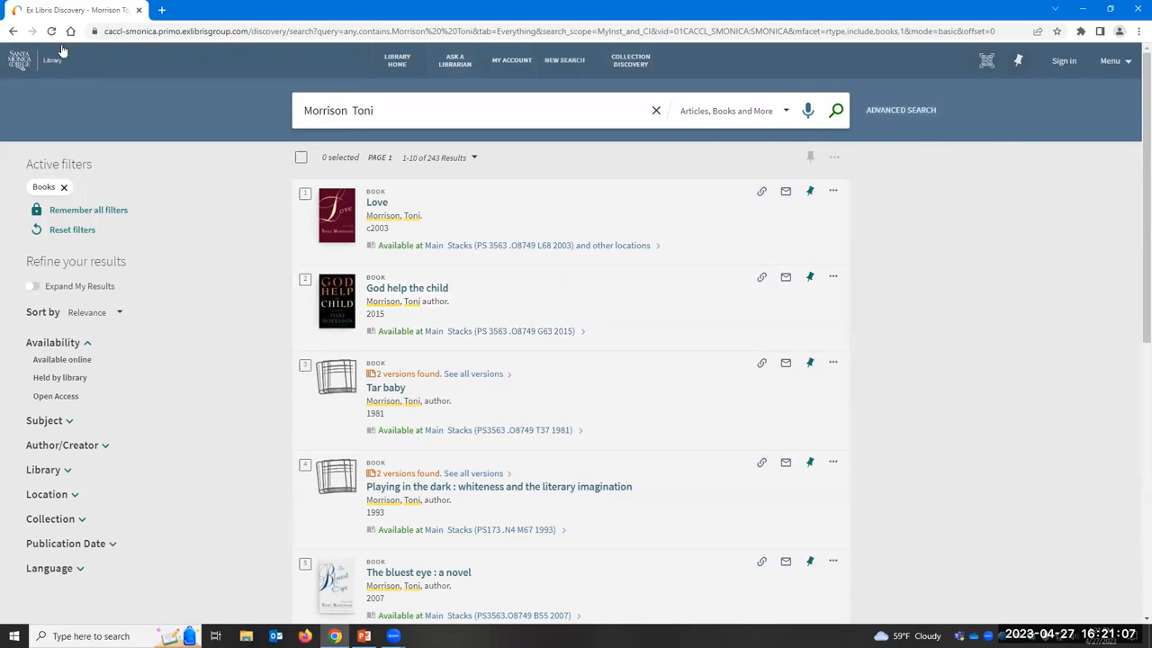
{"action": "mouse_move", "coordinate": [50, 61]}
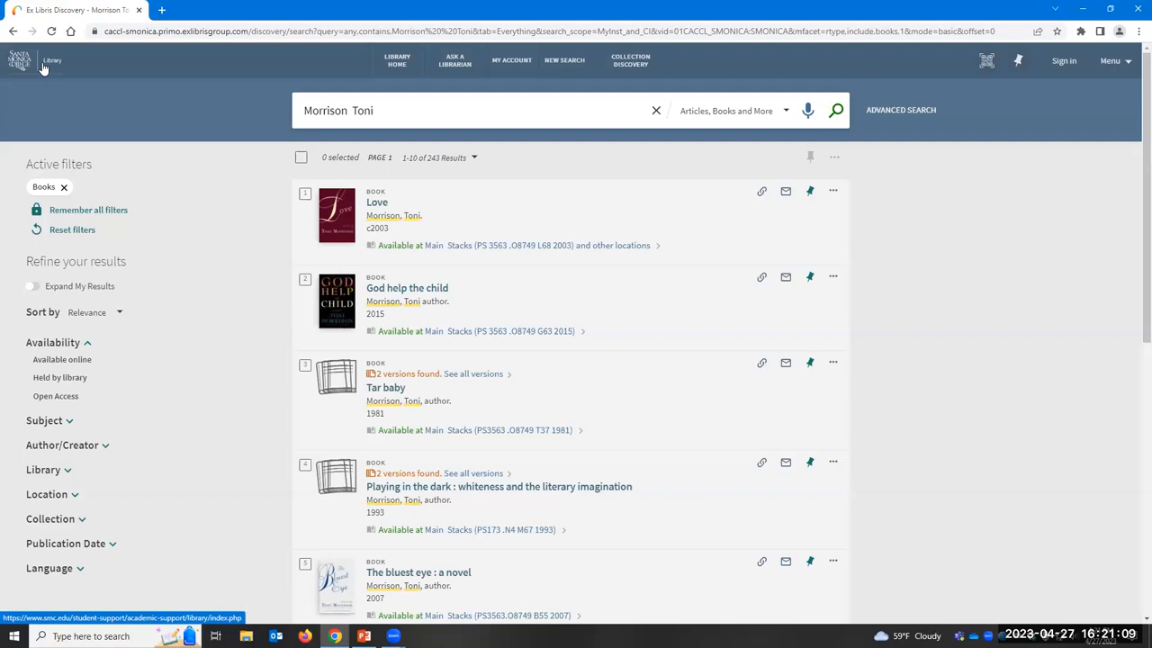
{"action": "mouse_move", "coordinate": [243, 153]}
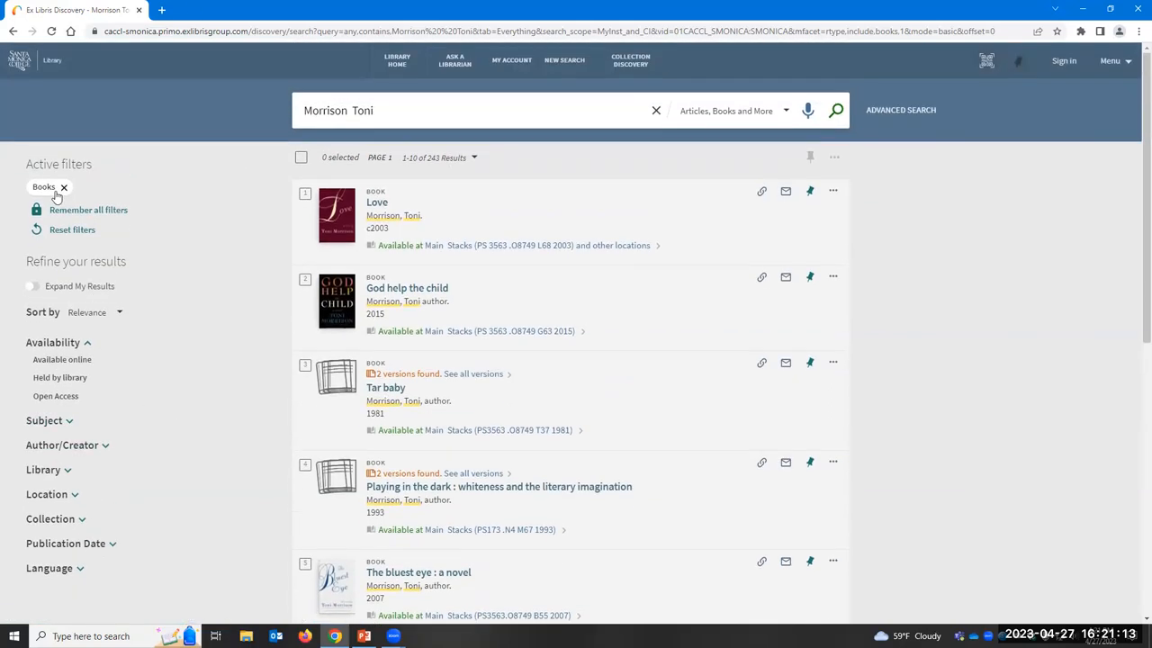
Step: Replace the Books limit with Peer-reviewed Journals, giving 2,333 Morrison article results
{"action": "left_click", "coordinate": [65, 186]}
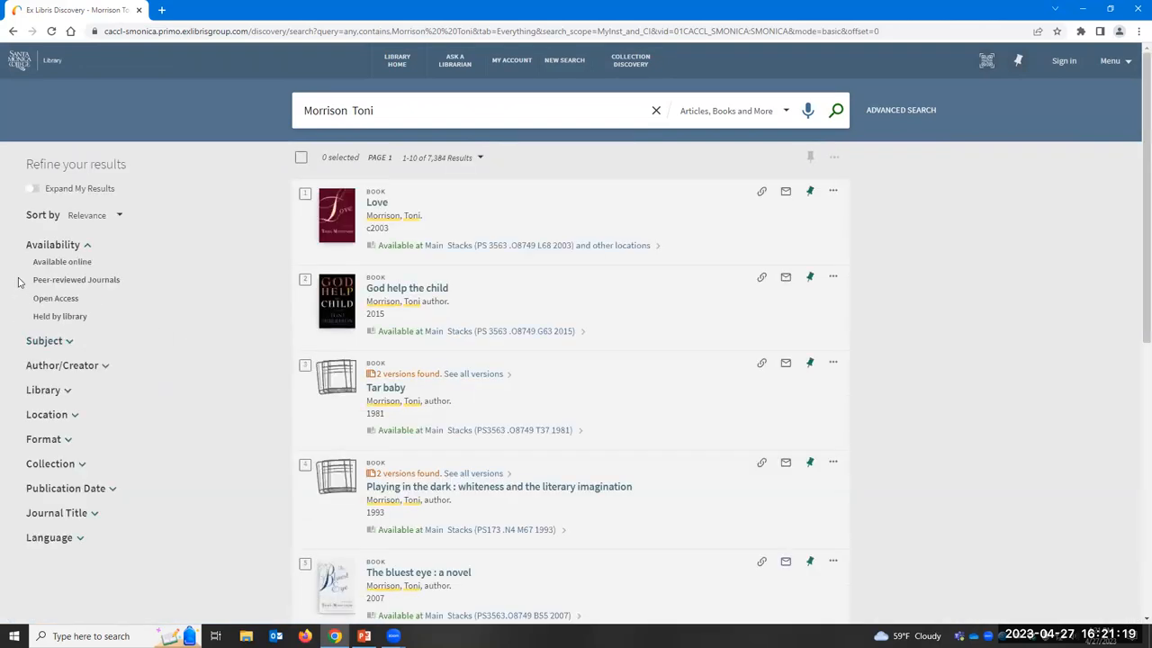
{"action": "left_click", "coordinate": [23, 279]}
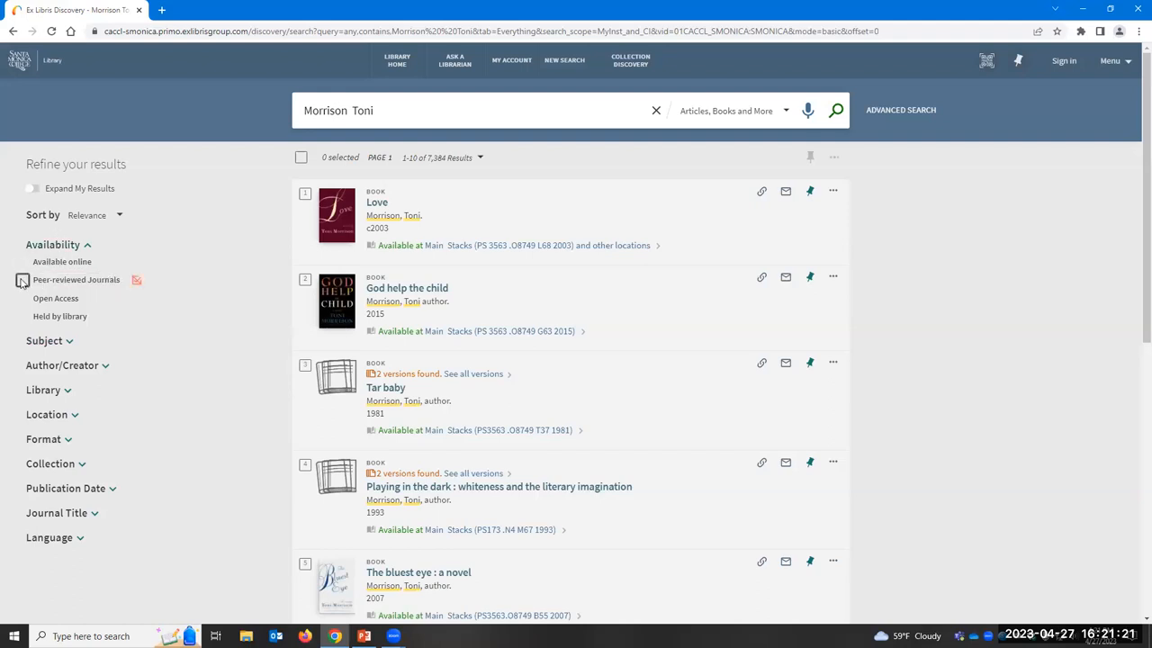
{"action": "left_click", "coordinate": [29, 278]}
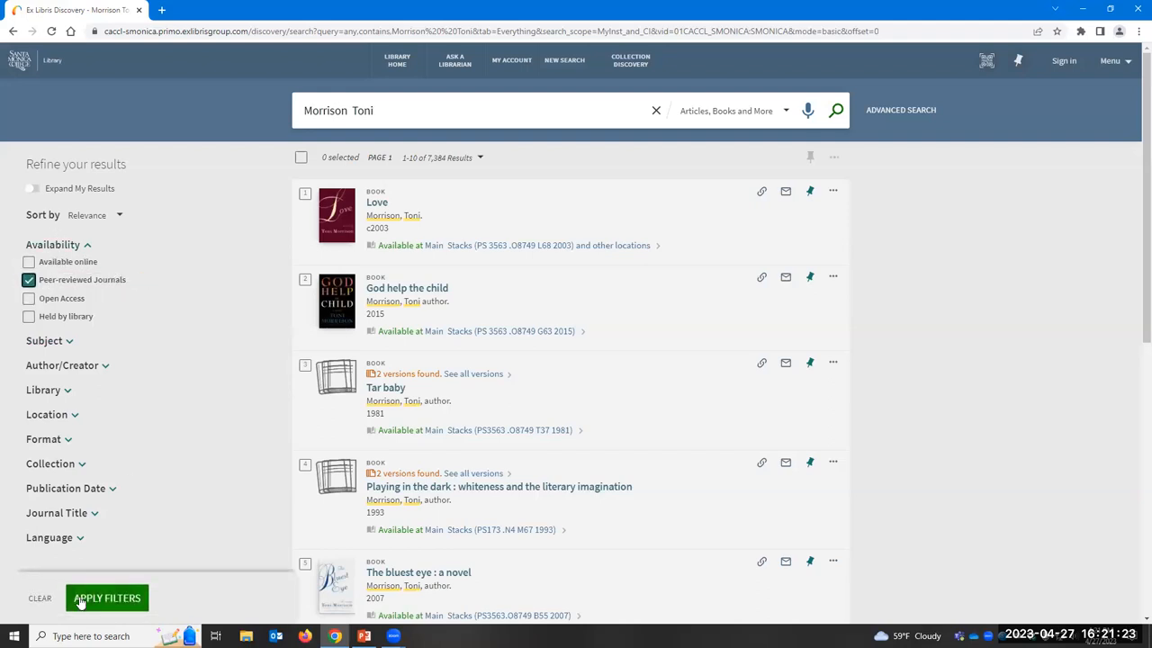
{"action": "left_click", "coordinate": [106, 598]}
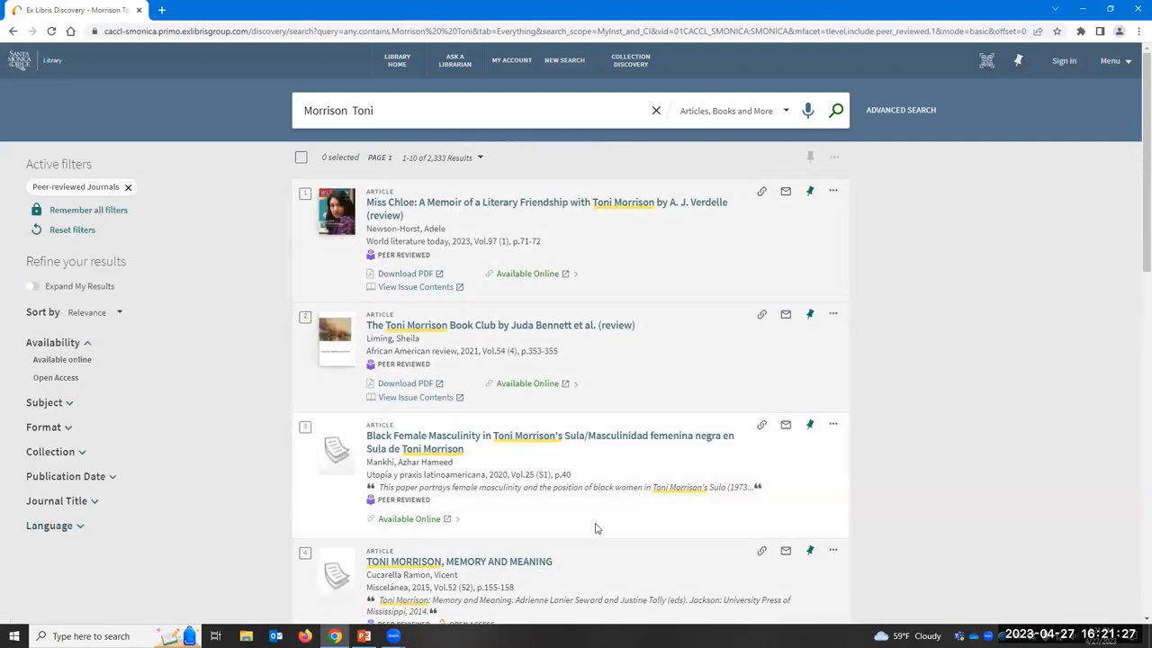
Step: Scroll through the peer-reviewed article results such as "Miss Chloe"
{"action": "scroll", "scroll_direction": "down", "scroll_amount": 3}
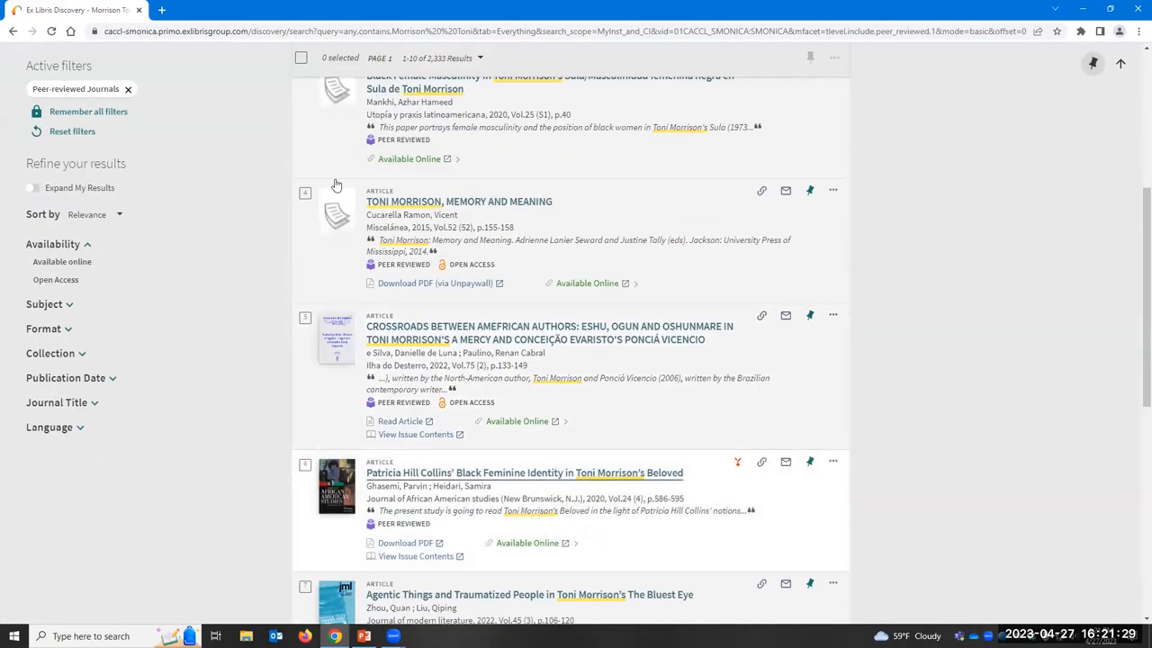
{"action": "mouse_move", "coordinate": [648, 306]}
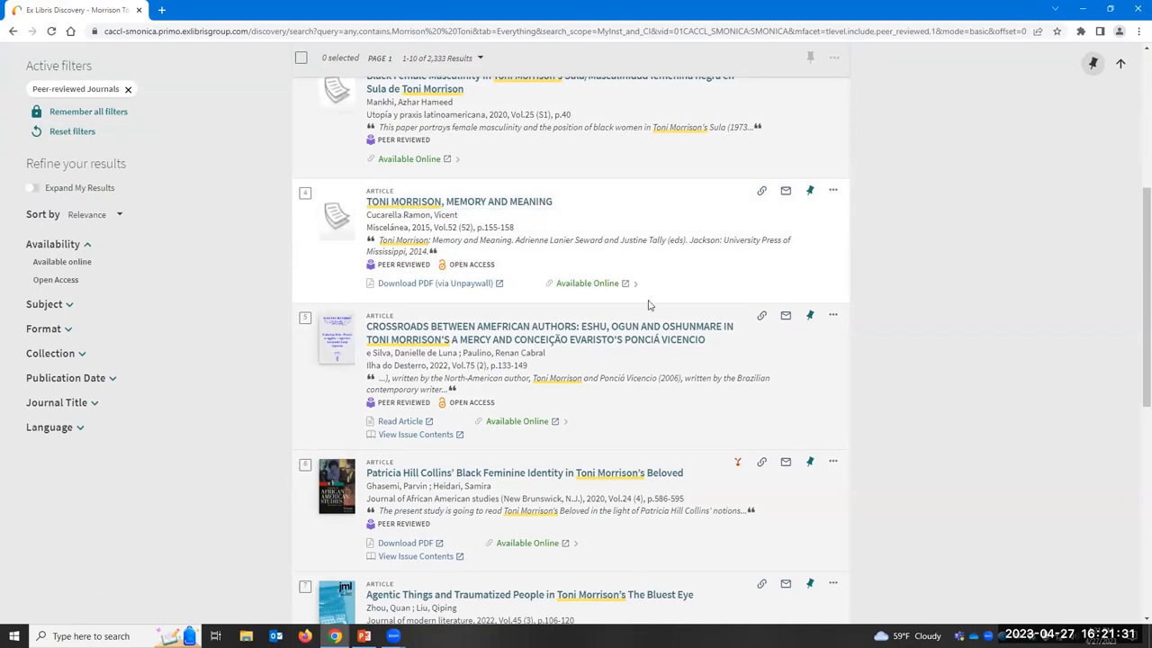
{"action": "scroll", "scroll_direction": "up", "scroll_amount": 3}
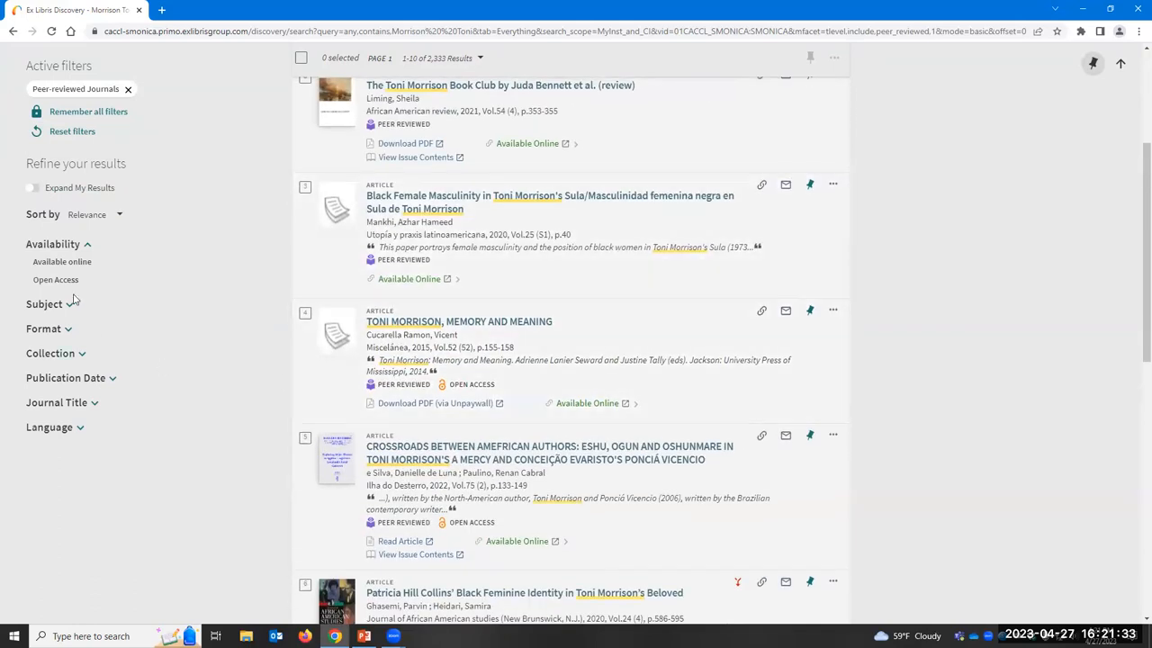
{"action": "scroll", "scroll_direction": "up", "scroll_amount": 3}
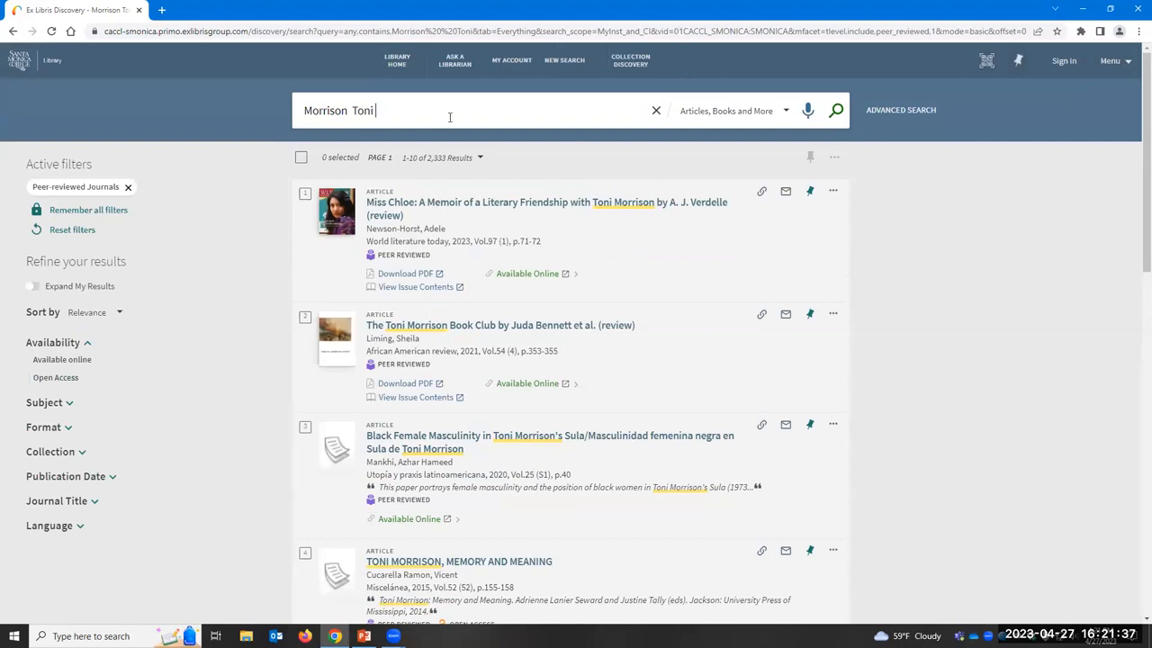
Step: Run the search Morrison Toni AND Beloved, returning 806 results
{"action": "type", "text": "AND"}
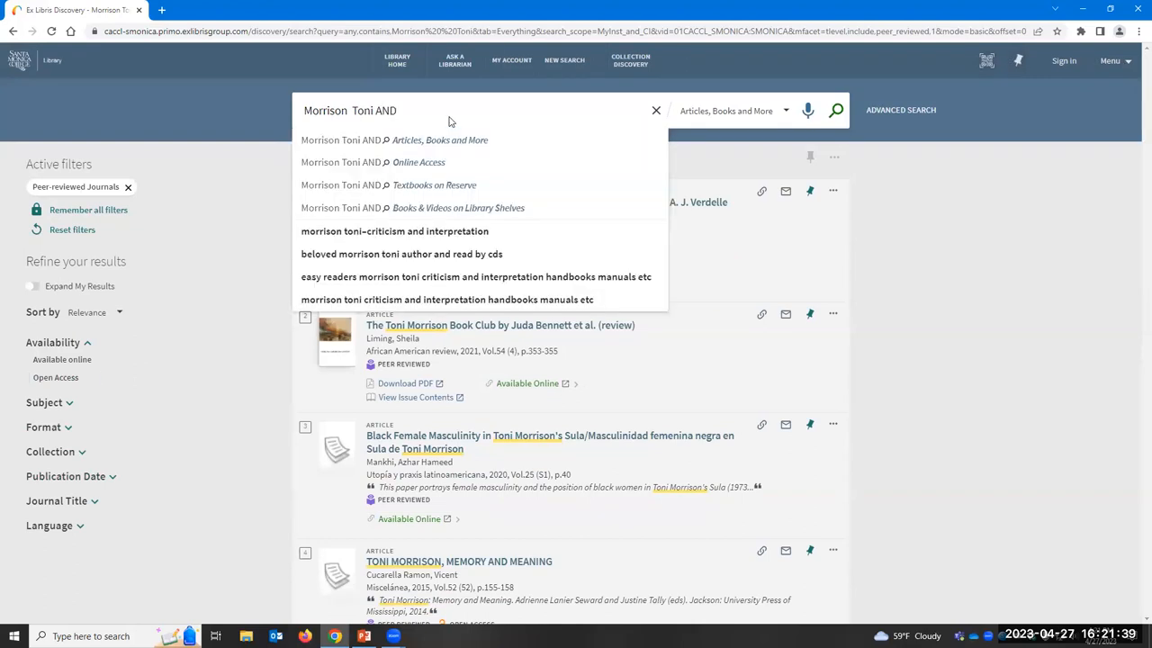
{"action": "type", "text": "Beloved"}
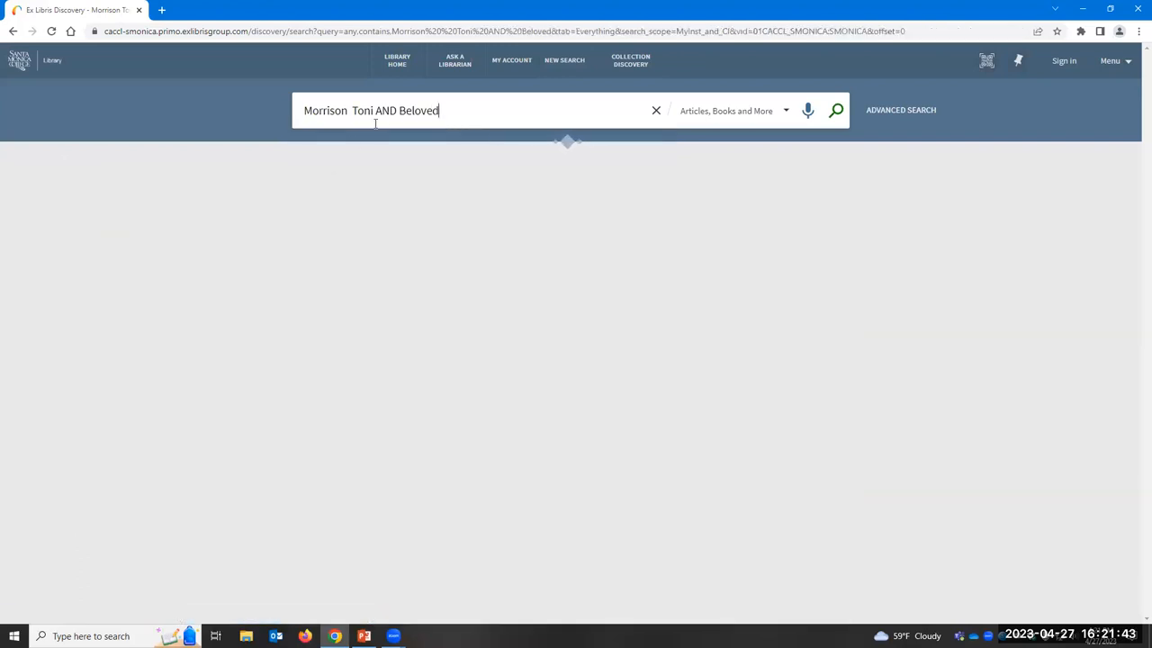
{"action": "left_click", "coordinate": [835, 110]}
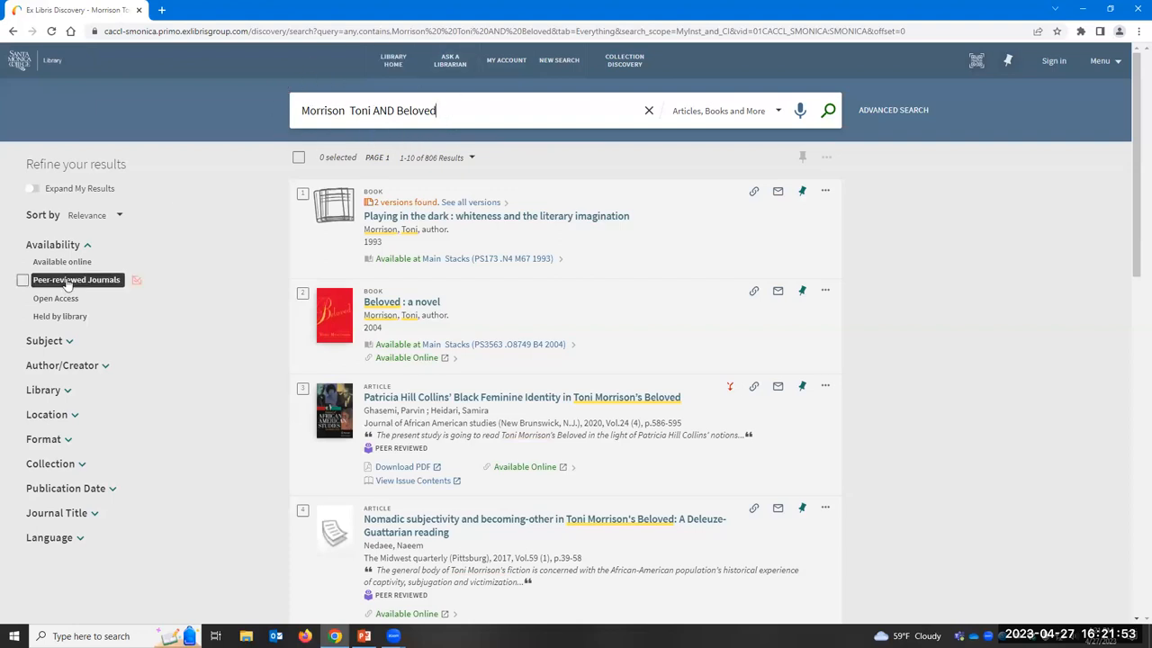
Step: Tick Peer-reviewed Journals under Availability as the limit for the Beloved search
{"action": "left_click", "coordinate": [28, 279]}
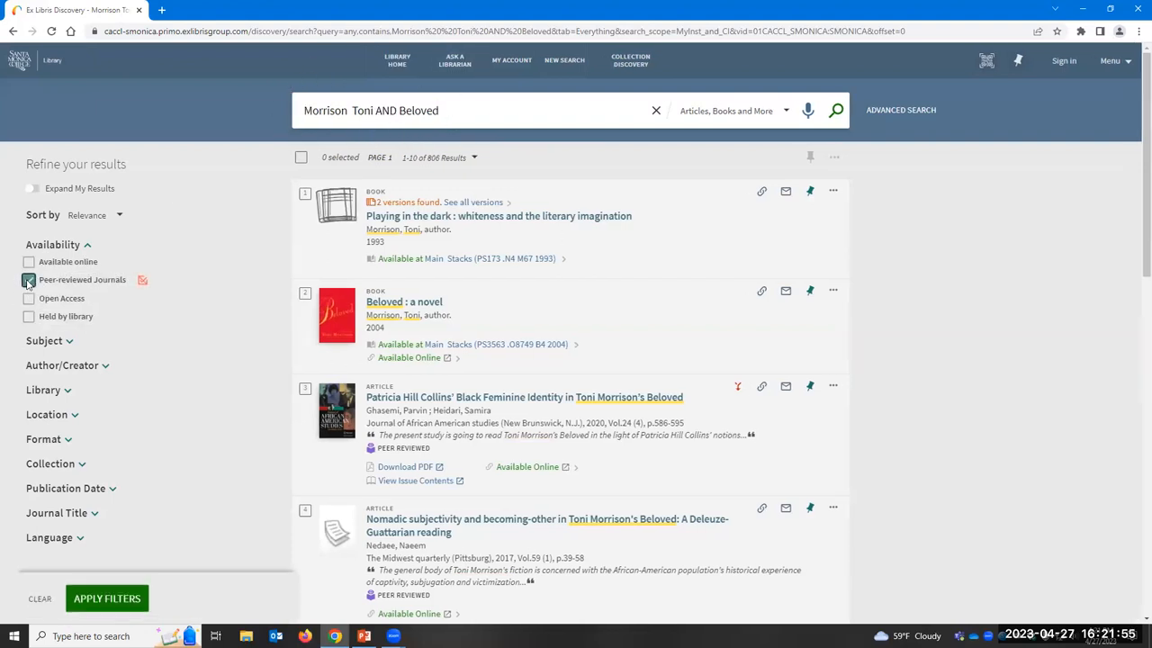
{"action": "left_click", "coordinate": [29, 280]}
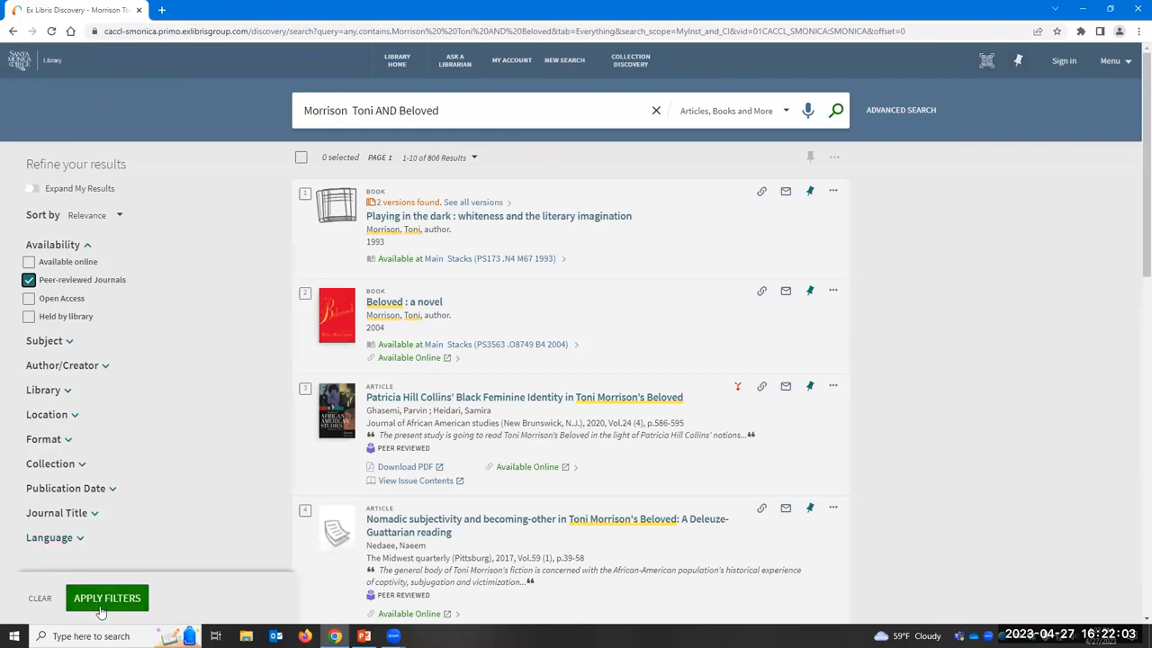
Step: Apply the peer-reviewed limit, narrowing Morrison AND Beloved to 400 articles
{"action": "left_click", "coordinate": [107, 597]}
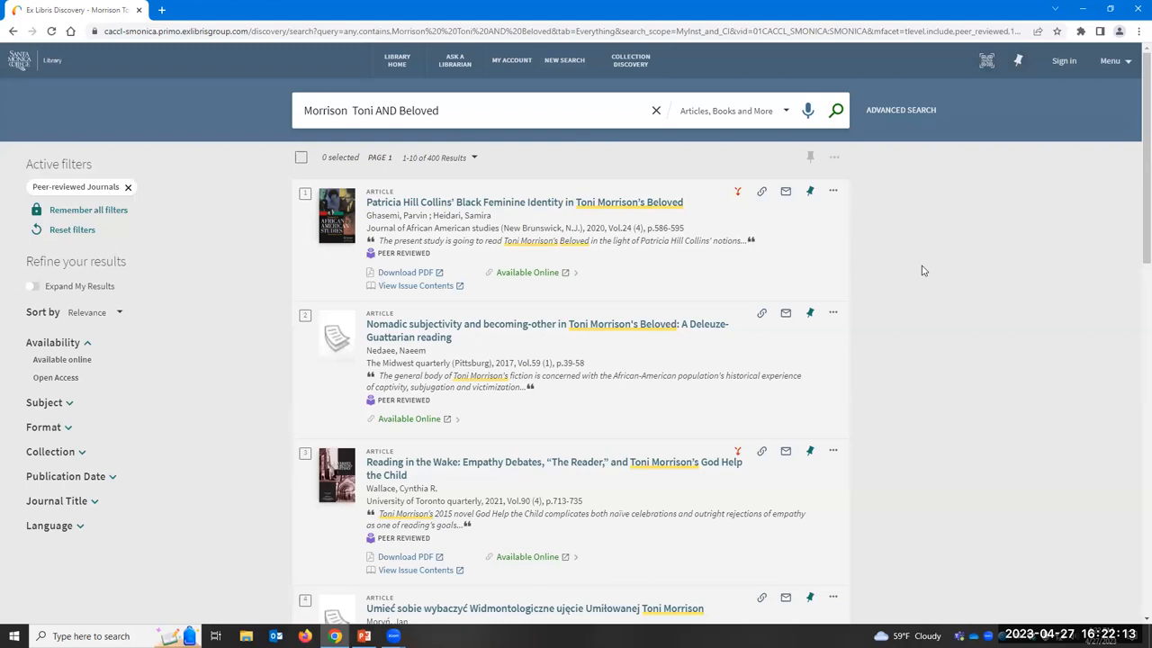
{"action": "mouse_move", "coordinate": [576, 445]}
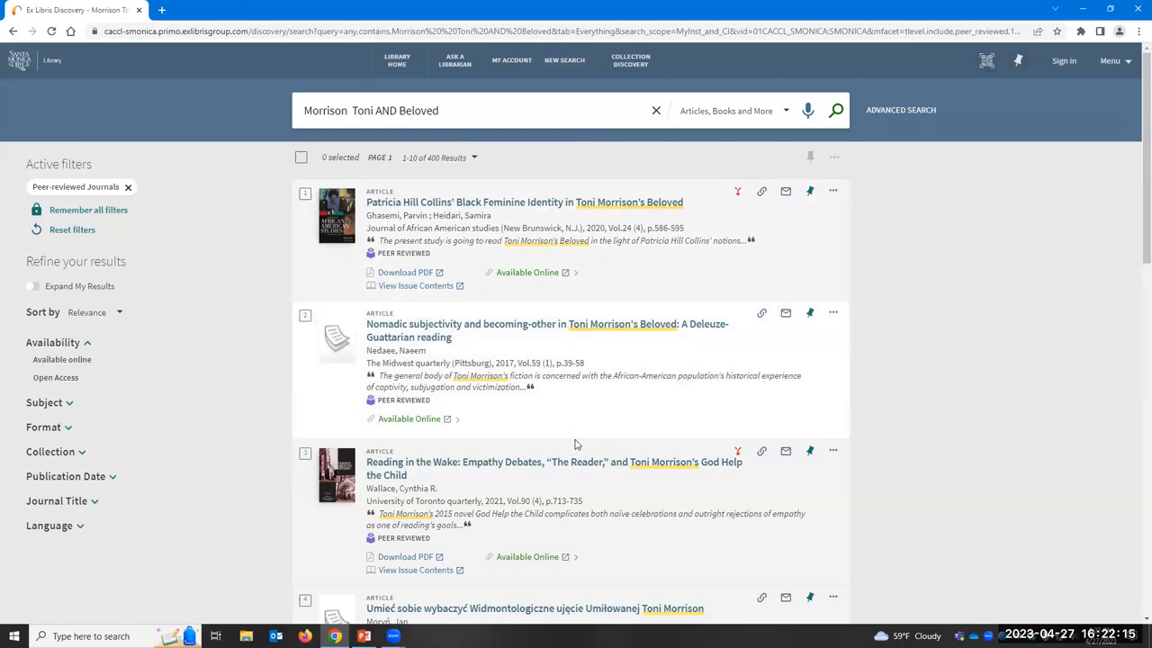
{"action": "scroll", "scroll_direction": "down", "scroll_amount": 3}
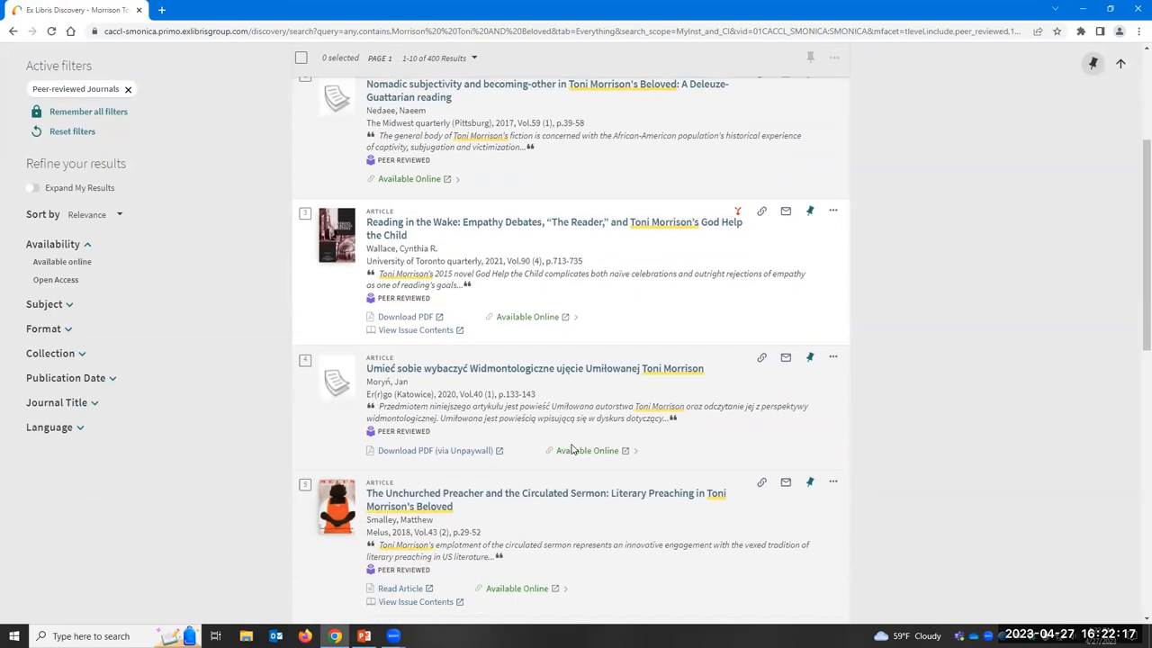
{"action": "scroll", "scroll_direction": "up", "scroll_amount": 3}
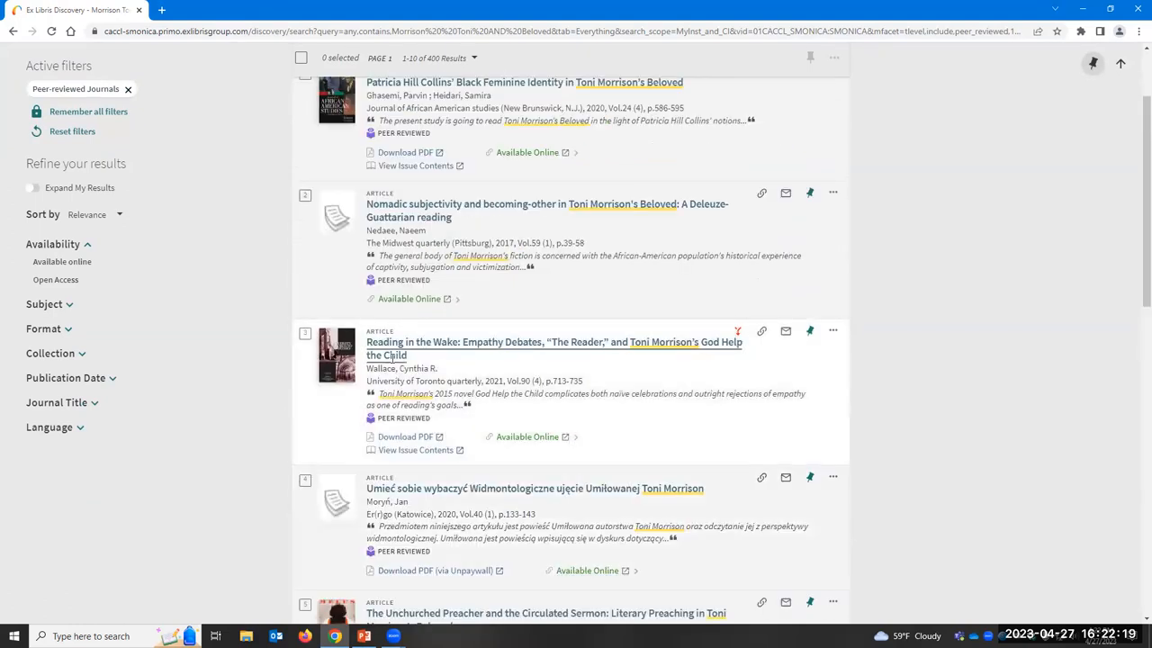
Step: View the full record of Wallace's "Reading in the Wake" article, its details and citations
{"action": "left_click", "coordinate": [554, 349]}
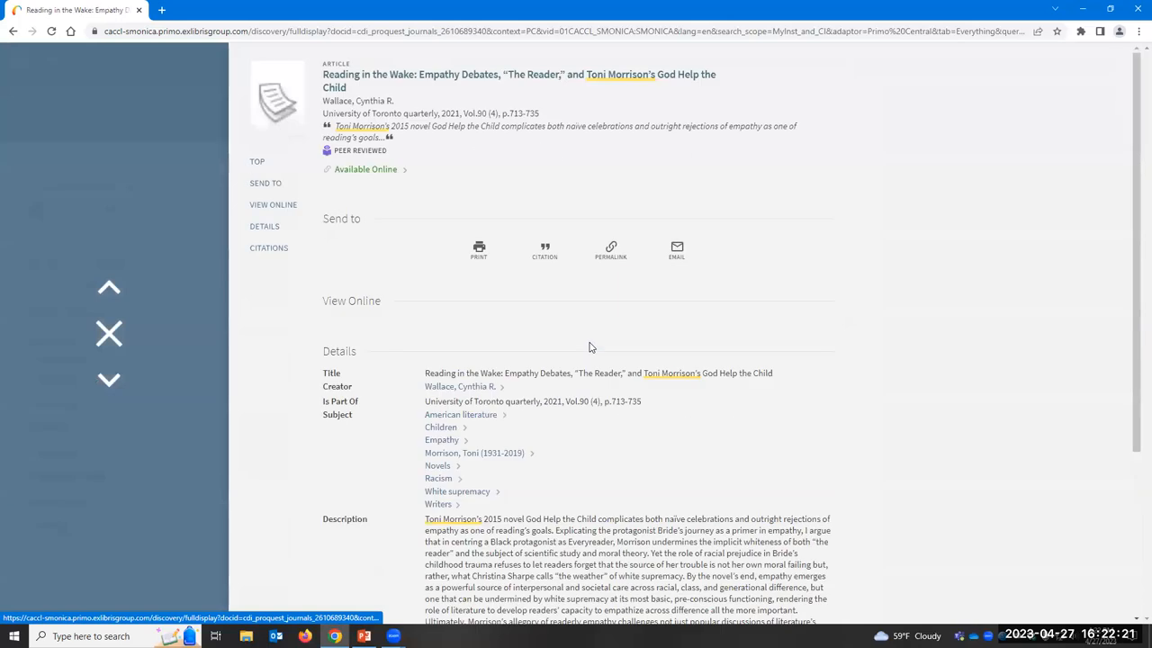
{"action": "scroll", "scroll_direction": "down", "scroll_amount": 3}
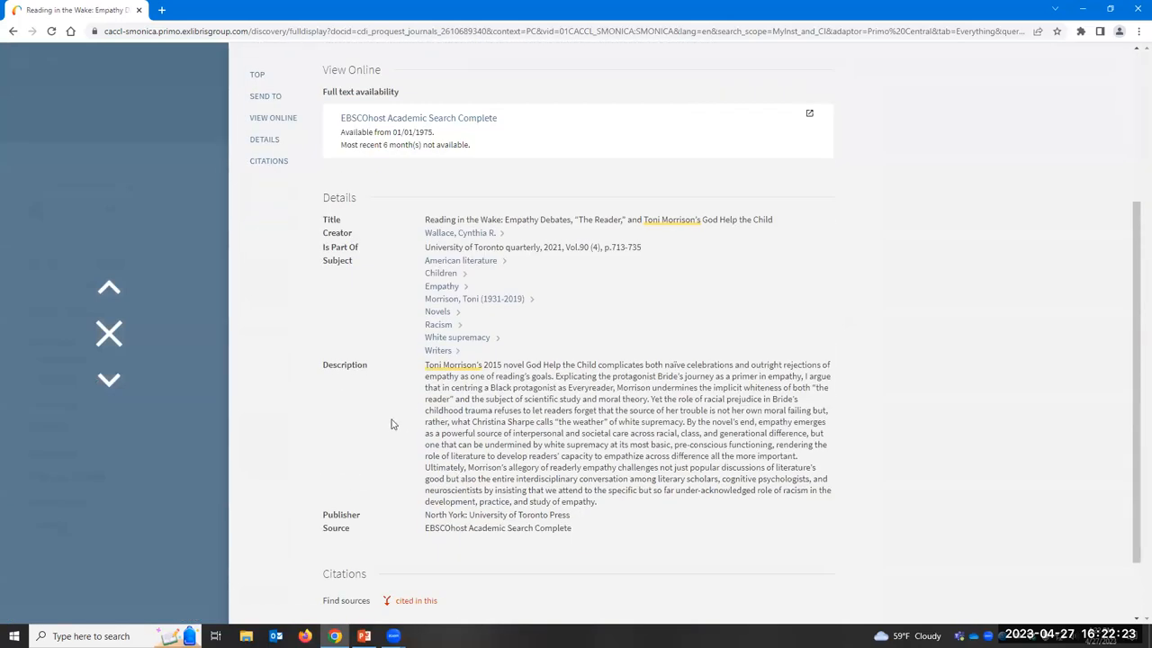
{"action": "scroll", "scroll_direction": "down", "scroll_amount": 3}
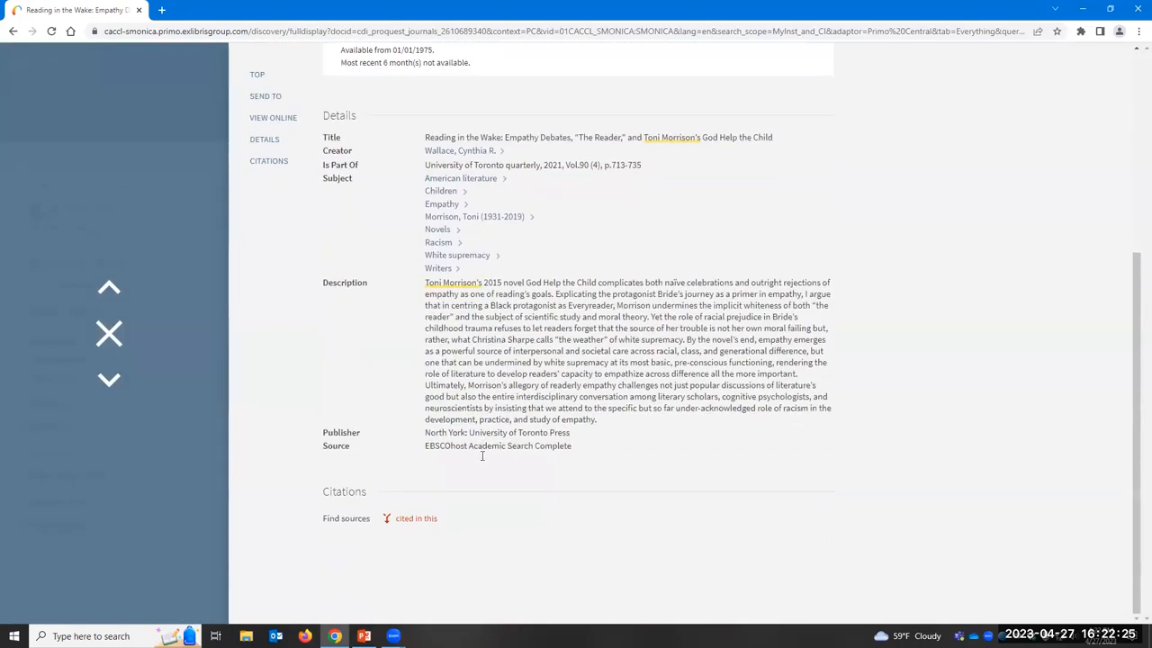
{"action": "mouse_move", "coordinate": [410, 518]}
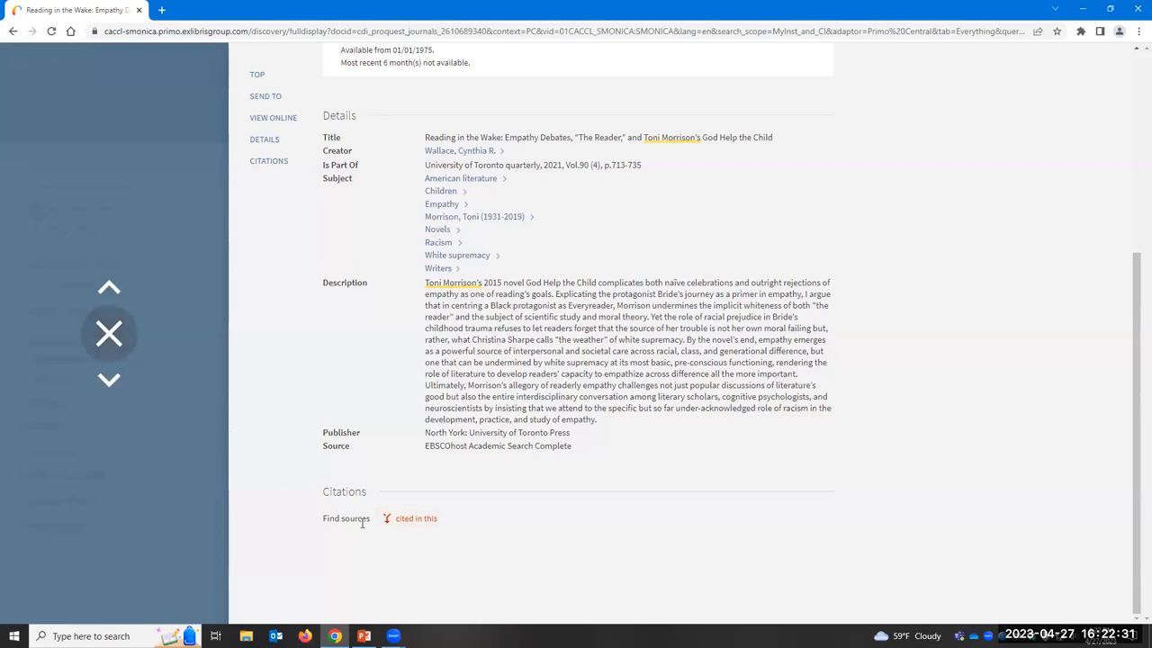
{"action": "mouse_move", "coordinate": [416, 518]}
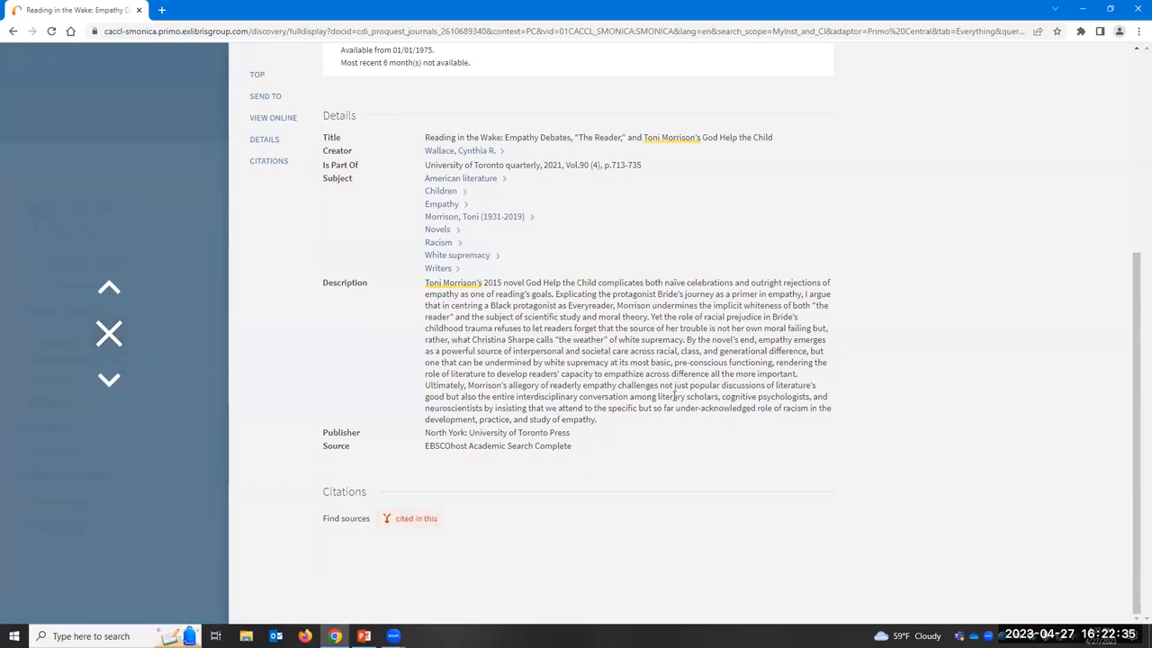
{"action": "scroll", "scroll_direction": "up", "scroll_amount": 3}
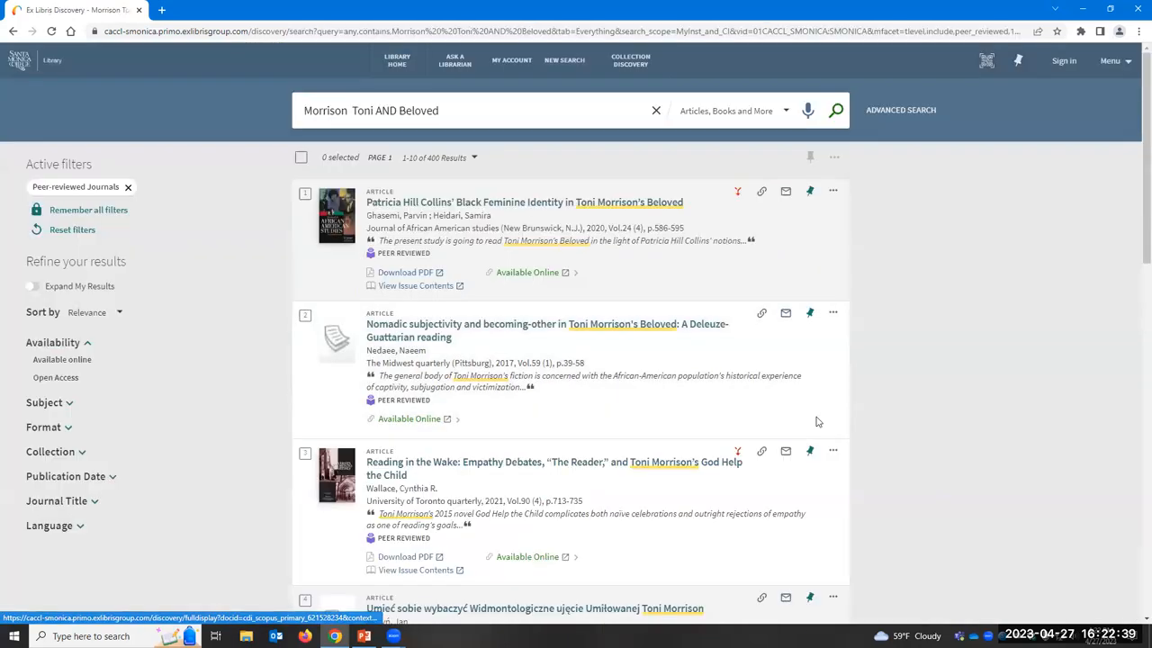
Step: List the 5 sources citing Bast's "READING RED", then return to the 400 peer-reviewed results
{"action": "scroll", "scroll_direction": "down", "scroll_amount": 3}
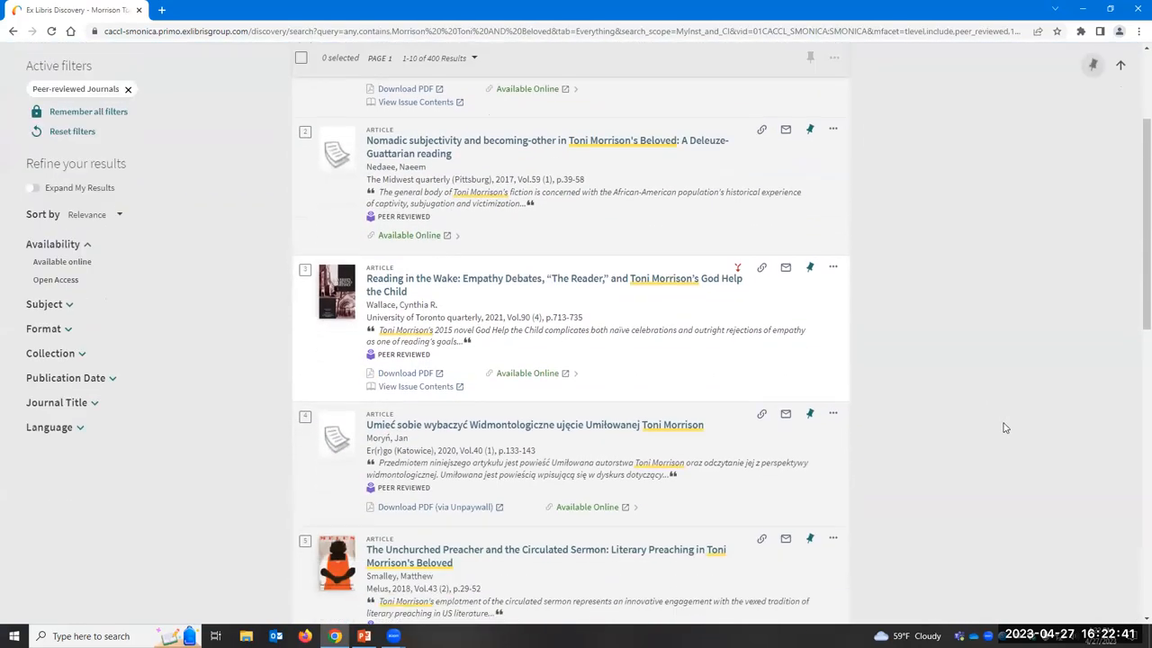
{"action": "scroll", "scroll_direction": "down", "scroll_amount": 3}
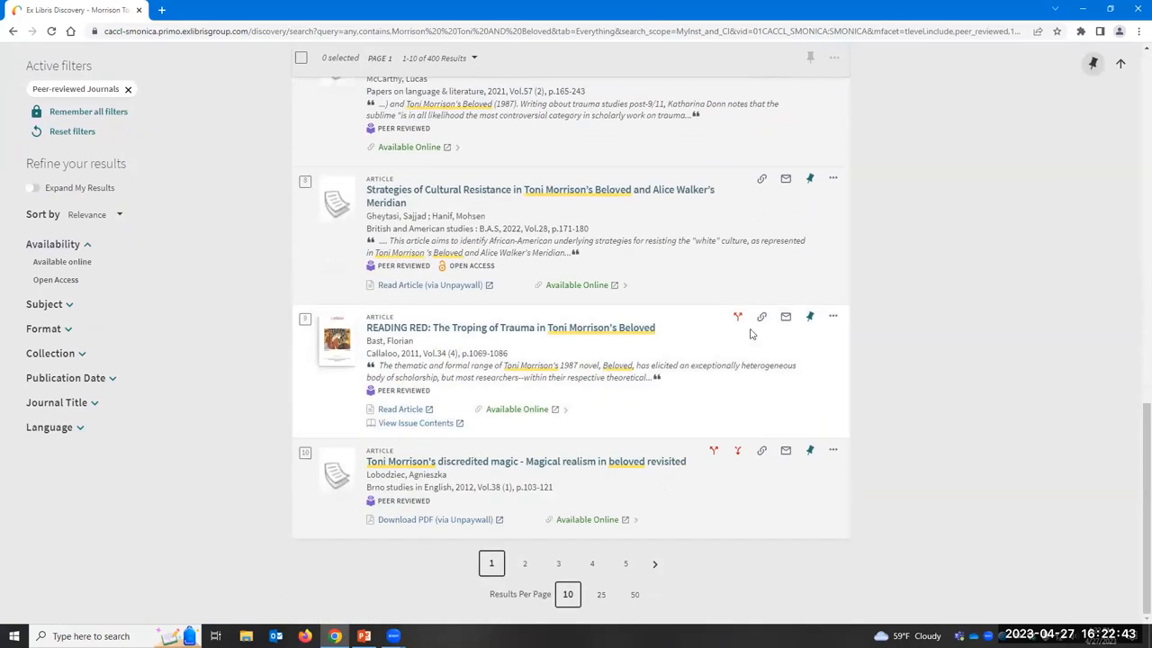
{"action": "mouse_move", "coordinate": [738, 321]}
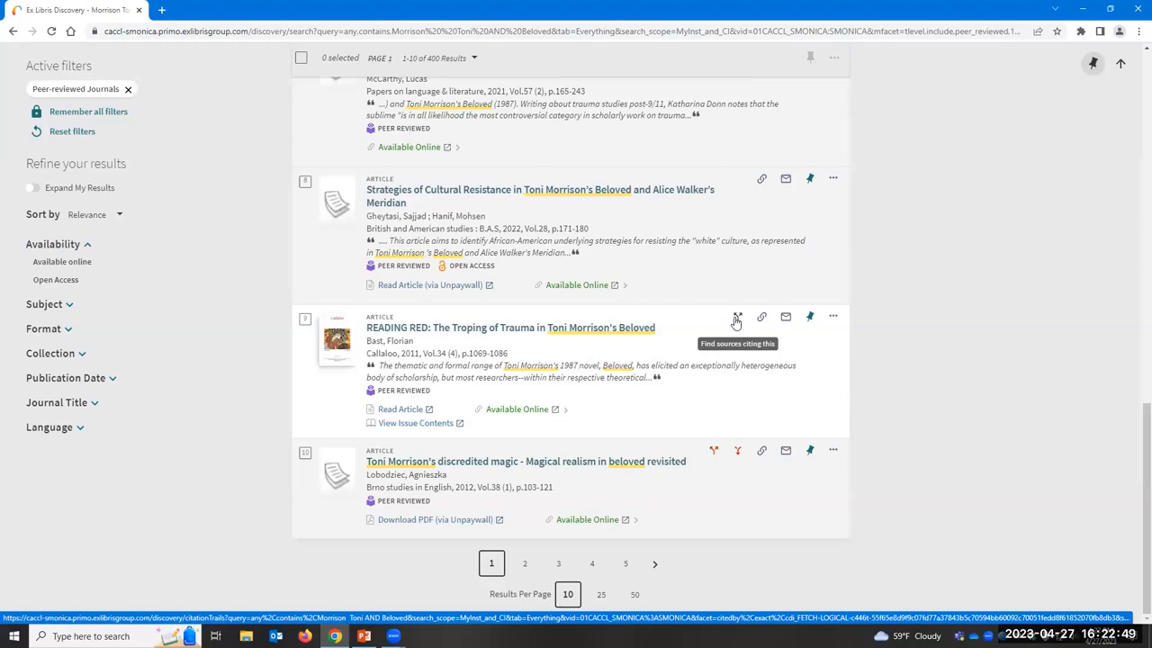
{"action": "left_click", "coordinate": [736, 317]}
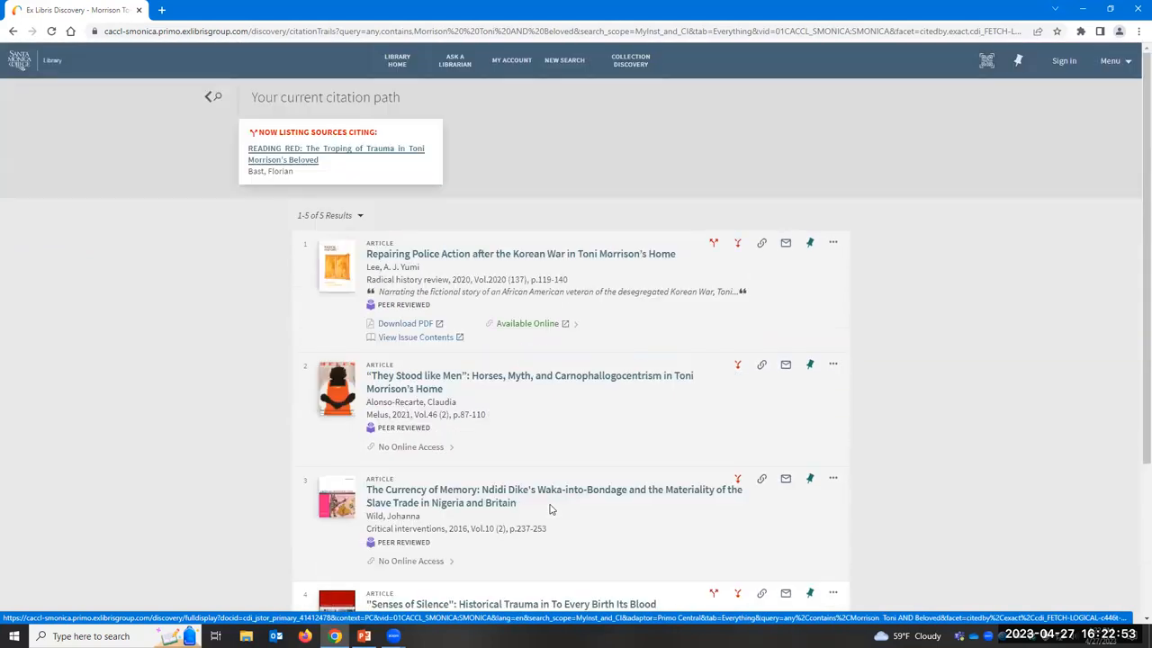
{"action": "left_click", "coordinate": [212, 97]}
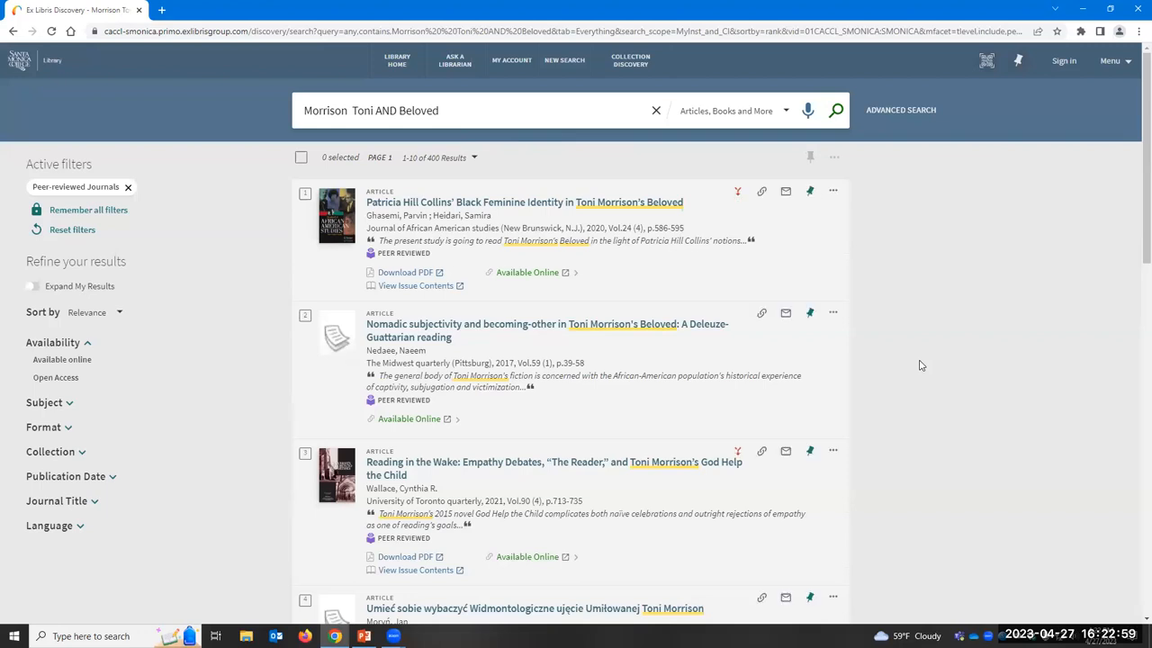
{"action": "mouse_move", "coordinate": [21, 81]}
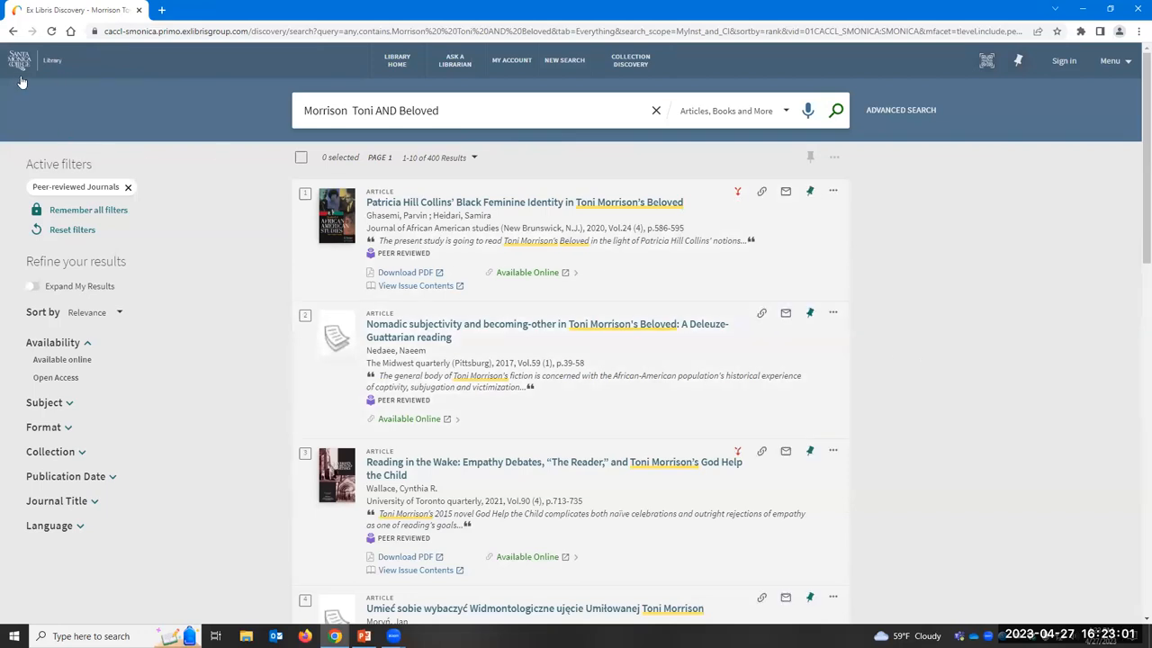
Step: Go from OneSearch to the Santa Monica College Library home page
{"action": "left_click", "coordinate": [20, 62]}
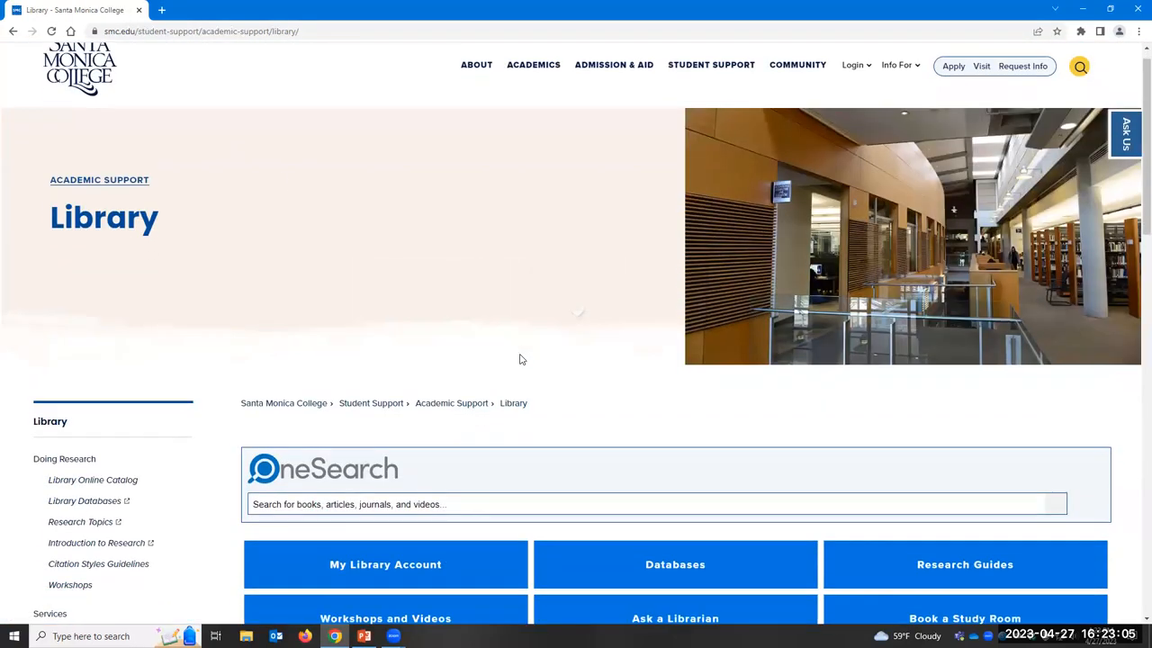
{"action": "scroll", "scroll_direction": "down", "scroll_amount": 3}
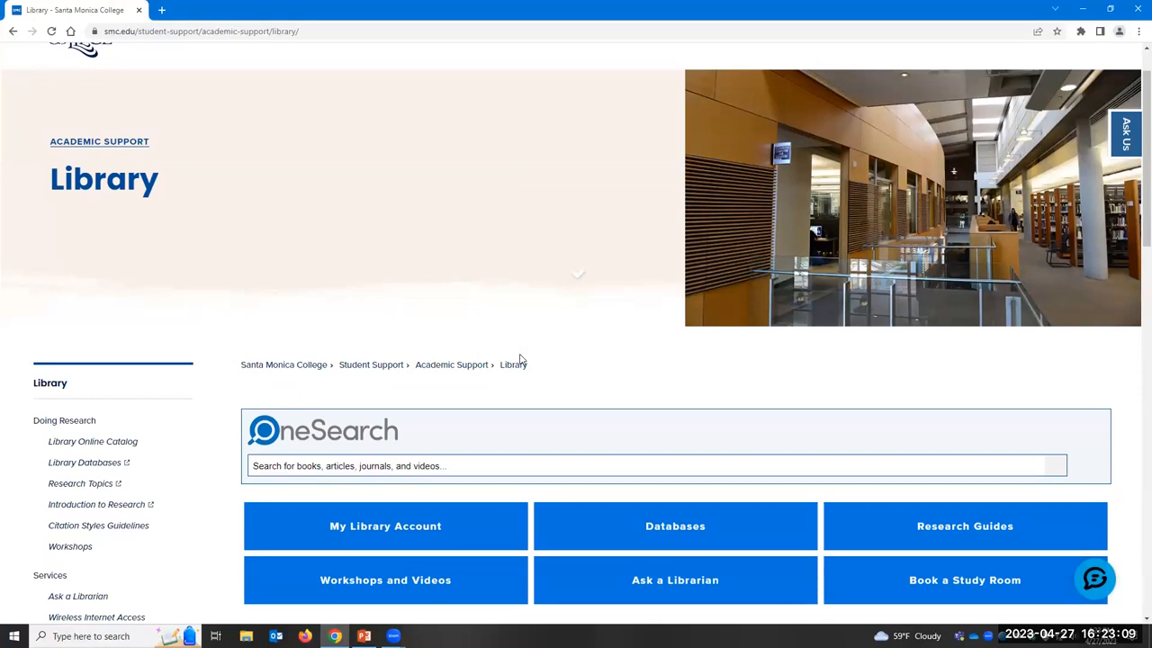
{"action": "mouse_move", "coordinate": [317, 342]}
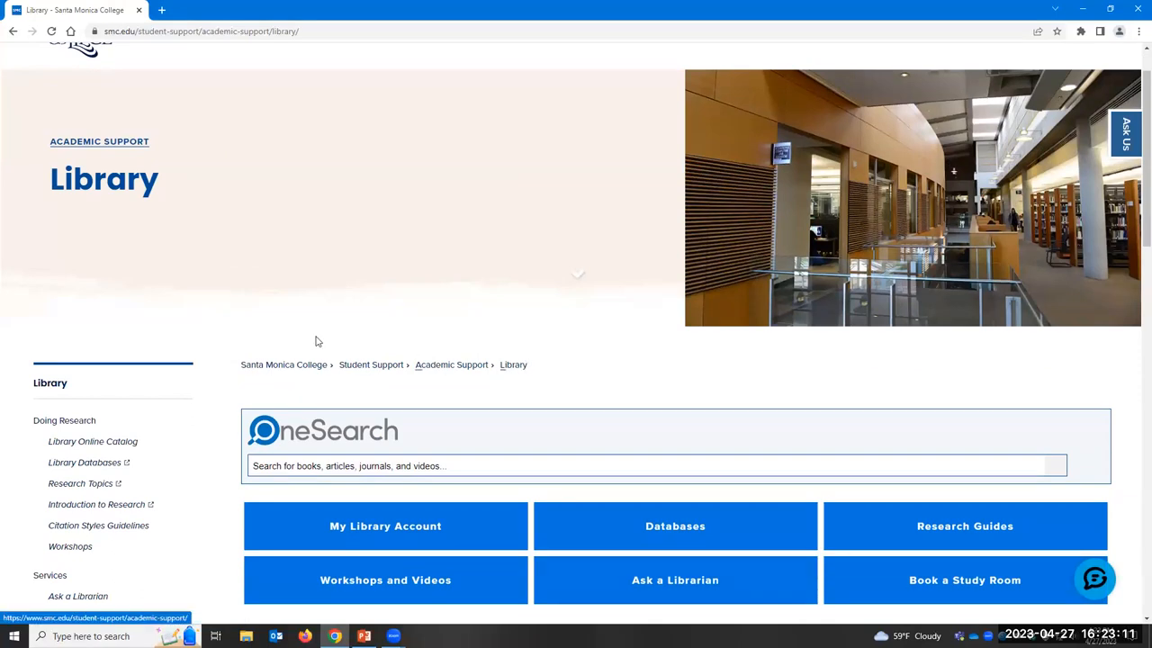
{"action": "mouse_move", "coordinate": [664, 399]}
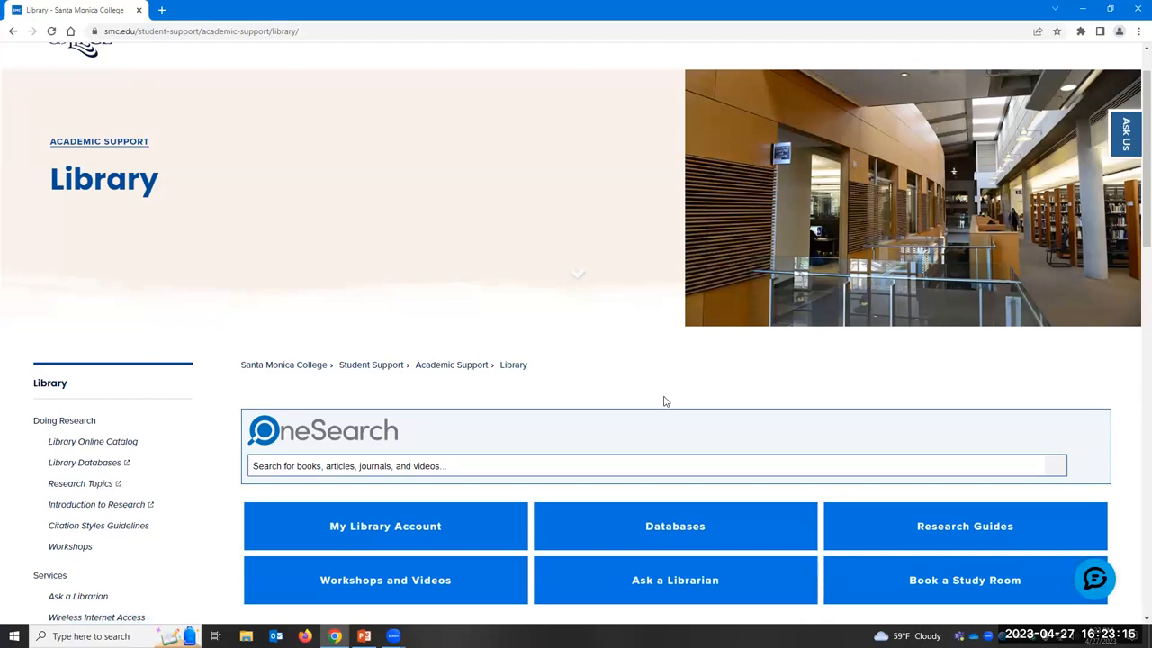
{"action": "mouse_move", "coordinate": [921, 330]}
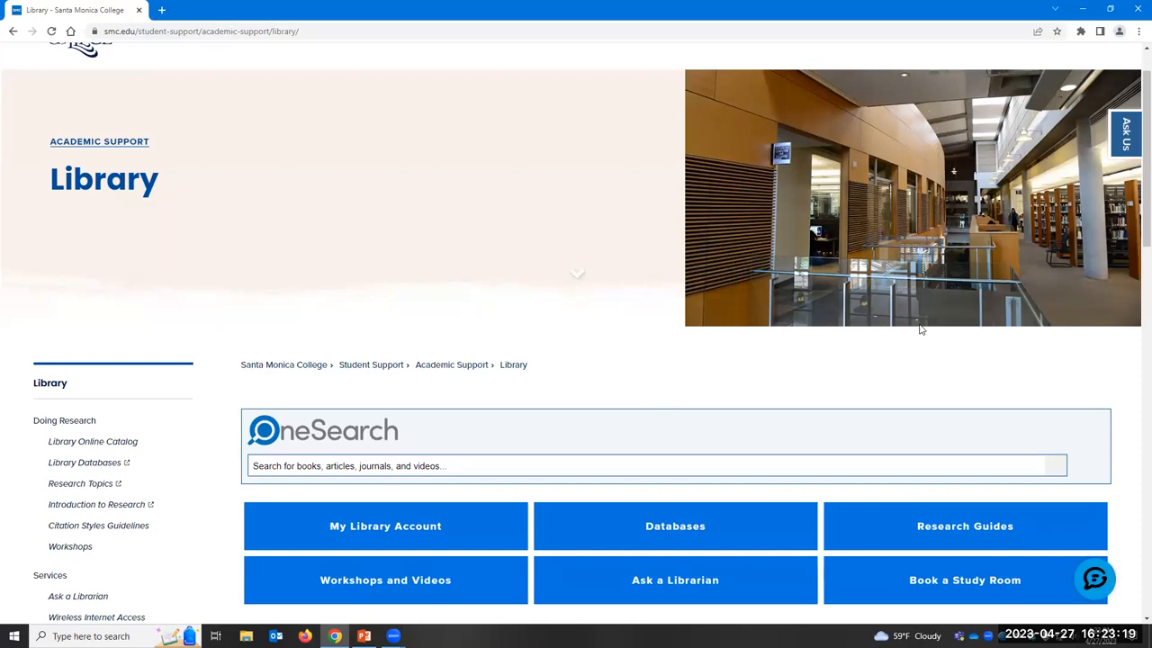
{"action": "mouse_move", "coordinate": [1065, 345]}
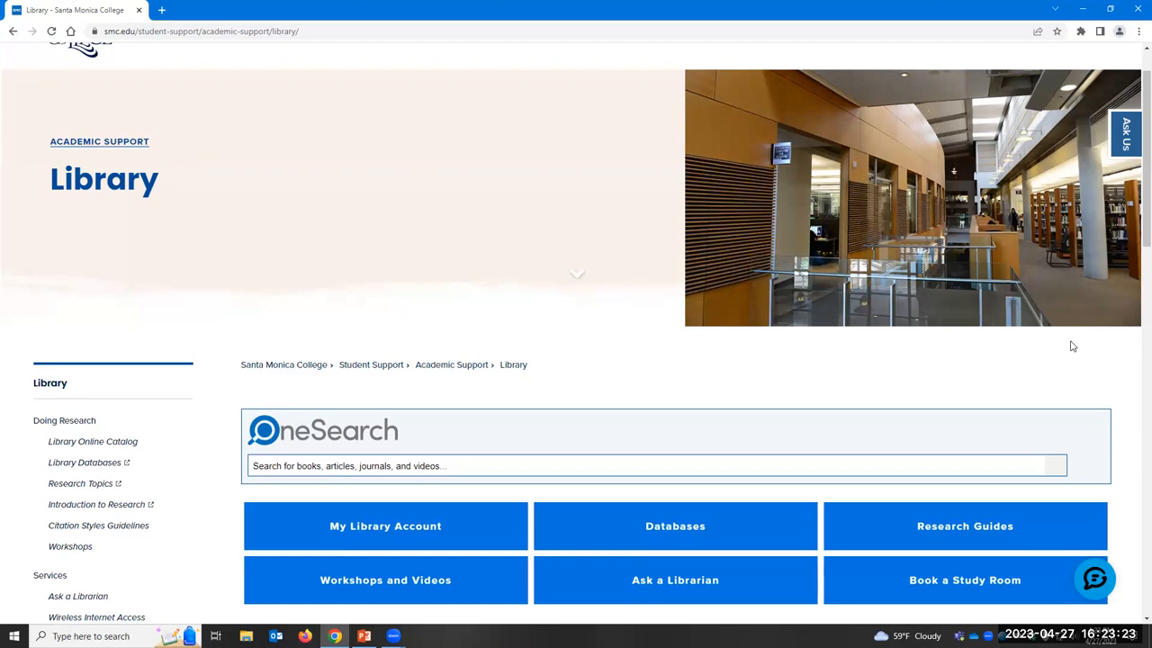
{"action": "mouse_move", "coordinate": [1134, 110]}
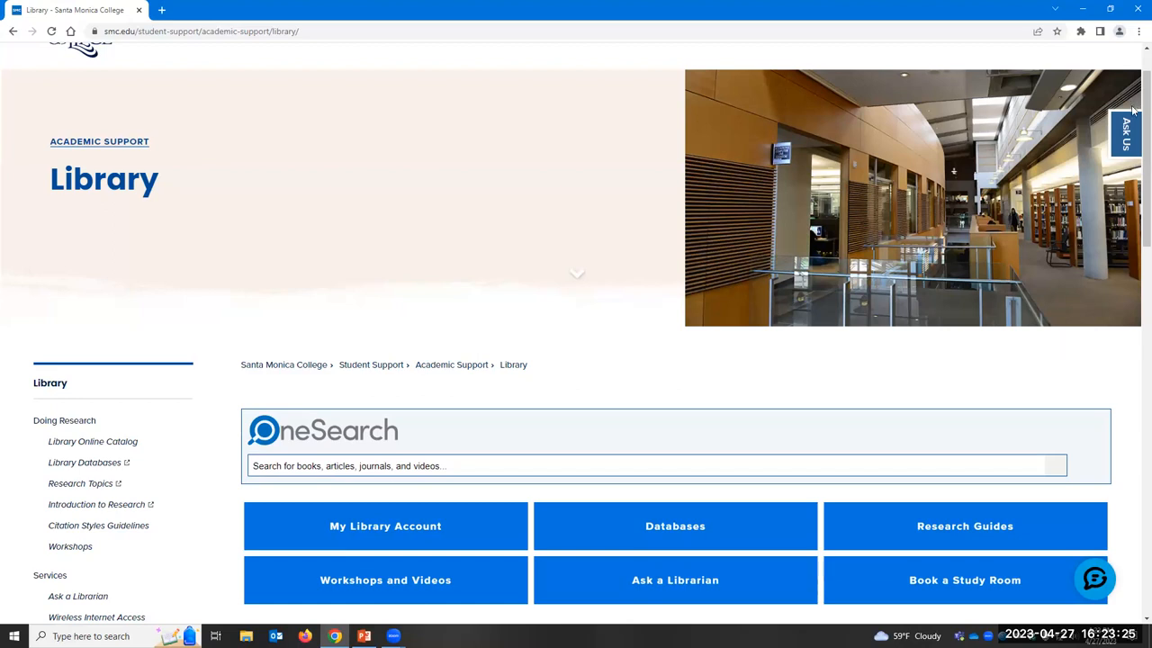
Step: Bring up the Ask Us LibChat librarian chat form, then close it
{"action": "left_click", "coordinate": [1126, 134]}
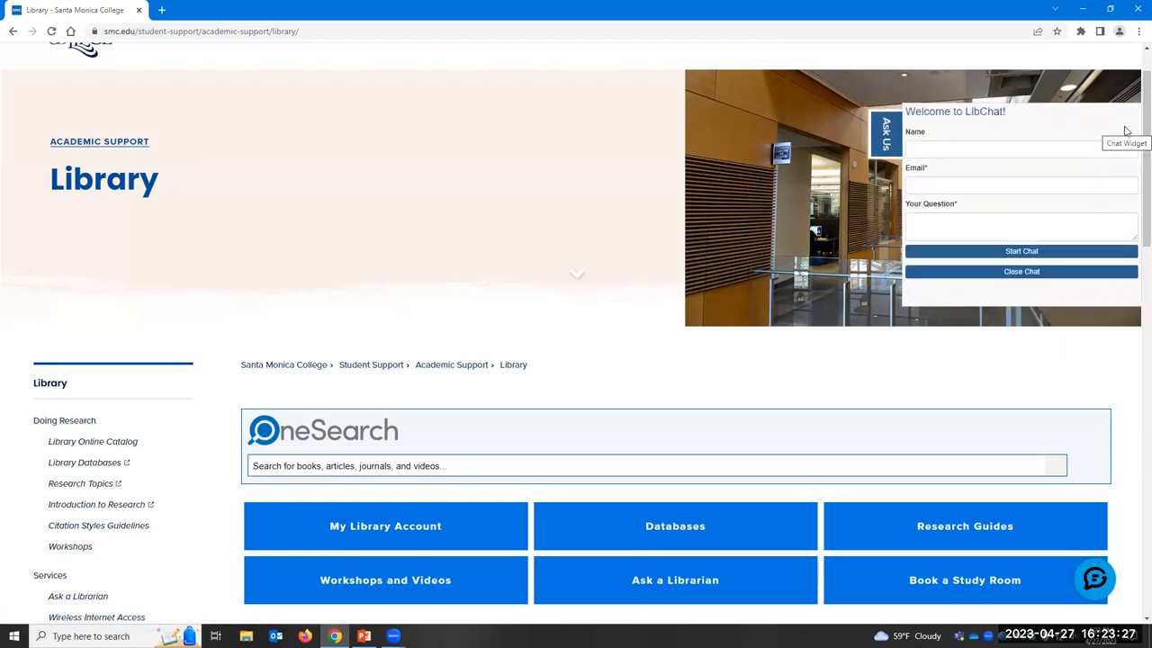
{"action": "left_click", "coordinate": [1020, 250]}
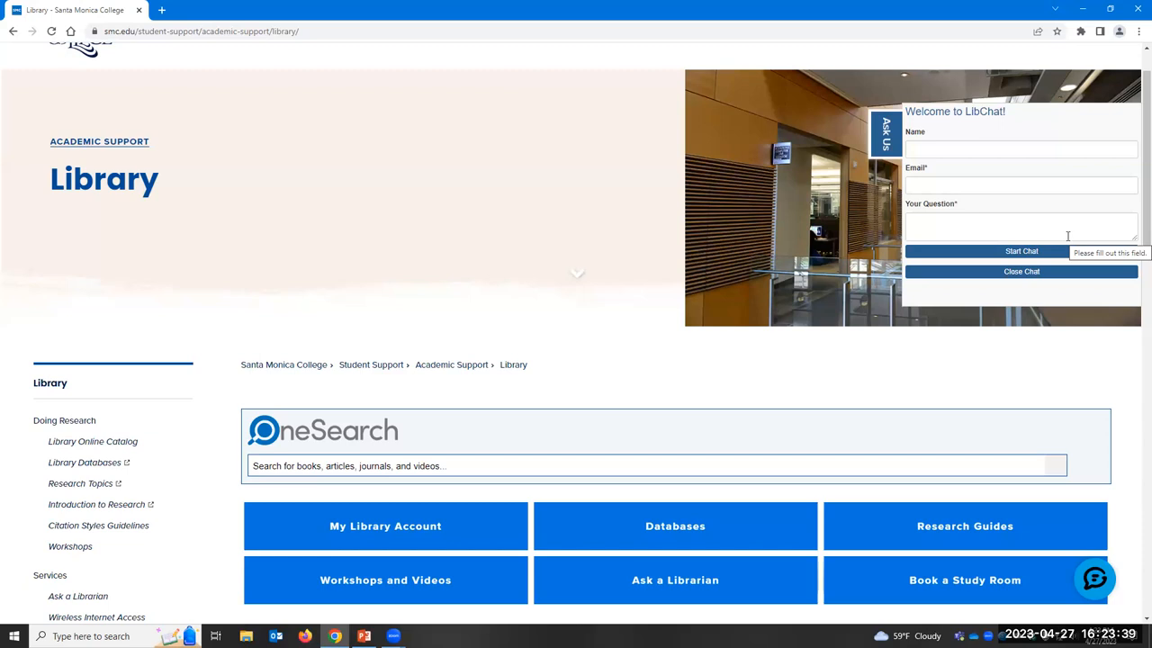
{"action": "left_click", "coordinate": [1022, 270]}
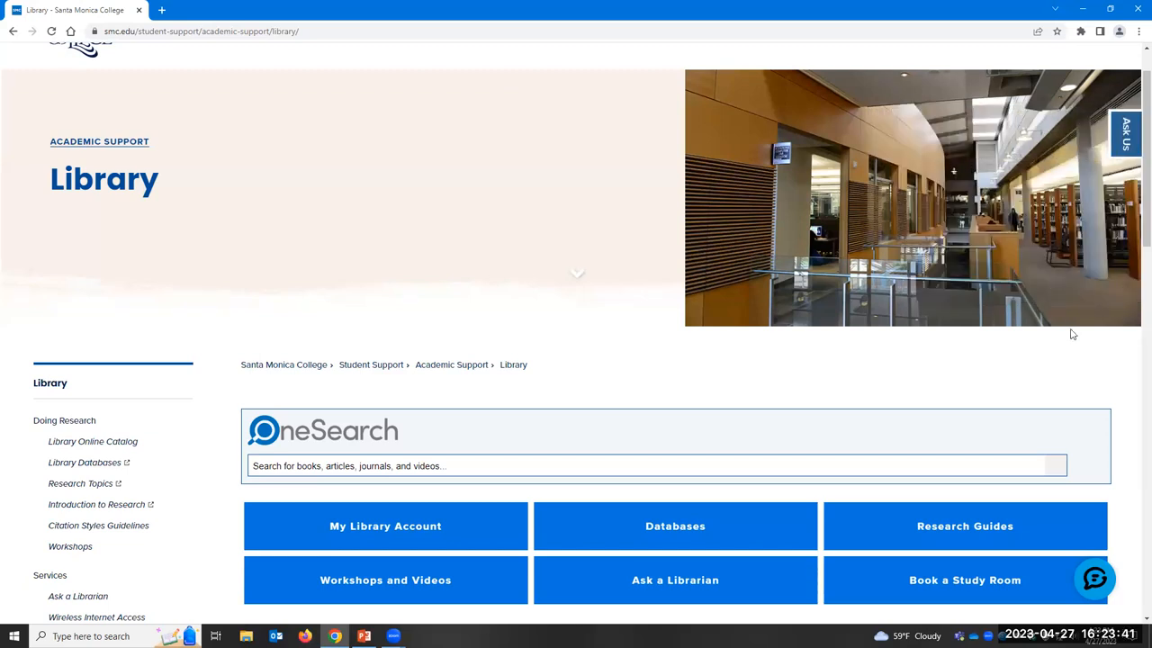
{"action": "mouse_move", "coordinate": [1121, 303]}
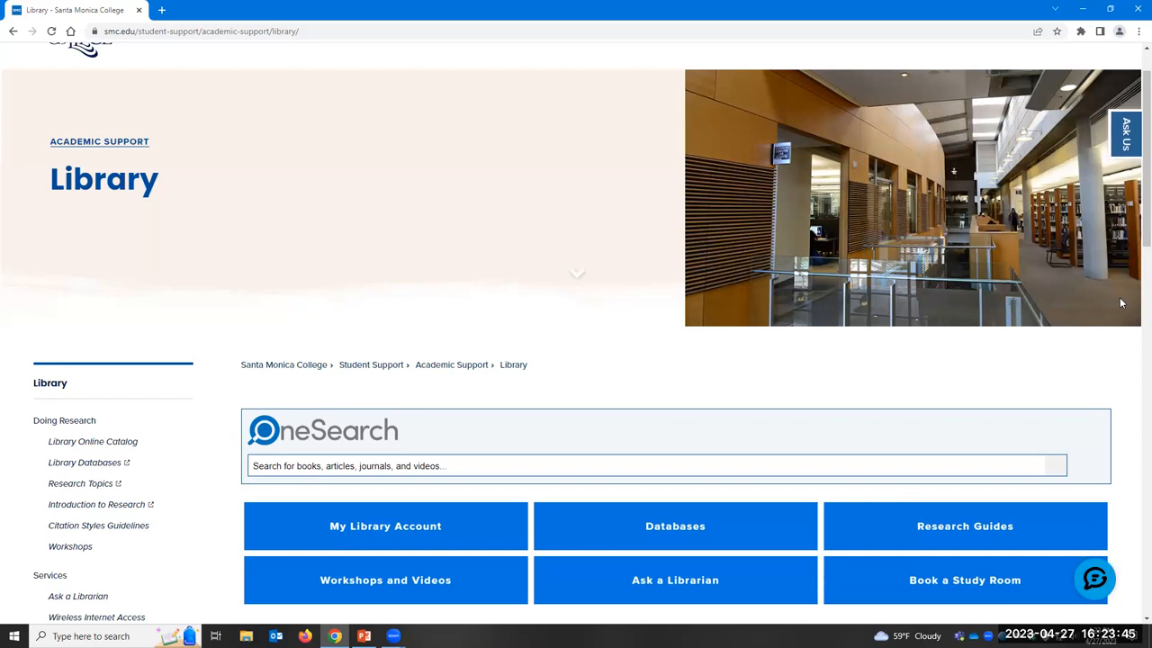
Step: Go to the A-Z Databases page listing 107 databases like Academic Search Complete
{"action": "scroll", "scroll_direction": "down", "scroll_amount": 3}
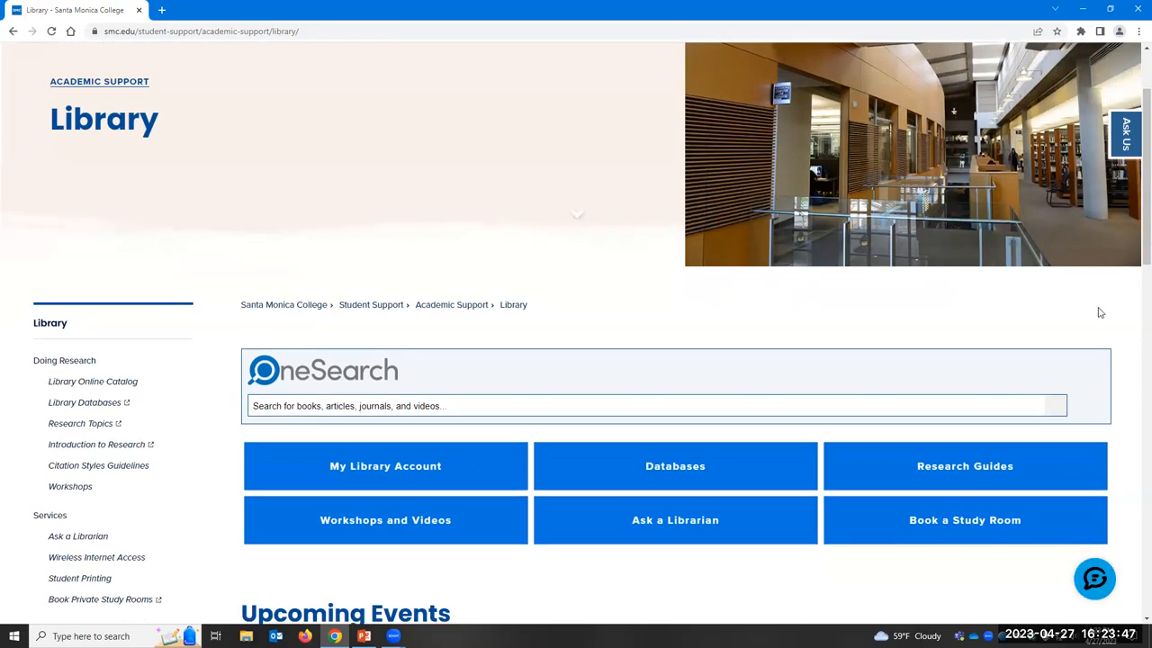
{"action": "scroll", "scroll_direction": "down", "scroll_amount": 3}
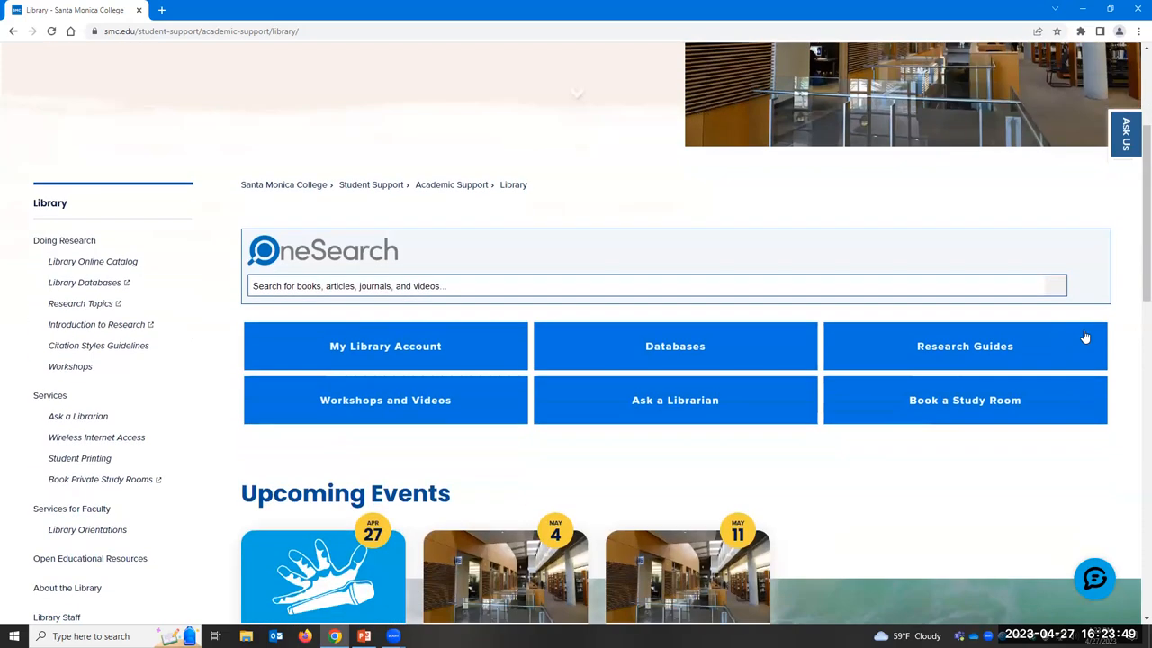
{"action": "mouse_move", "coordinate": [983, 563]}
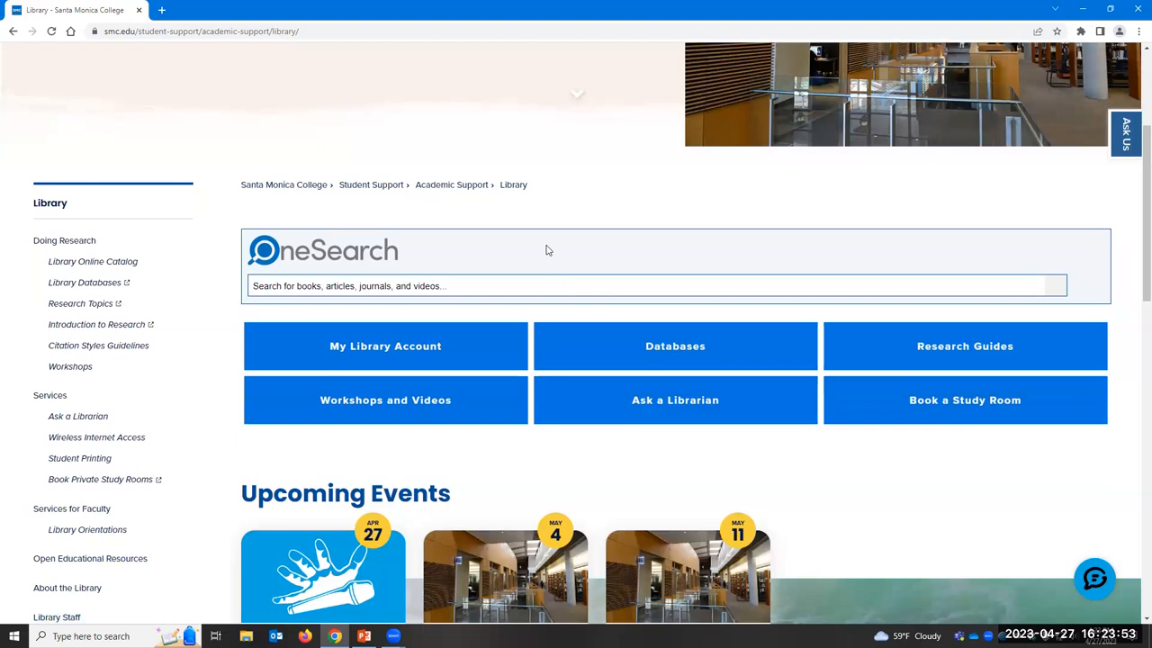
{"action": "mouse_move", "coordinate": [675, 345]}
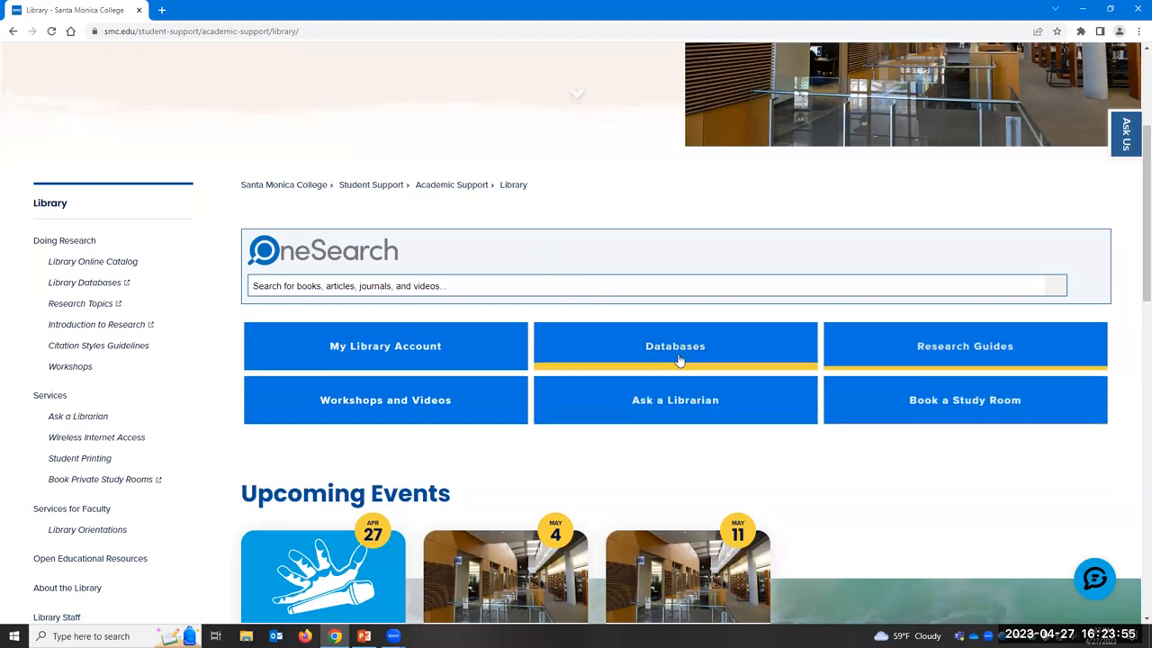
{"action": "left_click", "coordinate": [675, 345]}
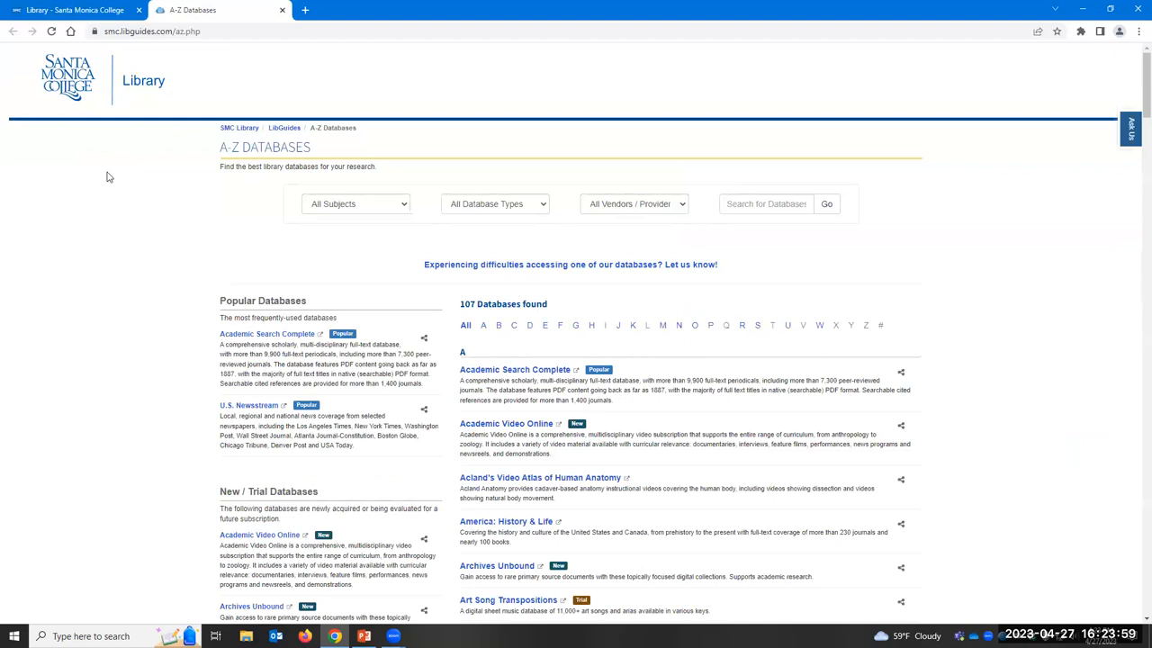
{"action": "mouse_move", "coordinate": [1031, 349]}
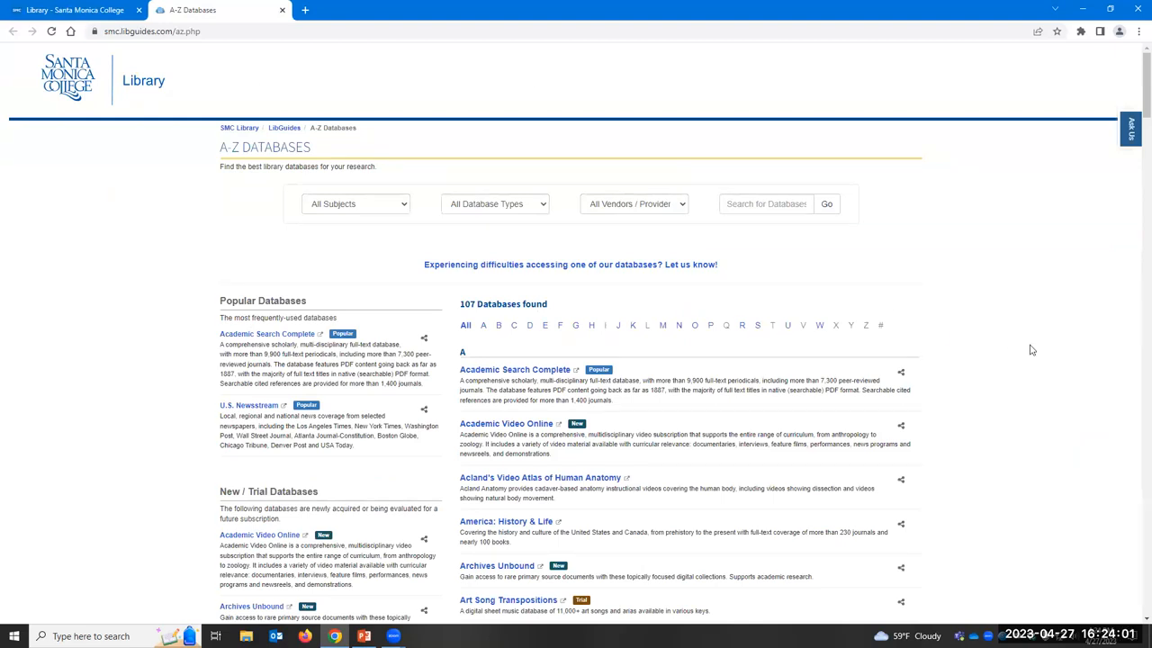
{"action": "mouse_move", "coordinate": [869, 225]}
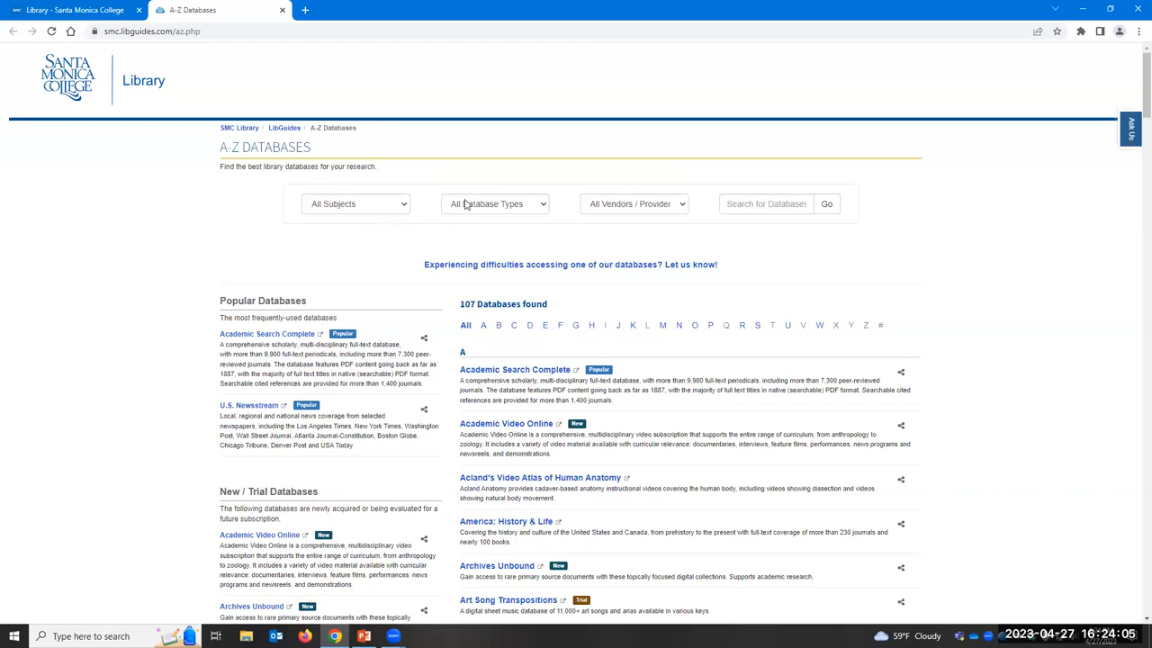
{"action": "mouse_move", "coordinate": [387, 207]}
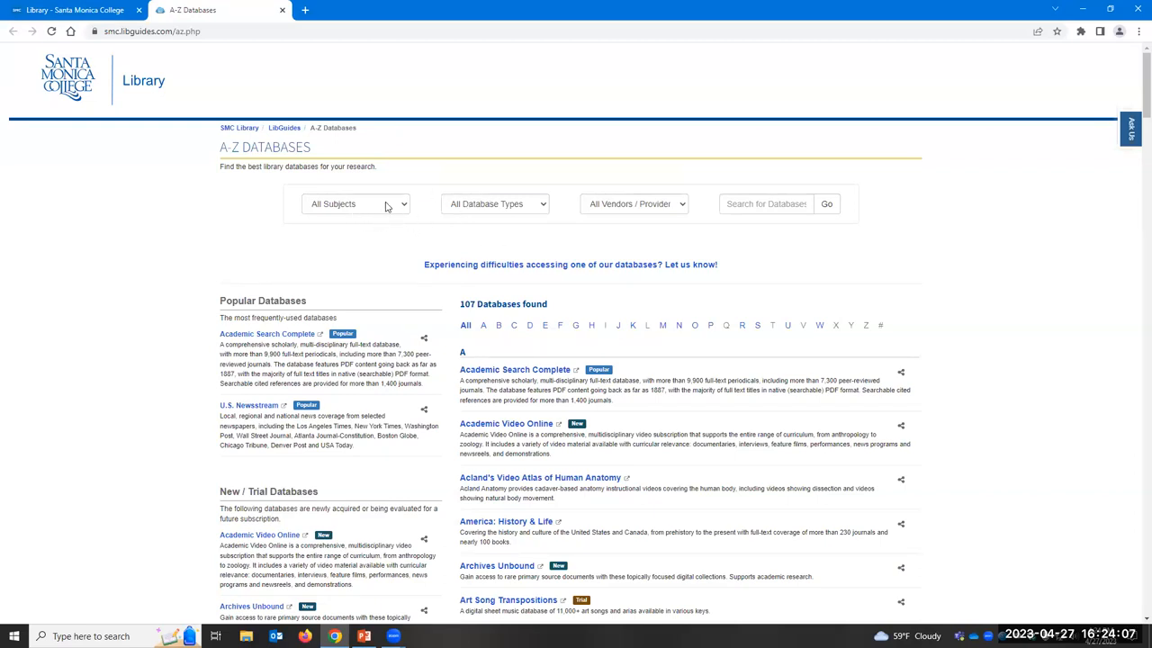
Step: Expand the All Subjects dropdown showing subjects like Economics, English and History
{"action": "left_click", "coordinate": [356, 204]}
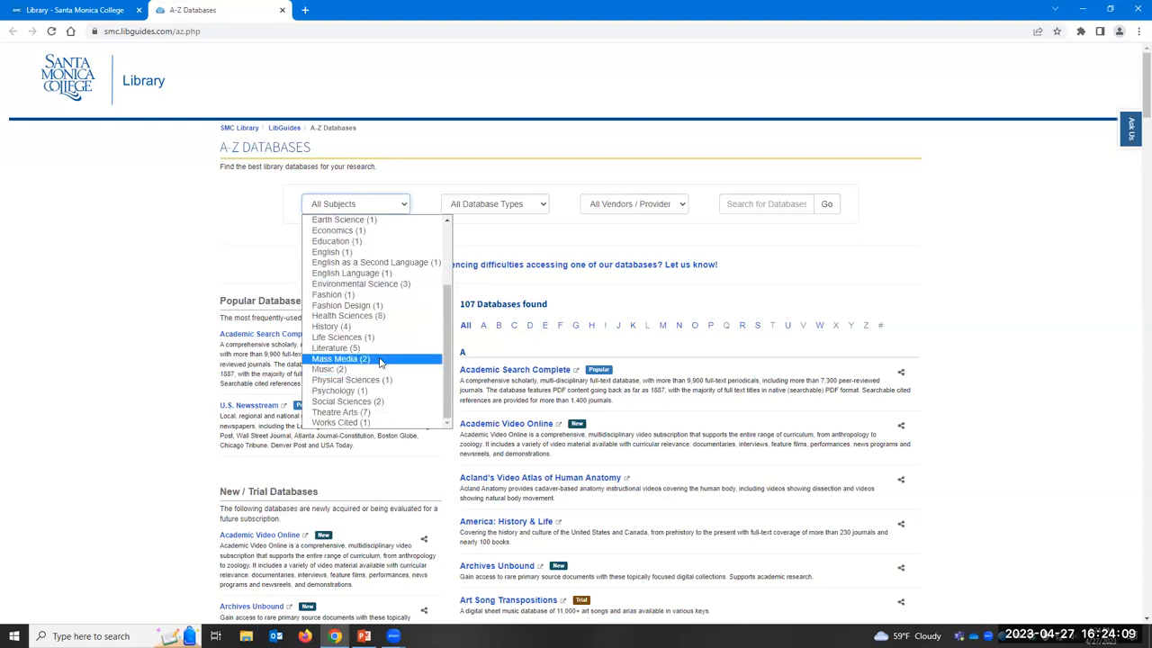
Step: Filter to Literature, showing 5 databases such as New Play Exchange and ComicsPlus
{"action": "left_click", "coordinate": [329, 348]}
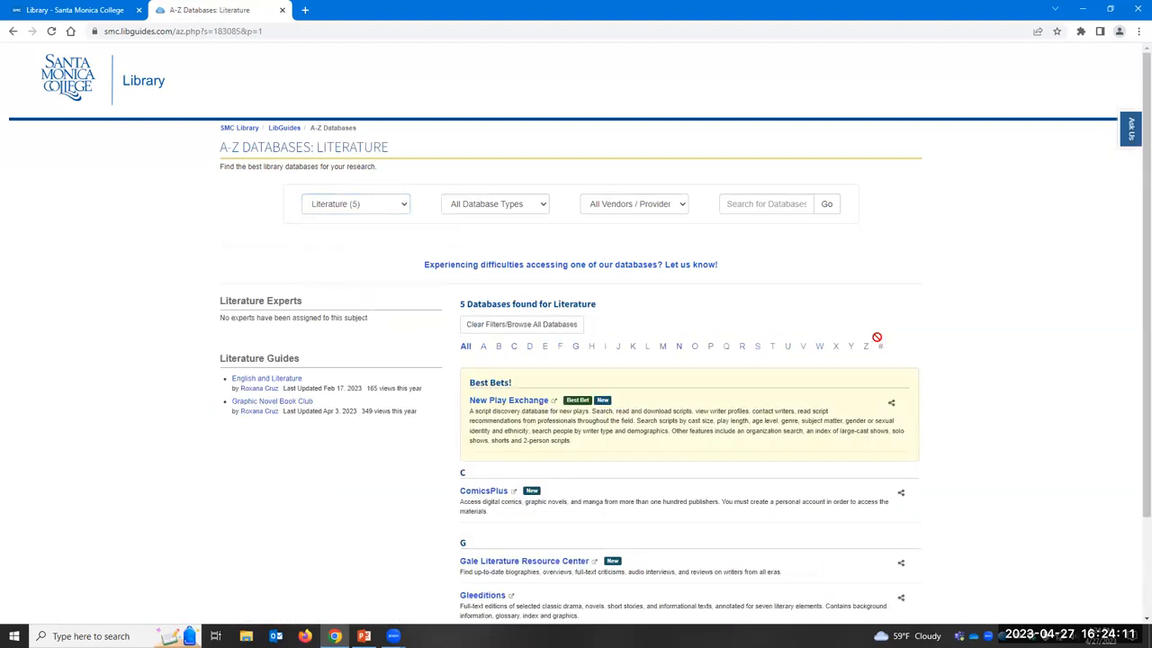
{"action": "scroll", "scroll_direction": "down", "scroll_amount": 3}
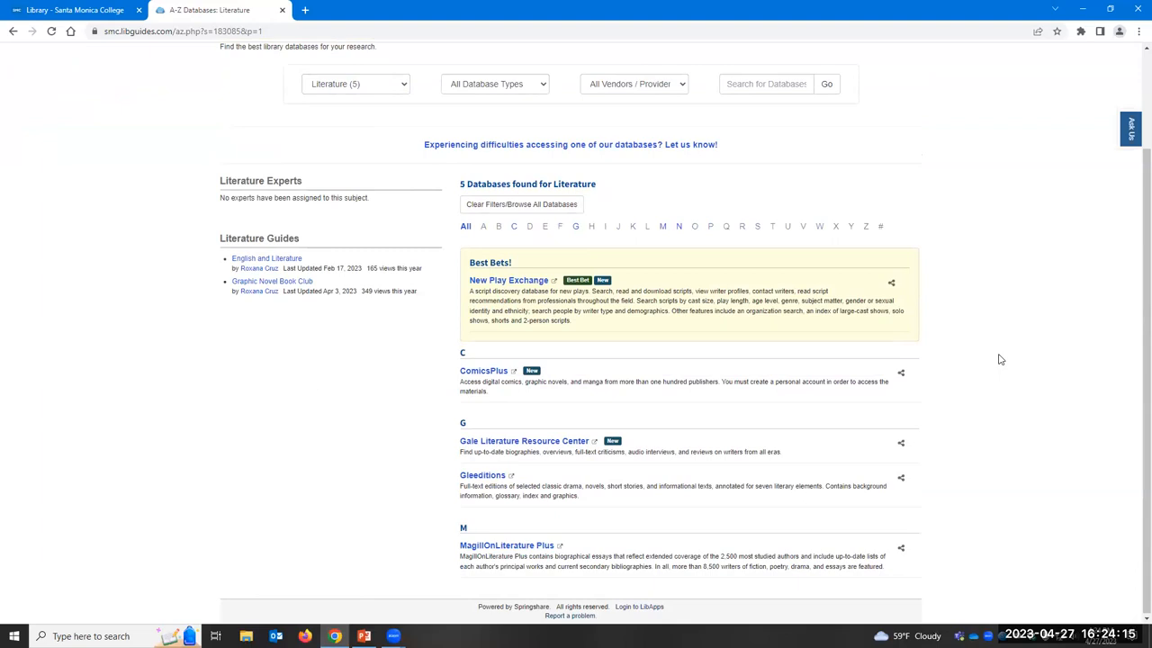
{"action": "mouse_move", "coordinate": [1047, 371]}
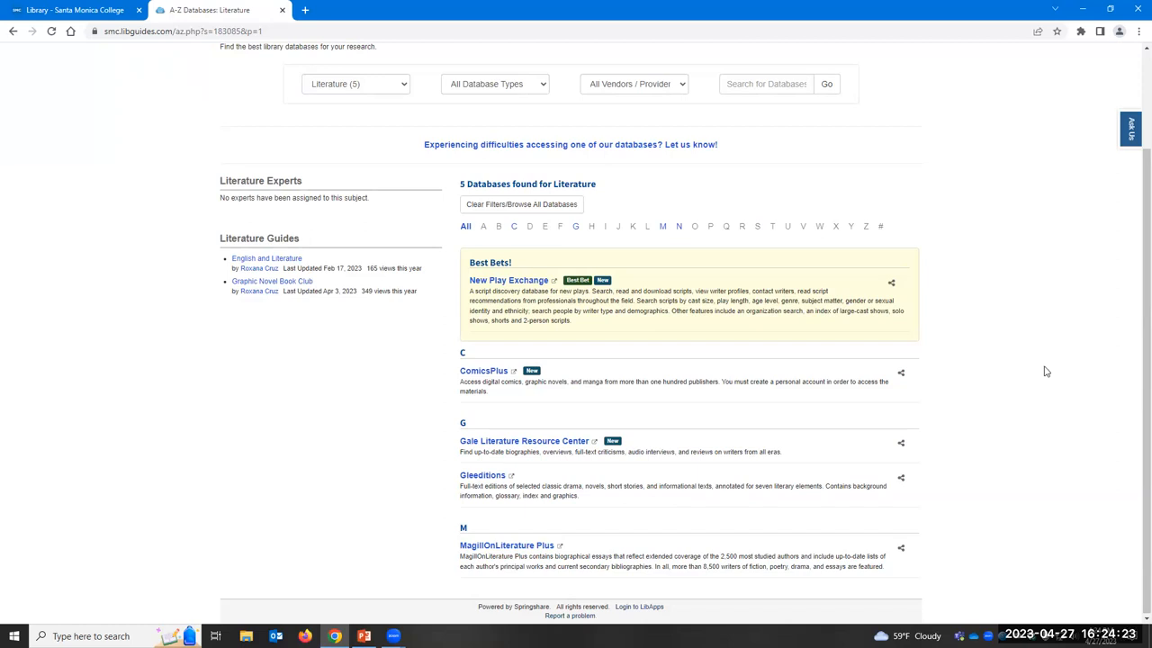
{"action": "mouse_move", "coordinate": [1015, 410]}
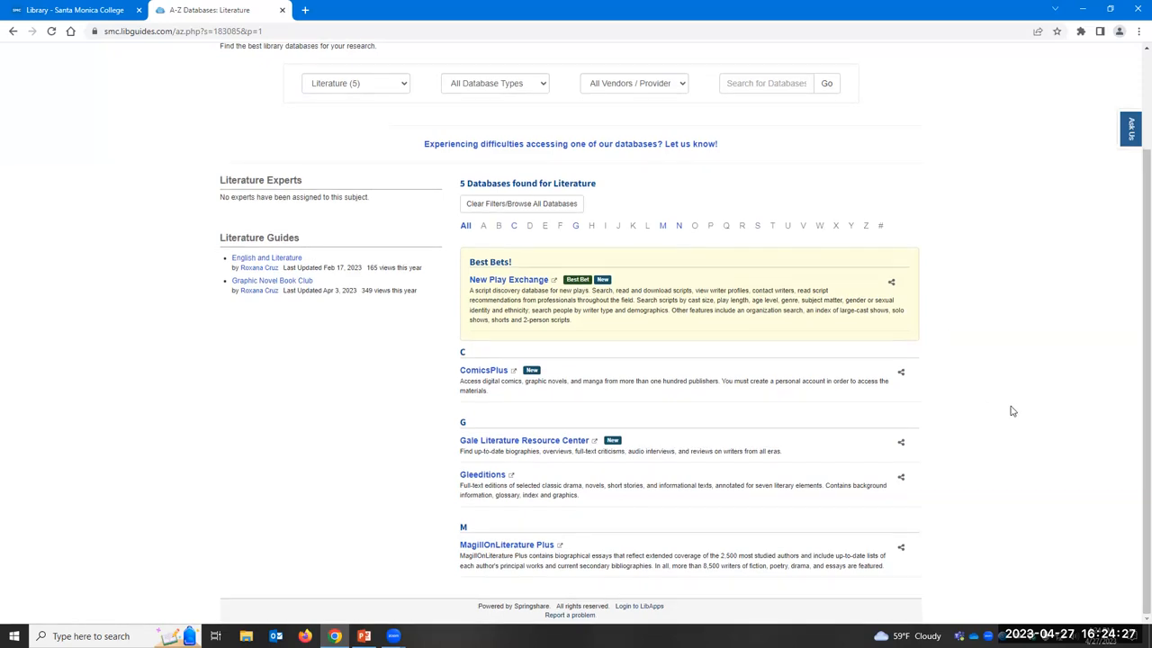
{"action": "mouse_move", "coordinate": [526, 439]}
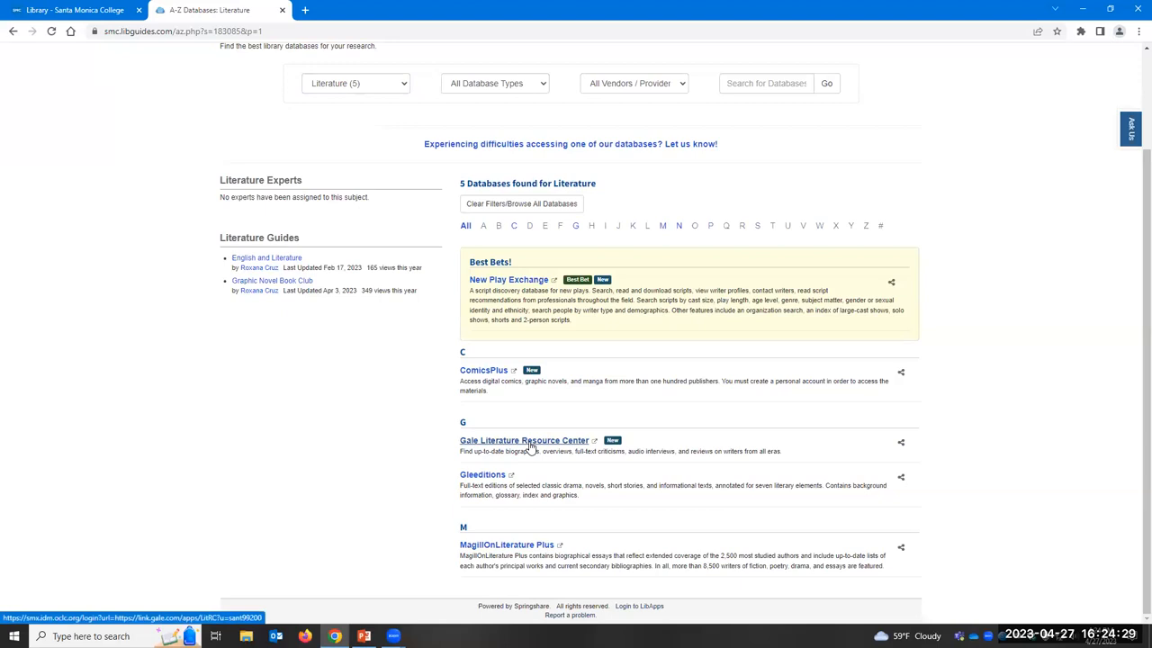
{"action": "mouse_move", "coordinate": [486, 460]}
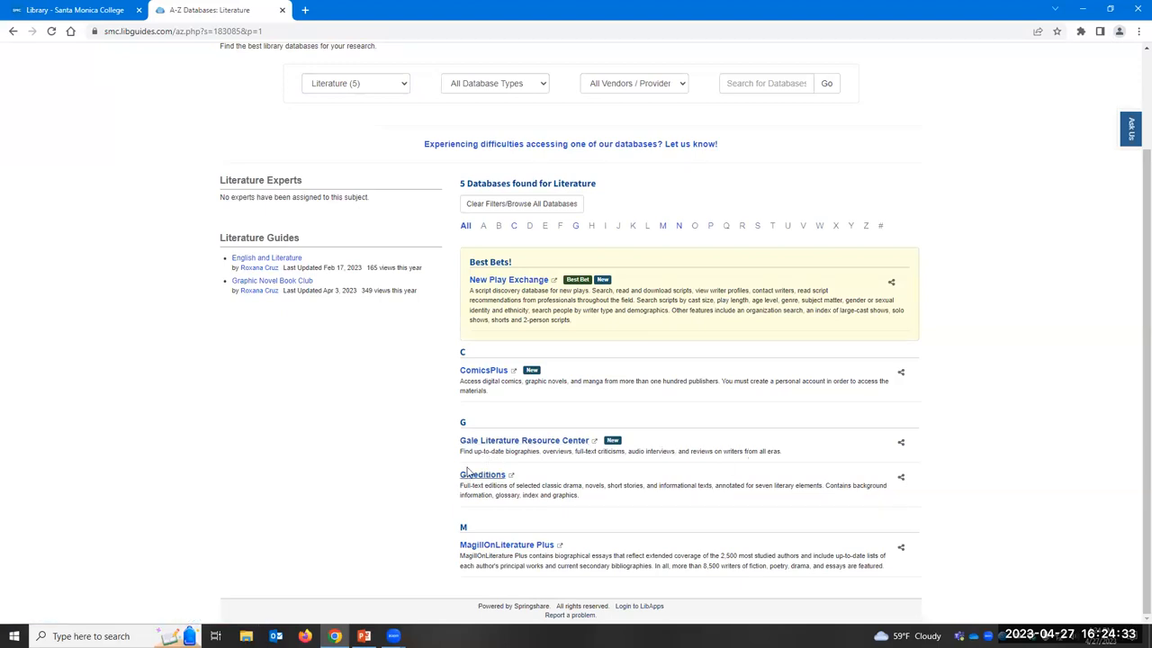
{"action": "mouse_move", "coordinate": [835, 412]}
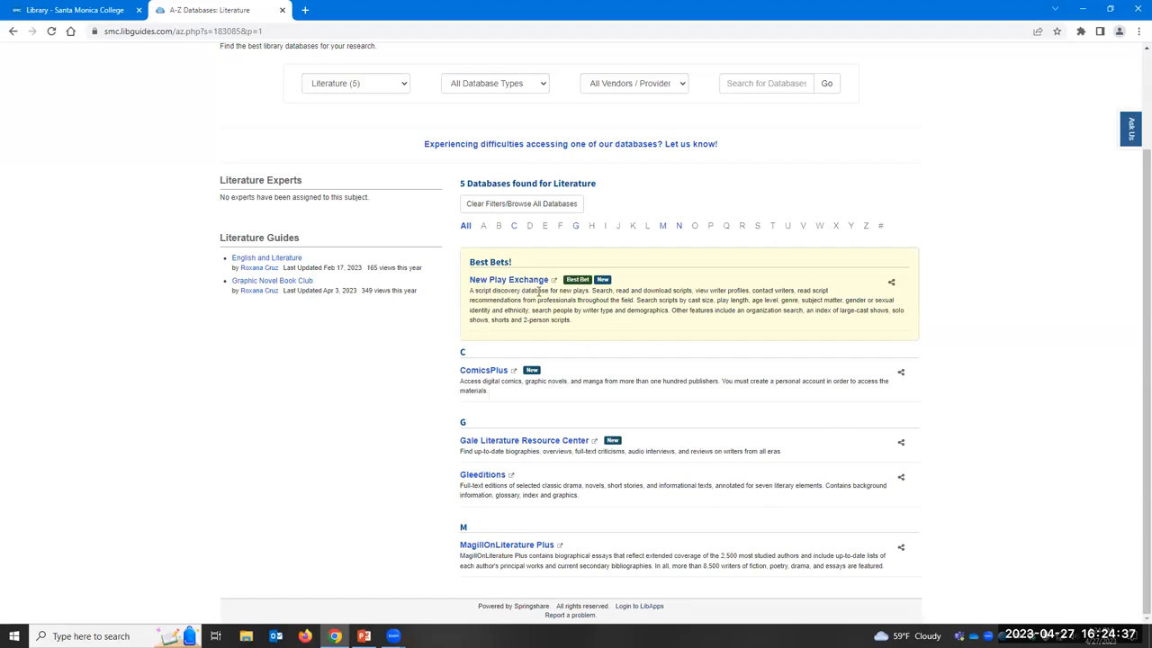
{"action": "mouse_move", "coordinate": [705, 313]}
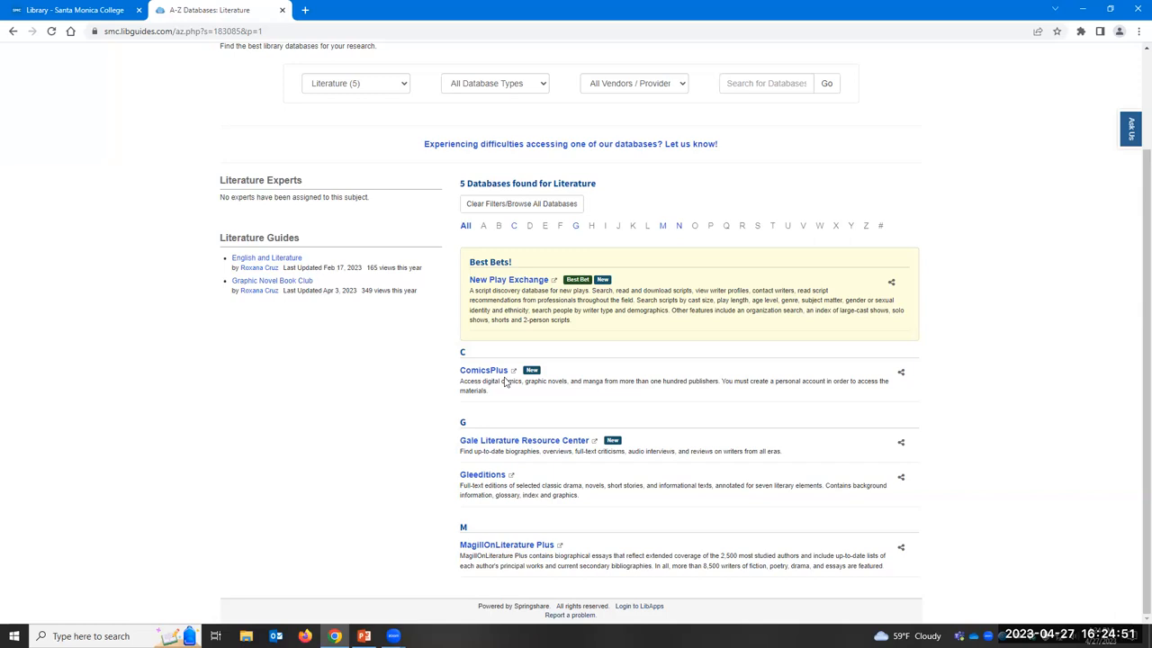
{"action": "mouse_move", "coordinate": [601, 399]}
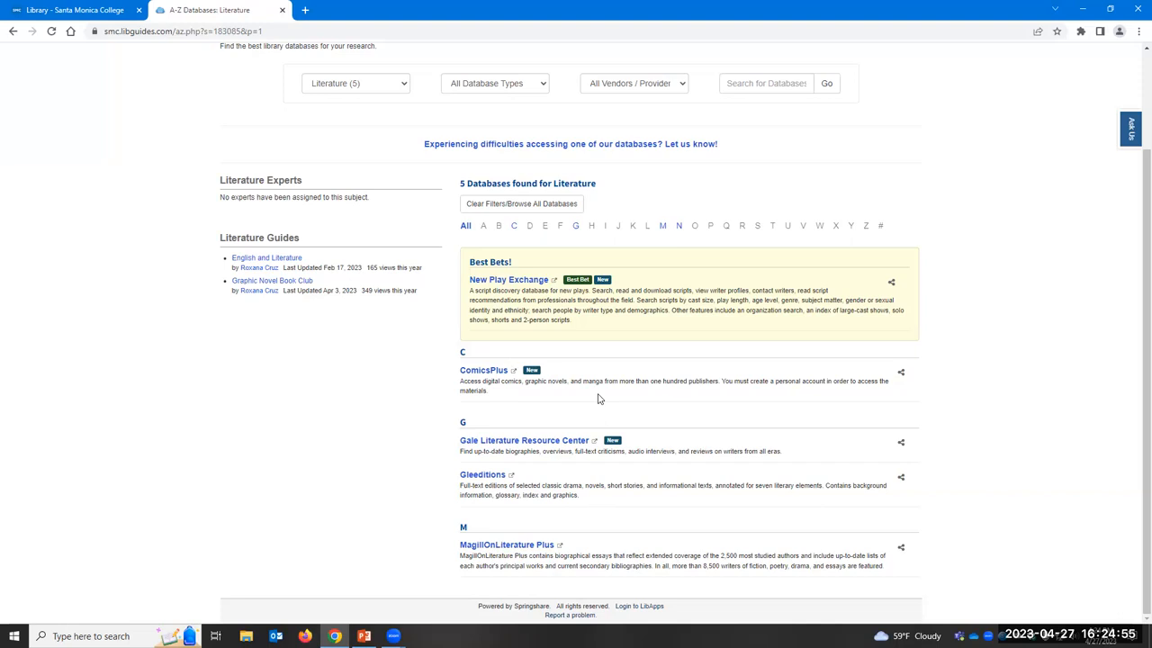
{"action": "mouse_move", "coordinate": [428, 363]}
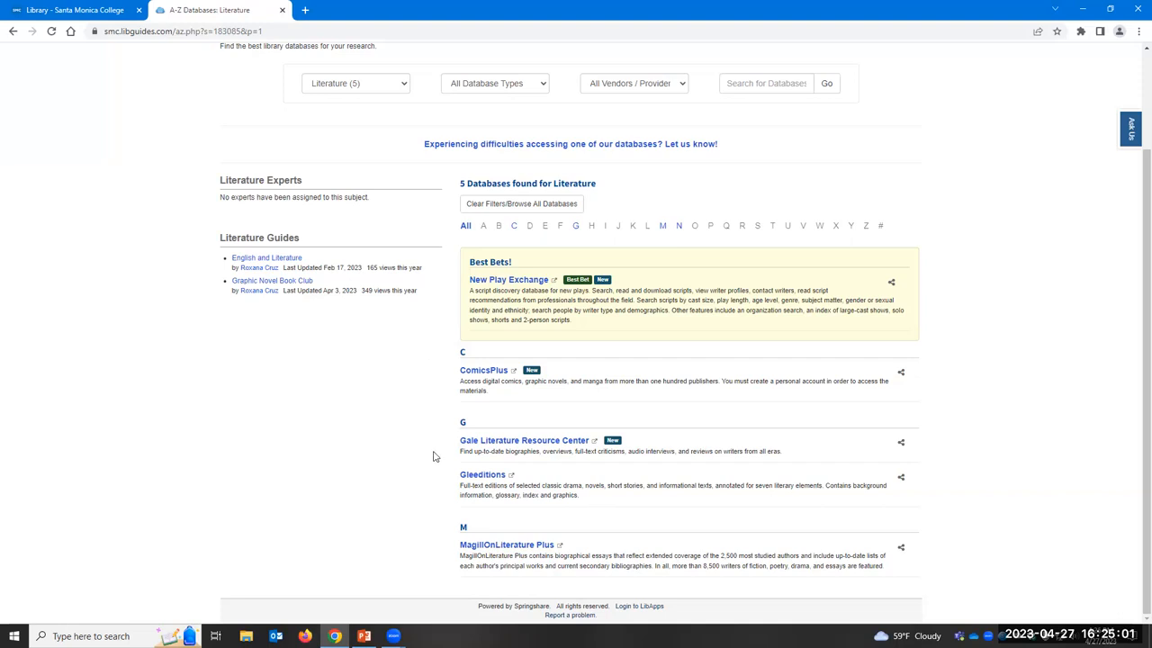
{"action": "mouse_move", "coordinate": [482, 486]}
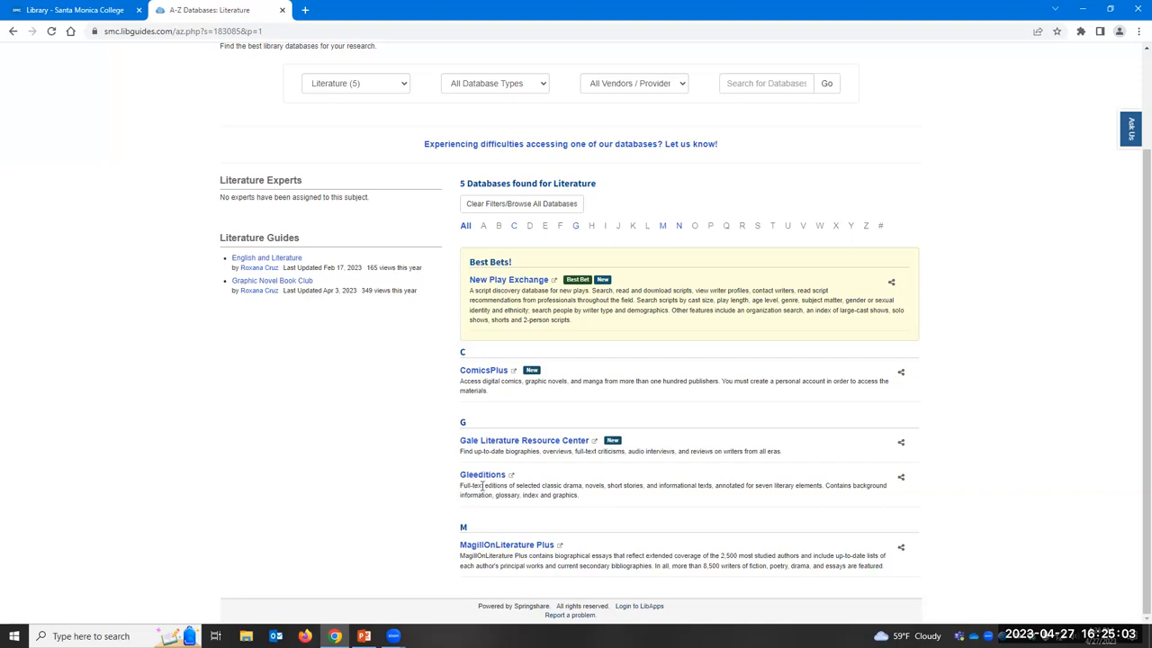
{"action": "mouse_move", "coordinate": [668, 496]}
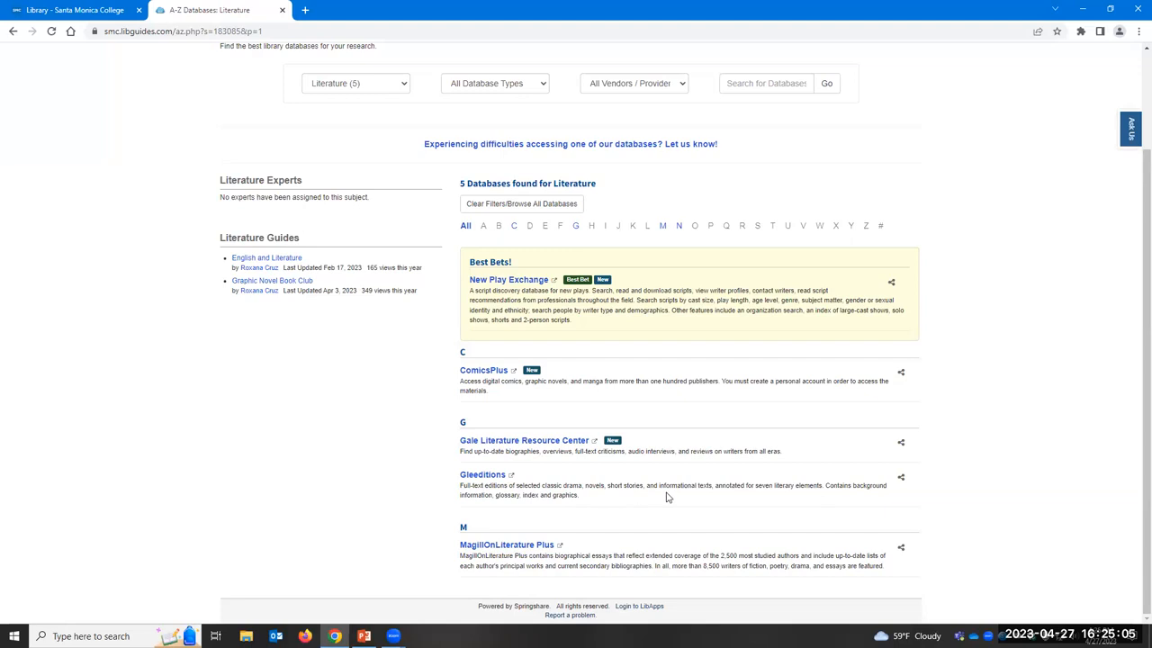
{"action": "mouse_move", "coordinate": [457, 615]}
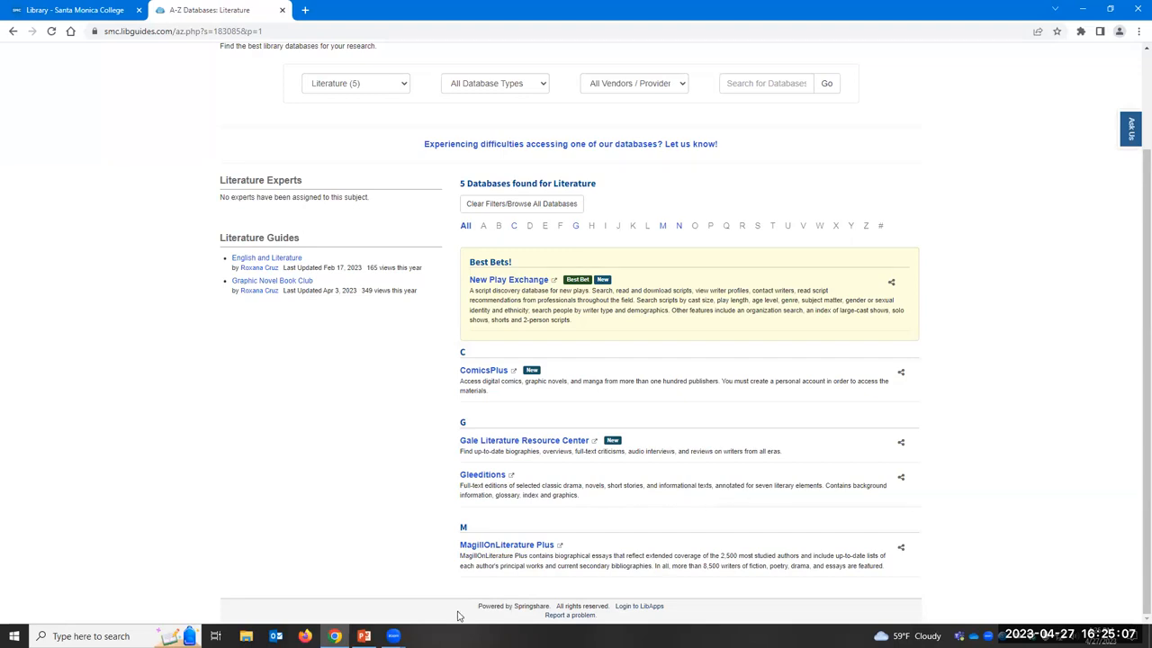
{"action": "mouse_move", "coordinate": [579, 578]}
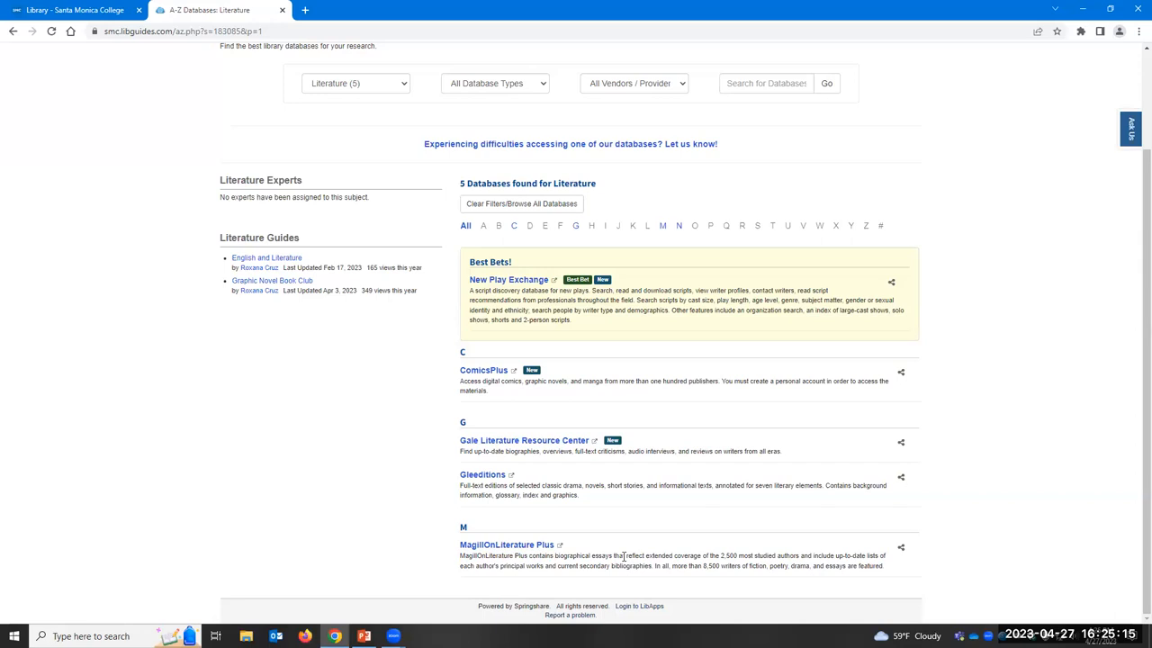
{"action": "mouse_move", "coordinate": [540, 576]}
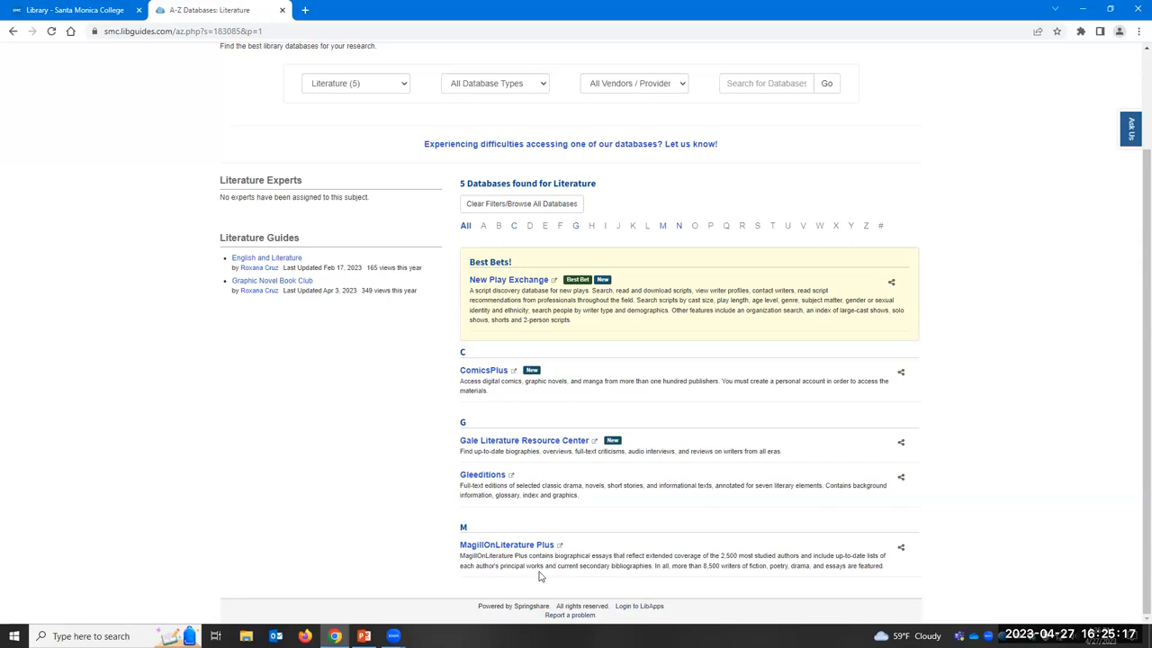
{"action": "mouse_move", "coordinate": [583, 460]}
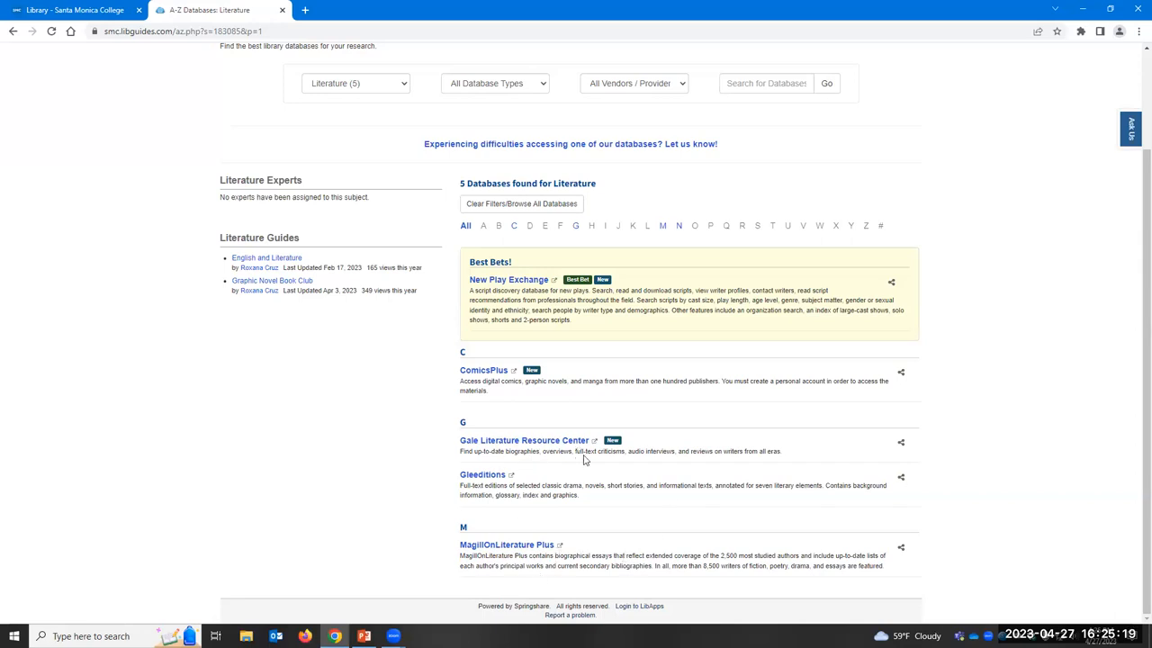
{"action": "mouse_move", "coordinate": [637, 460]}
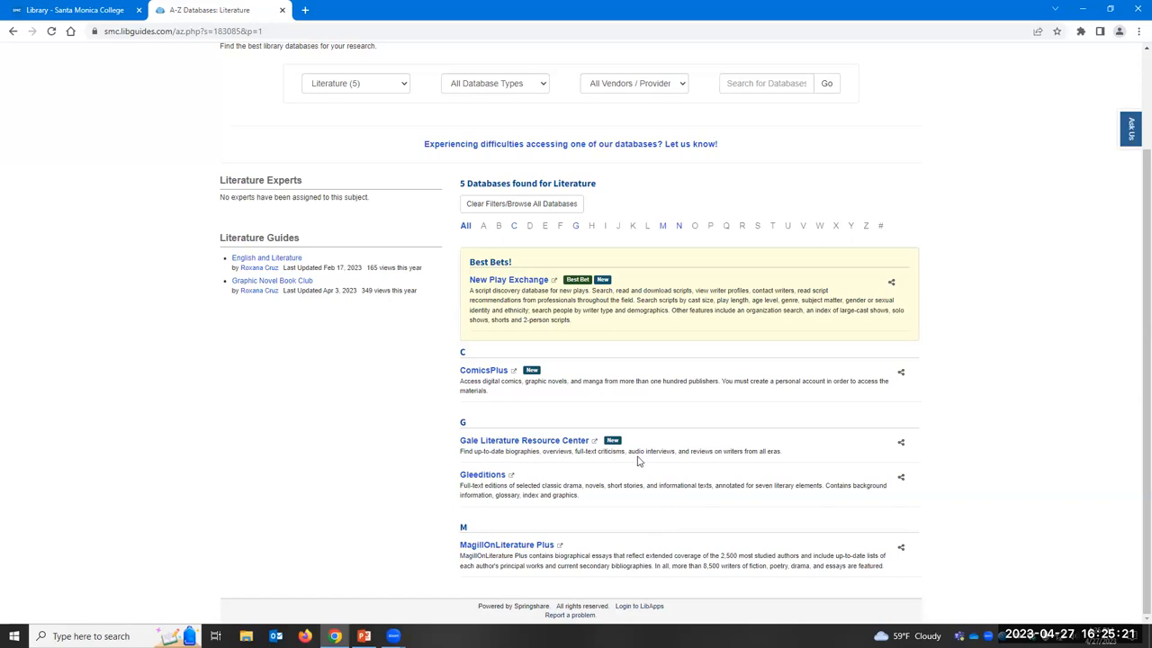
{"action": "mouse_move", "coordinate": [484, 470]}
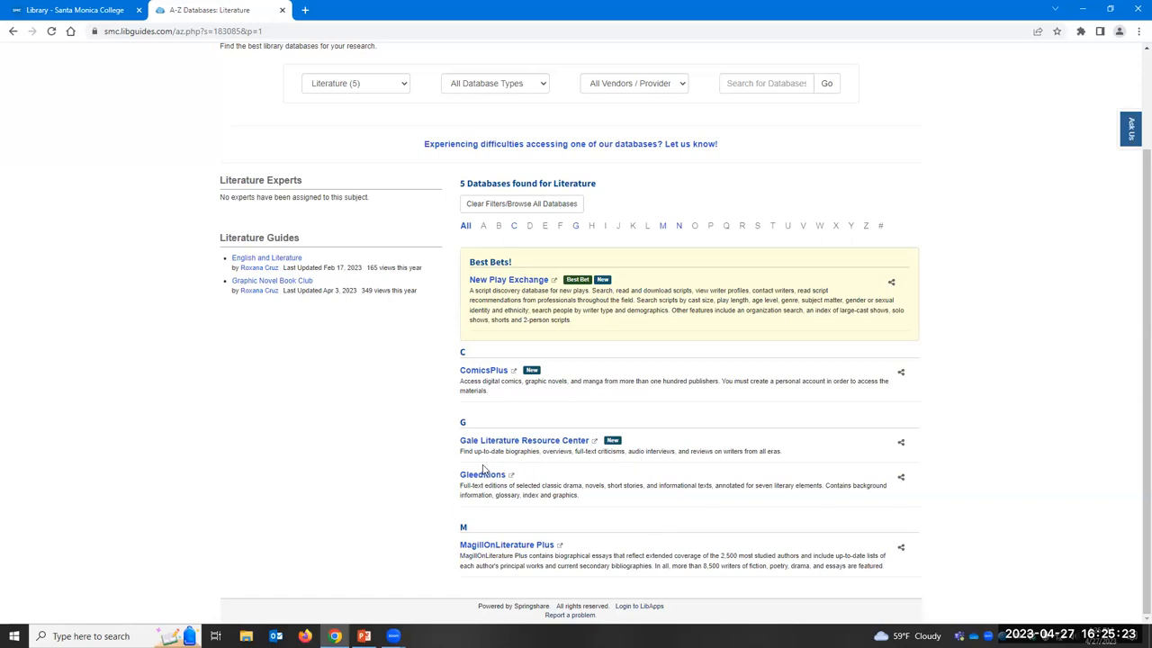
{"action": "mouse_move", "coordinate": [523, 439]}
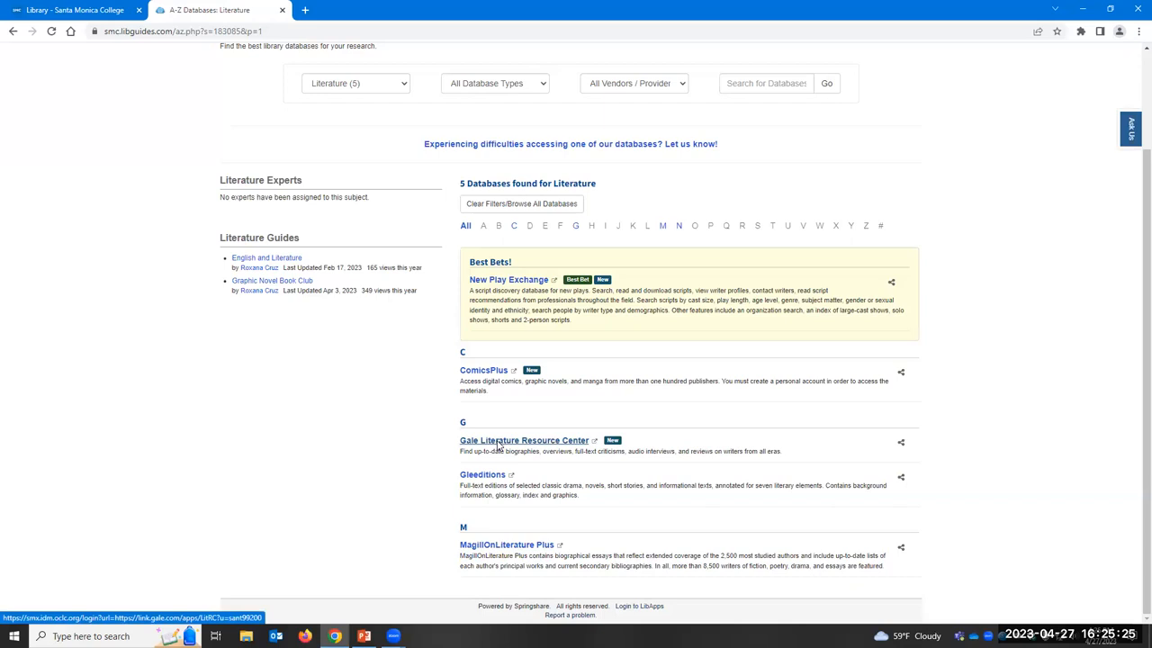
{"action": "left_click", "coordinate": [524, 439]}
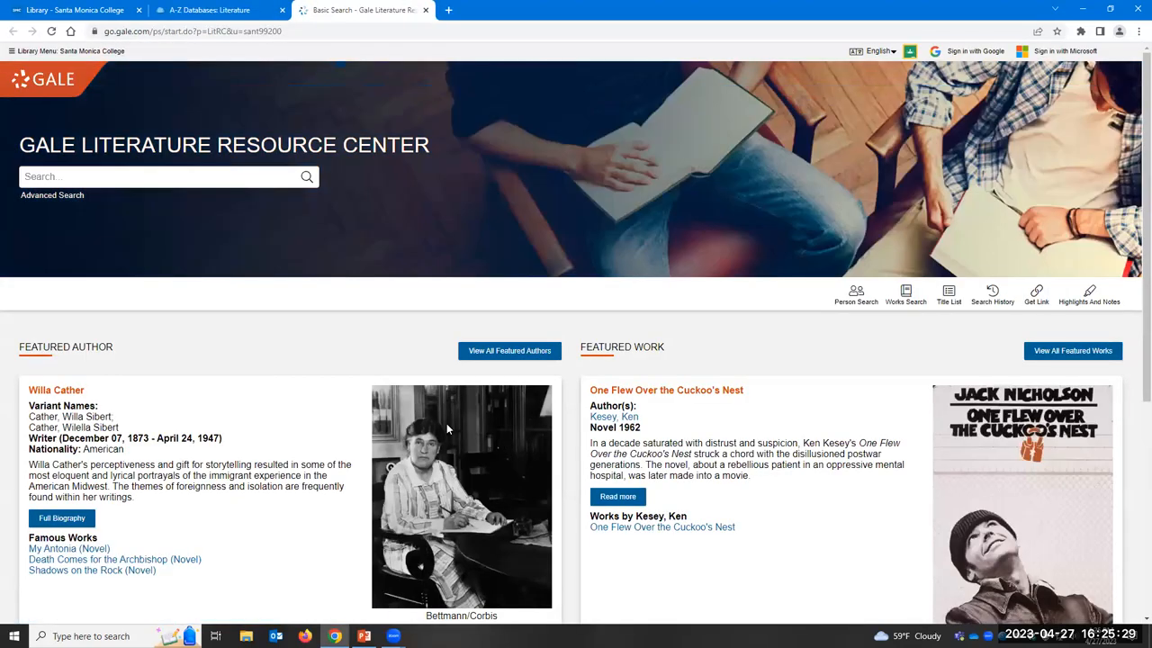
{"action": "scroll", "scroll_direction": "down", "scroll_amount": 3}
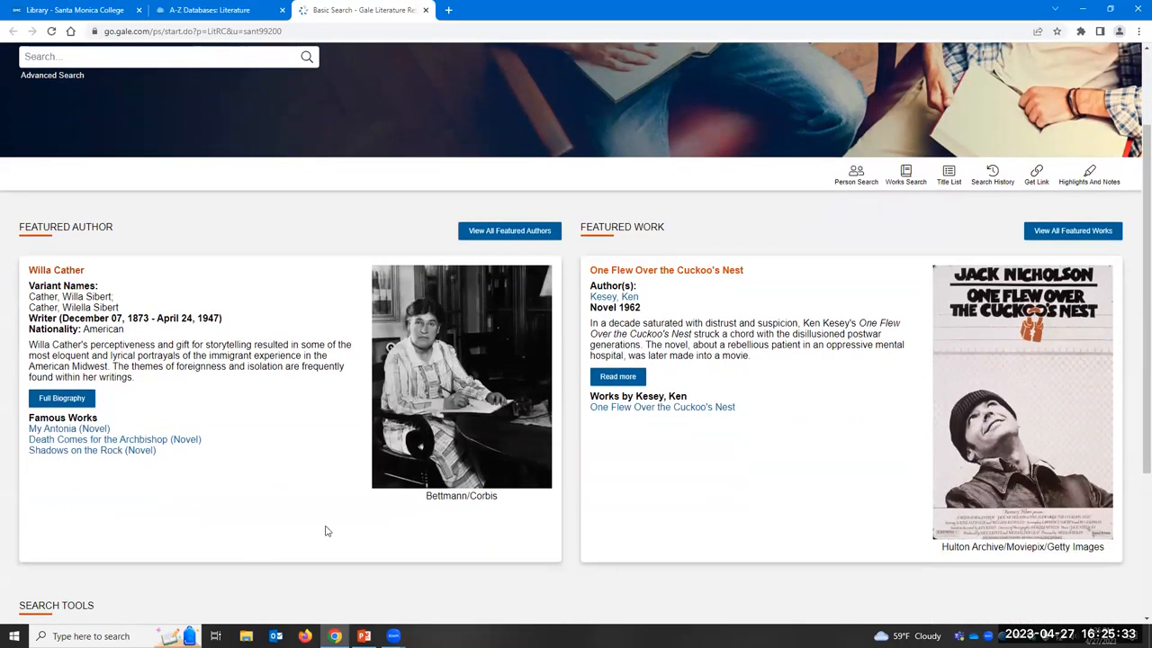
{"action": "mouse_move", "coordinate": [243, 475]}
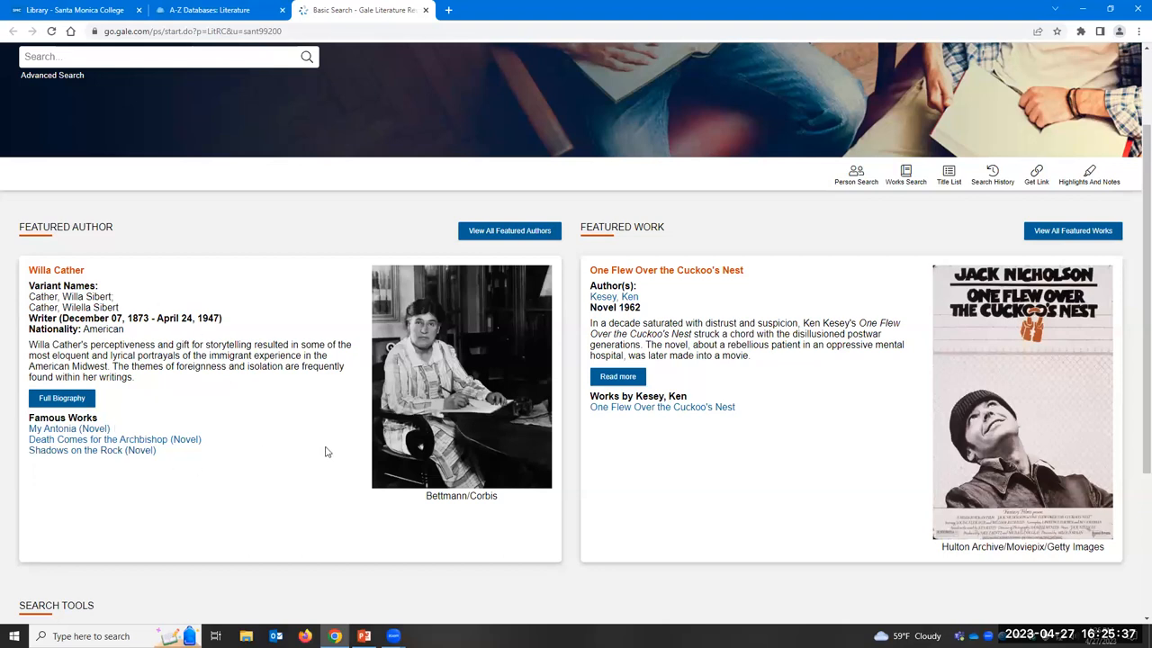
{"action": "scroll", "scroll_direction": "down", "scroll_amount": 3}
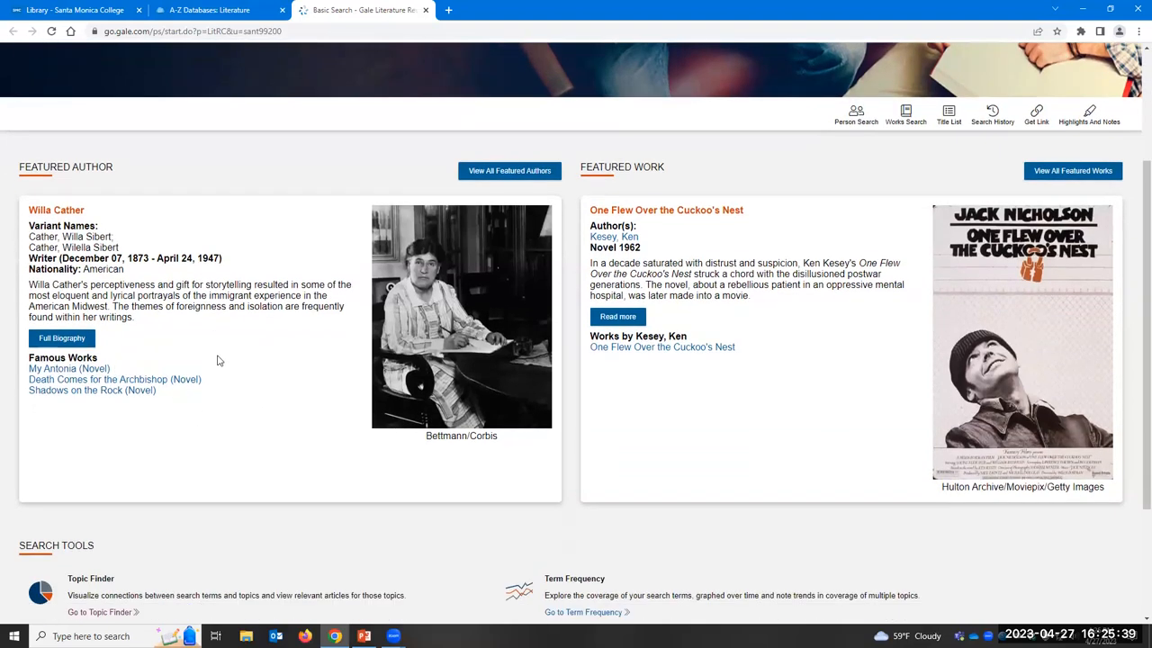
{"action": "mouse_move", "coordinate": [243, 363]}
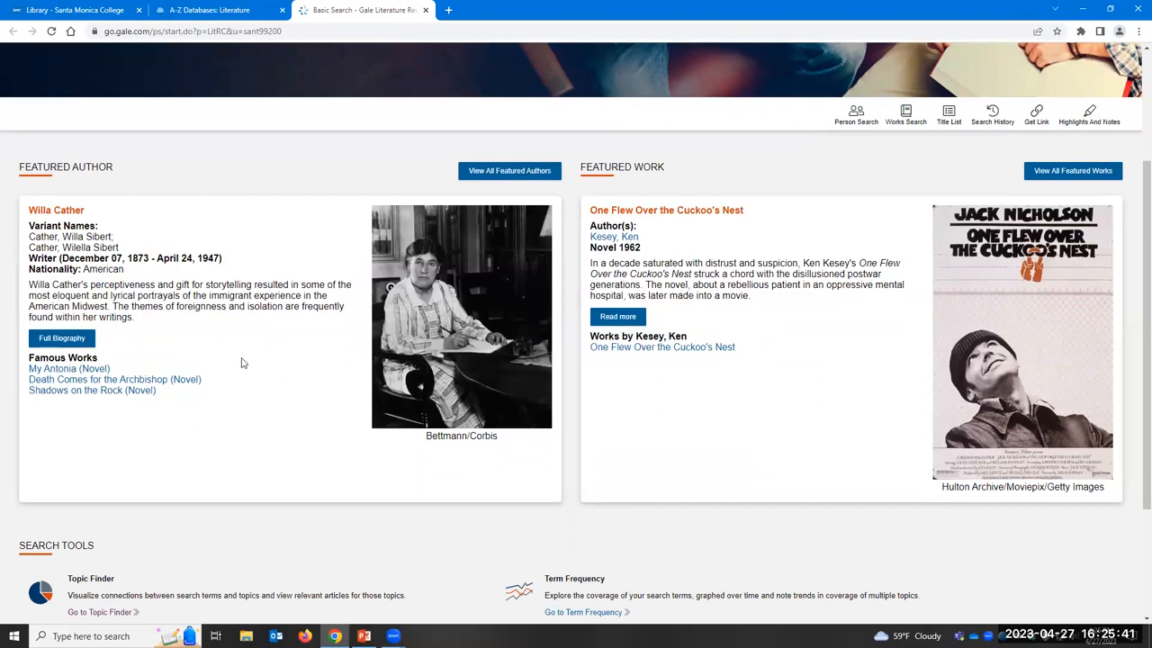
{"action": "scroll", "scroll_direction": "down", "scroll_amount": 3}
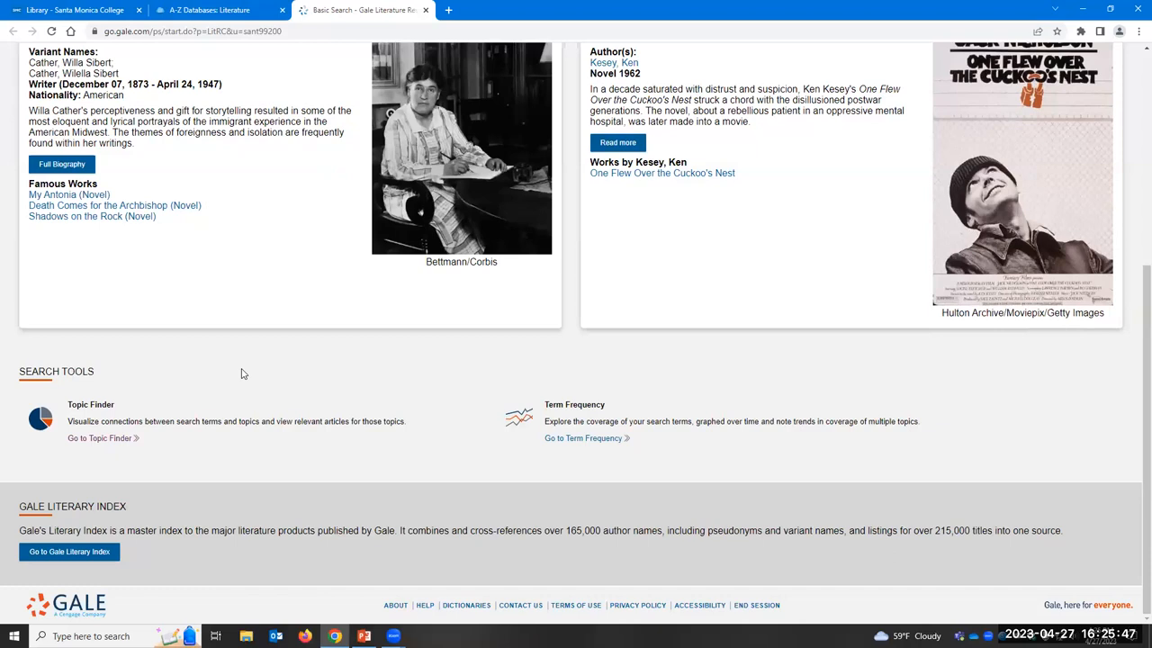
{"action": "mouse_move", "coordinate": [94, 396]}
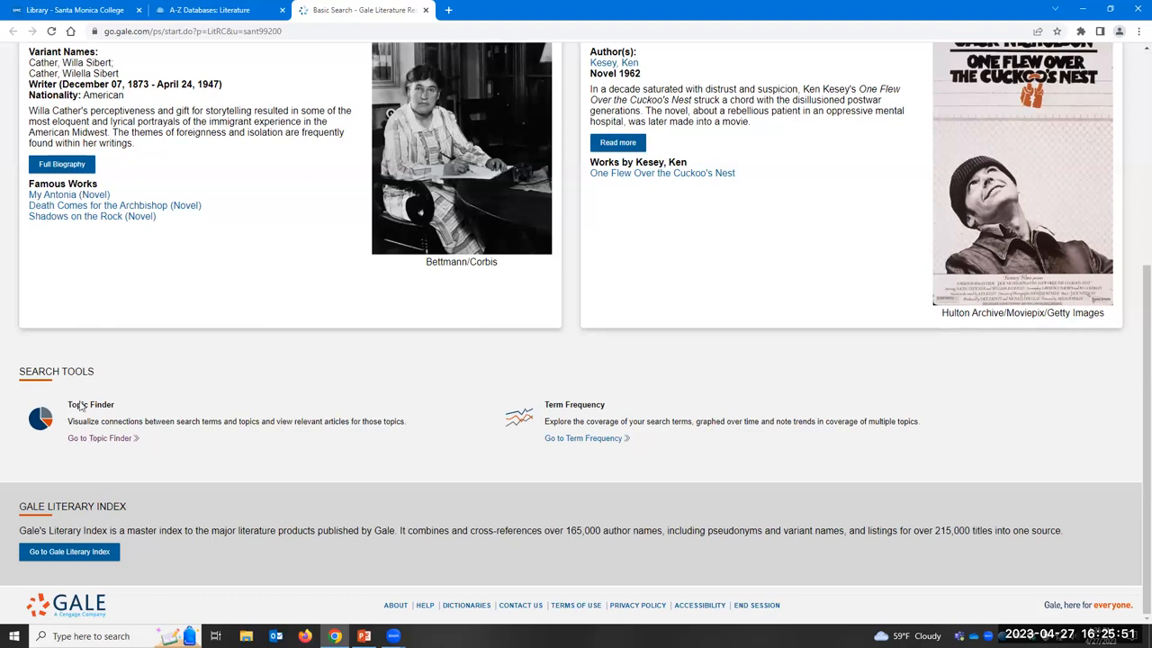
{"action": "mouse_move", "coordinate": [210, 450]}
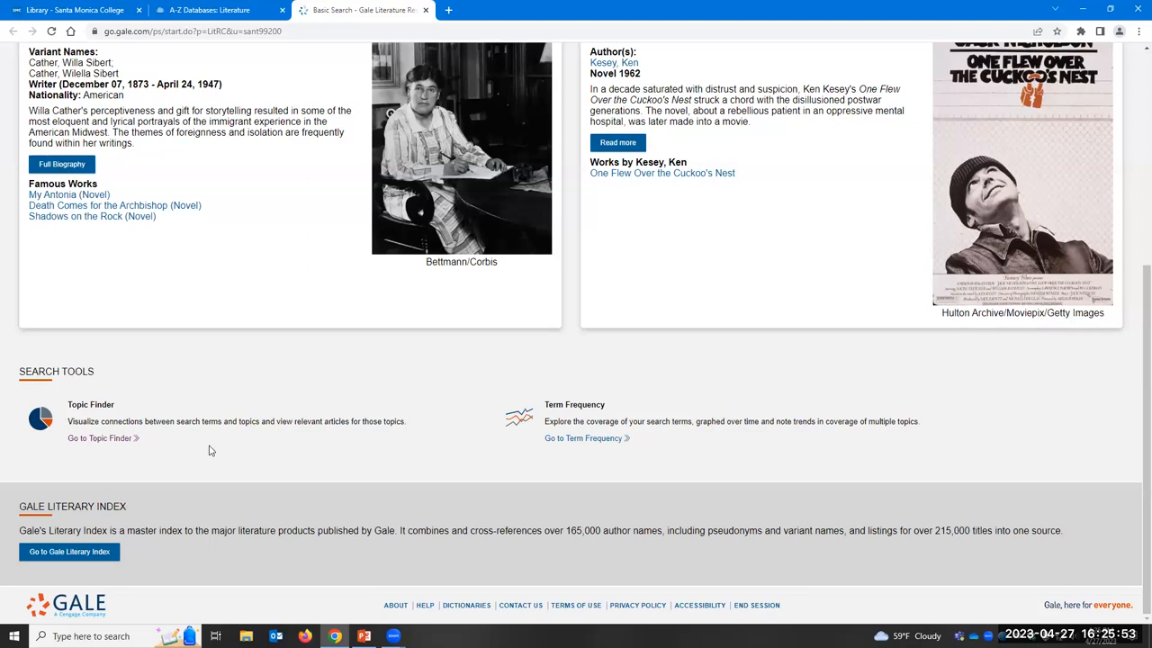
{"action": "mouse_move", "coordinate": [74, 399]}
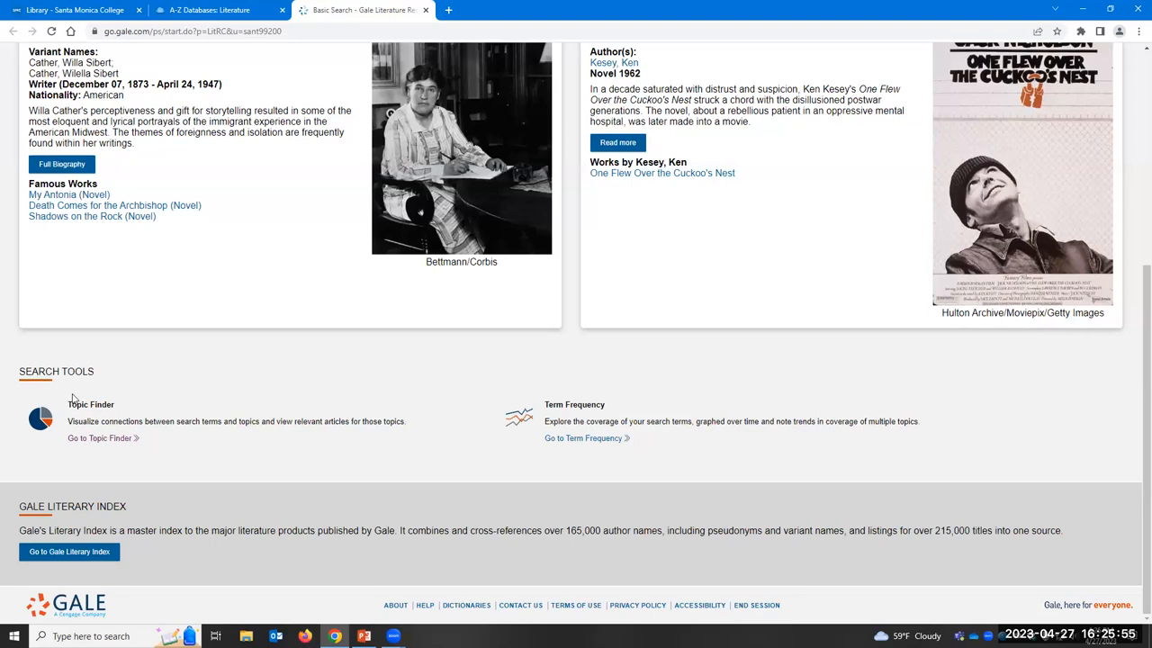
{"action": "scroll", "scroll_direction": "up", "scroll_amount": 3}
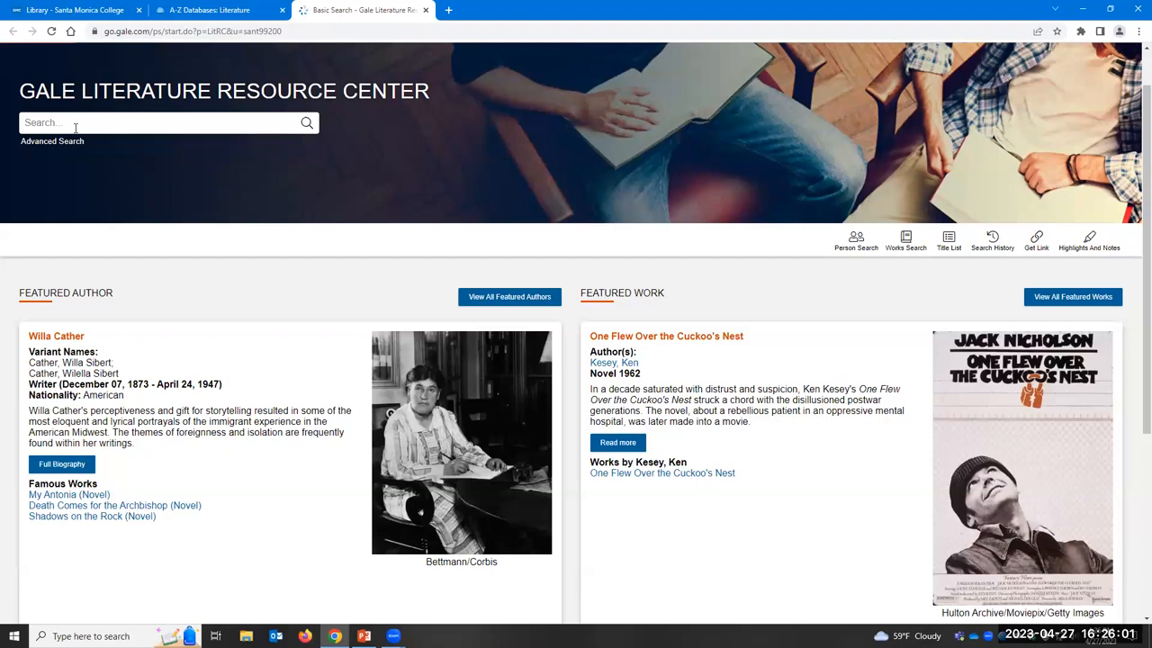
{"action": "mouse_move", "coordinate": [238, 122]}
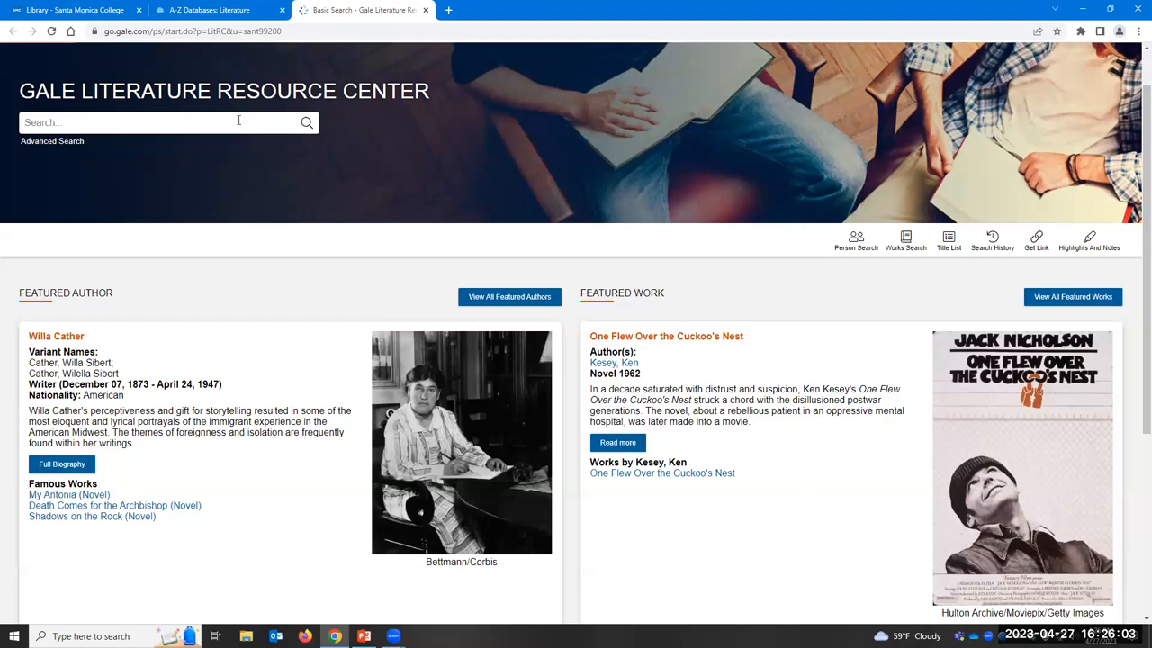
{"action": "mouse_move", "coordinate": [72, 158]}
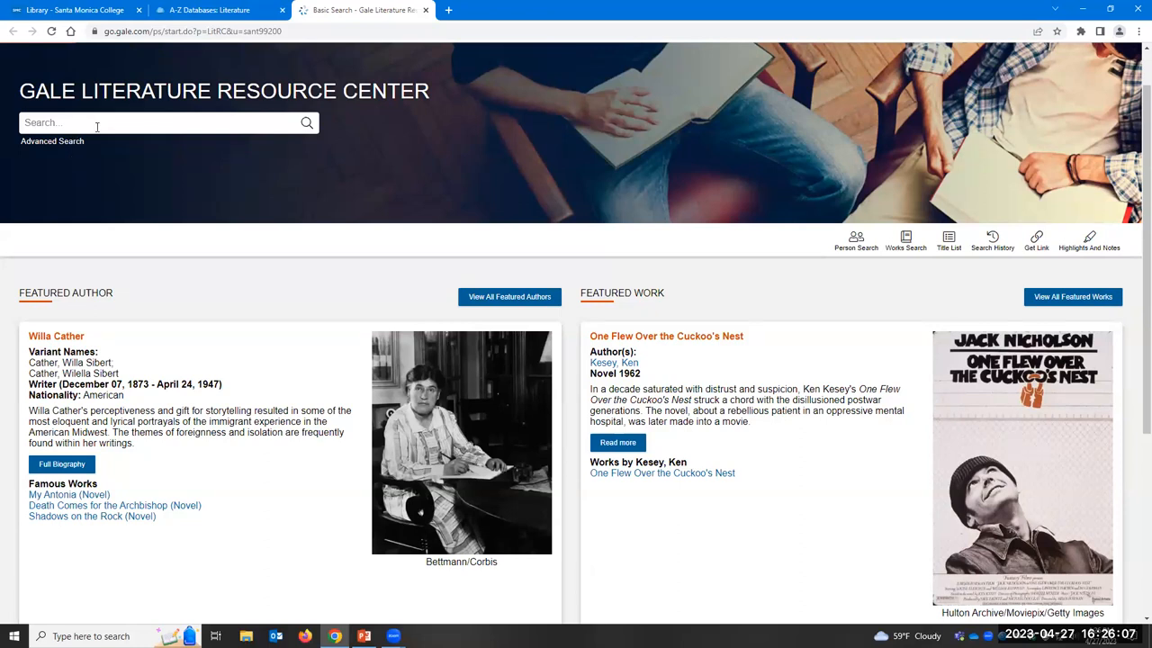
Step: Enter Morrison, Toni as the first Advanced Search term, picked from the suggestions
{"action": "left_click", "coordinate": [50, 141]}
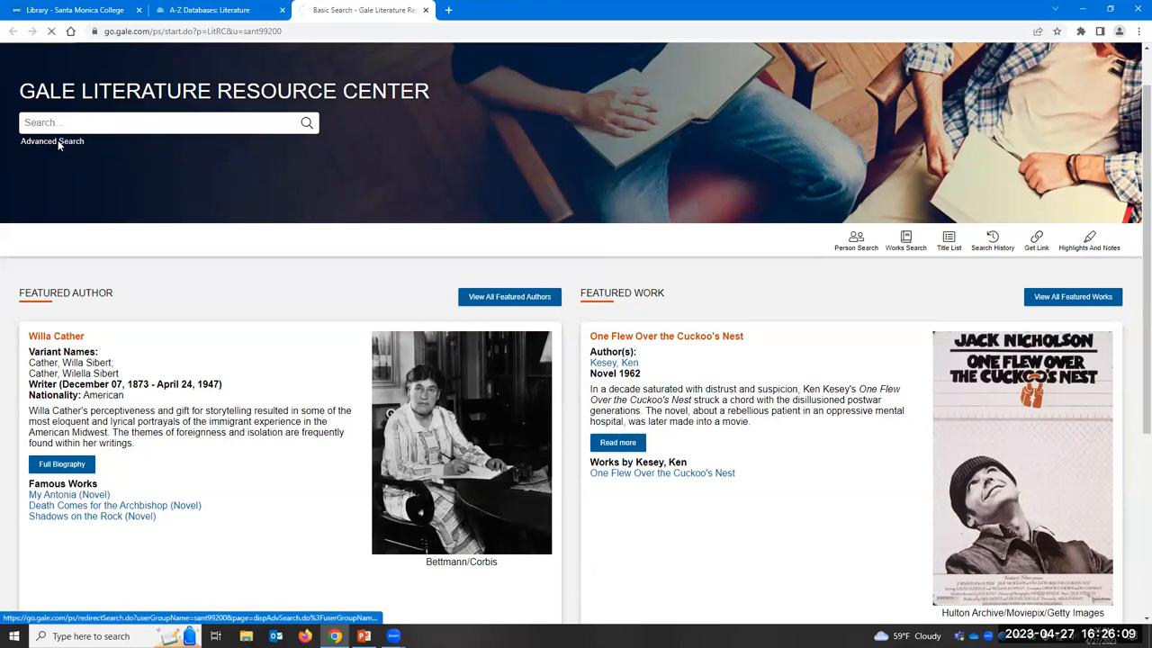
{"action": "left_click", "coordinate": [52, 141]}
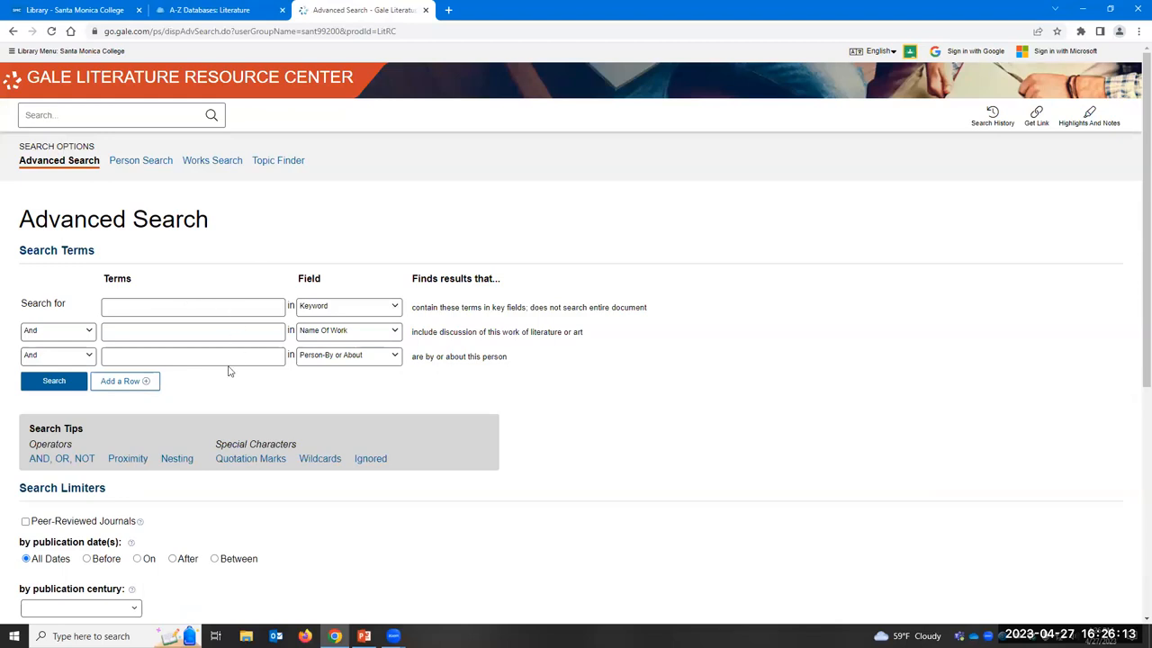
{"action": "left_click", "coordinate": [192, 305]}
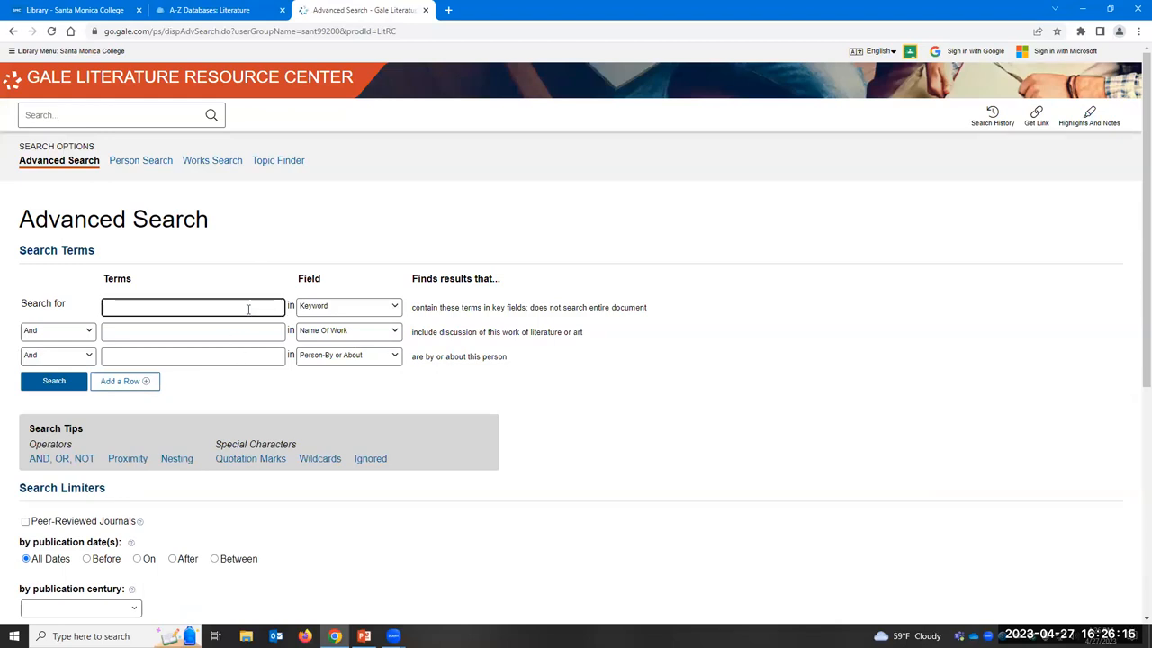
{"action": "type", "text": "Morrison"}
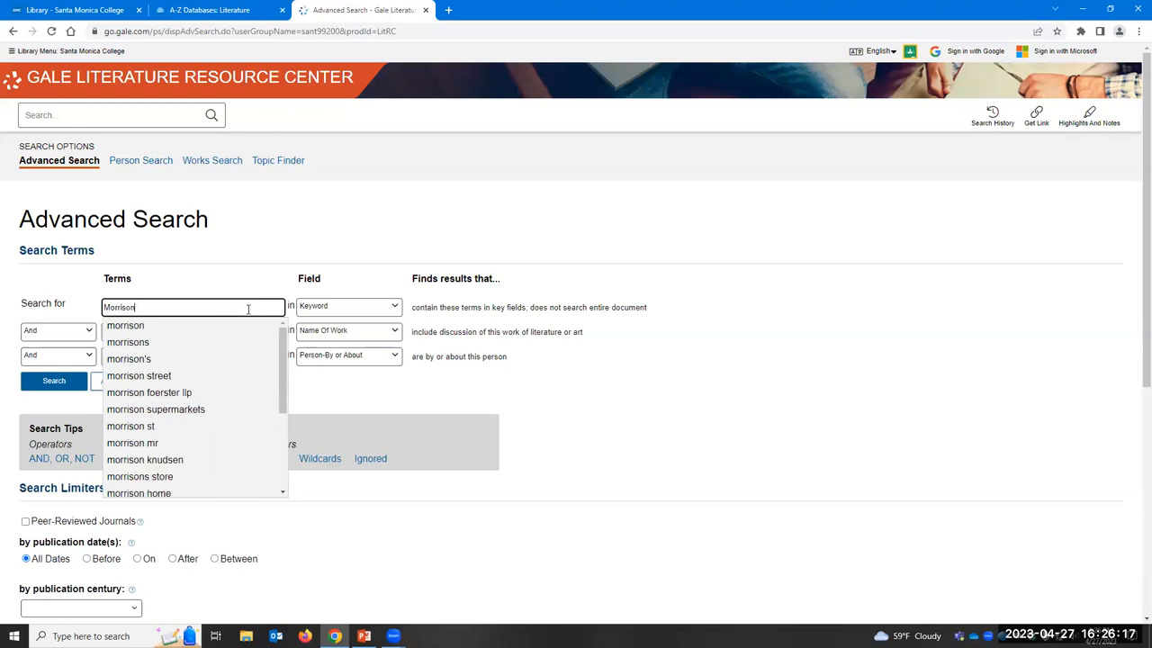
{"action": "type", "text": ", Toni"}
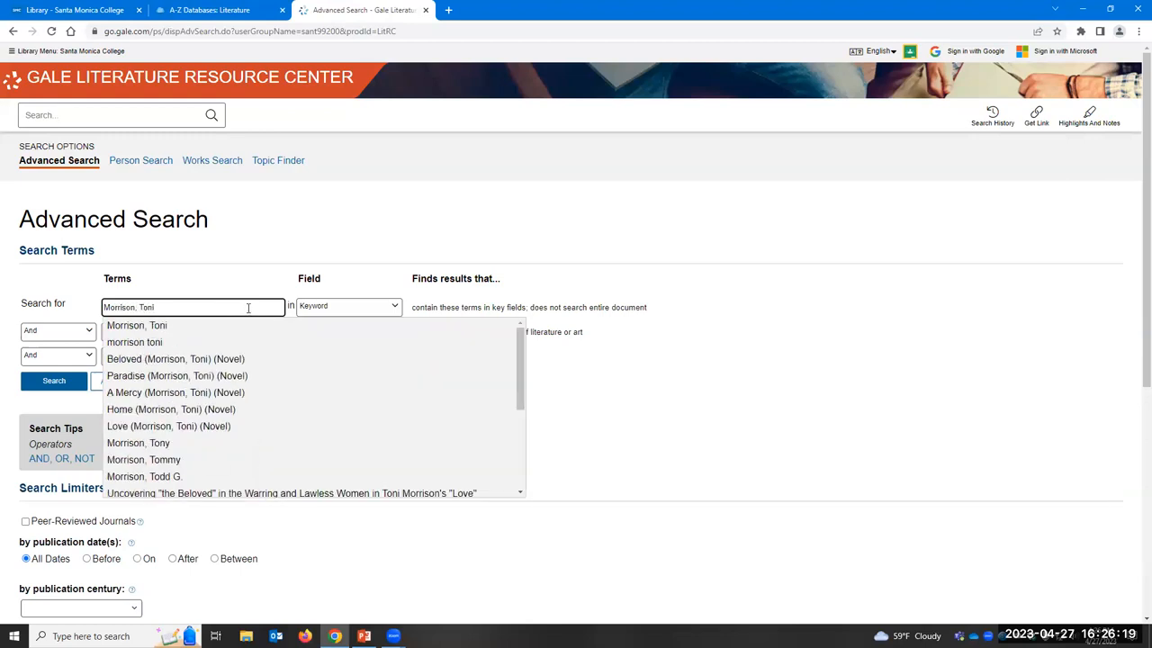
{"action": "left_click", "coordinate": [135, 324]}
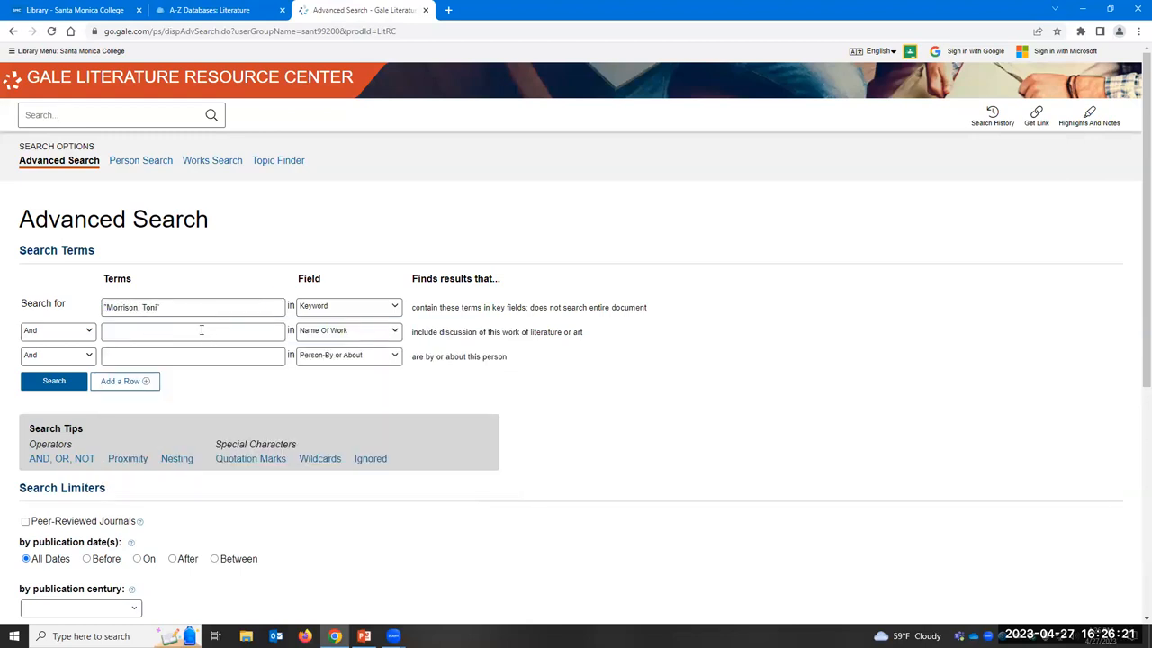
Step: Set the first term's field to Person-By or About and enter Beloved as Name of Work
{"action": "type", "text": "Beloved"}
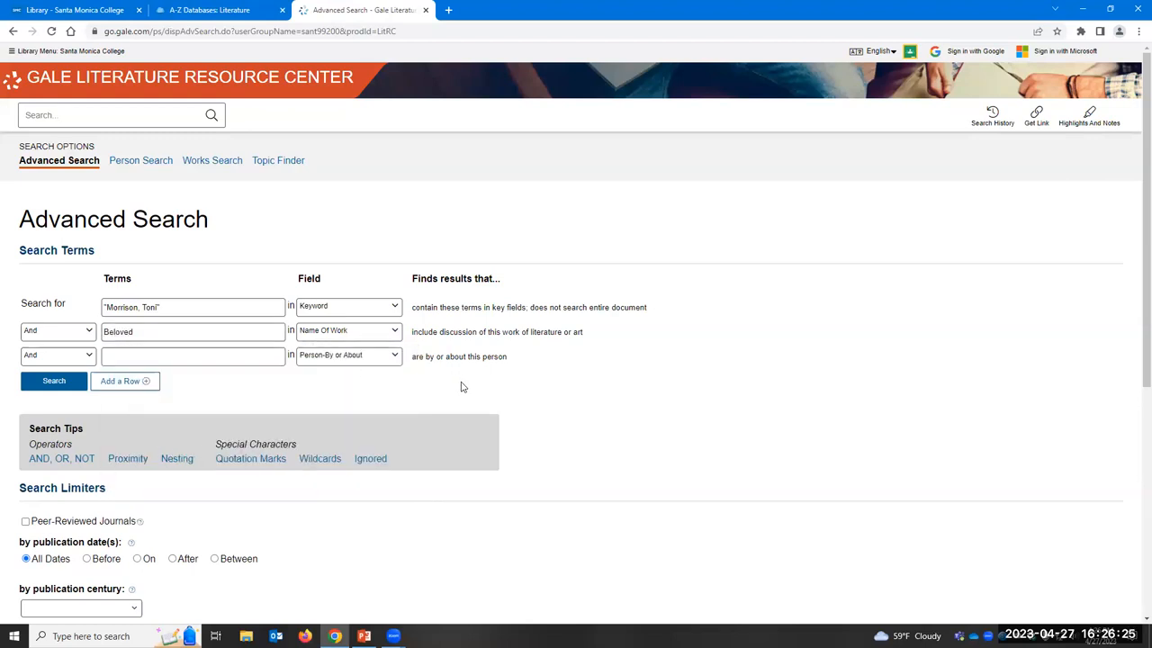
{"action": "mouse_move", "coordinate": [334, 338]}
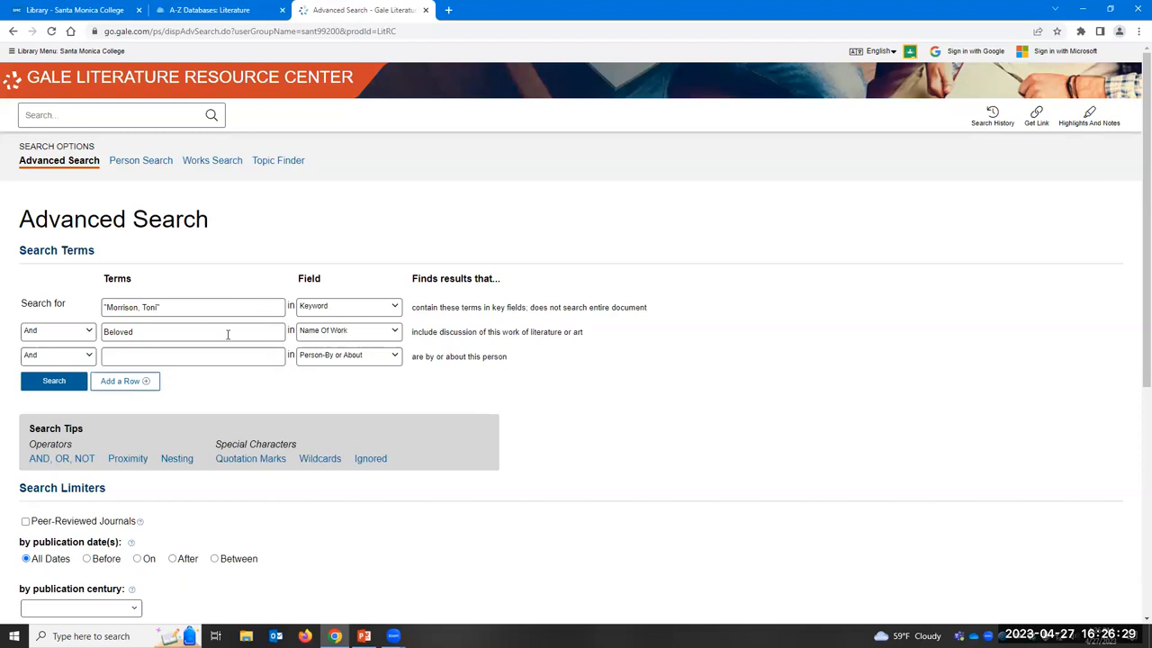
{"action": "mouse_move", "coordinate": [368, 306]}
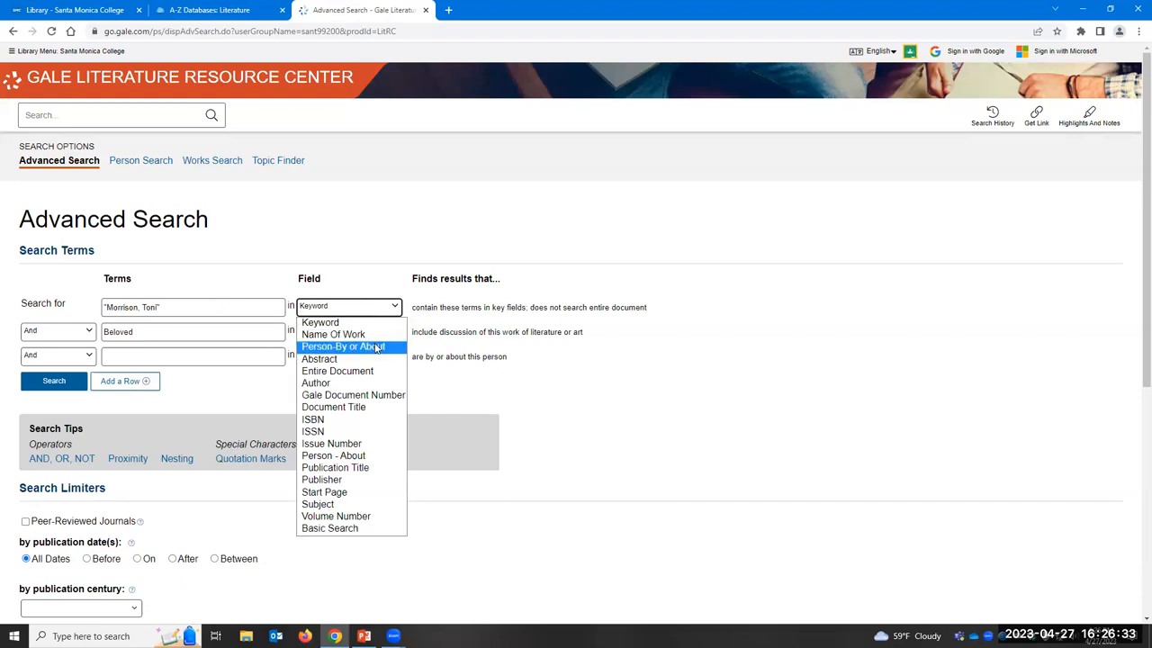
{"action": "left_click", "coordinate": [344, 345]}
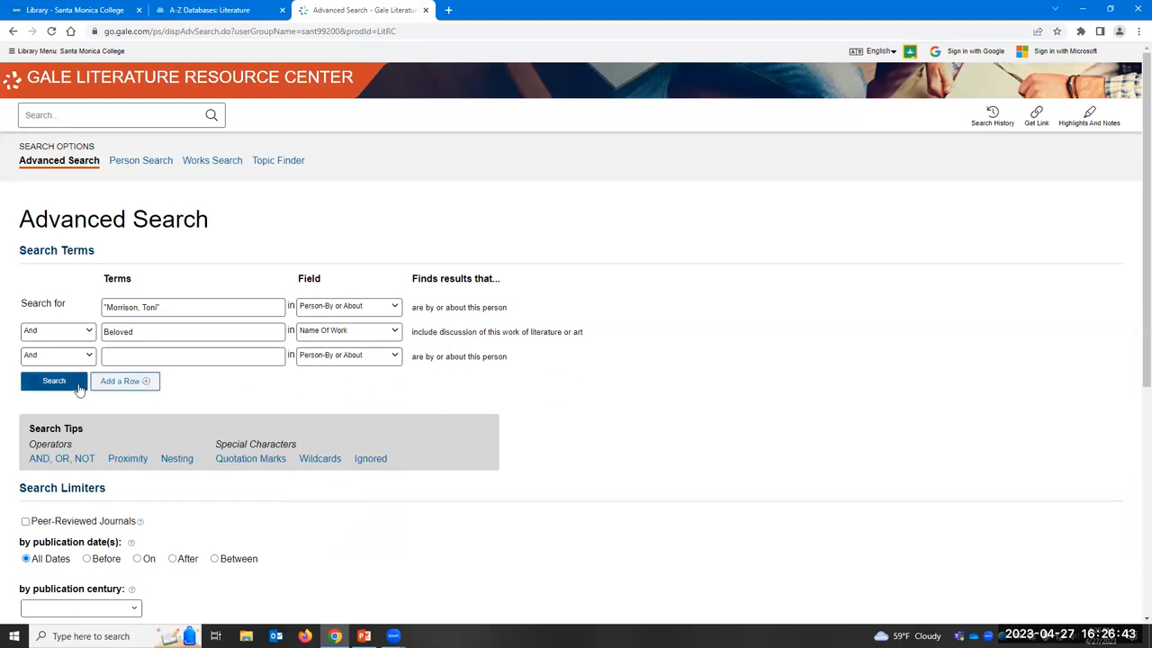
{"action": "scroll", "scroll_direction": "down", "scroll_amount": 3}
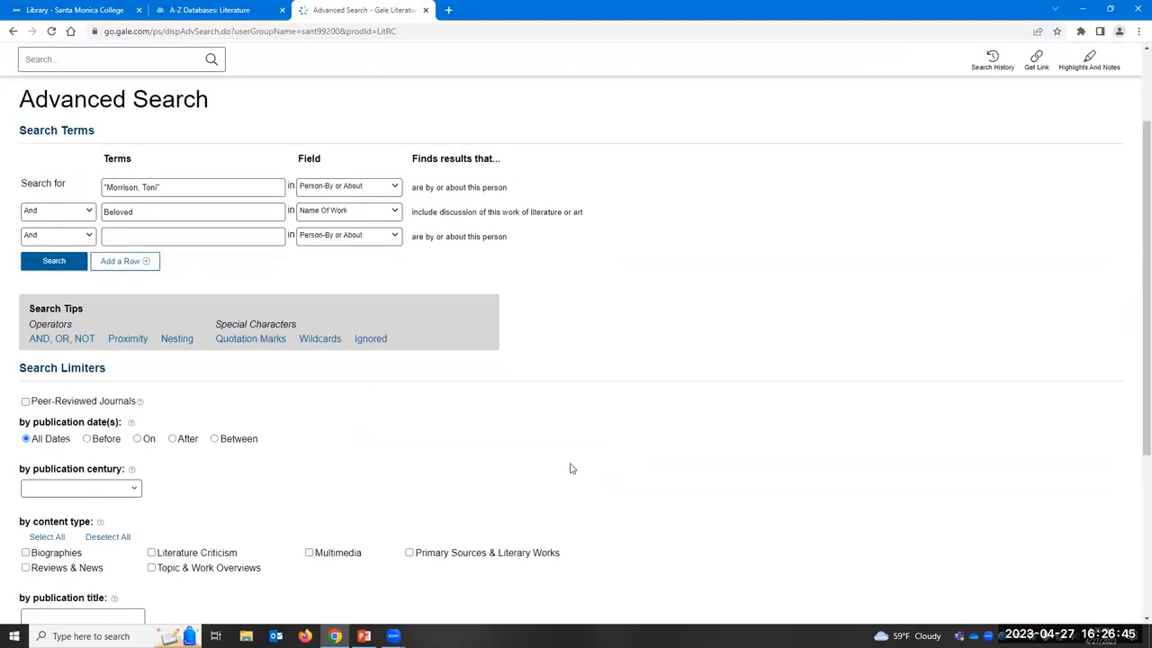
{"action": "scroll", "scroll_direction": "down", "scroll_amount": 3}
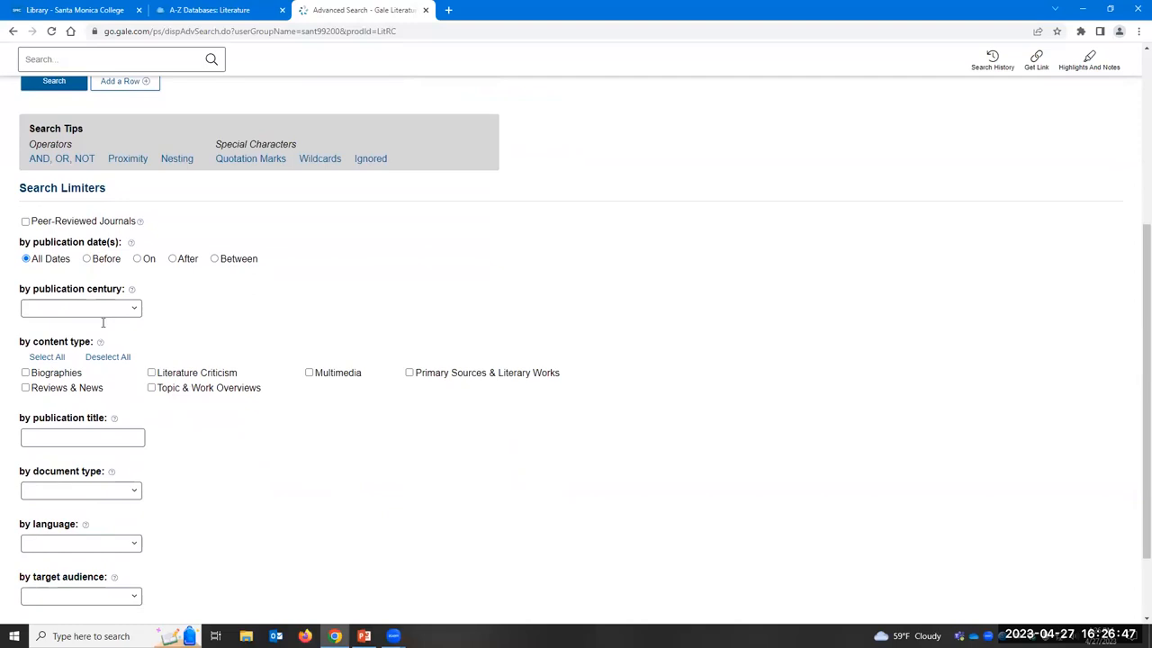
{"action": "scroll", "scroll_direction": "down", "scroll_amount": 3}
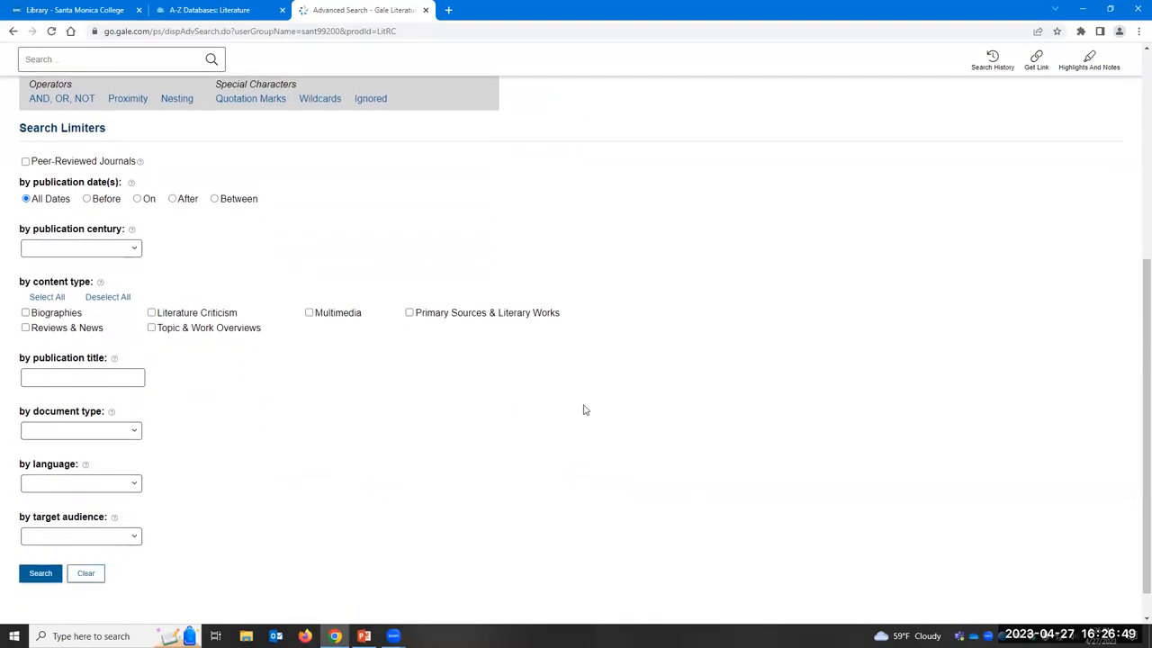
{"action": "scroll", "scroll_direction": "up", "scroll_amount": 3}
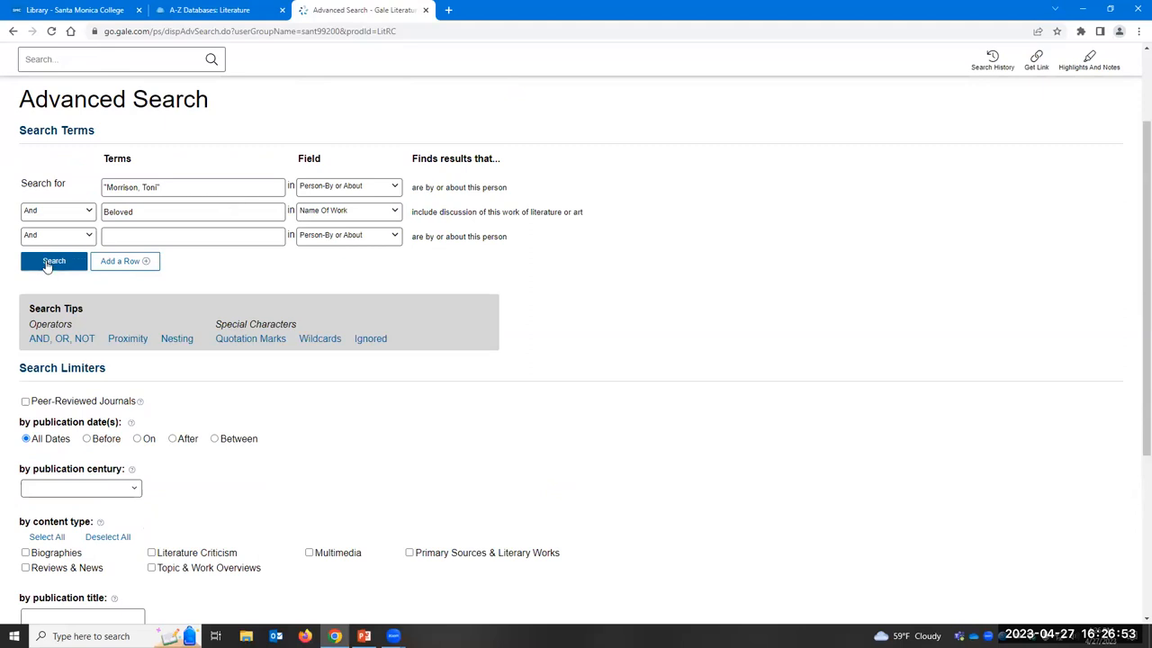
Step: Run the Morrison, Toni AND Beloved search and filter to its 10 Biographies results
{"action": "left_click", "coordinate": [54, 259]}
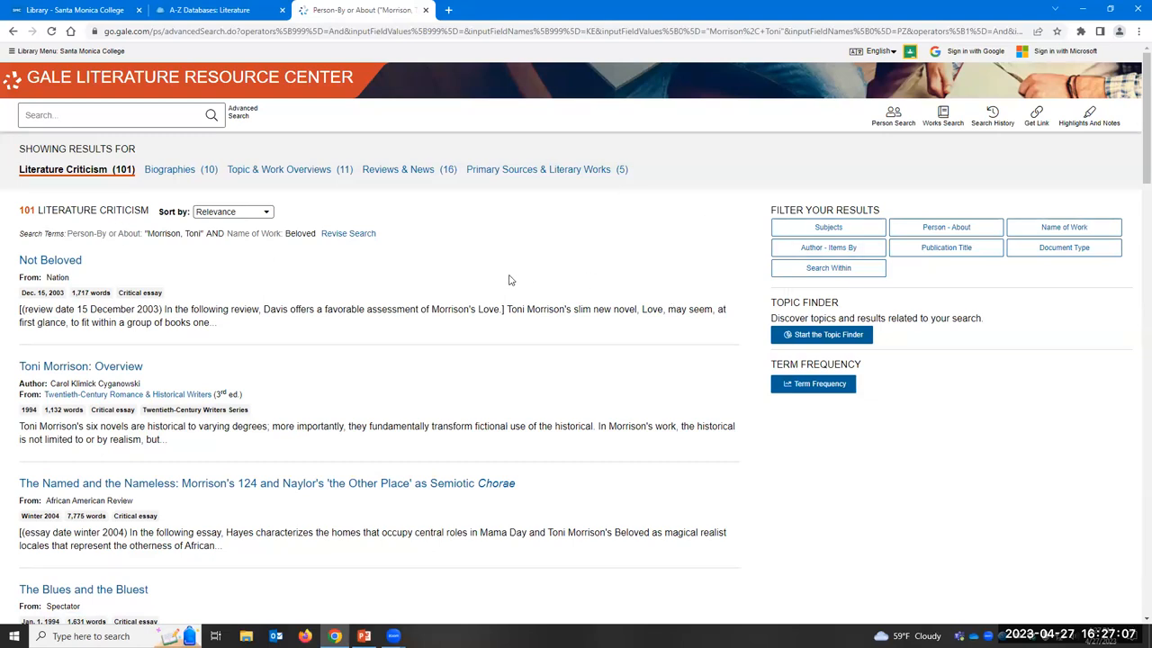
{"action": "mouse_move", "coordinate": [405, 356]}
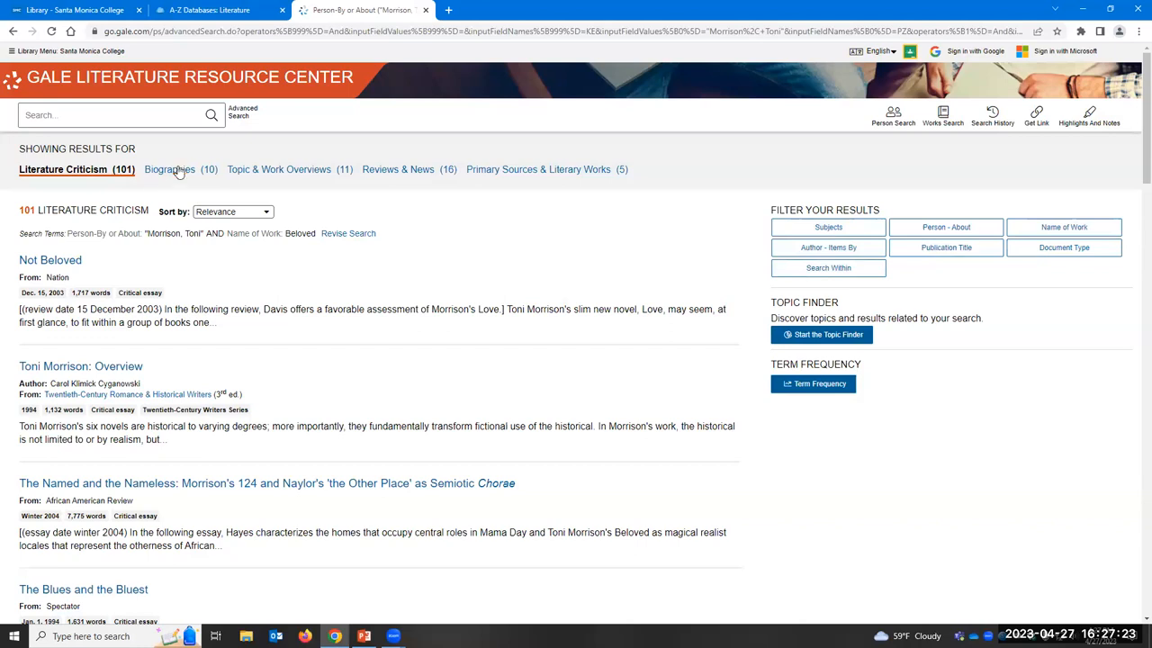
{"action": "mouse_move", "coordinate": [169, 169]}
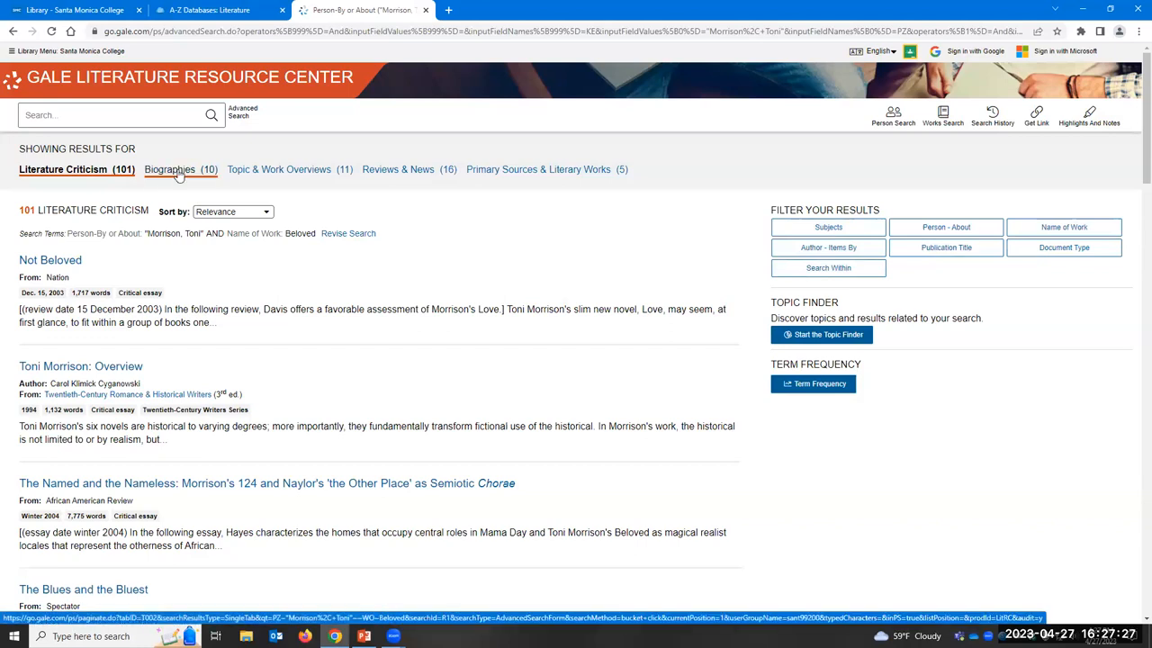
{"action": "left_click", "coordinate": [169, 169]}
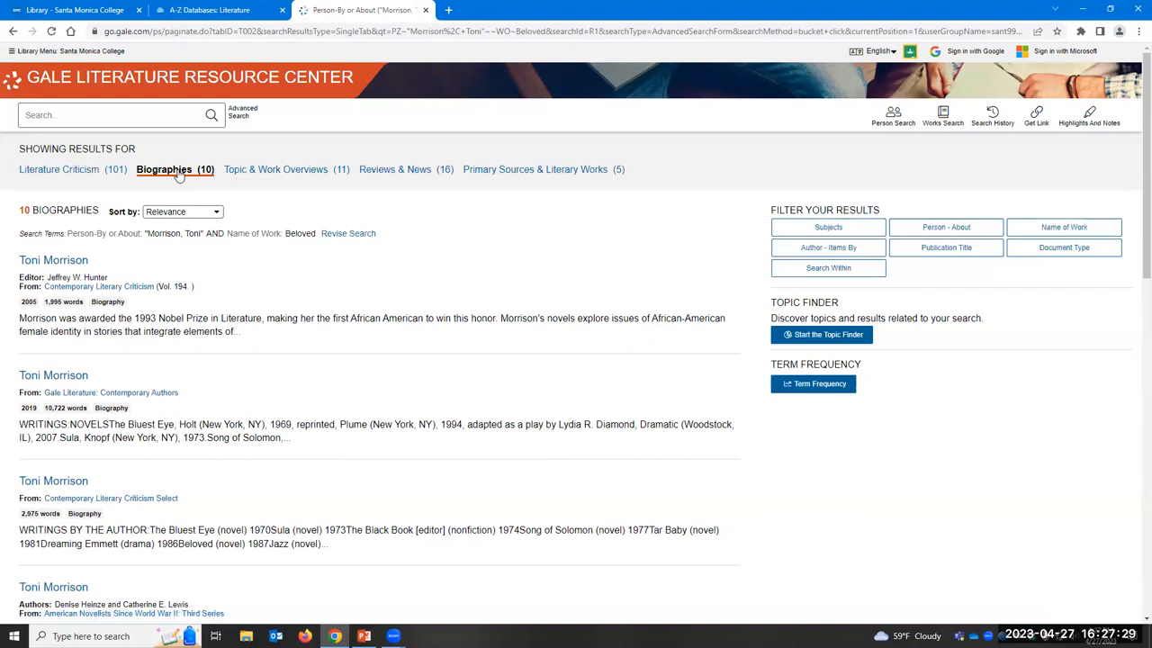
{"action": "left_click", "coordinate": [12, 32]}
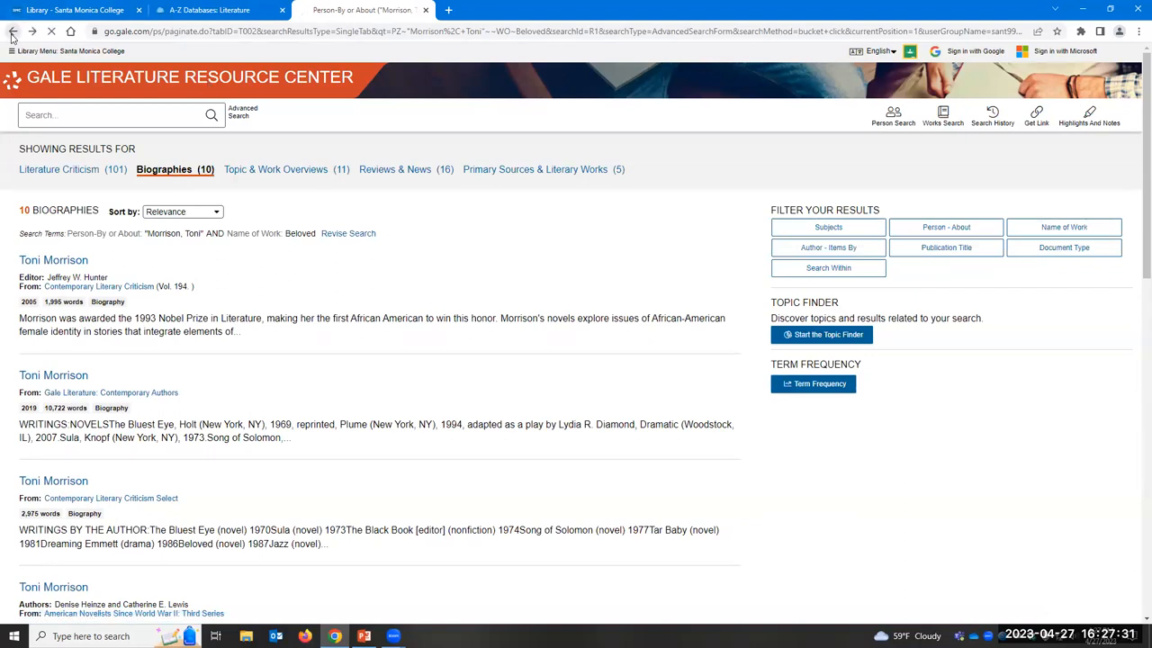
{"action": "left_click", "coordinate": [58, 169]}
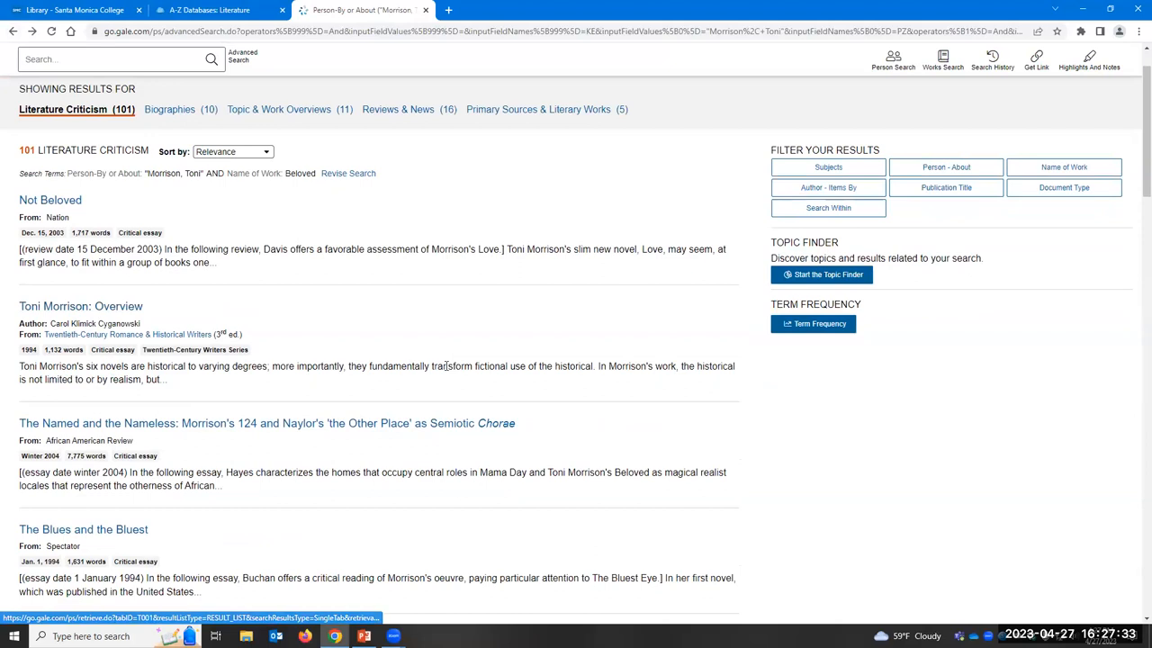
{"action": "mouse_move", "coordinate": [50, 200]}
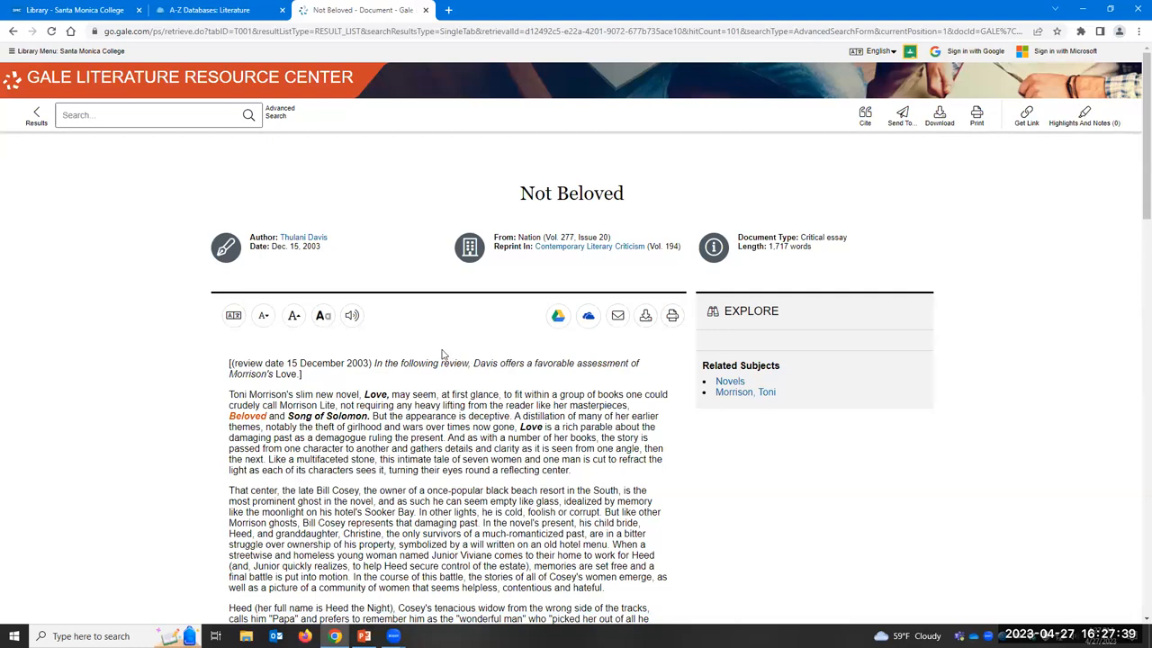
{"action": "mouse_move", "coordinate": [808, 486]}
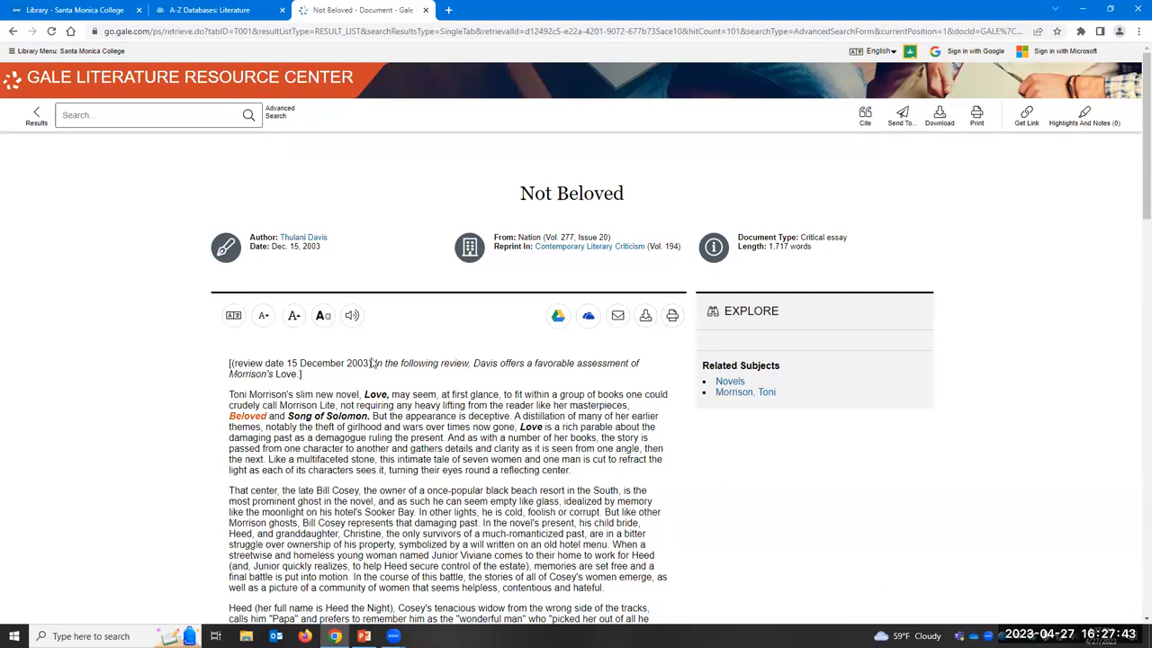
{"action": "mouse_move", "coordinate": [831, 281]}
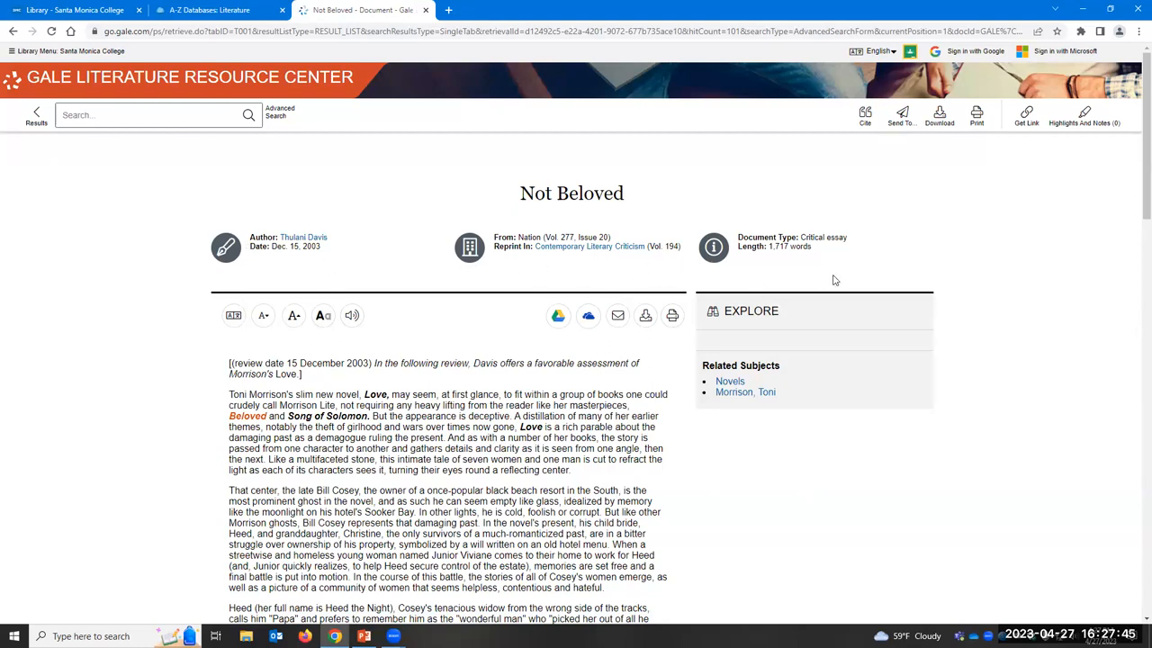
{"action": "scroll", "scroll_direction": "down", "scroll_amount": 3}
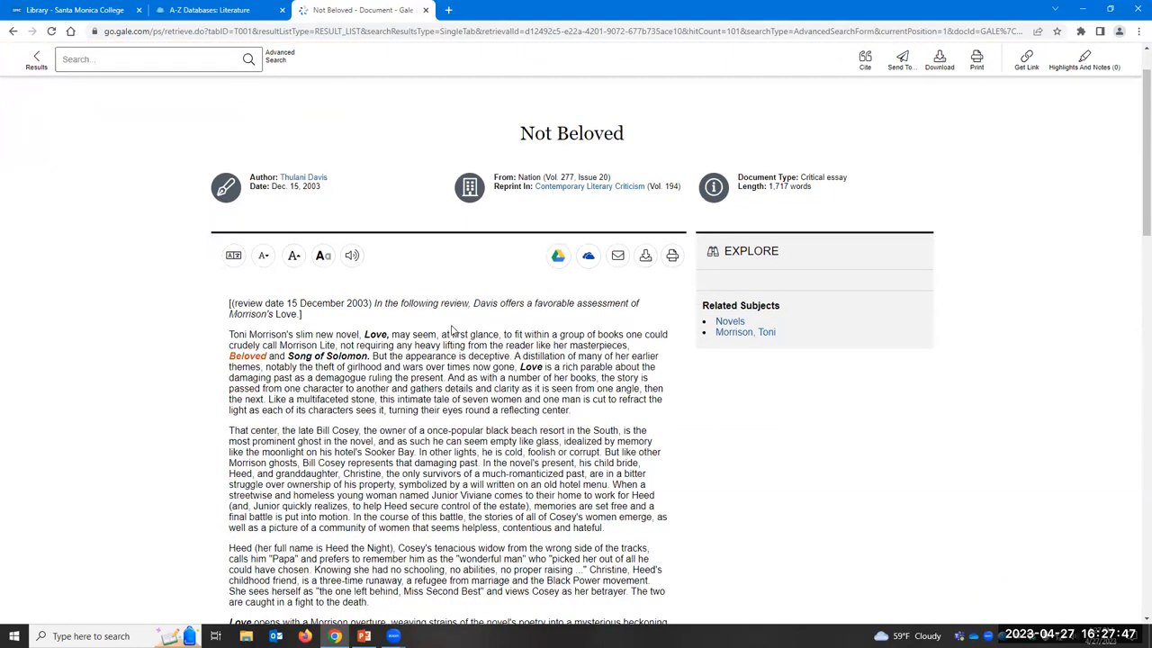
{"action": "mouse_move", "coordinate": [618, 256]}
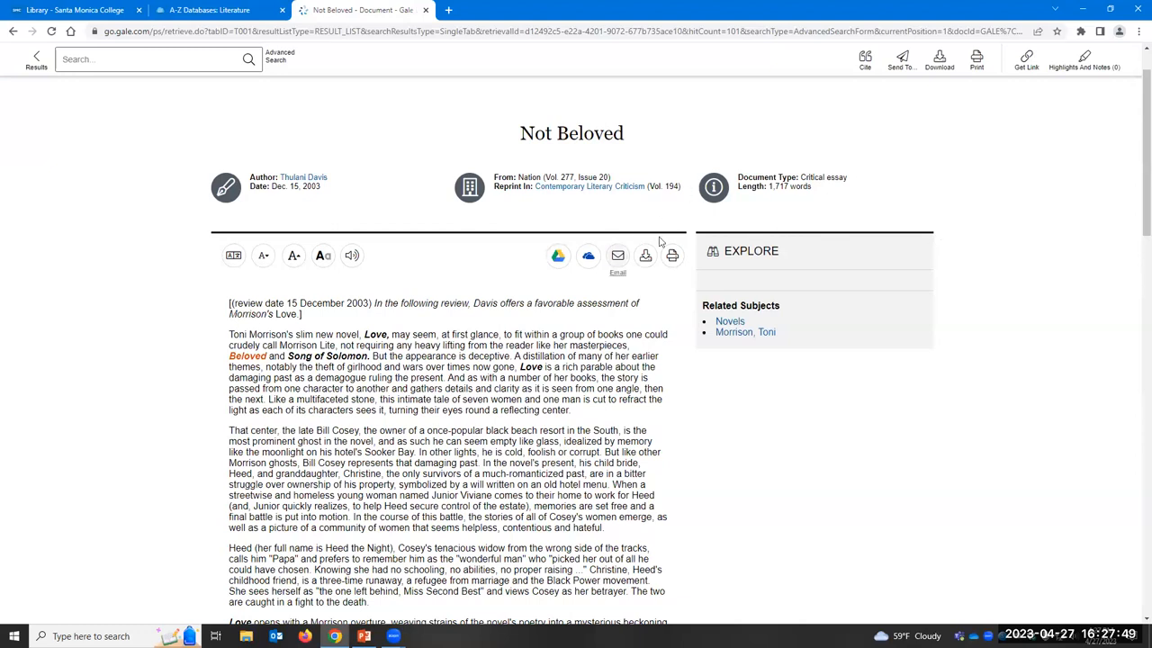
Step: Use the Cite tool to get the MLA 9th Edition citation for Davis's "Not Beloved"
{"action": "left_click", "coordinate": [864, 59]}
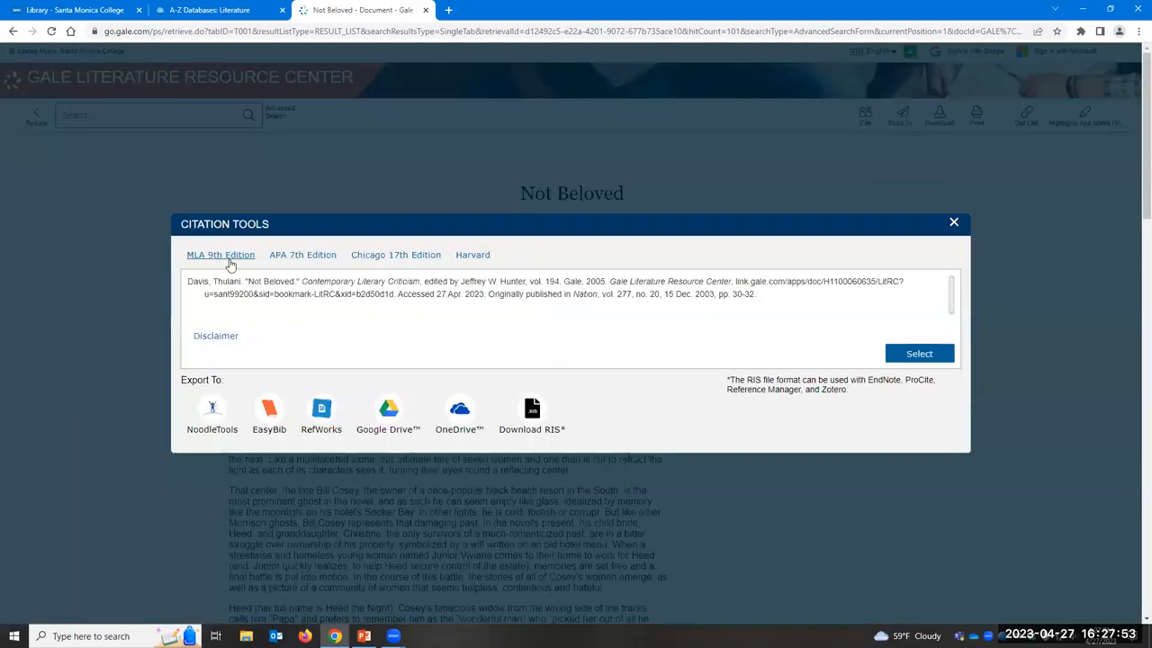
{"action": "mouse_move", "coordinate": [655, 305]}
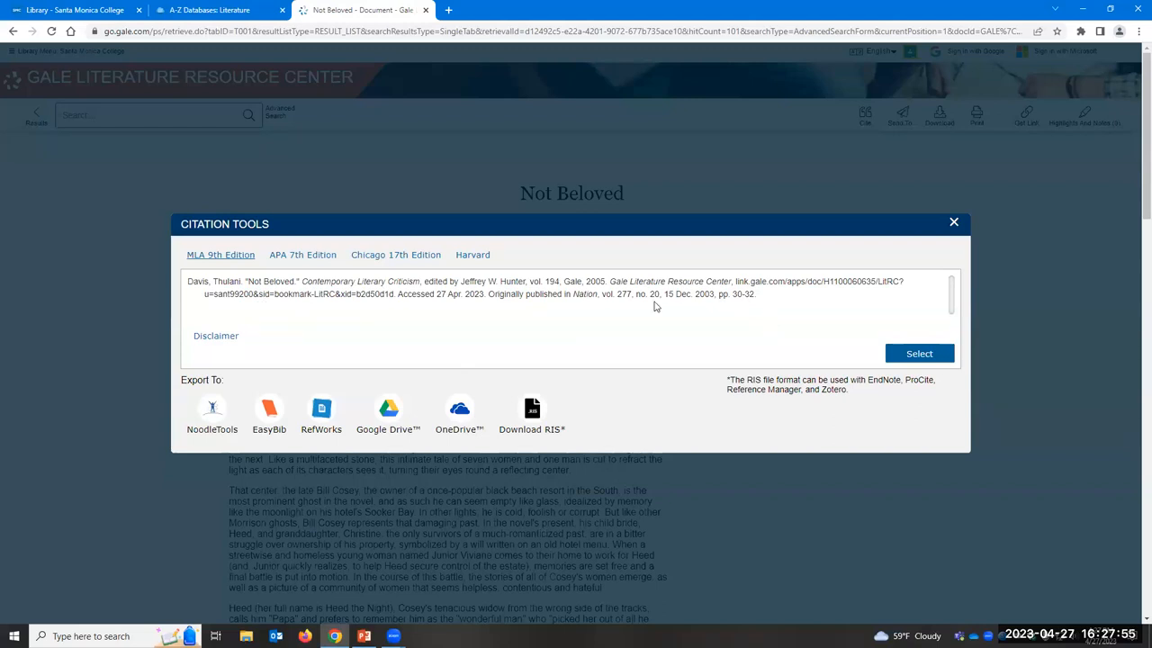
{"action": "mouse_move", "coordinate": [799, 314]}
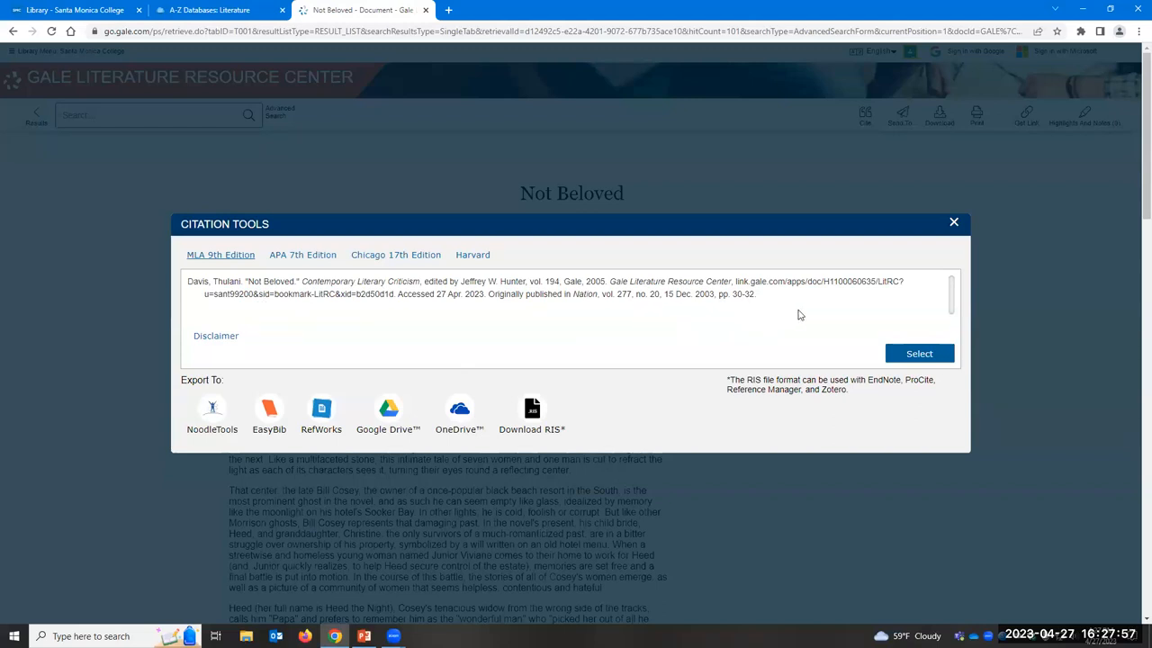
{"action": "mouse_move", "coordinate": [760, 305]}
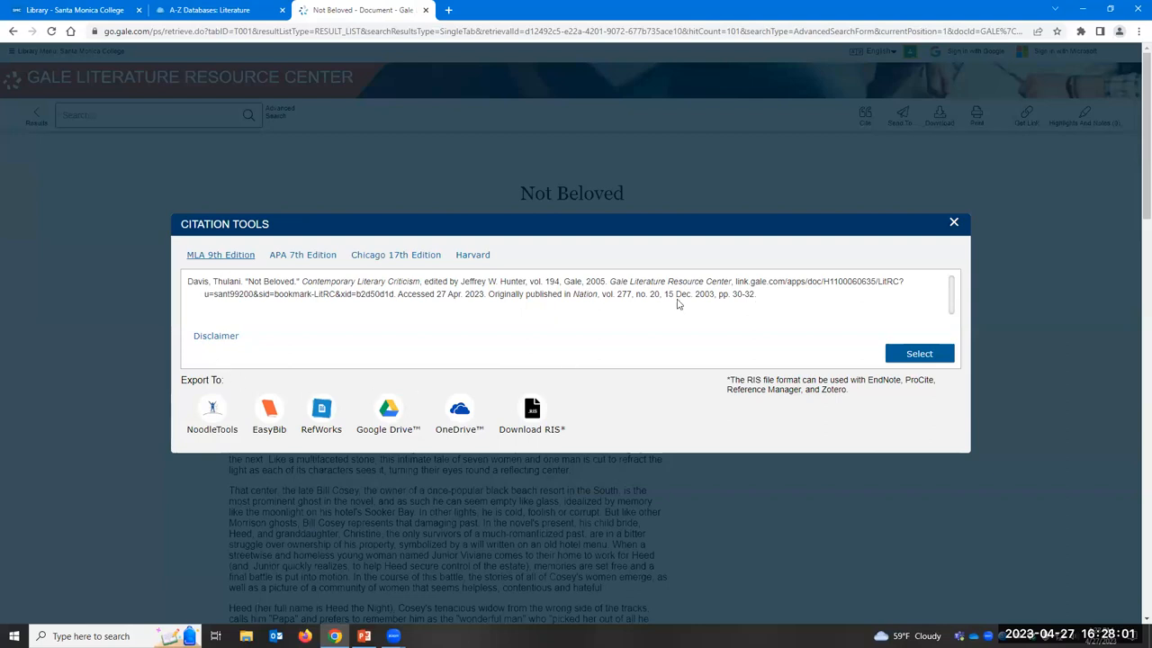
{"action": "mouse_move", "coordinate": [792, 310]}
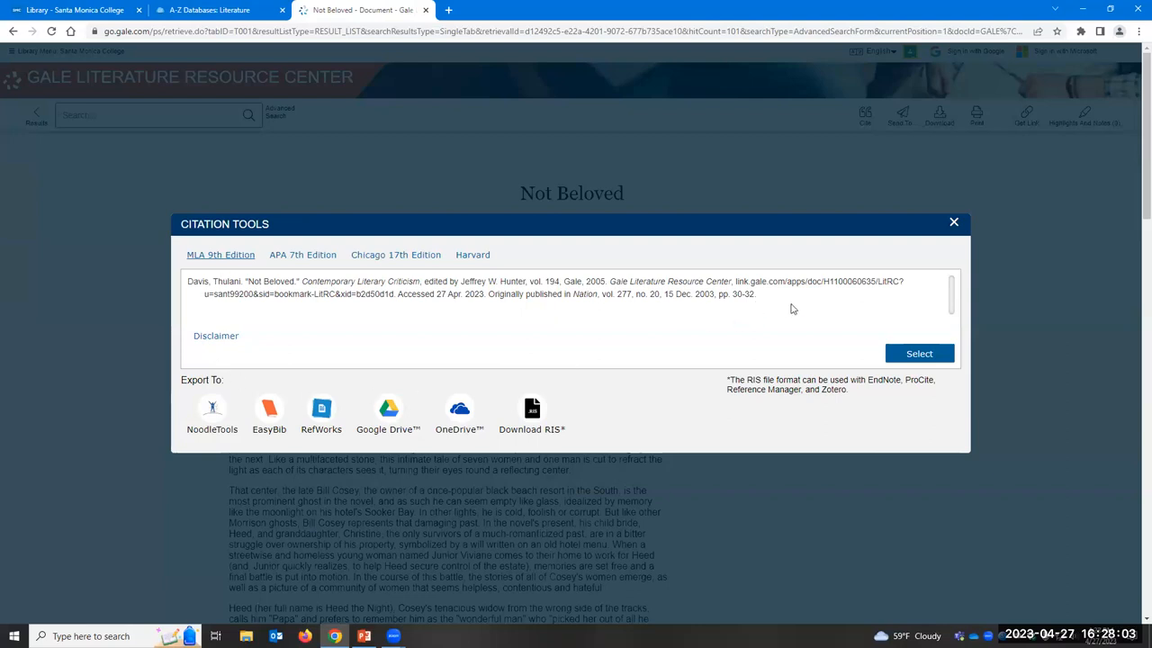
{"action": "mouse_move", "coordinate": [878, 306]}
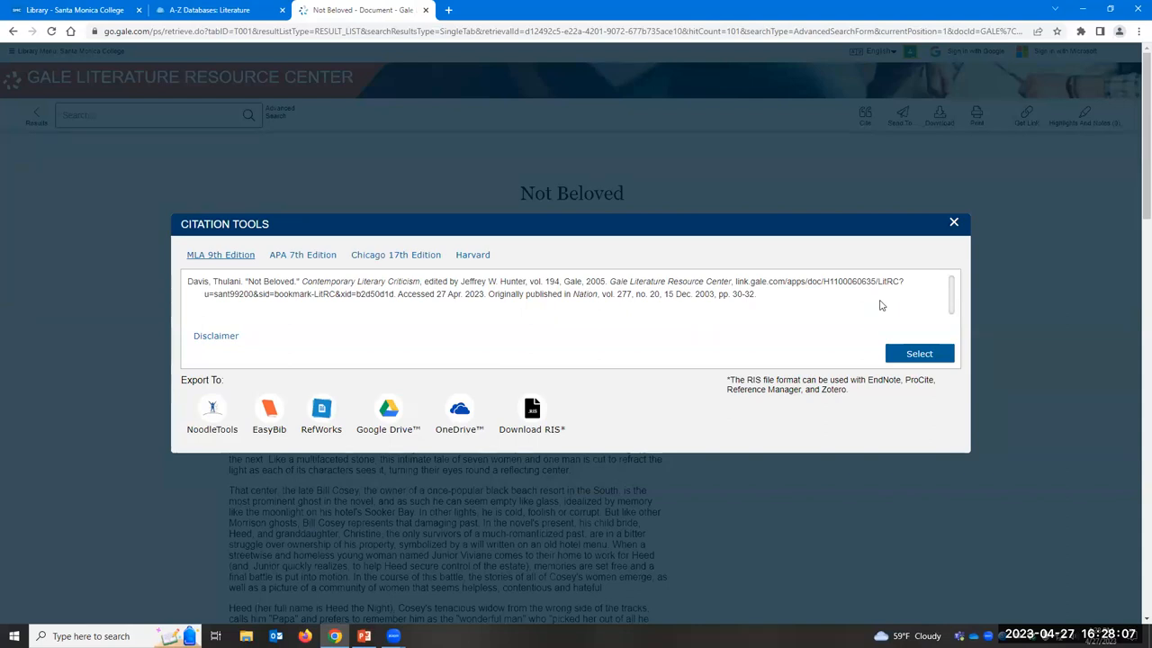
Step: Close the Citation Tools window and read through the "Not Beloved" essay text
{"action": "left_click", "coordinate": [954, 223]}
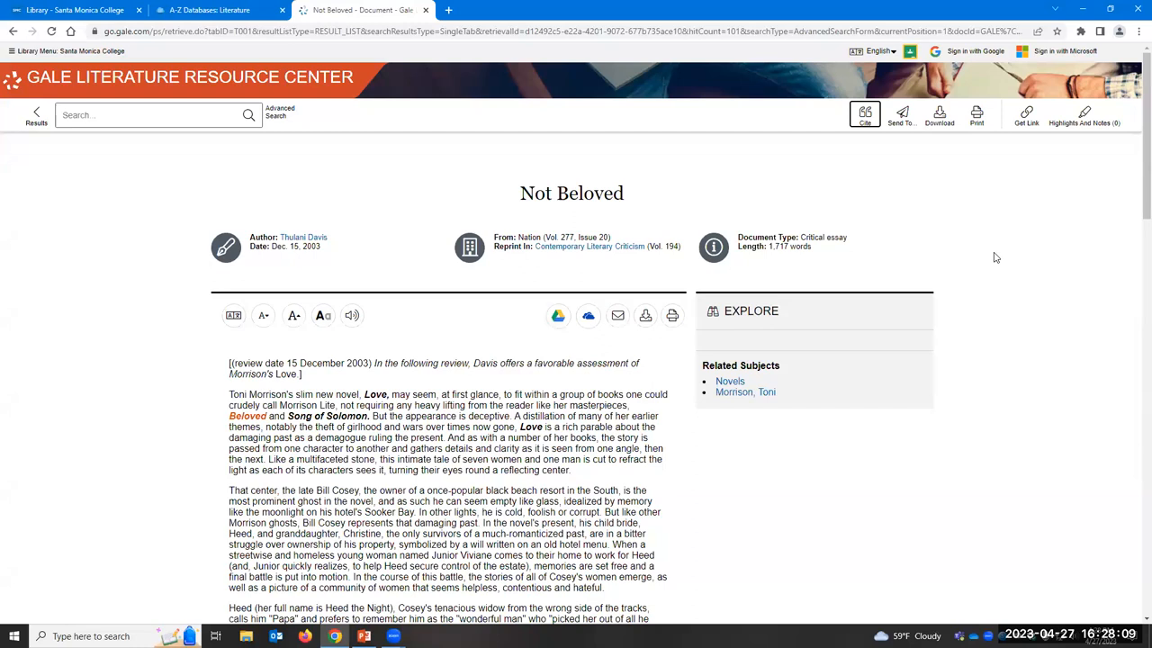
{"action": "mouse_move", "coordinate": [932, 164]}
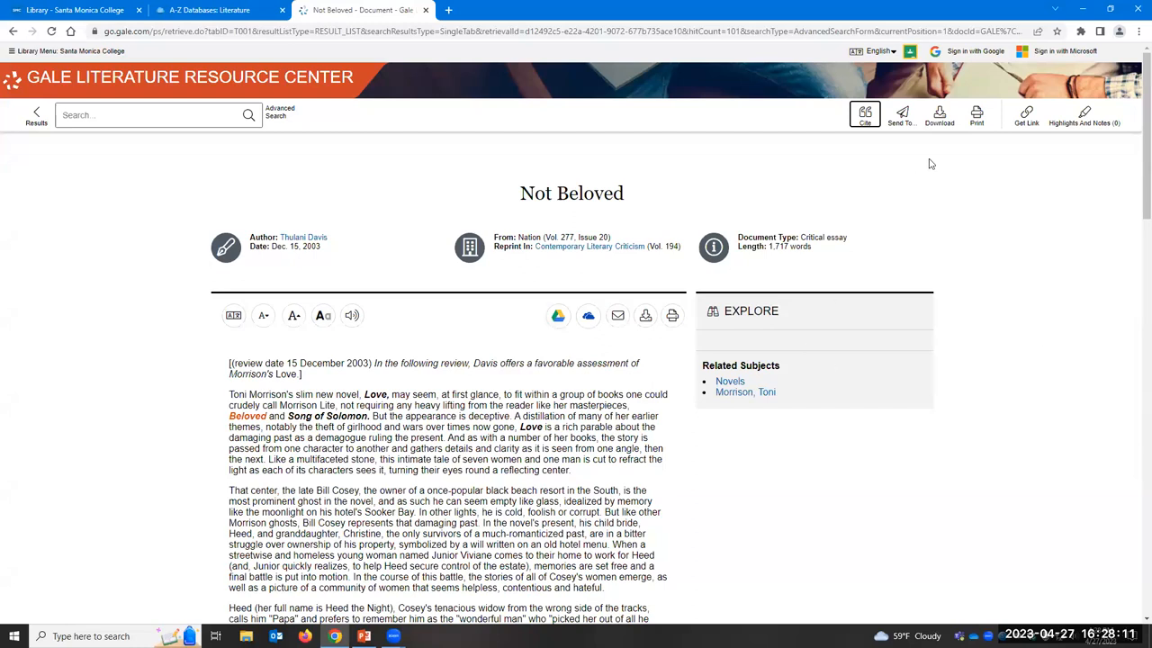
{"action": "mouse_move", "coordinate": [951, 165]}
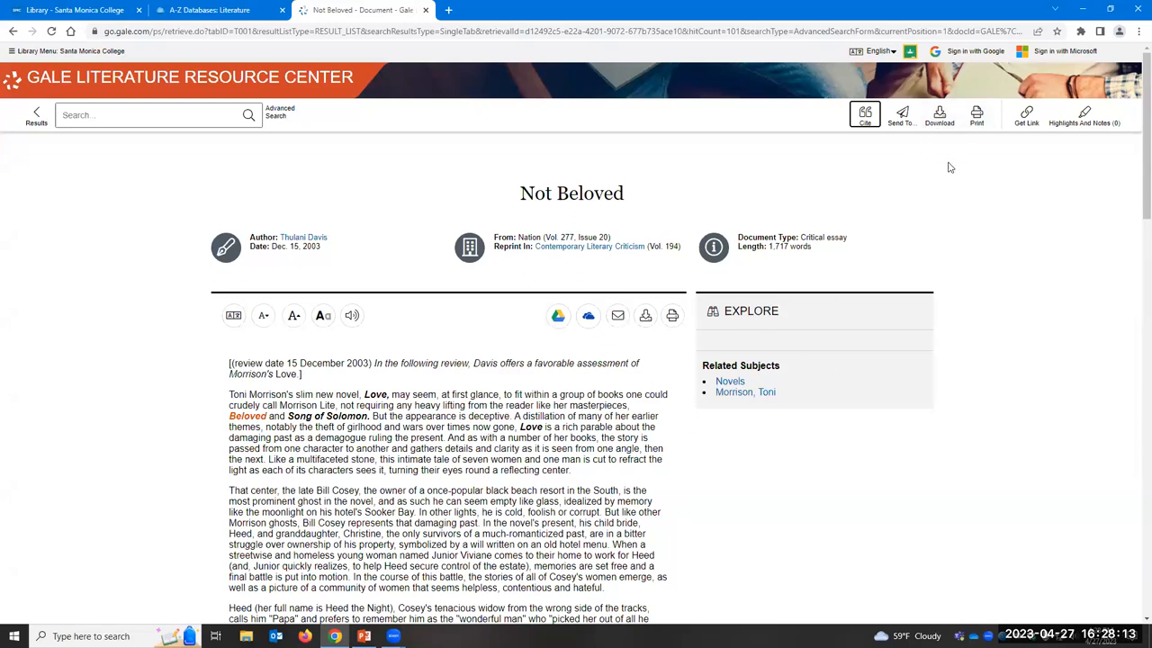
{"action": "left_click", "coordinate": [1083, 116]}
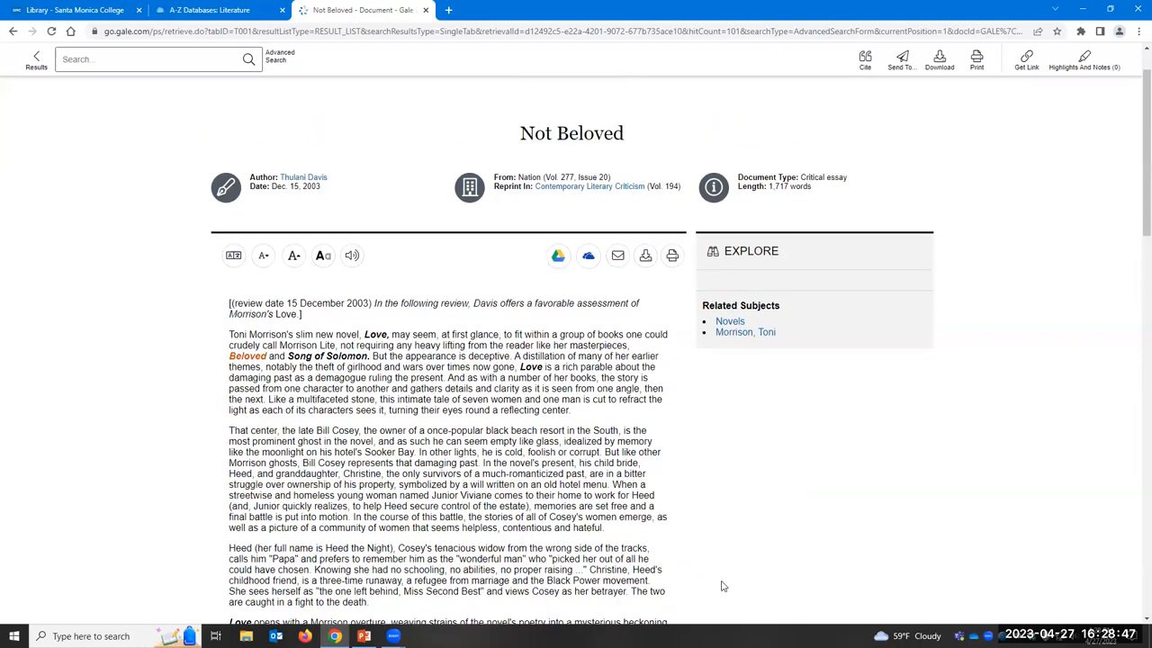
{"action": "mouse_move", "coordinate": [557, 256]}
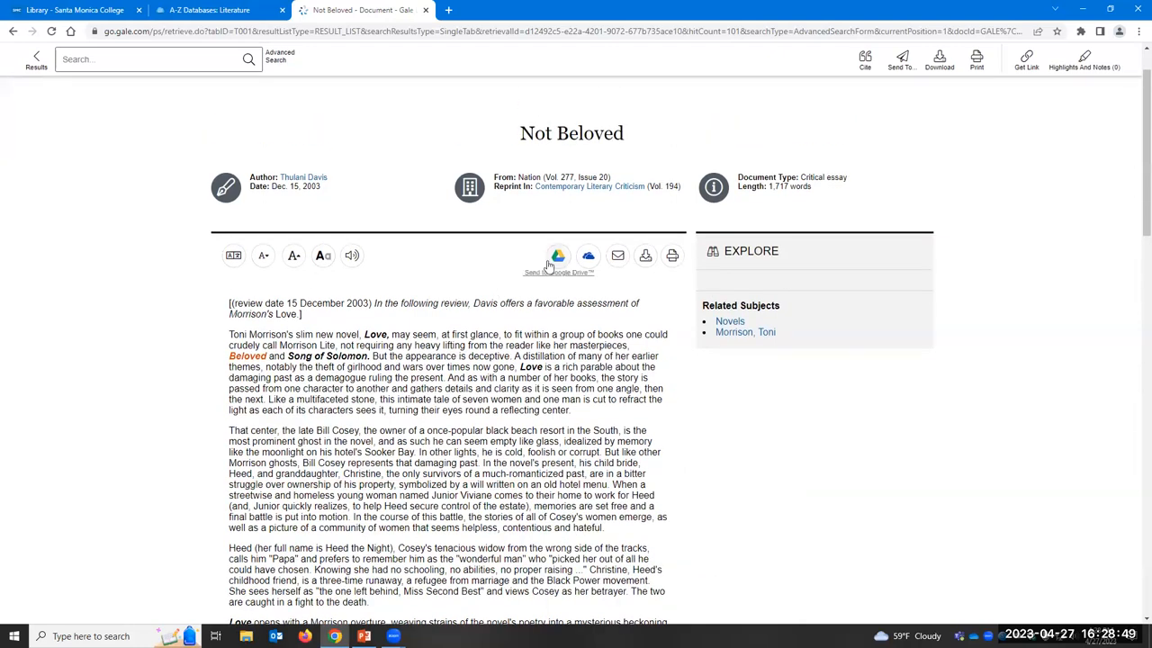
{"action": "mouse_move", "coordinate": [586, 256]}
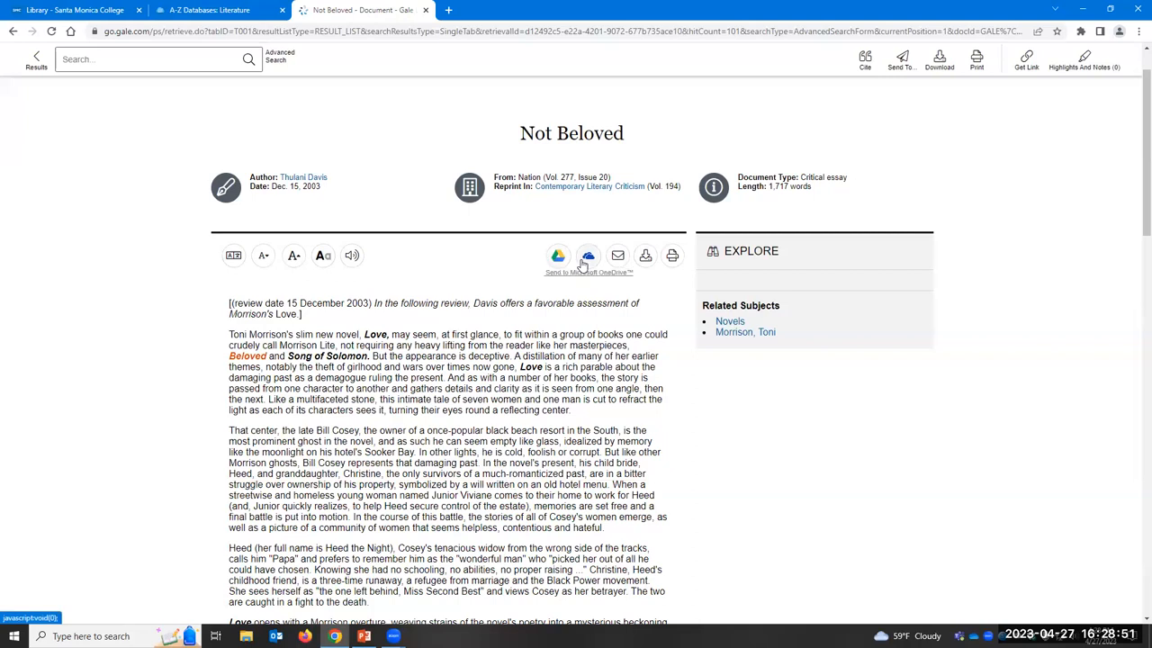
{"action": "scroll", "scroll_direction": "down", "scroll_amount": 3}
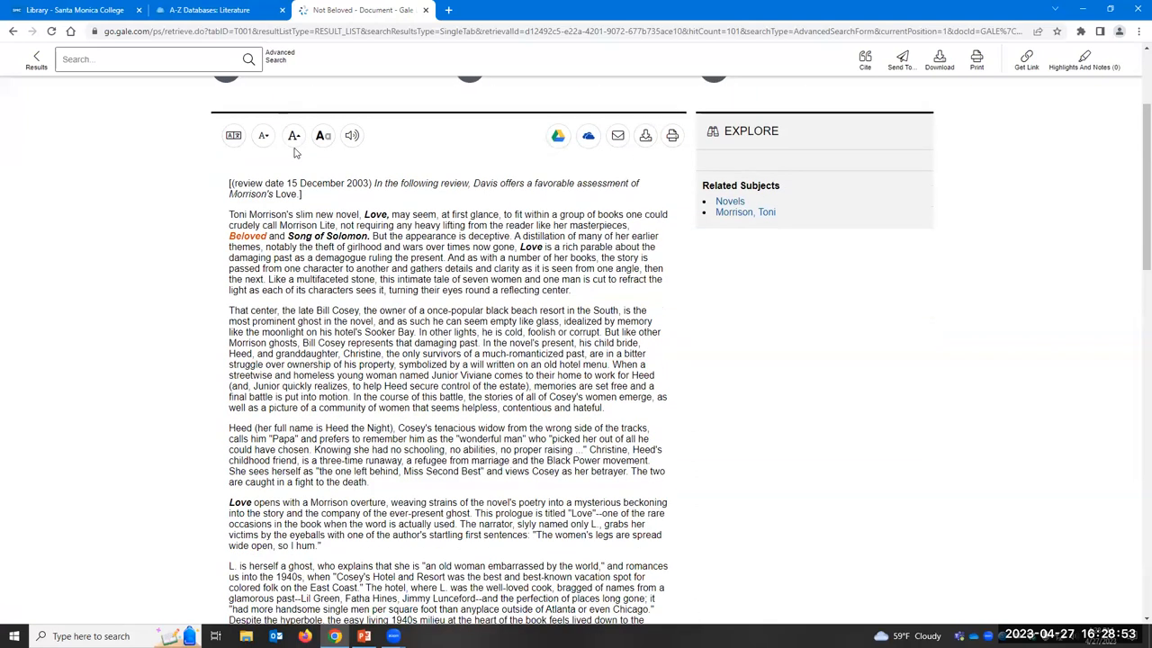
{"action": "scroll", "scroll_direction": "down", "scroll_amount": 3}
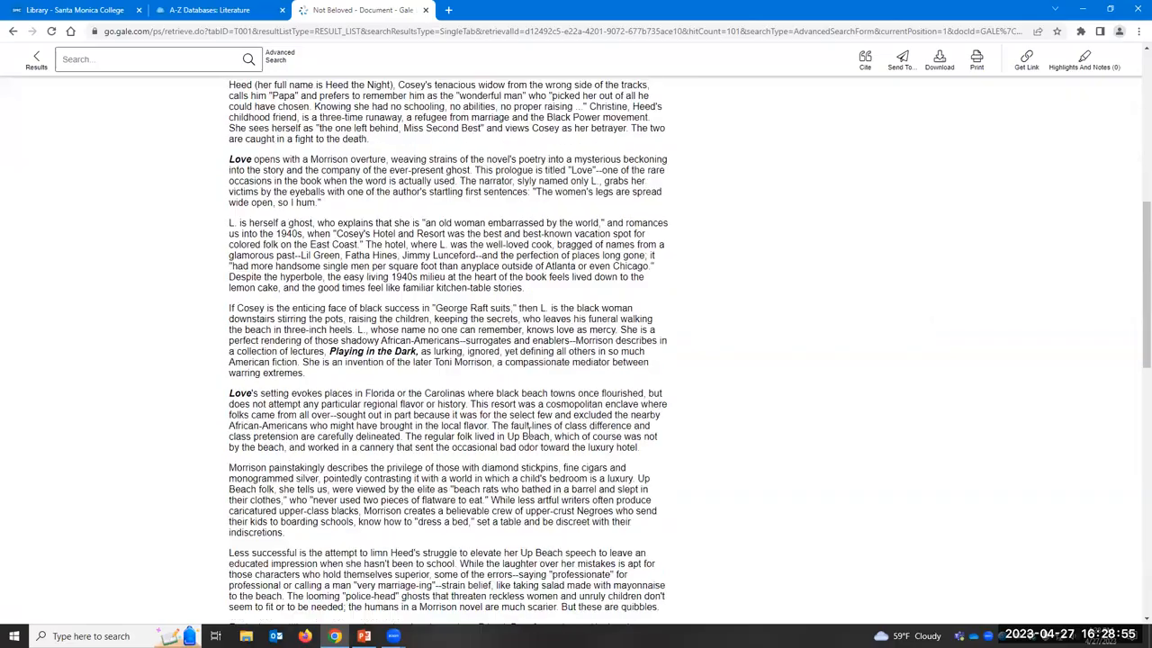
{"action": "scroll", "scroll_direction": "down", "scroll_amount": 3}
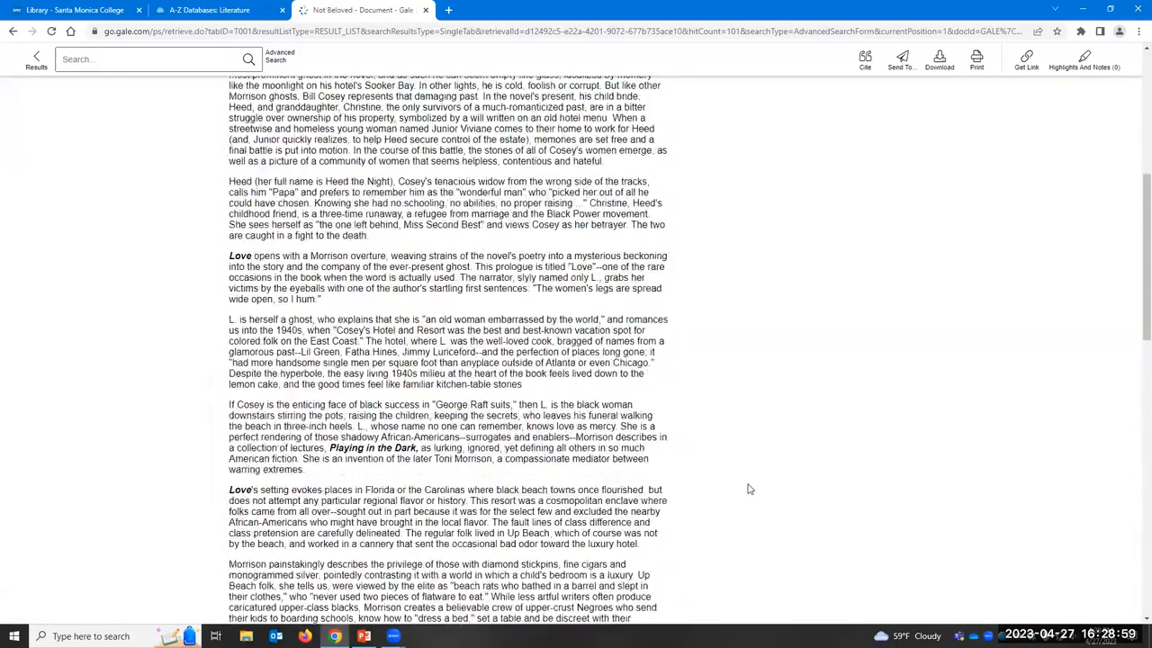
{"action": "scroll", "scroll_direction": "up", "scroll_amount": 3}
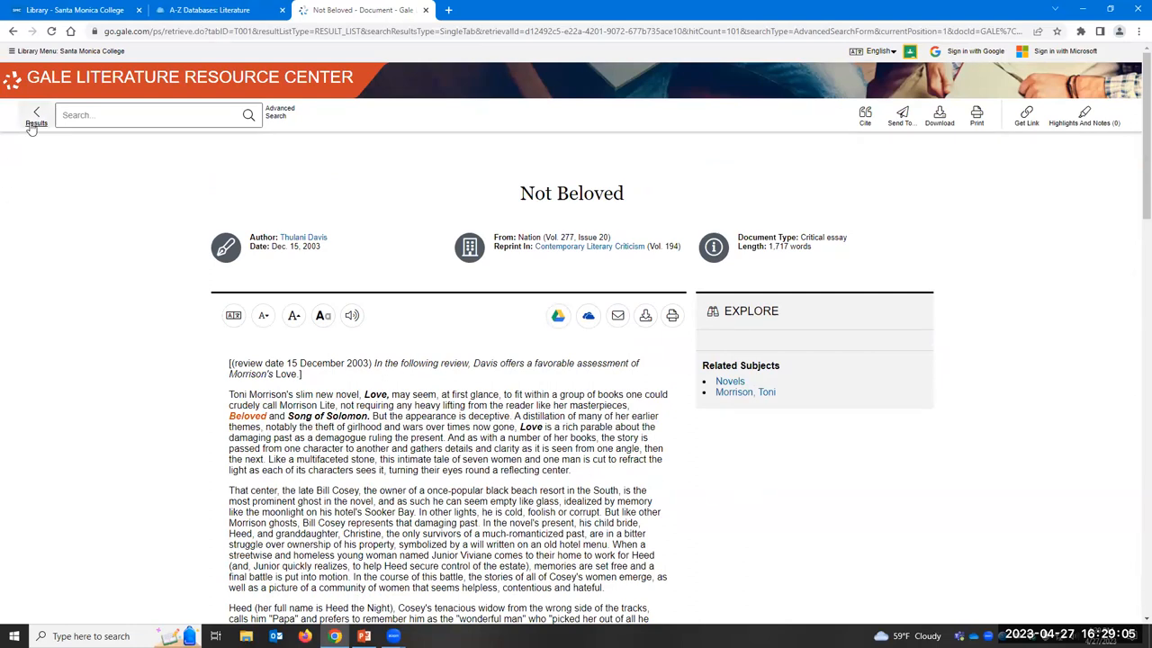
Step: Go back to the 101 Literature Criticism results for Morrison, Toni AND Beloved
{"action": "left_click", "coordinate": [36, 117]}
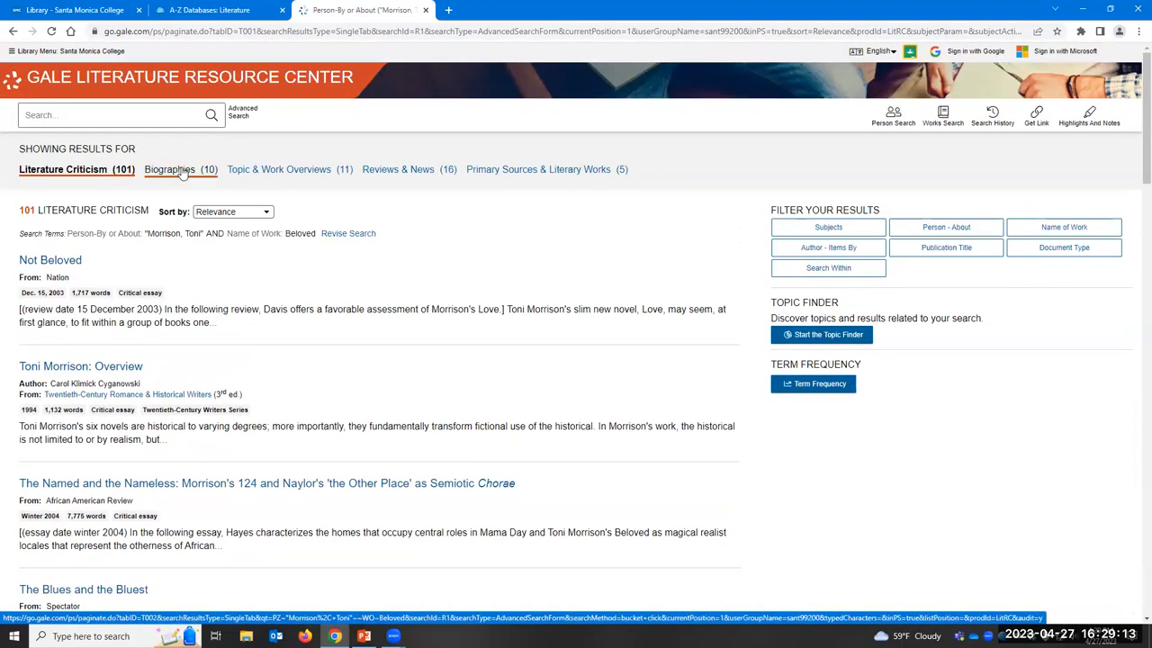
{"action": "mouse_move", "coordinate": [511, 278]}
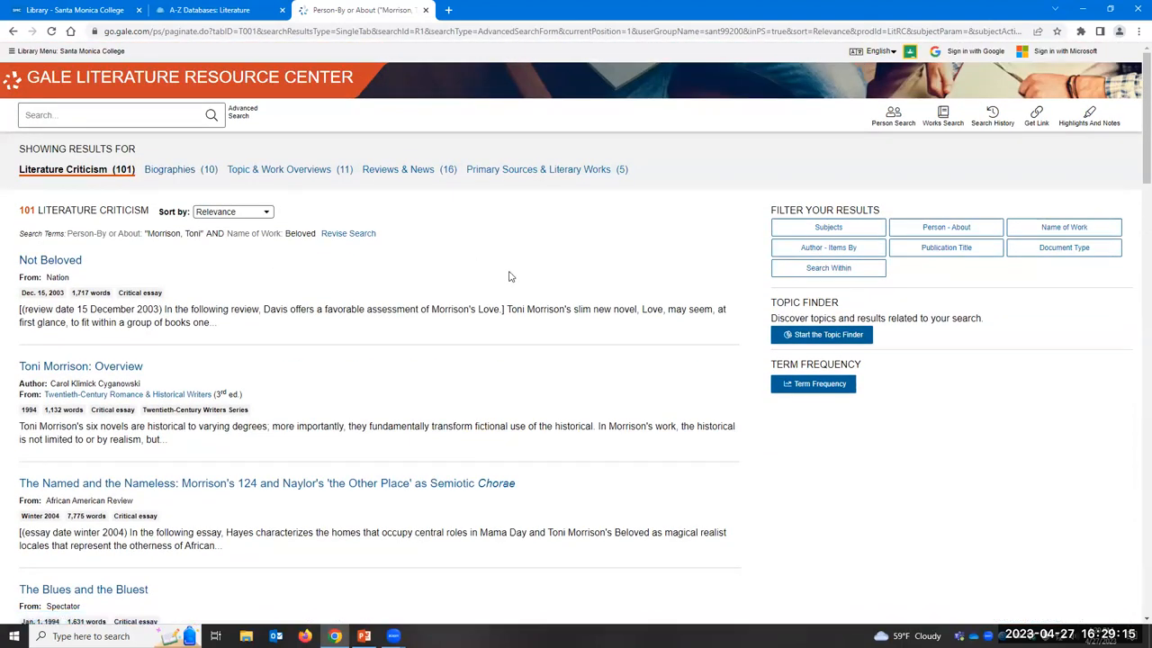
{"action": "mouse_move", "coordinate": [238, 191]}
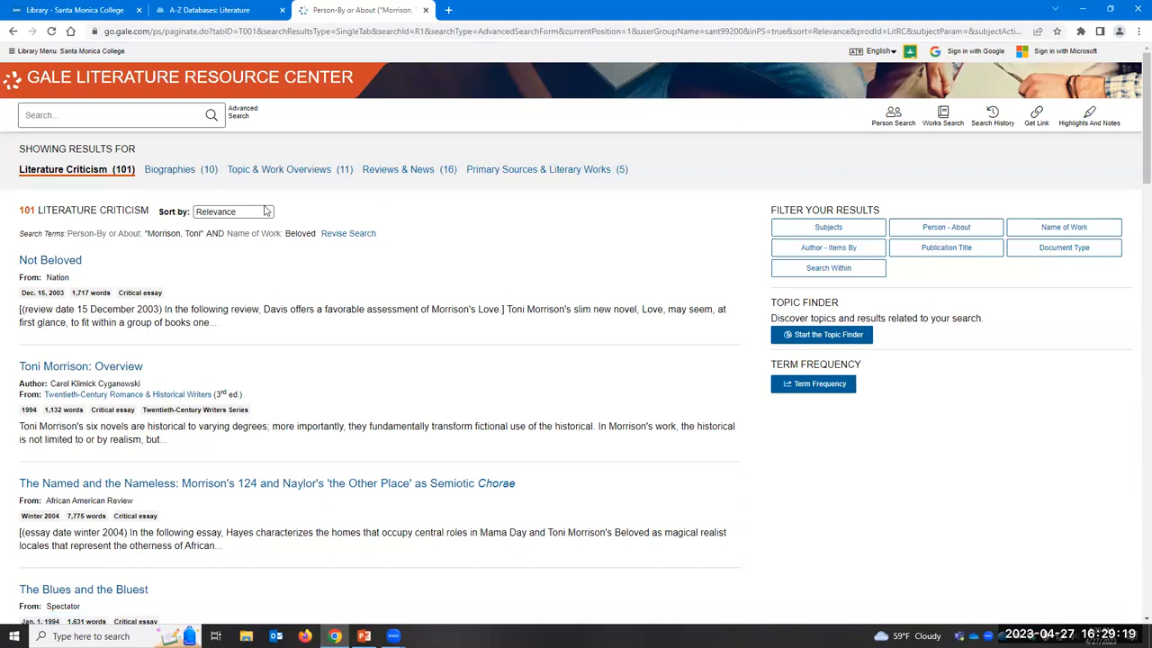
{"action": "mouse_move", "coordinate": [347, 234]}
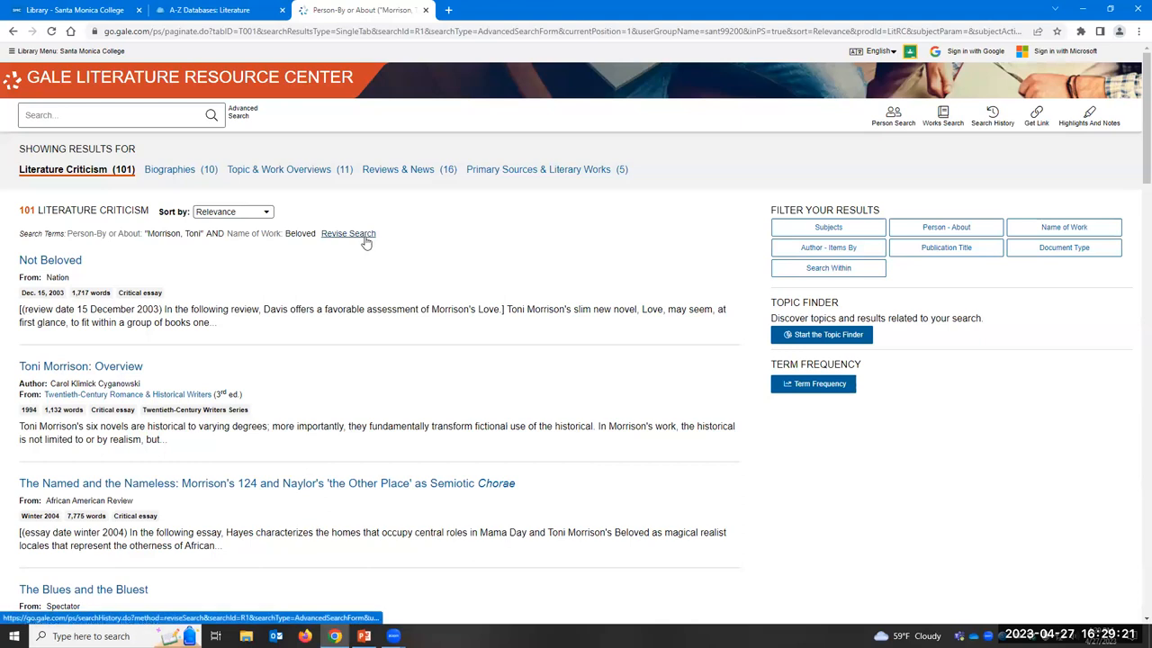
{"action": "mouse_move", "coordinate": [572, 247]}
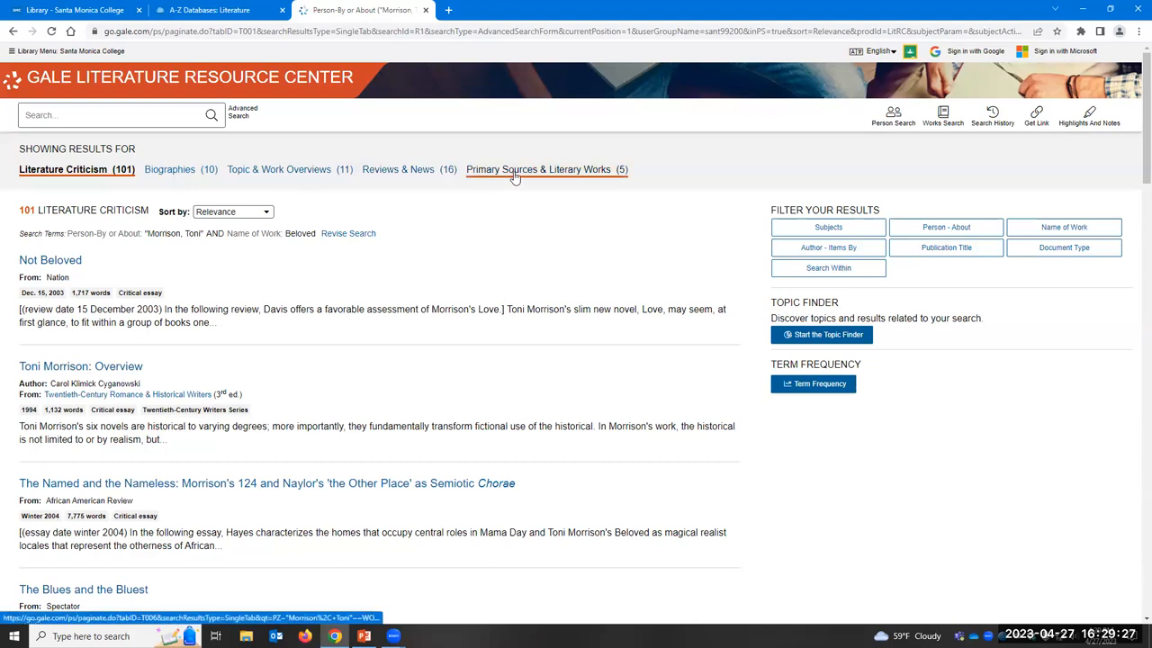
{"action": "mouse_move", "coordinate": [615, 176]}
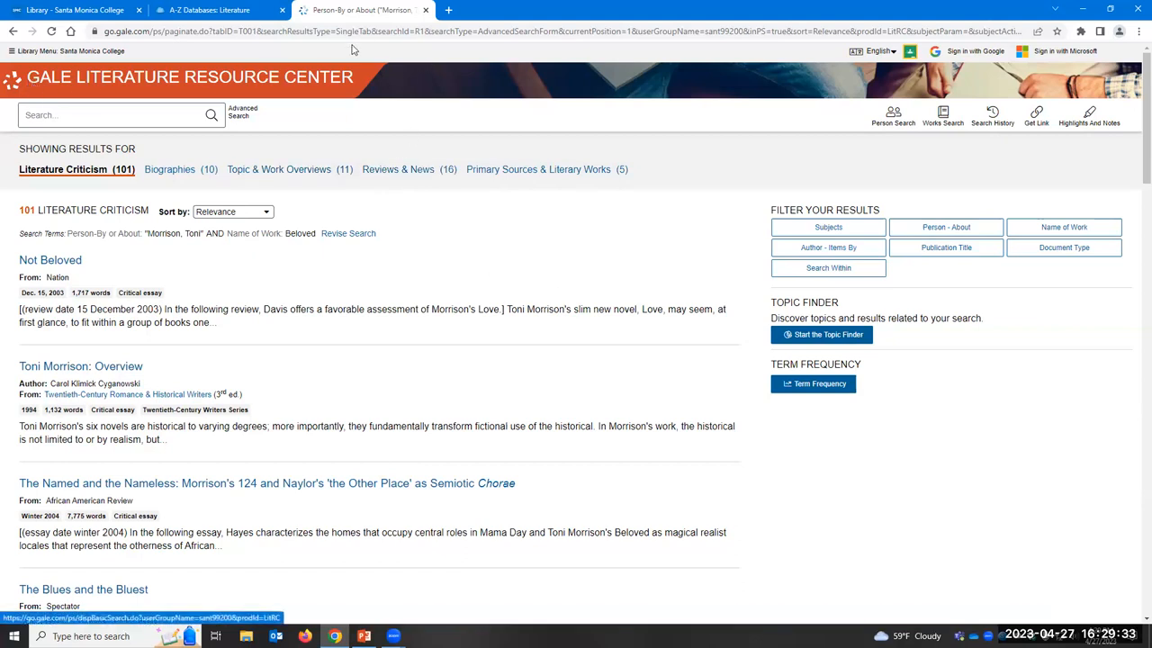
{"action": "mouse_move", "coordinate": [266, 87]}
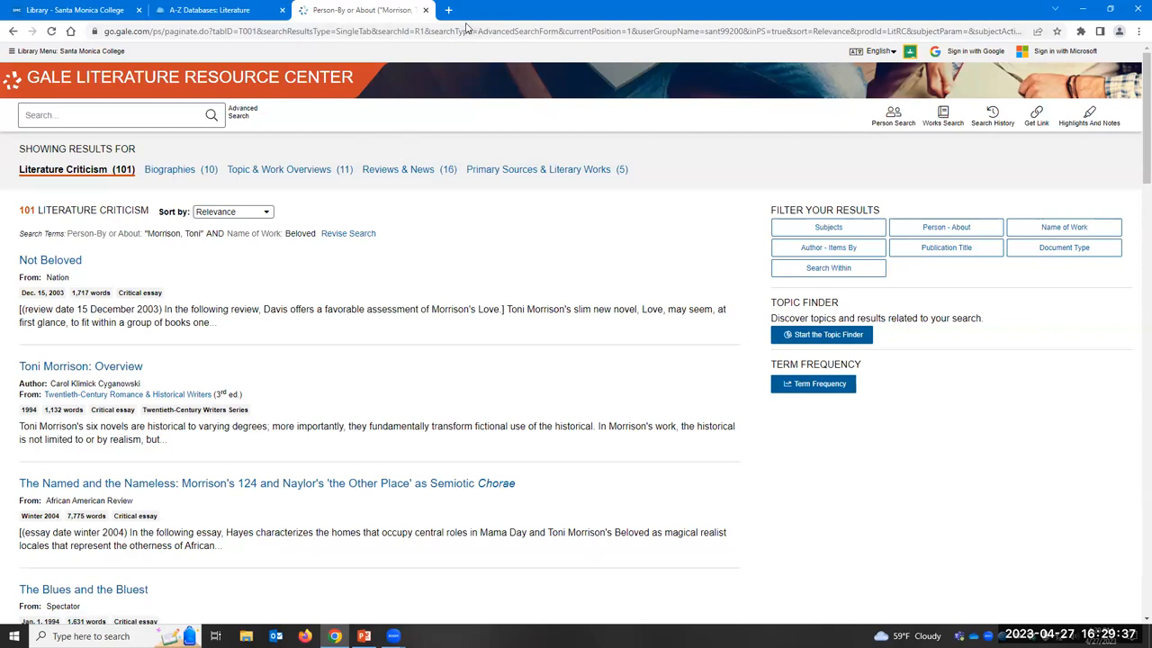
{"action": "mouse_move", "coordinate": [495, 241]}
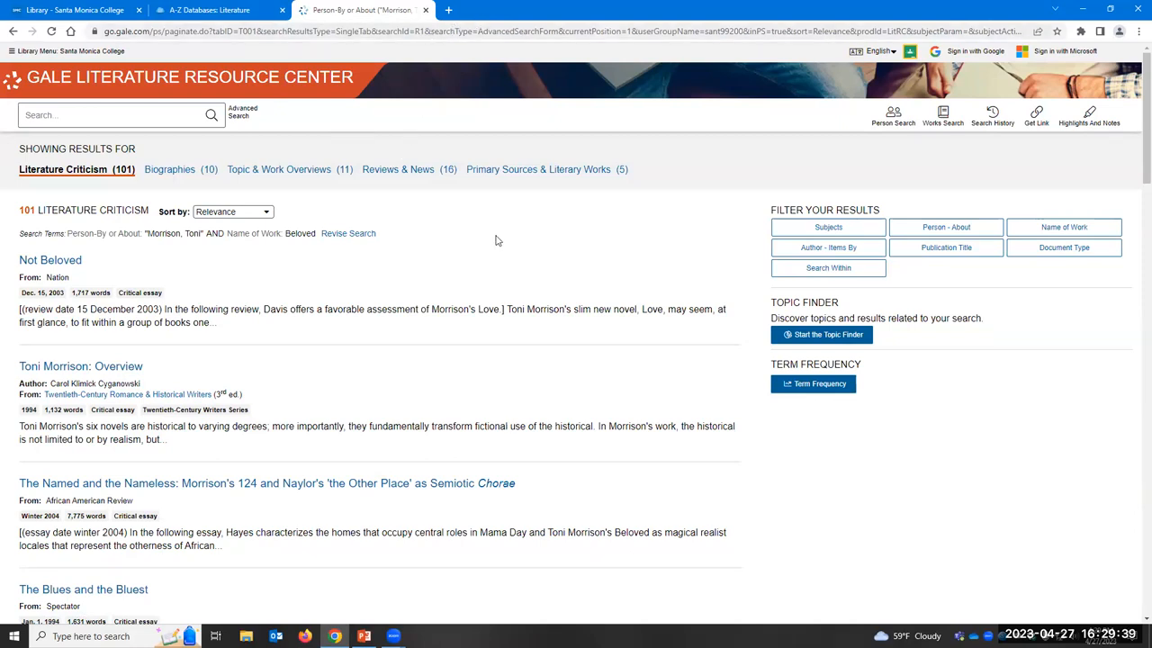
Step: Switch to the A-Z Databases list and filter it to letter J, showing only JSTOR
{"action": "left_click", "coordinate": [425, 11]}
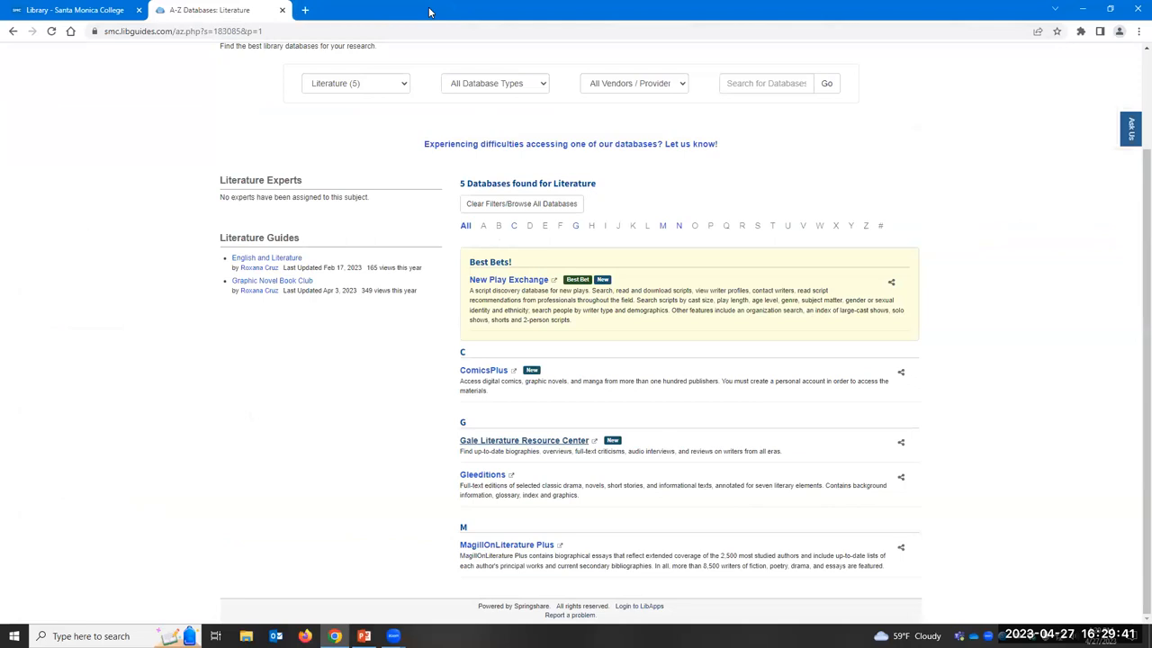
{"action": "mouse_move", "coordinate": [306, 324]}
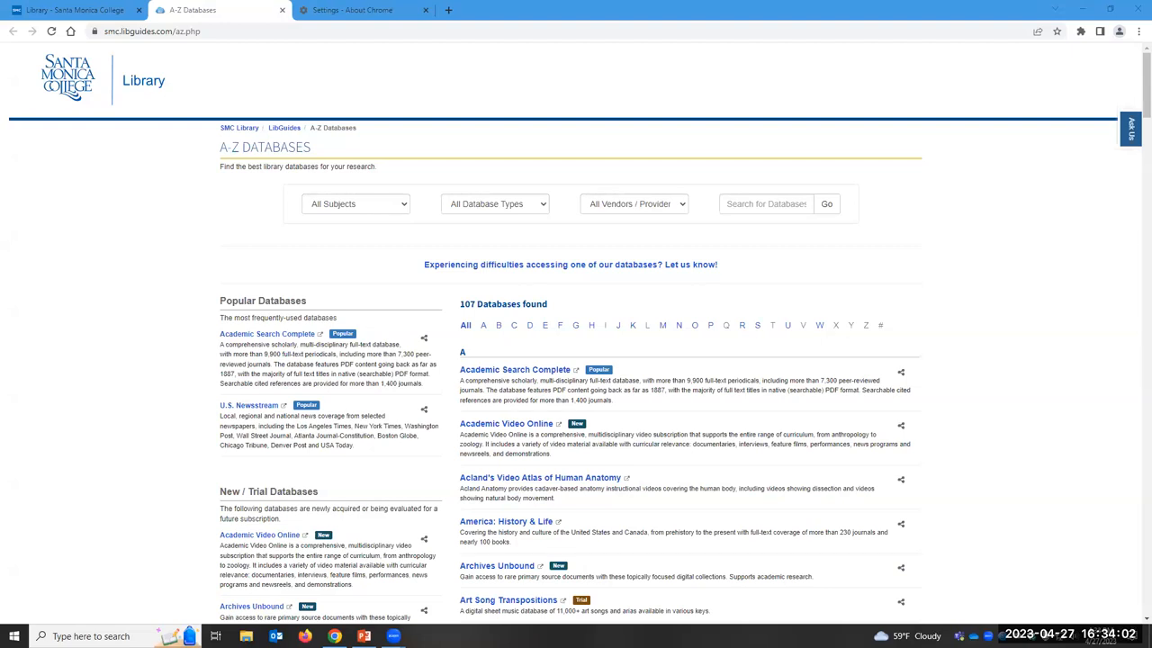
{"action": "mouse_move", "coordinate": [662, 347]}
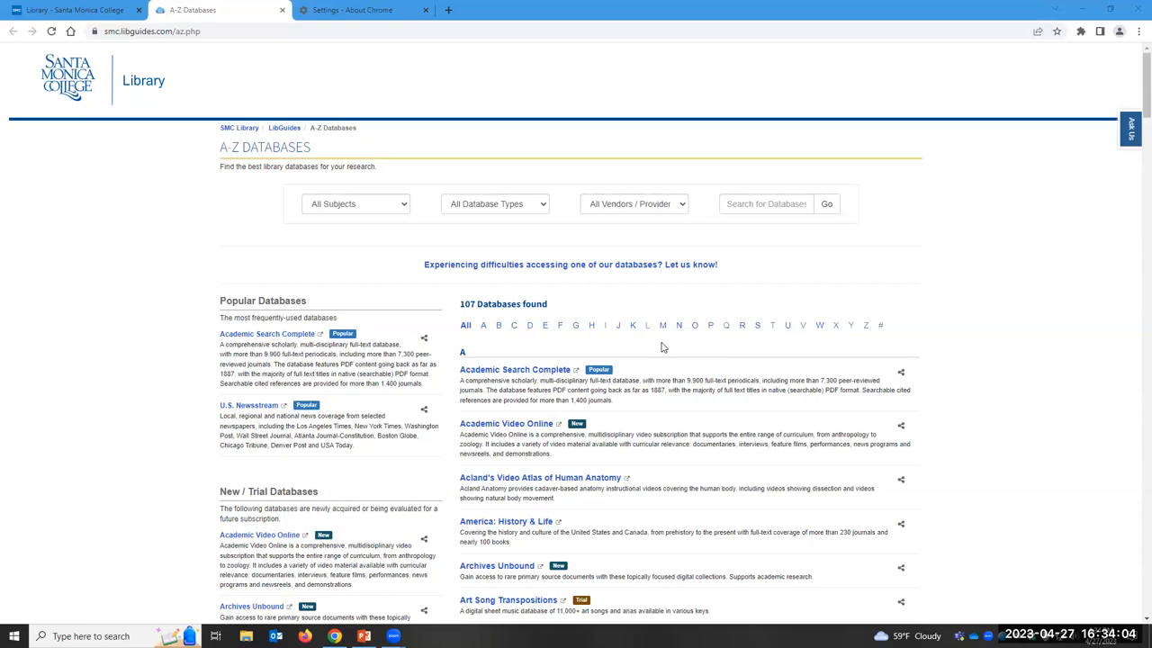
{"action": "mouse_move", "coordinate": [619, 324]}
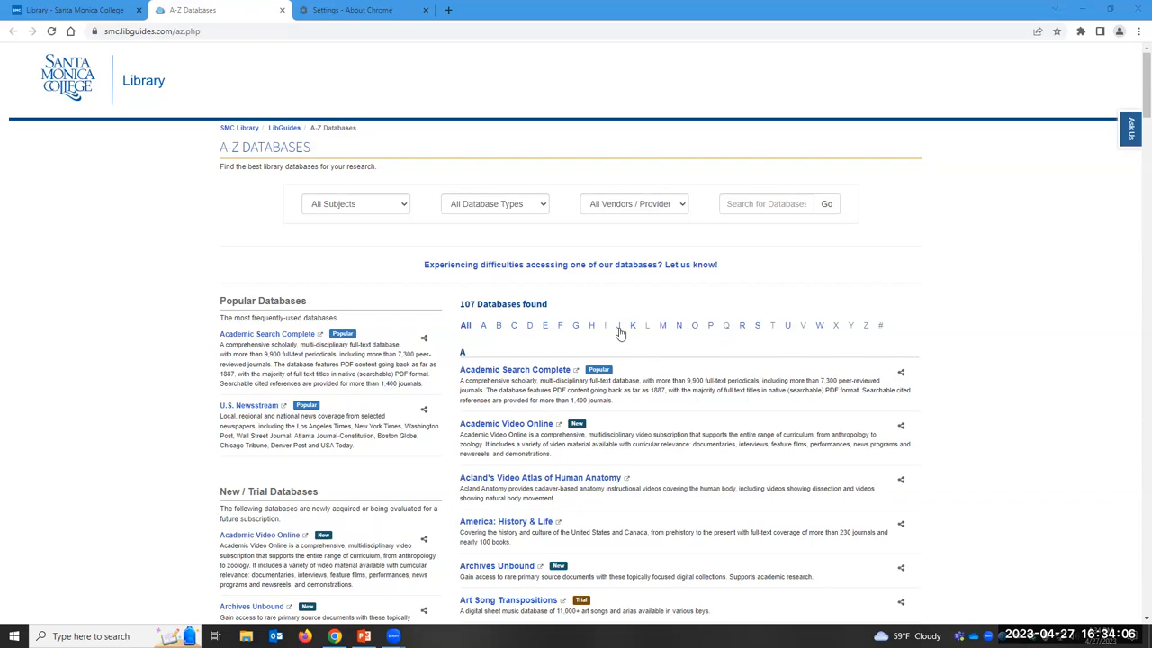
{"action": "left_click", "coordinate": [605, 324]}
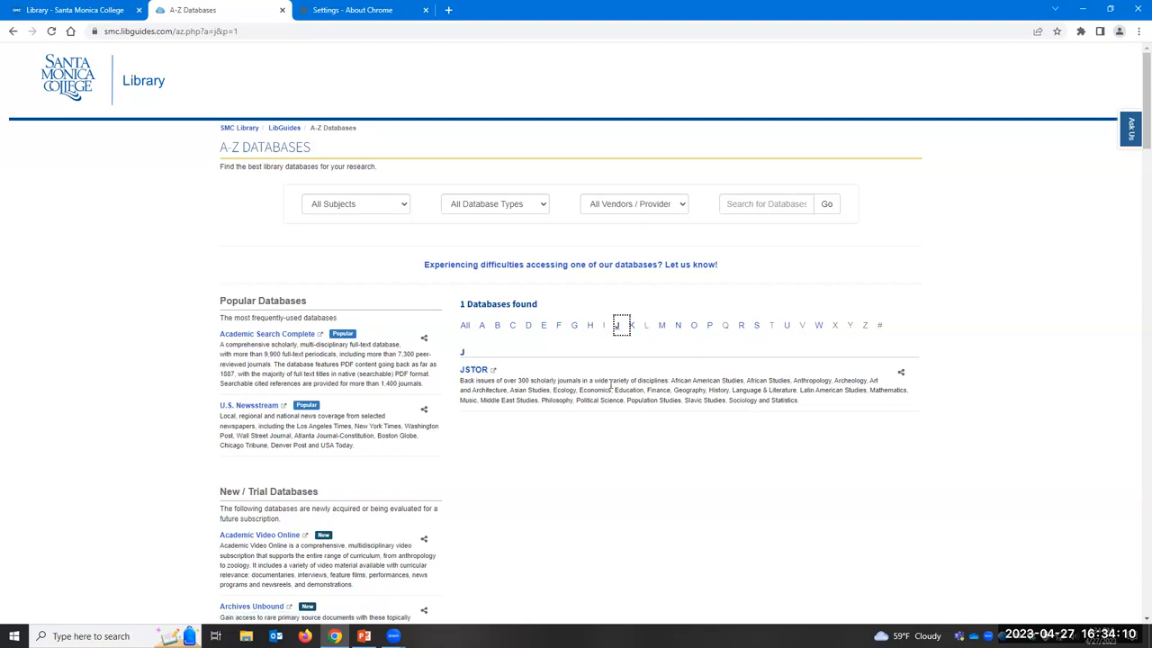
{"action": "mouse_move", "coordinate": [473, 371]}
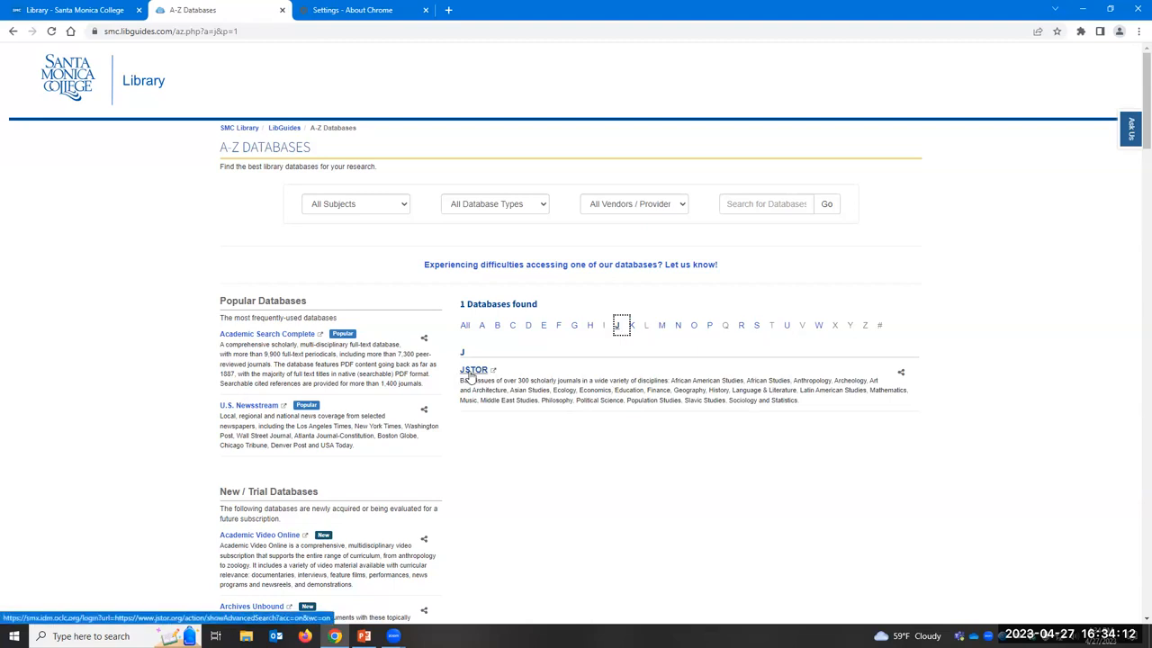
Step: Open JSTOR Advanced Search and enter Slavery and Beloved as the first two keywords
{"action": "left_click", "coordinate": [473, 370]}
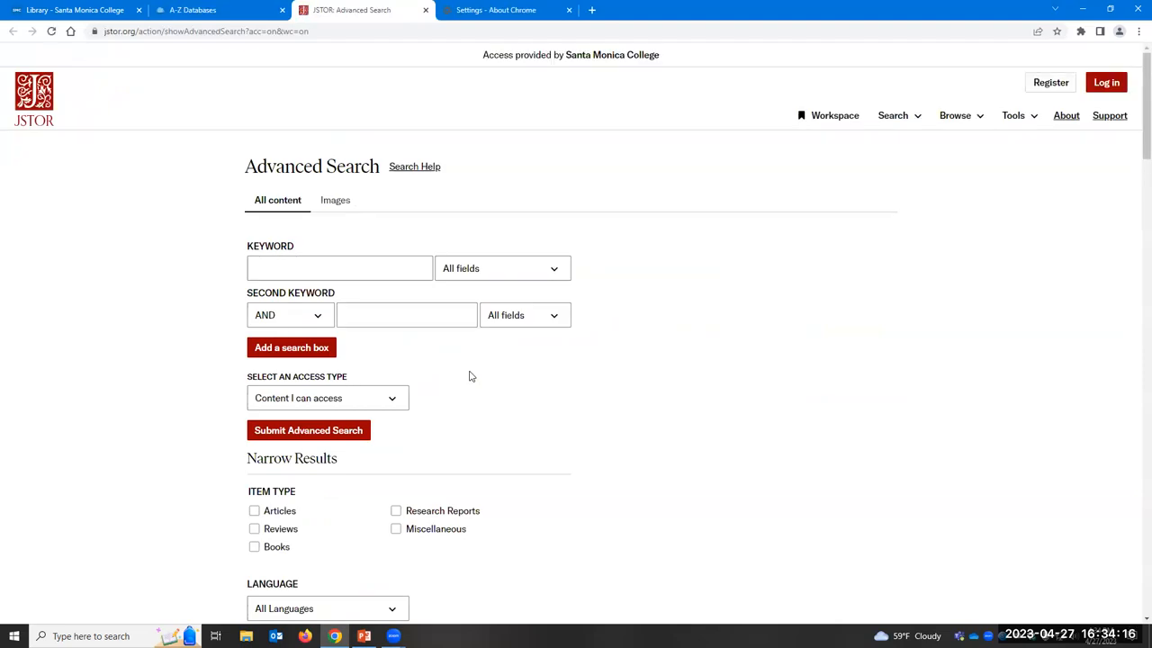
{"action": "mouse_move", "coordinate": [390, 421]}
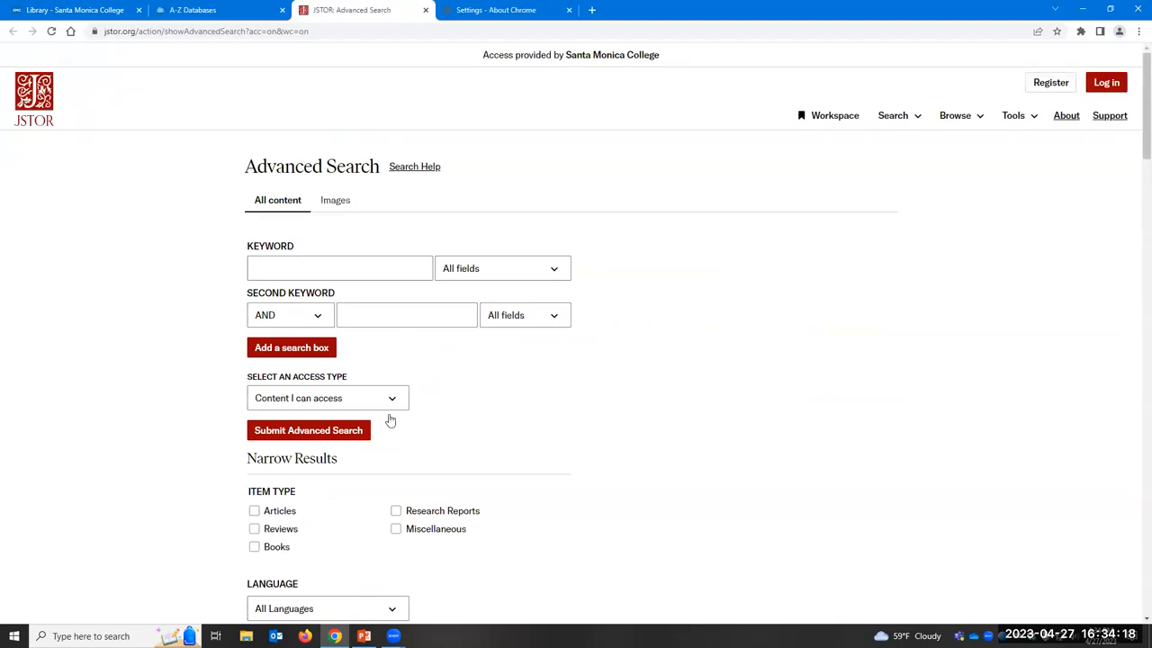
{"action": "mouse_move", "coordinate": [790, 423]}
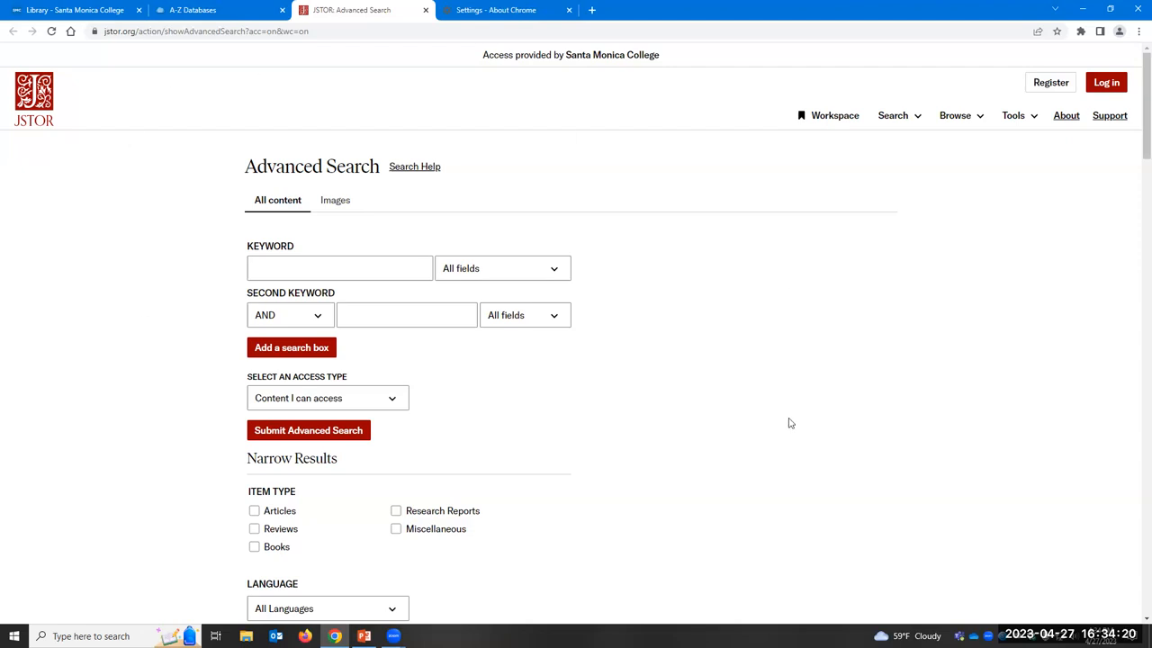
{"action": "mouse_move", "coordinate": [813, 425]}
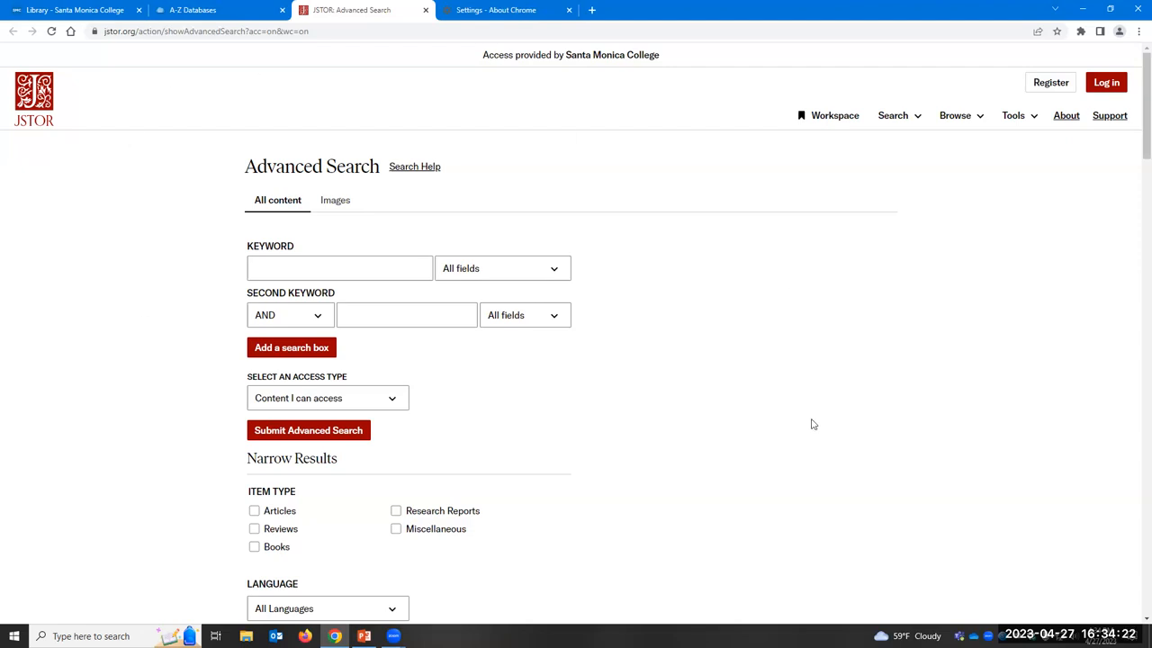
{"action": "mouse_move", "coordinate": [782, 437]}
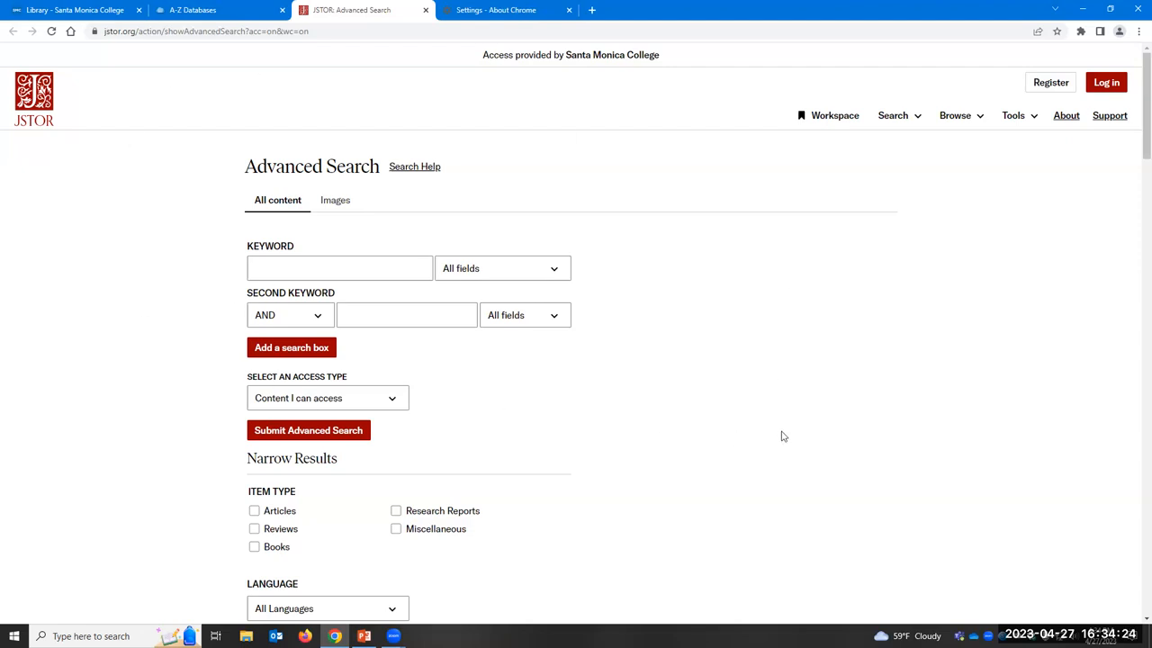
{"action": "mouse_move", "coordinate": [216, 245]}
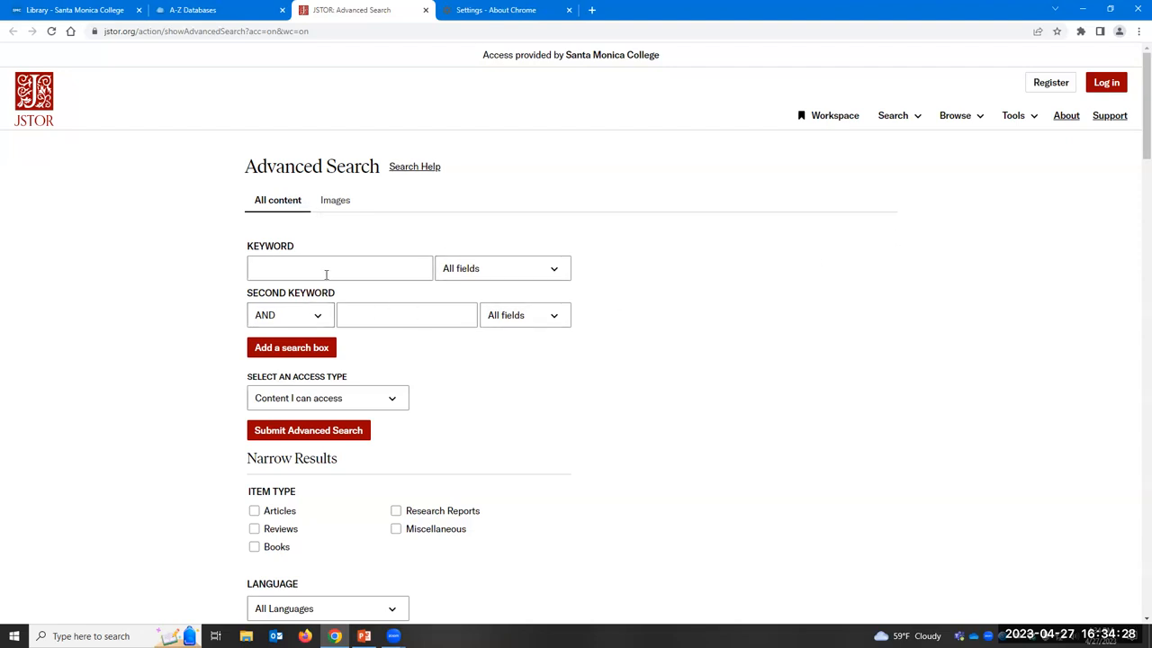
{"action": "left_click", "coordinate": [338, 269]}
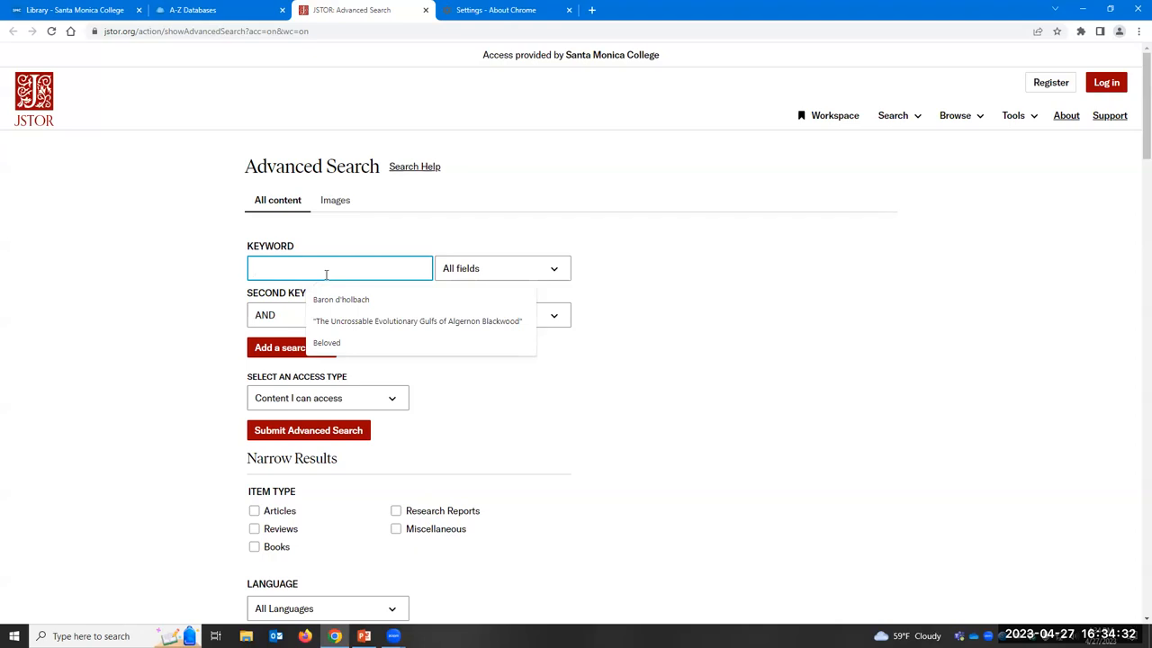
{"action": "type", "text": "Slave"}
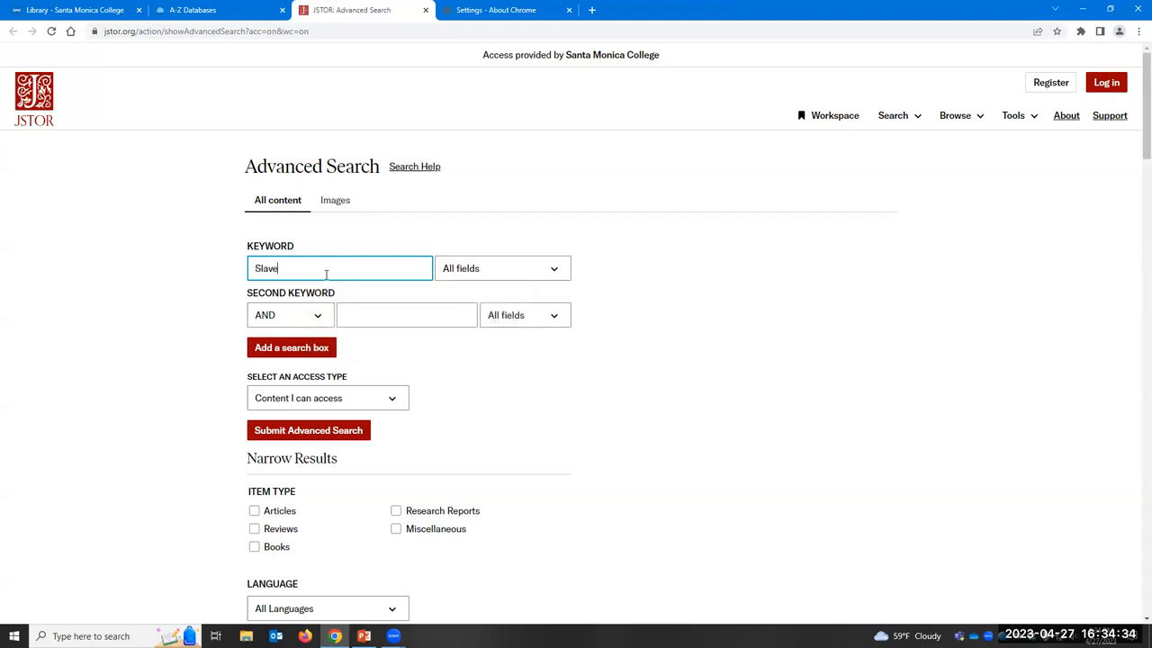
{"action": "type", "text": "ry"}
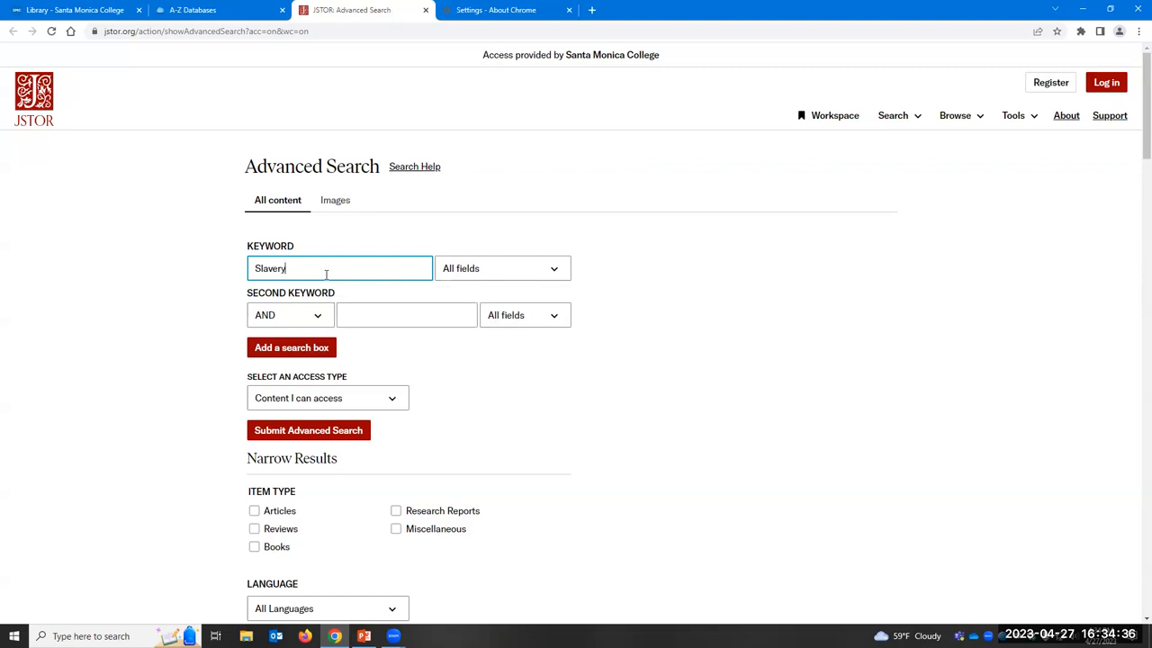
{"action": "left_click", "coordinate": [407, 315]}
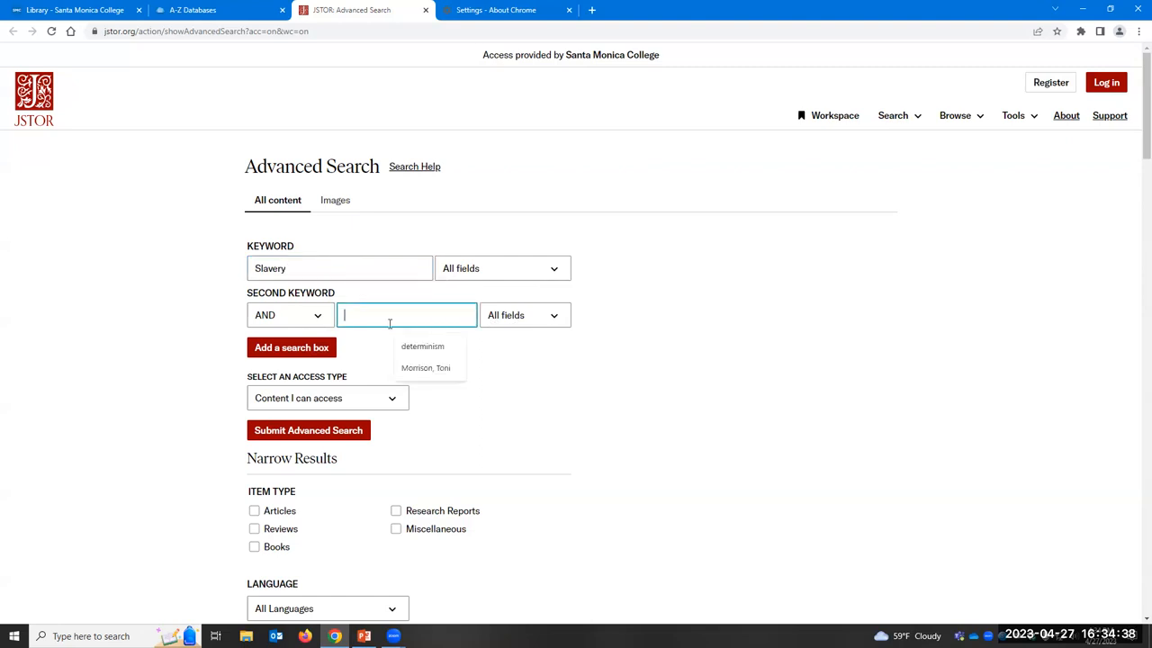
{"action": "type", "text": "Beloved"}
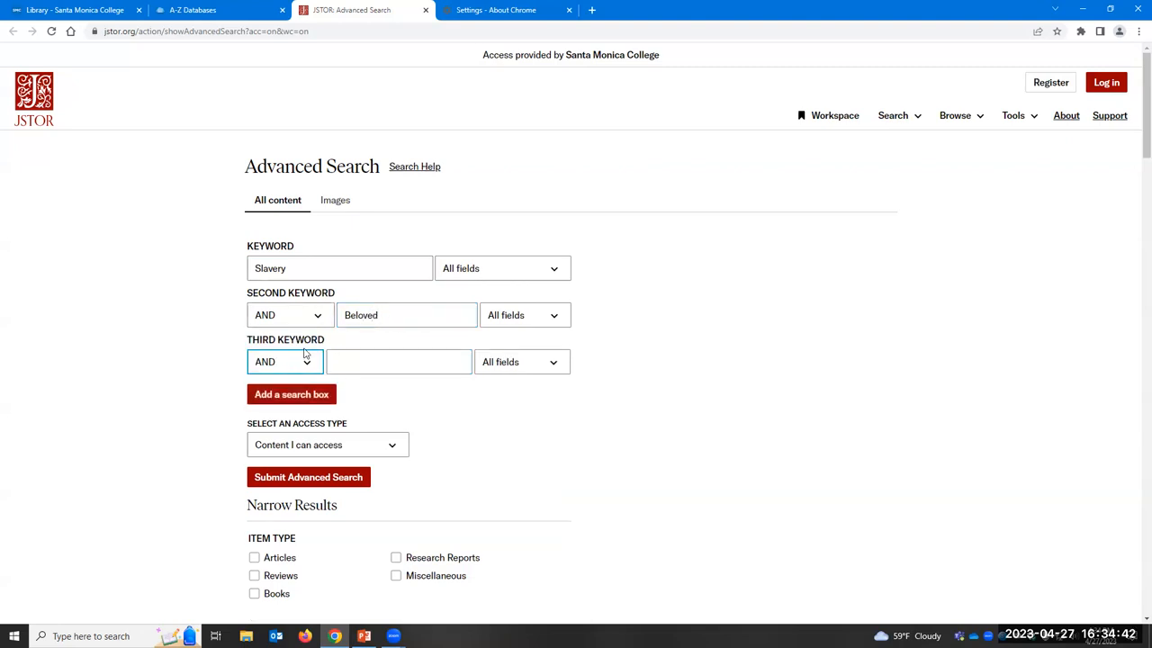
Step: Add Morrison, Toni as a third keyword, leaving the search unsubmitted
{"action": "type", "text": "Morri"}
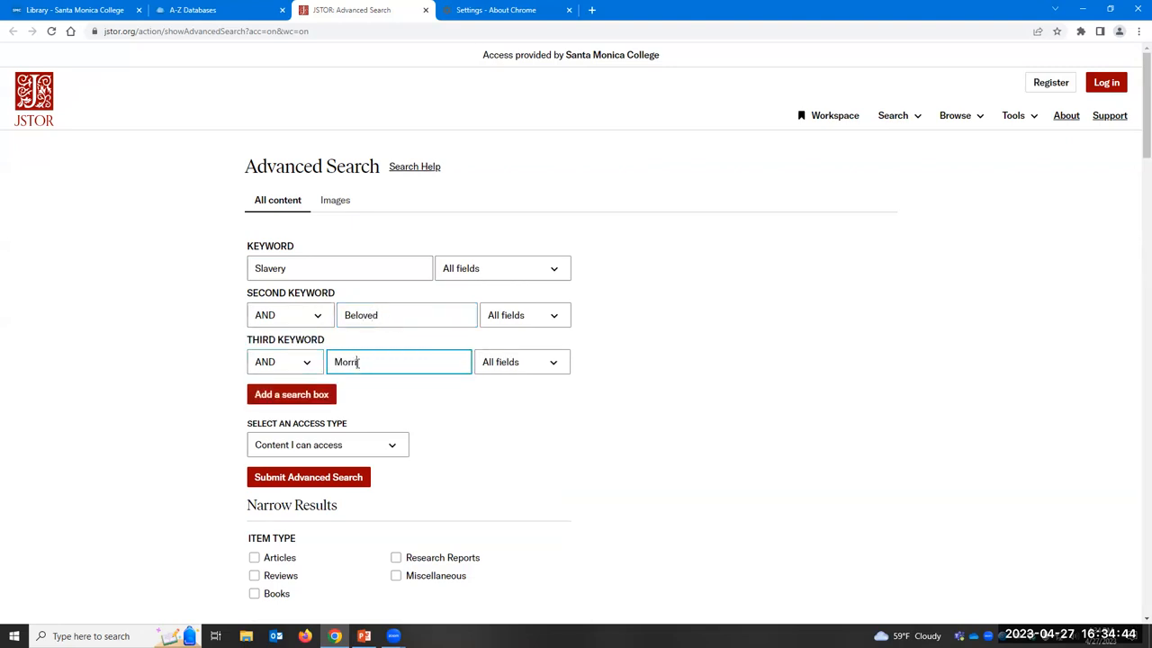
{"action": "type", "text": "son,"}
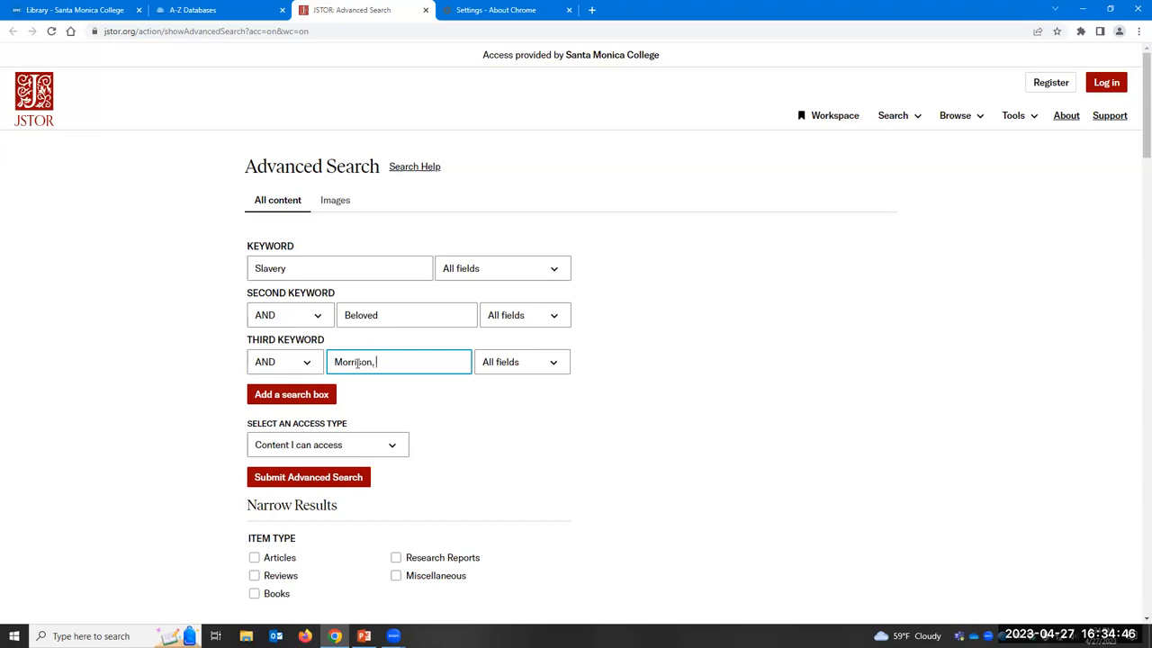
{"action": "type", "text": "Toni"}
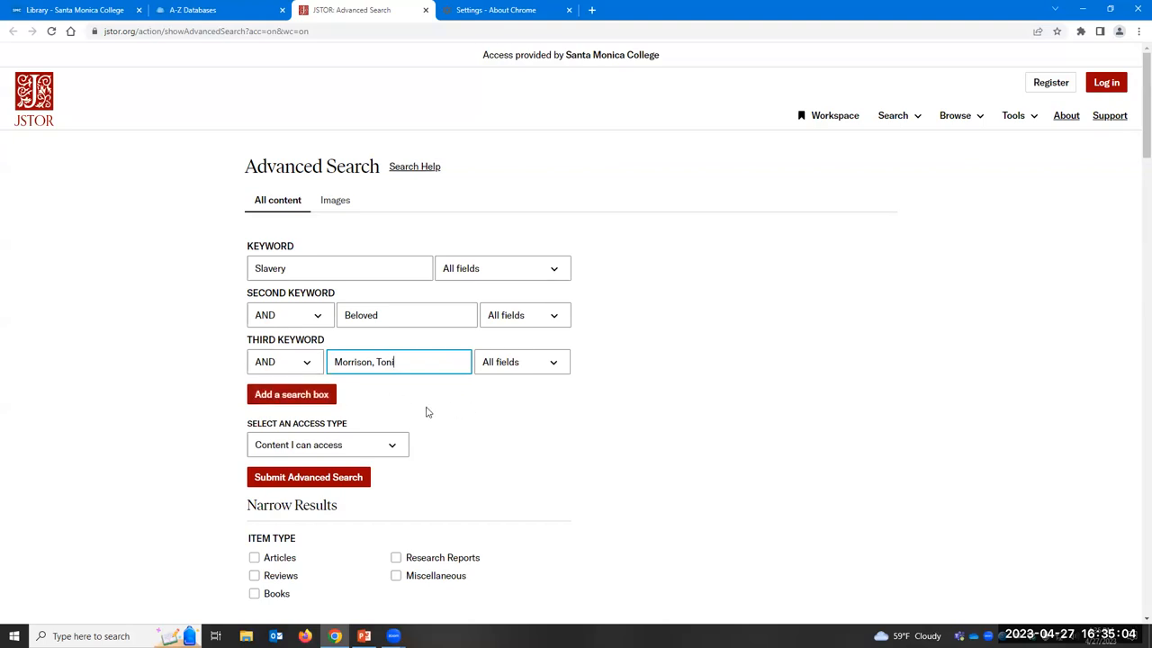
{"action": "mouse_move", "coordinate": [346, 461]}
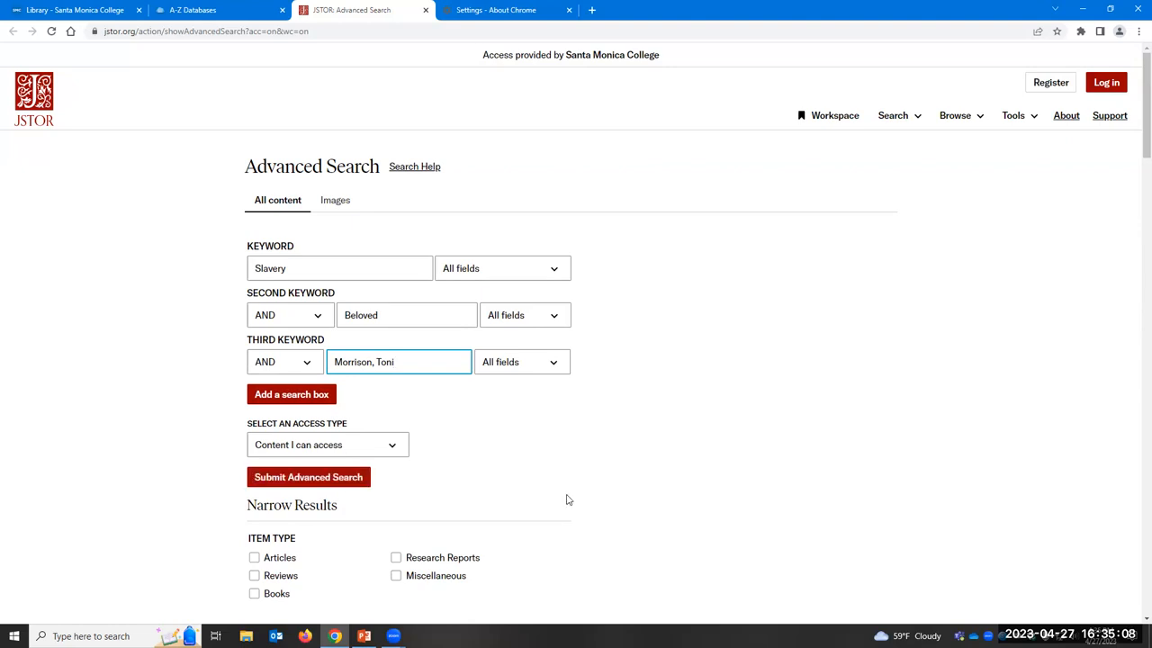
{"action": "scroll", "scroll_direction": "down", "scroll_amount": 3}
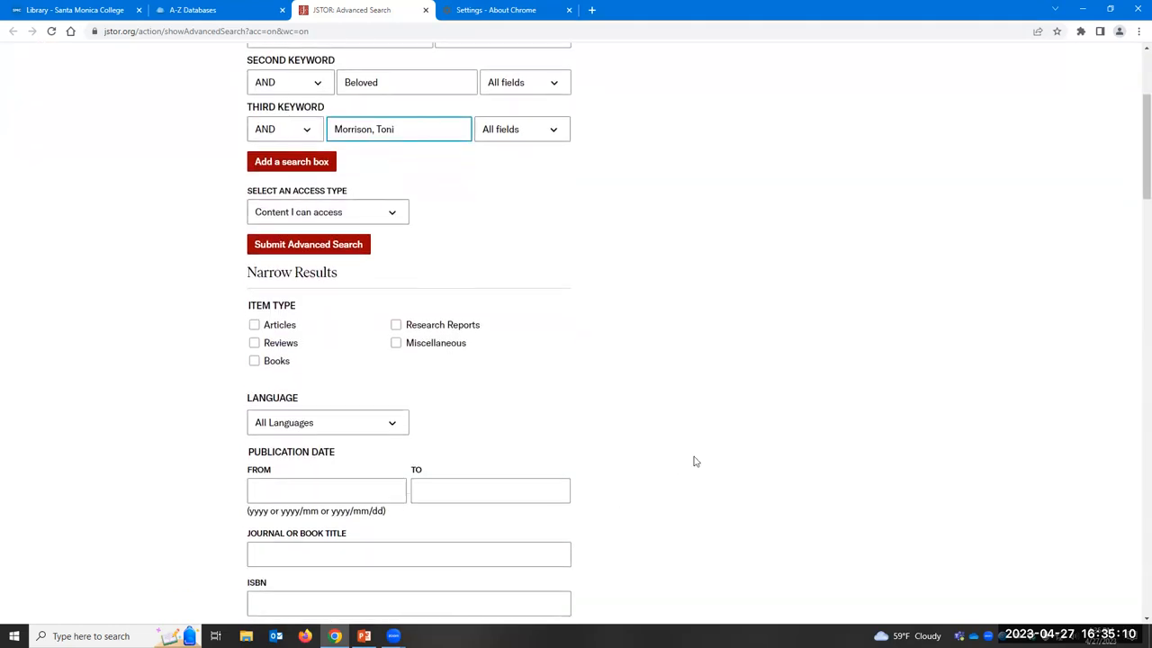
{"action": "scroll", "scroll_direction": "down", "scroll_amount": 3}
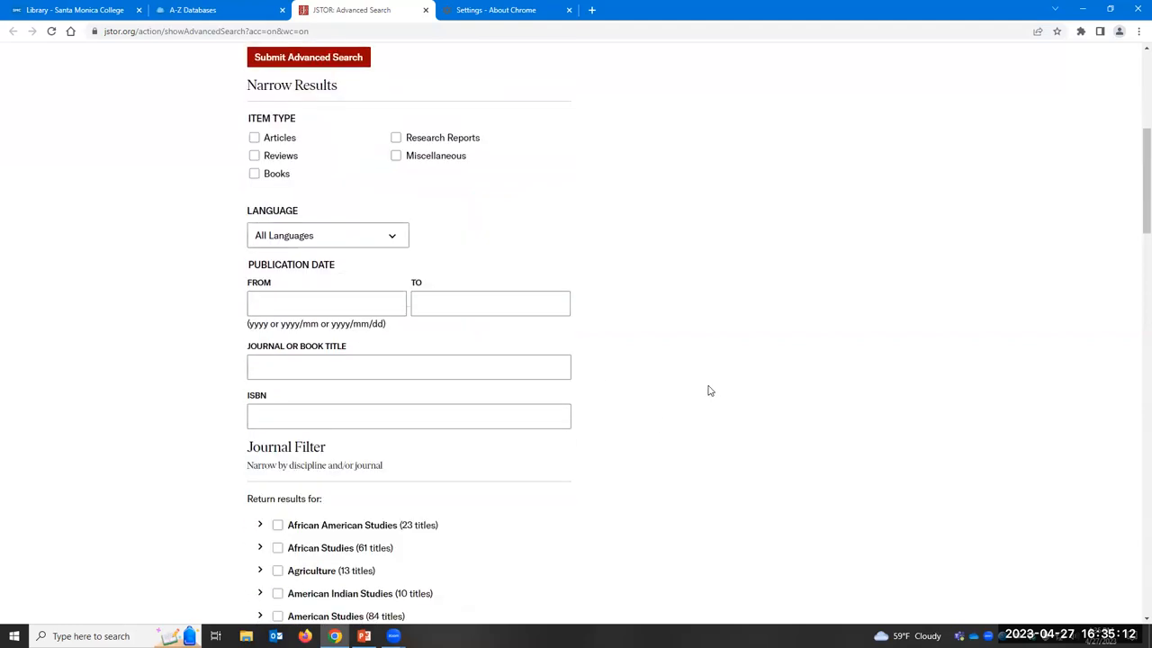
{"action": "scroll", "scroll_direction": "up", "scroll_amount": 3}
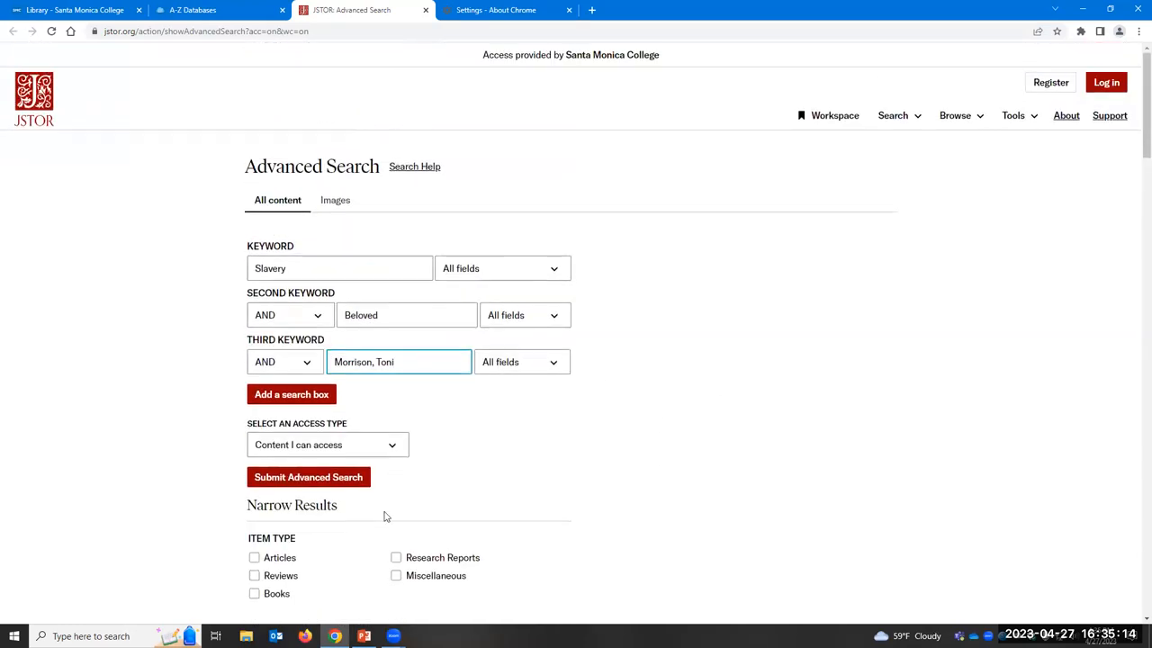
Step: Submit the Slavery AND Beloved AND Morrison, Toni search and browse its 2,225 results
{"action": "left_click", "coordinate": [307, 477]}
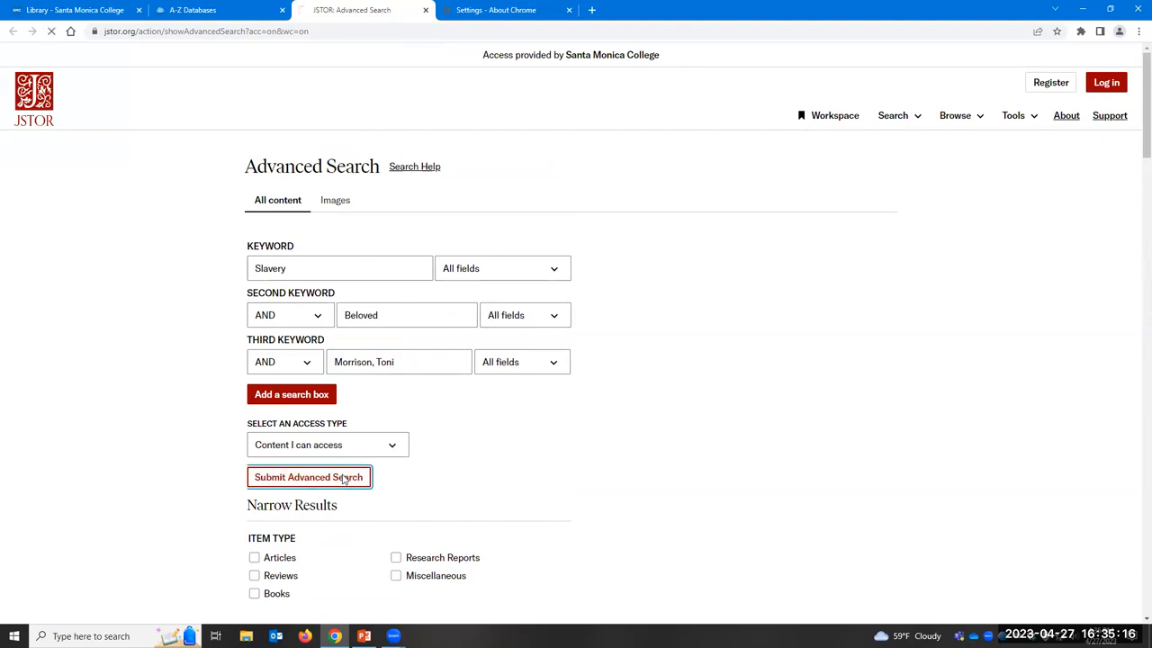
{"action": "left_click", "coordinate": [309, 477]}
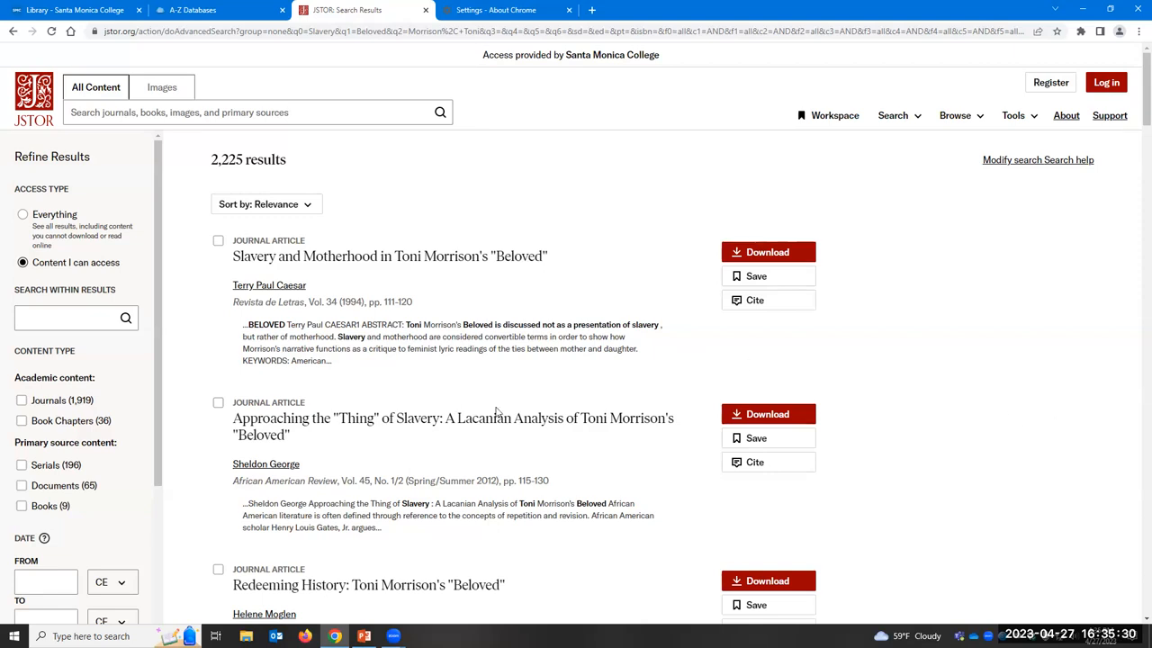
{"action": "scroll", "scroll_direction": "down", "scroll_amount": 3}
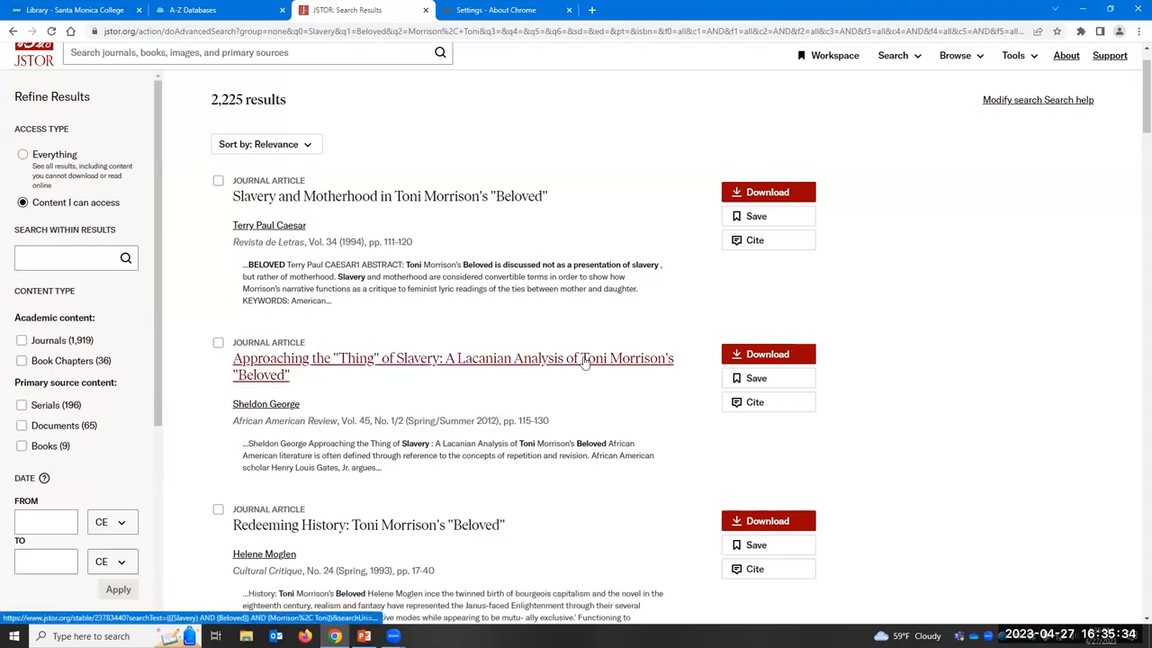
{"action": "mouse_move", "coordinate": [598, 439]}
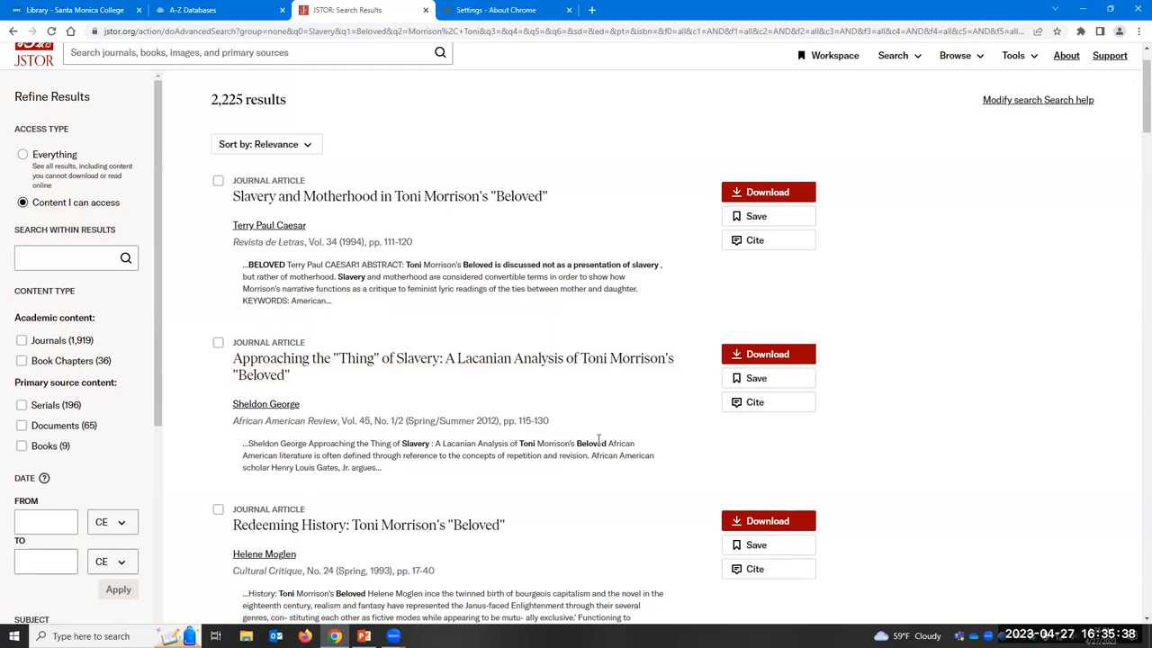
{"action": "scroll", "scroll_direction": "down", "scroll_amount": 3}
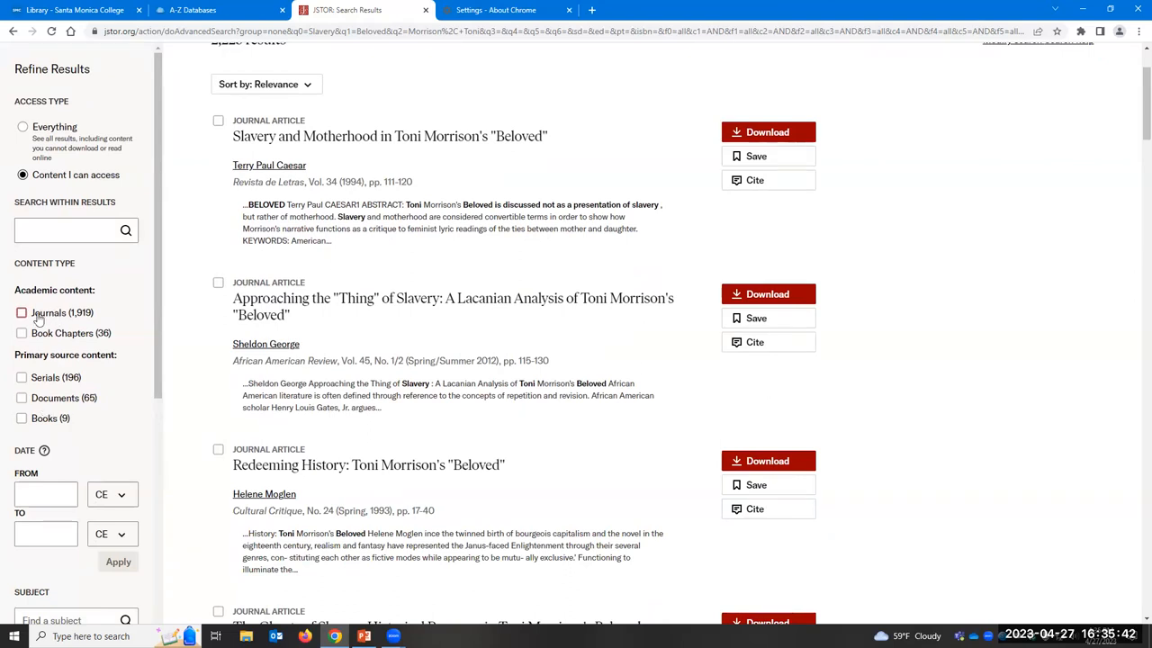
{"action": "scroll", "scroll_direction": "up", "scroll_amount": 3}
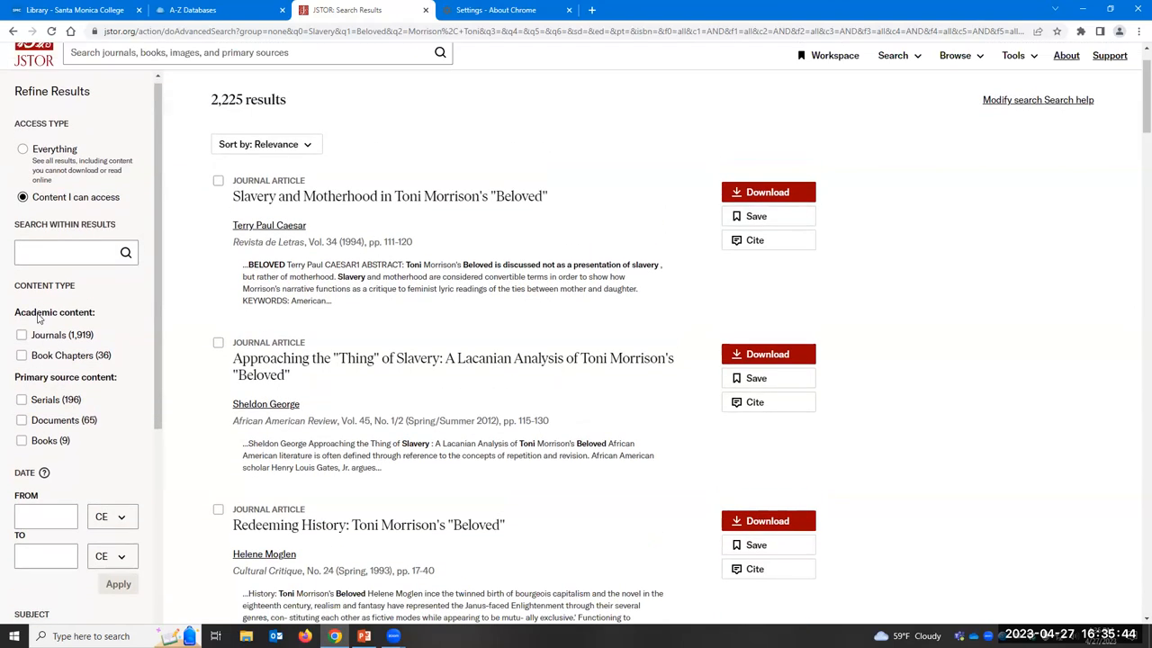
{"action": "scroll", "scroll_direction": "down", "scroll_amount": 3}
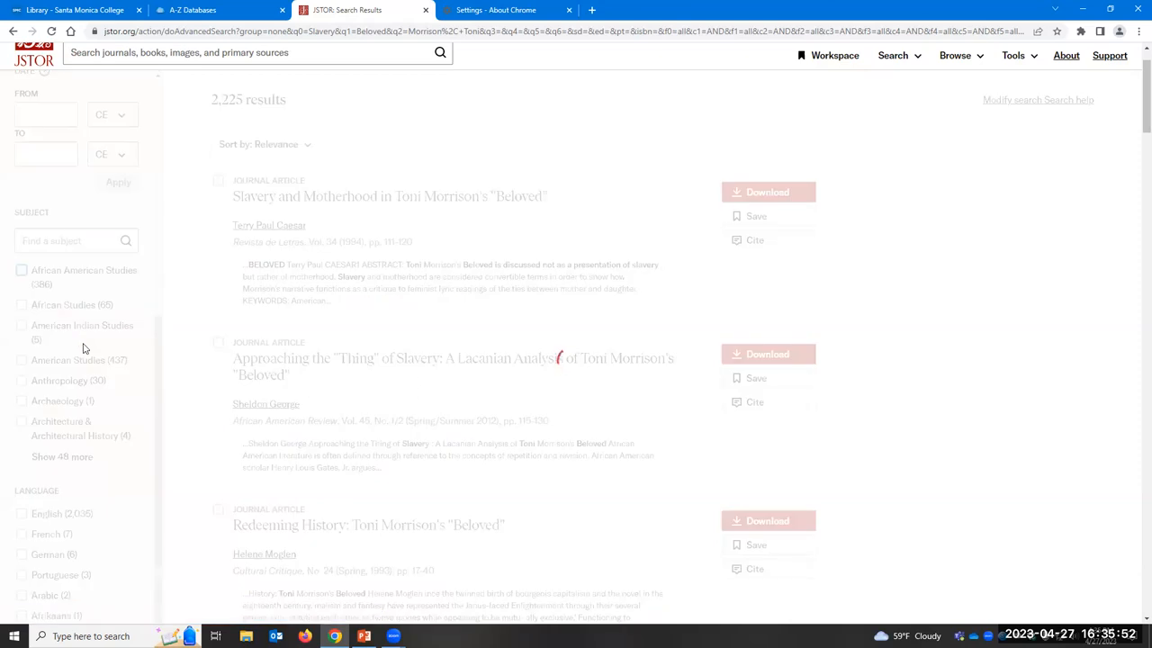
Step: Filter the results by Subject to African American Studies, leaving 386 articles
{"action": "left_click", "coordinate": [22, 270]}
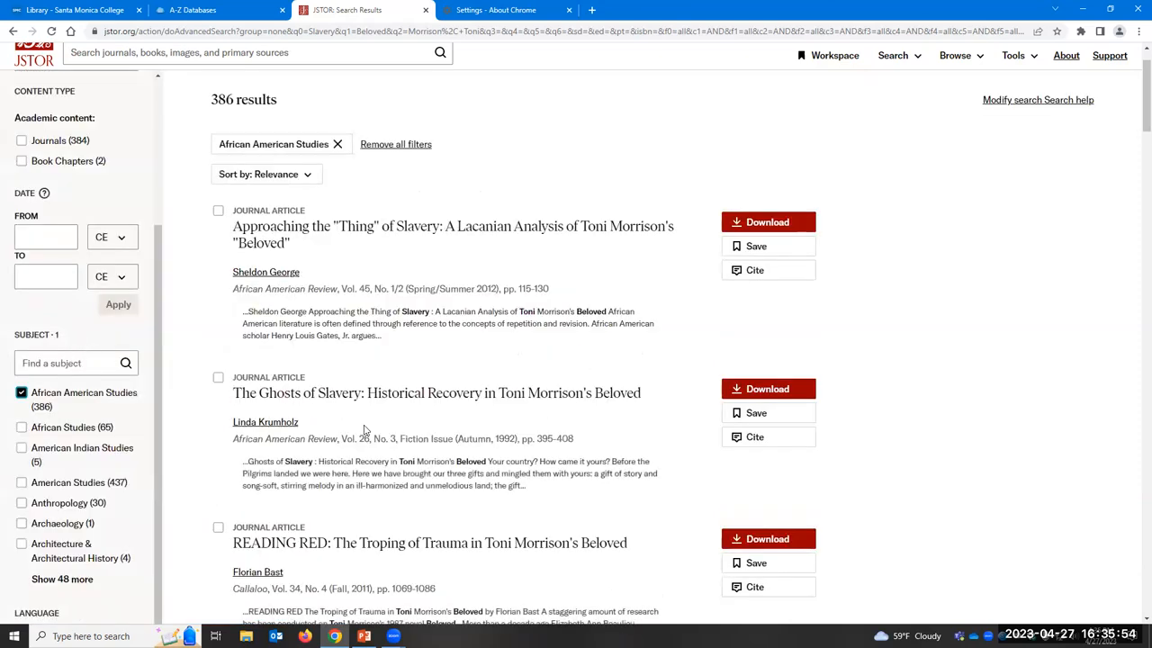
{"action": "mouse_move", "coordinate": [411, 184]}
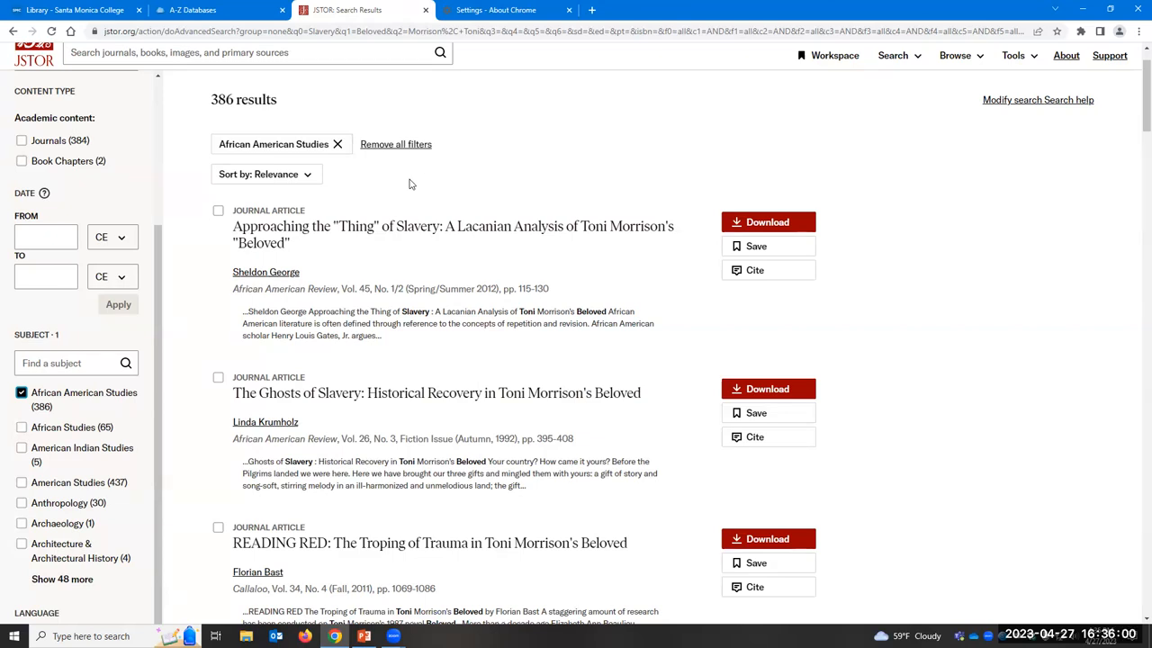
{"action": "mouse_move", "coordinate": [273, 115]}
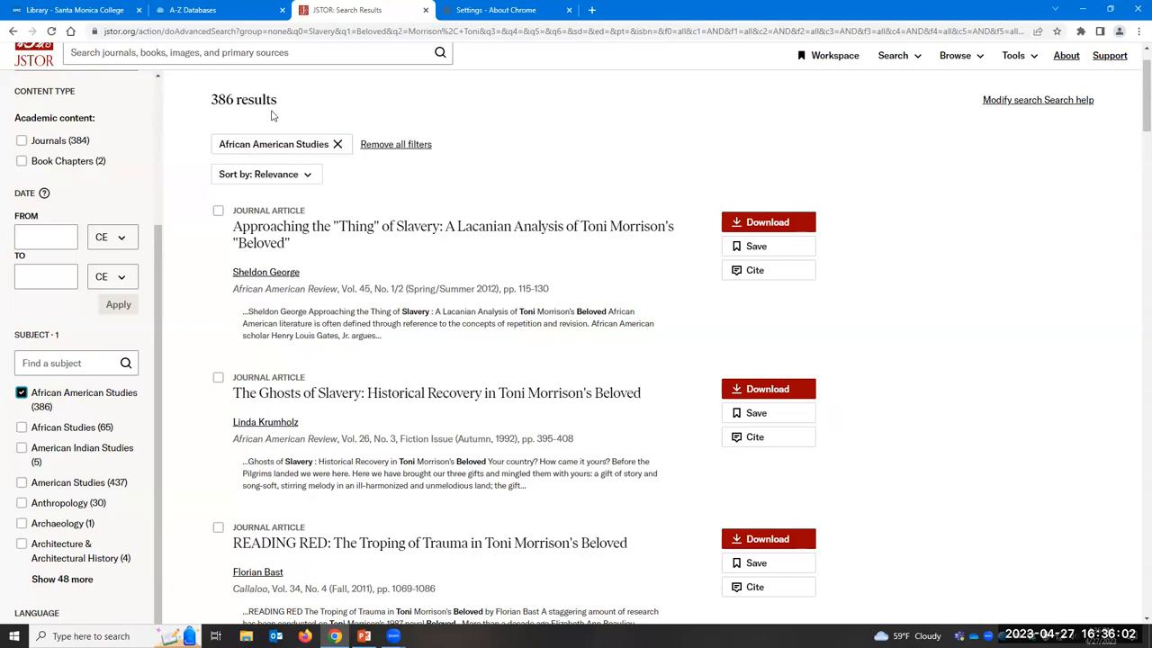
{"action": "mouse_move", "coordinate": [691, 337]}
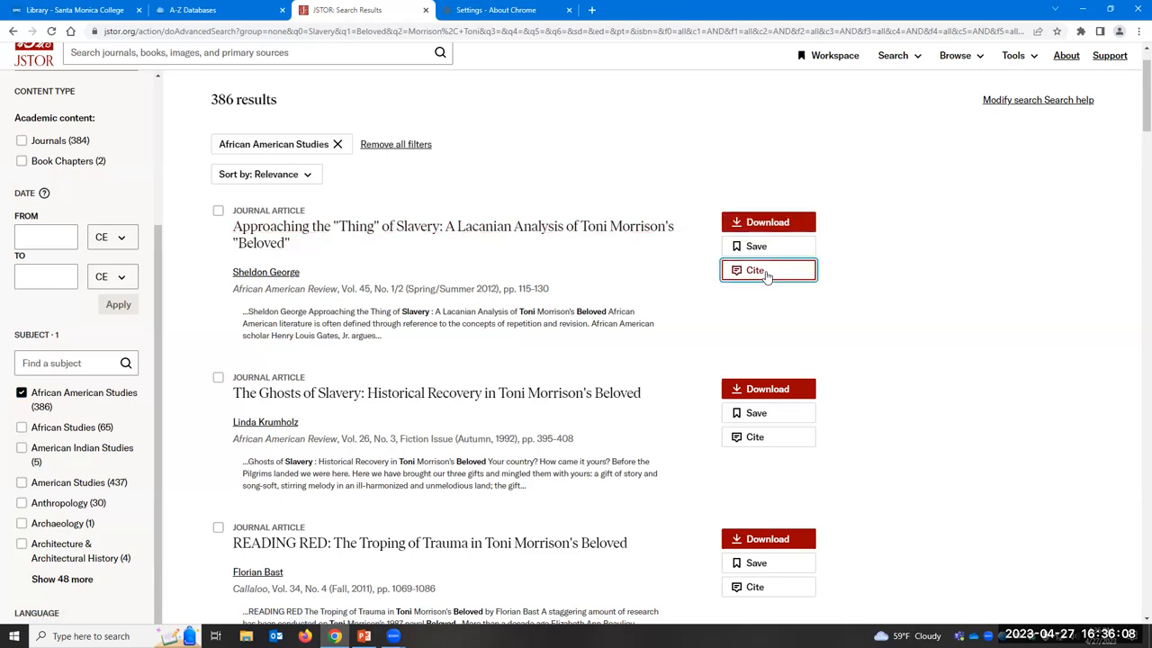
{"action": "left_click", "coordinate": [755, 270]}
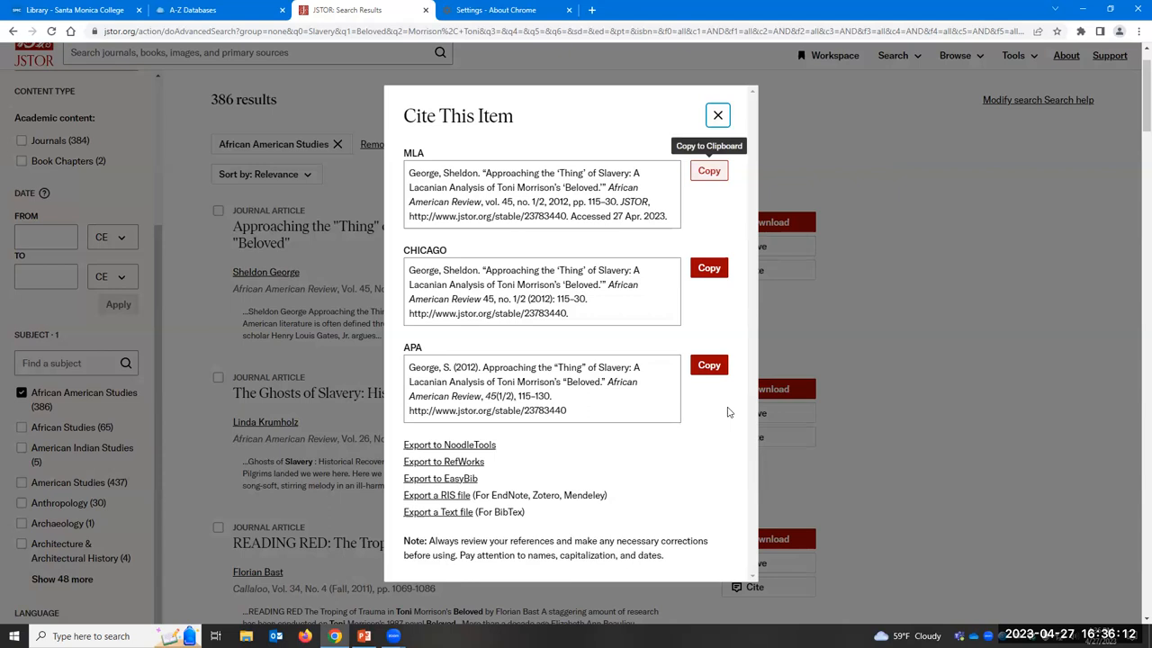
{"action": "left_click", "coordinate": [716, 116]}
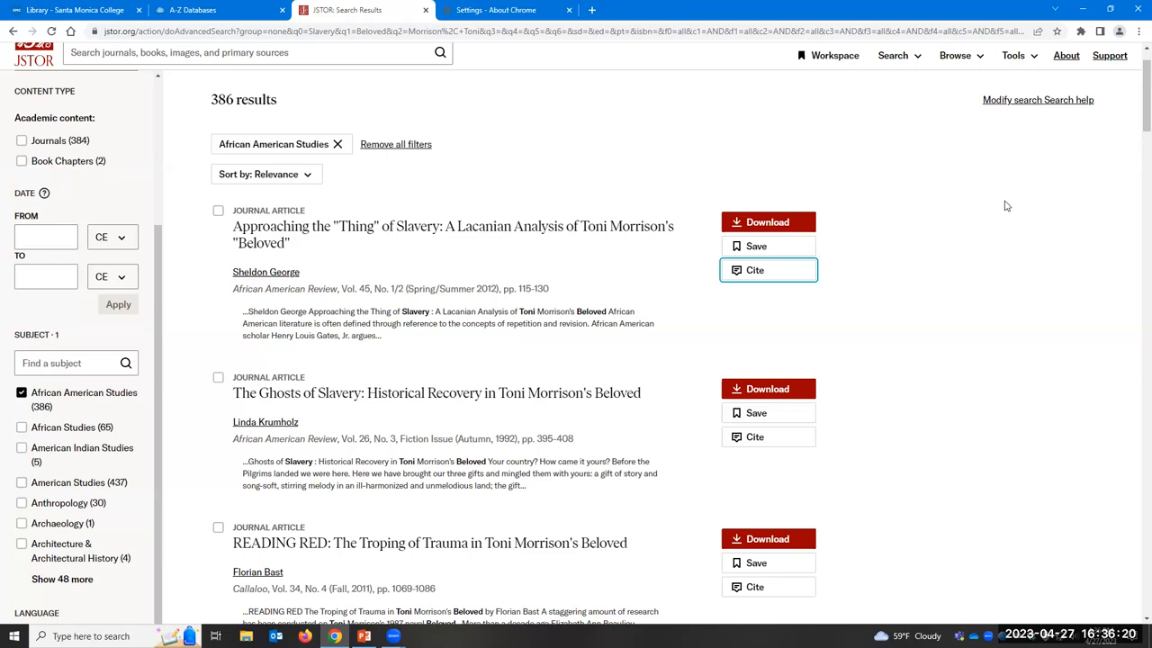
{"action": "mouse_move", "coordinate": [493, 241]}
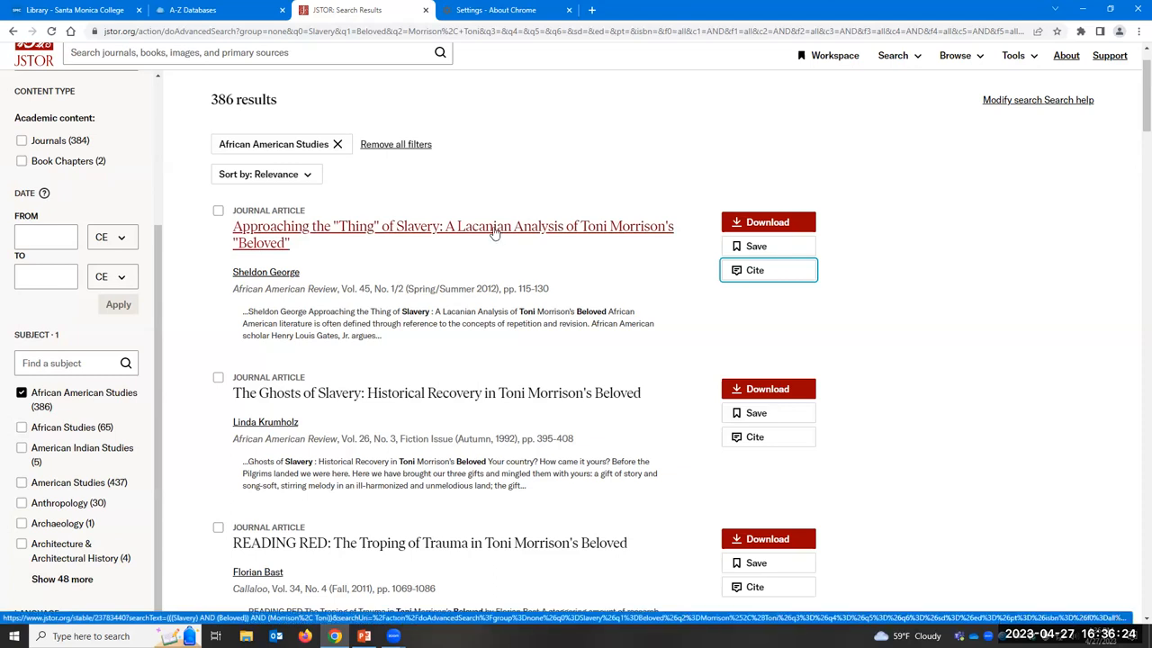
Step: Open George's "Approaching the 'Thing' of Slavery" and page through its full-text viewer
{"action": "left_click", "coordinate": [454, 227]}
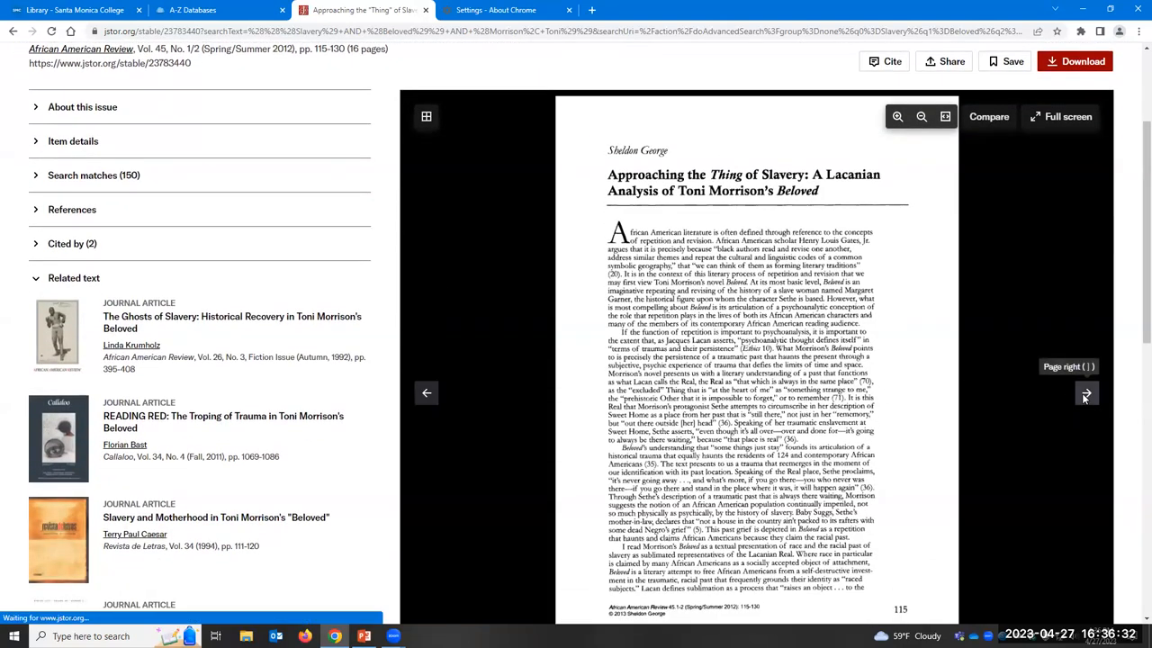
{"action": "left_click", "coordinate": [1087, 392]}
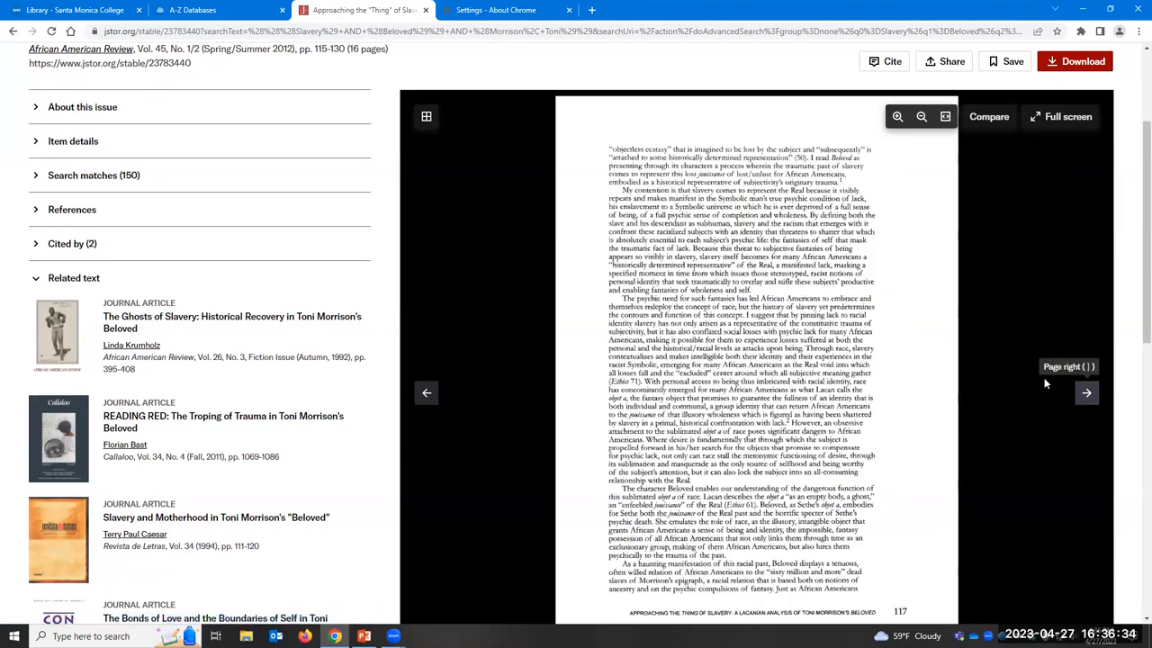
{"action": "scroll", "scroll_direction": "up", "scroll_amount": 3}
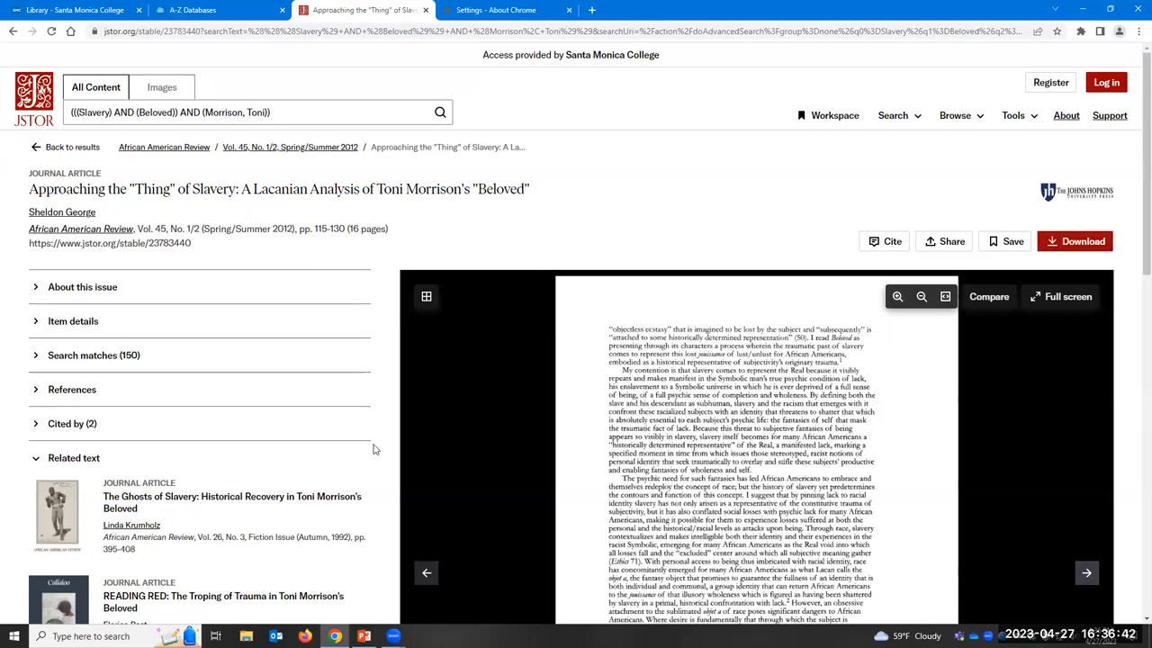
{"action": "scroll", "scroll_direction": "down", "scroll_amount": 3}
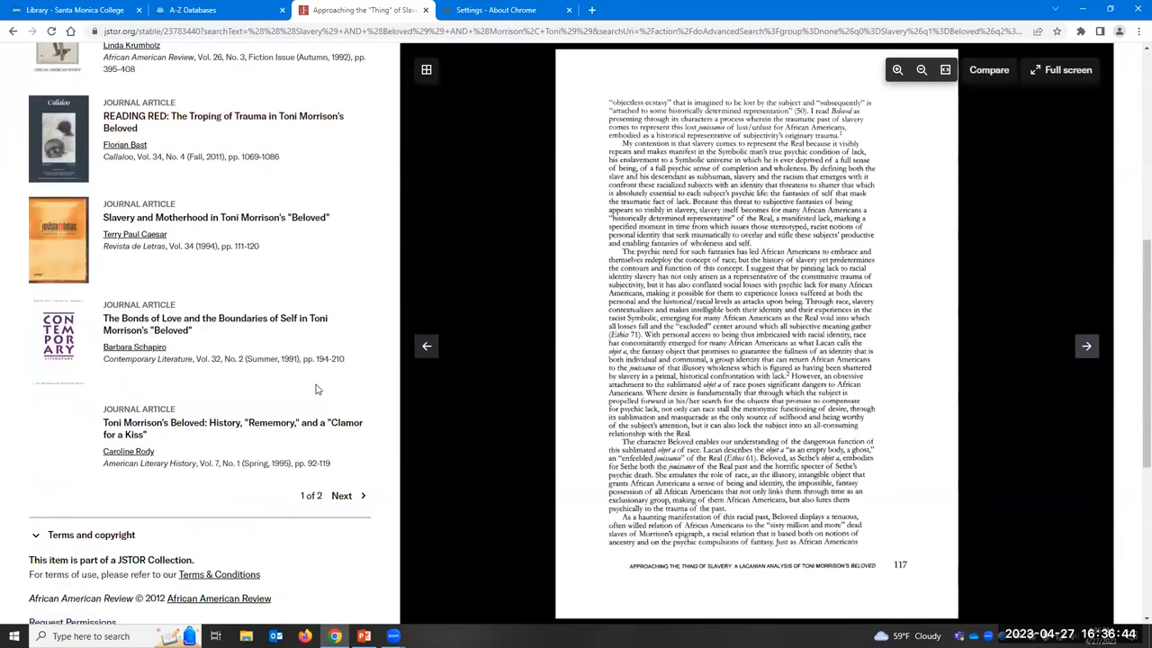
{"action": "scroll", "scroll_direction": "up", "scroll_amount": 3}
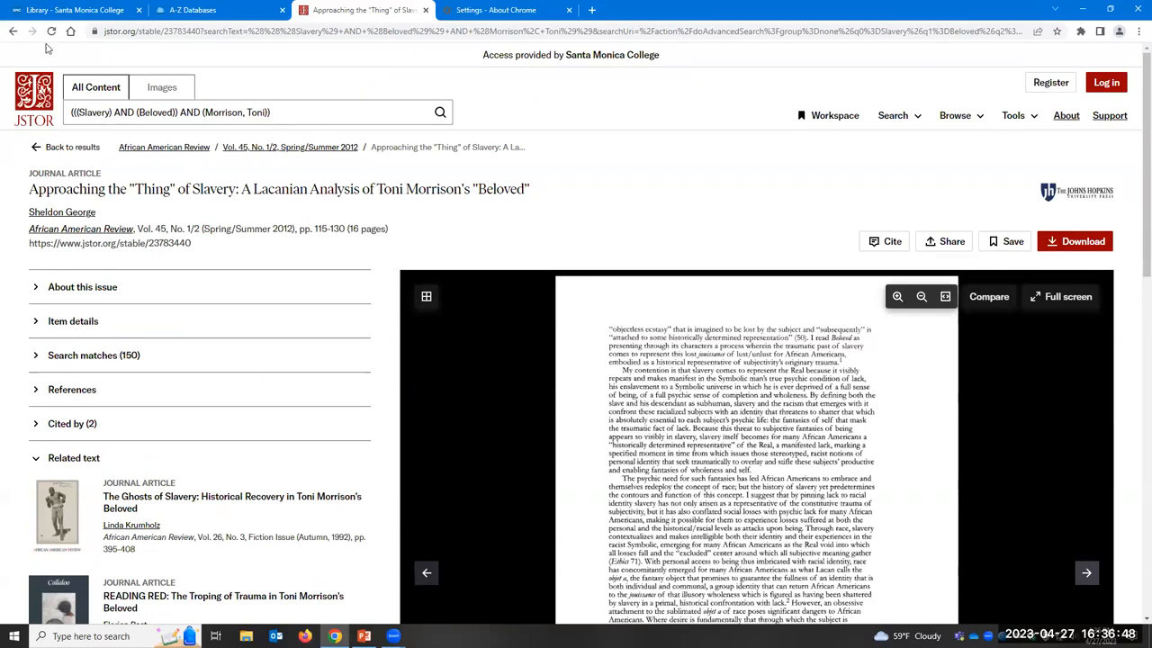
{"action": "mouse_move", "coordinate": [15, 33]}
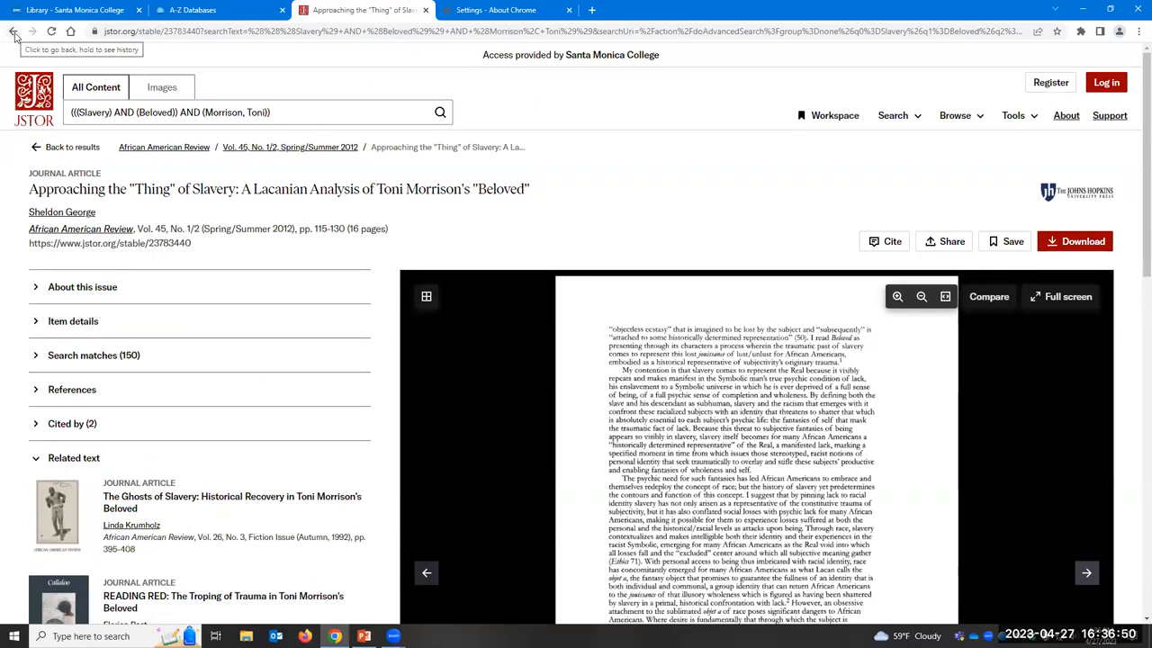
Step: Go back to the 386 African American Studies results and browse the list
{"action": "left_click", "coordinate": [14, 32]}
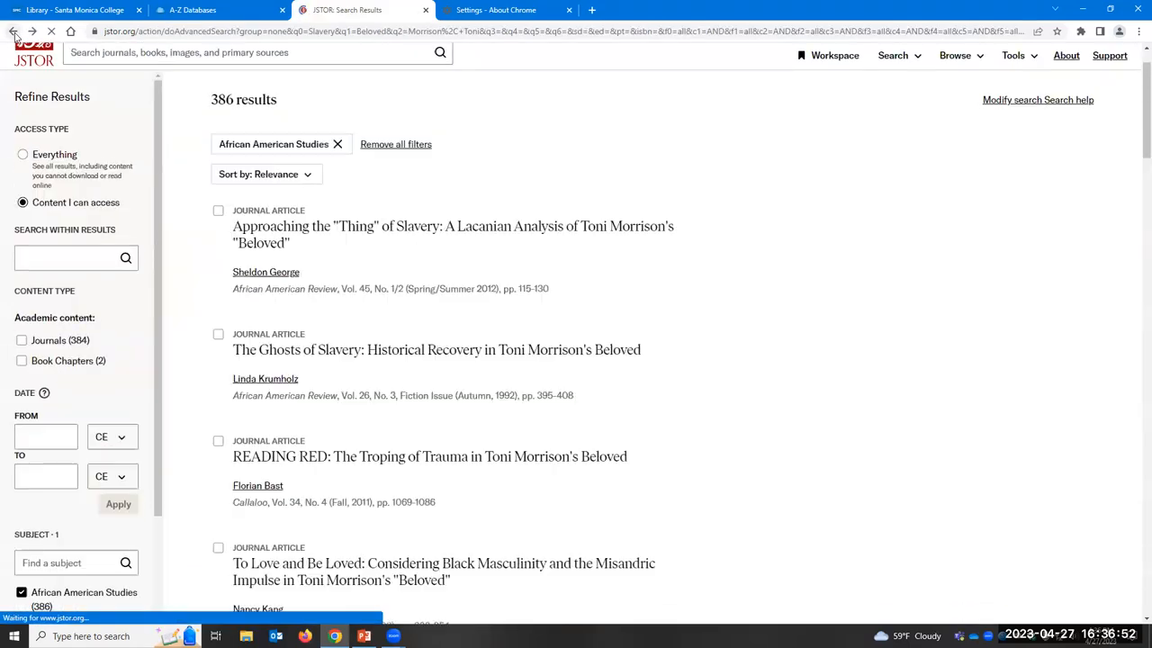
{"action": "scroll", "scroll_direction": "down", "scroll_amount": 3}
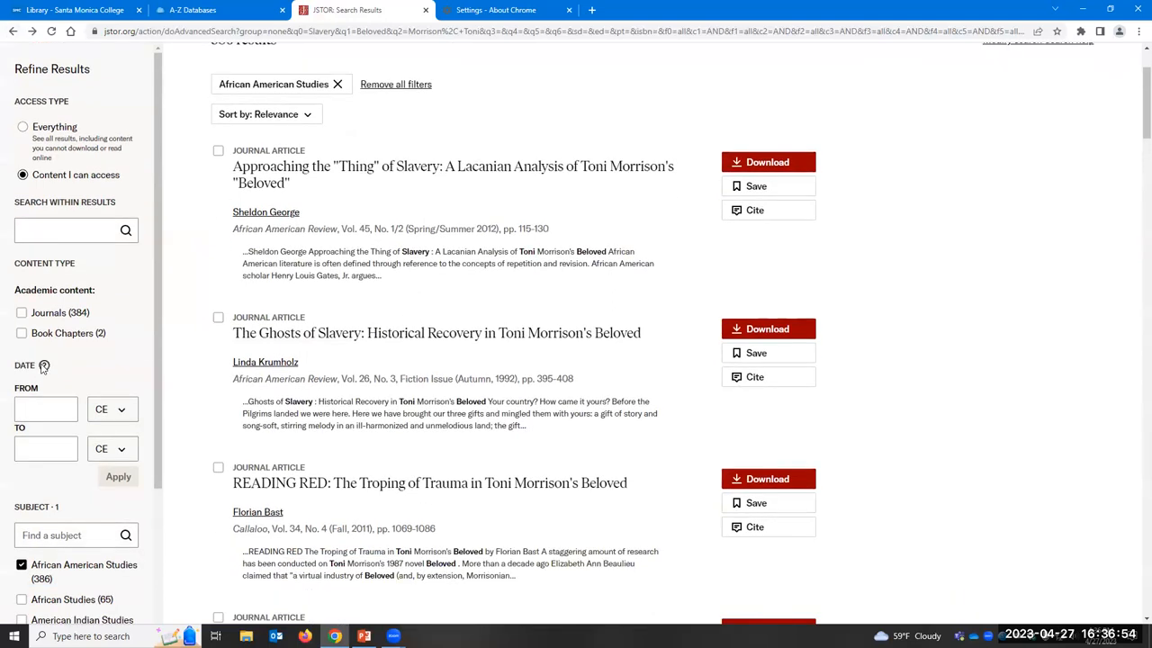
{"action": "scroll", "scroll_direction": "down", "scroll_amount": 3}
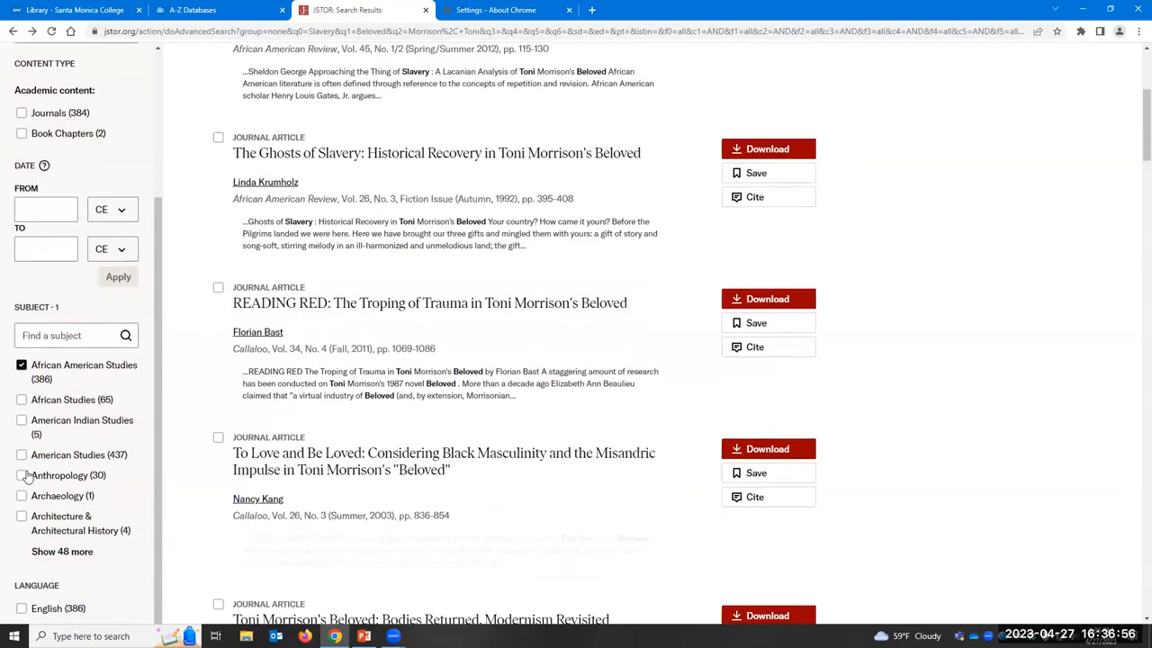
{"action": "scroll", "scroll_direction": "down", "scroll_amount": 3}
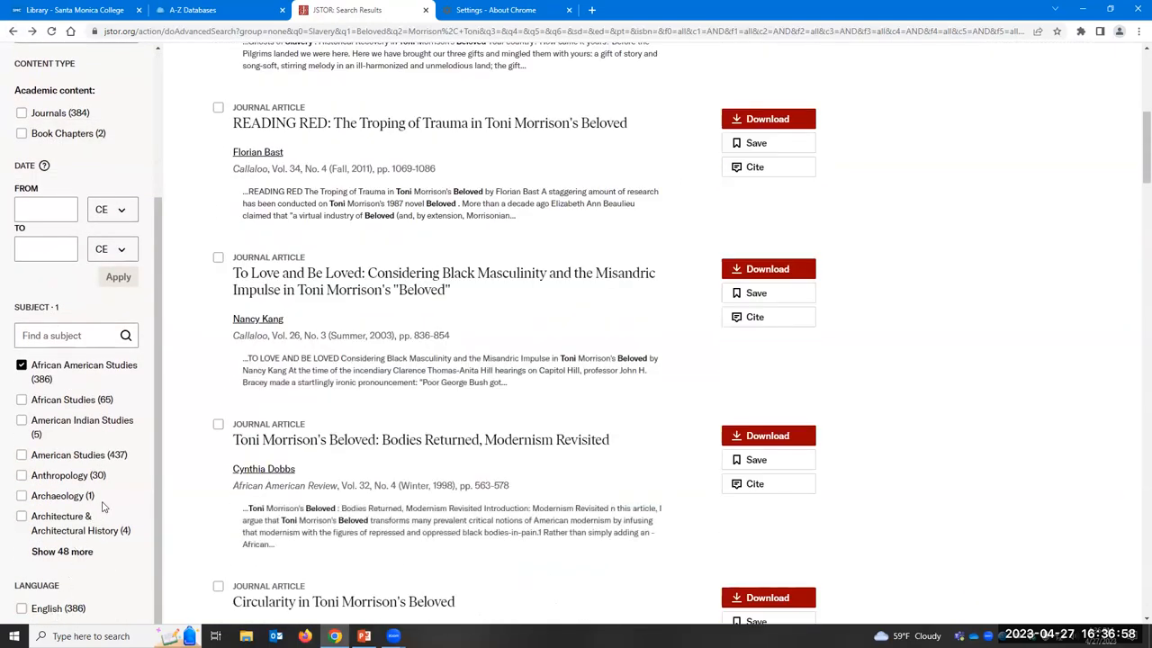
{"action": "scroll", "scroll_direction": "up", "scroll_amount": 3}
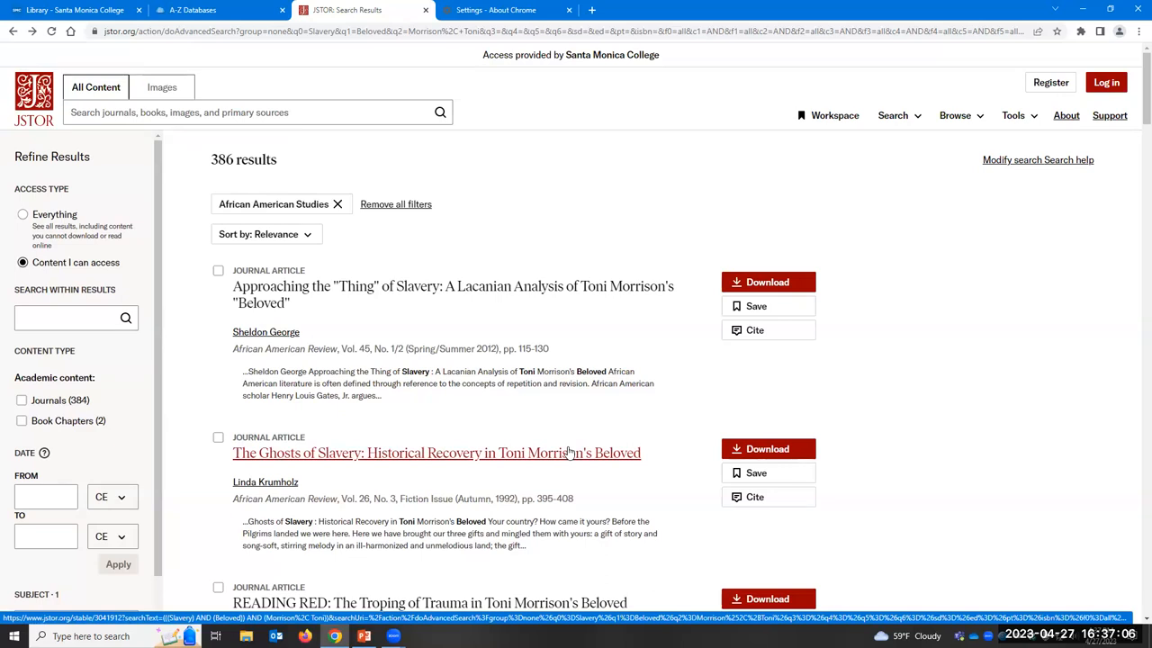
{"action": "mouse_move", "coordinate": [565, 297]}
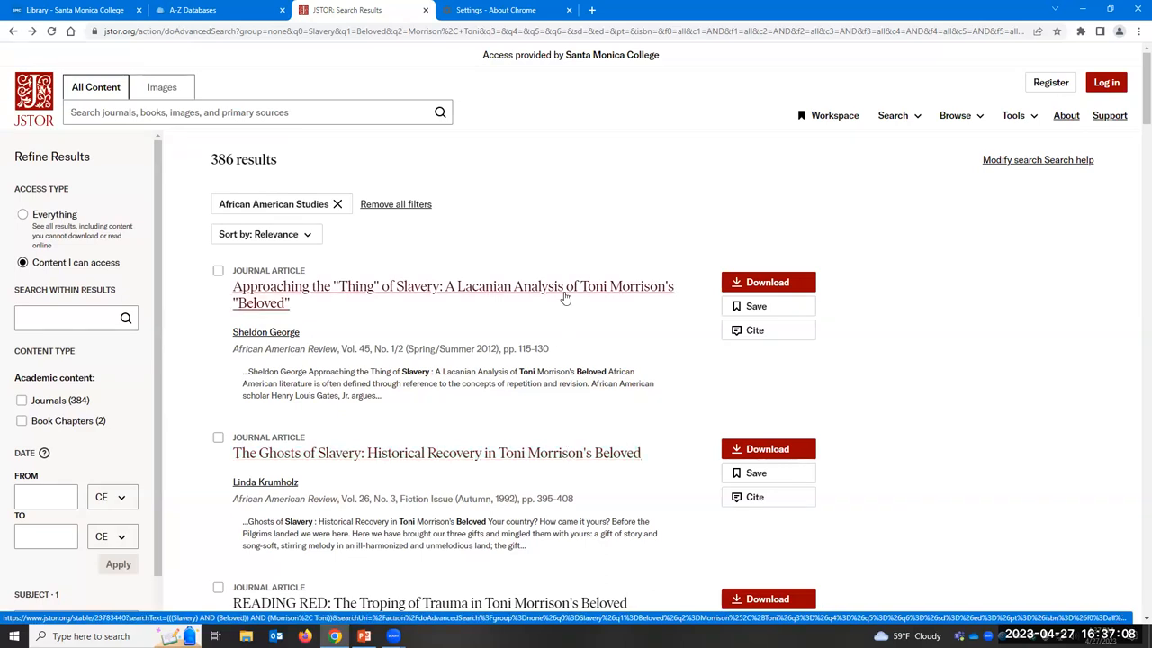
{"action": "mouse_move", "coordinate": [618, 216]}
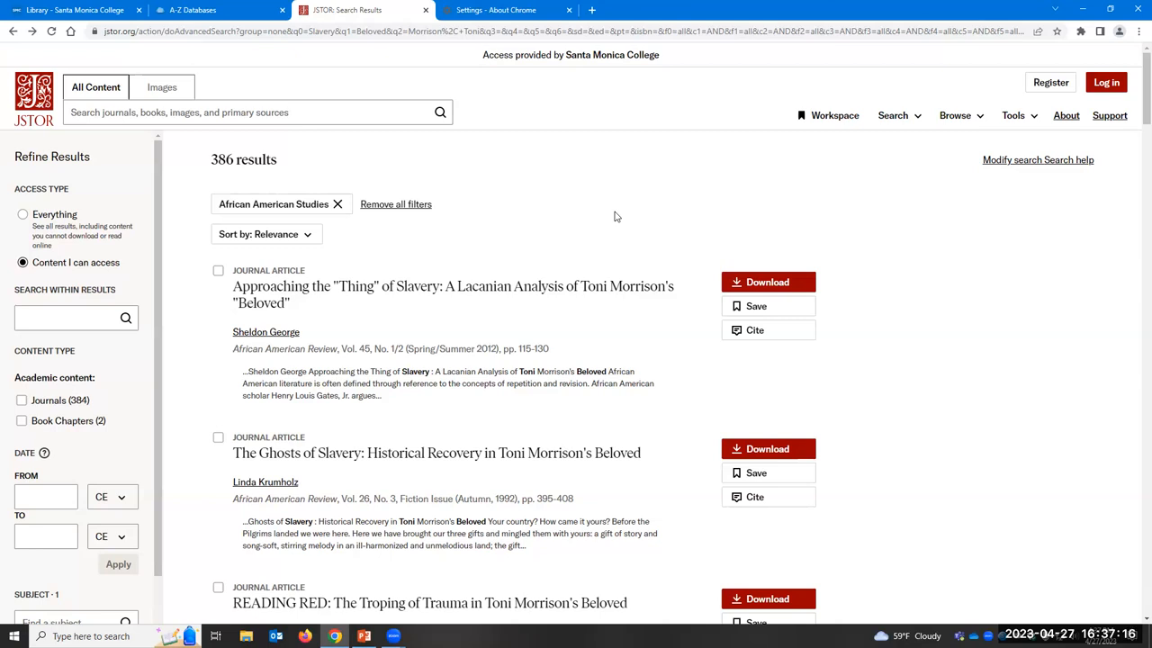
{"action": "mouse_move", "coordinate": [558, 220]}
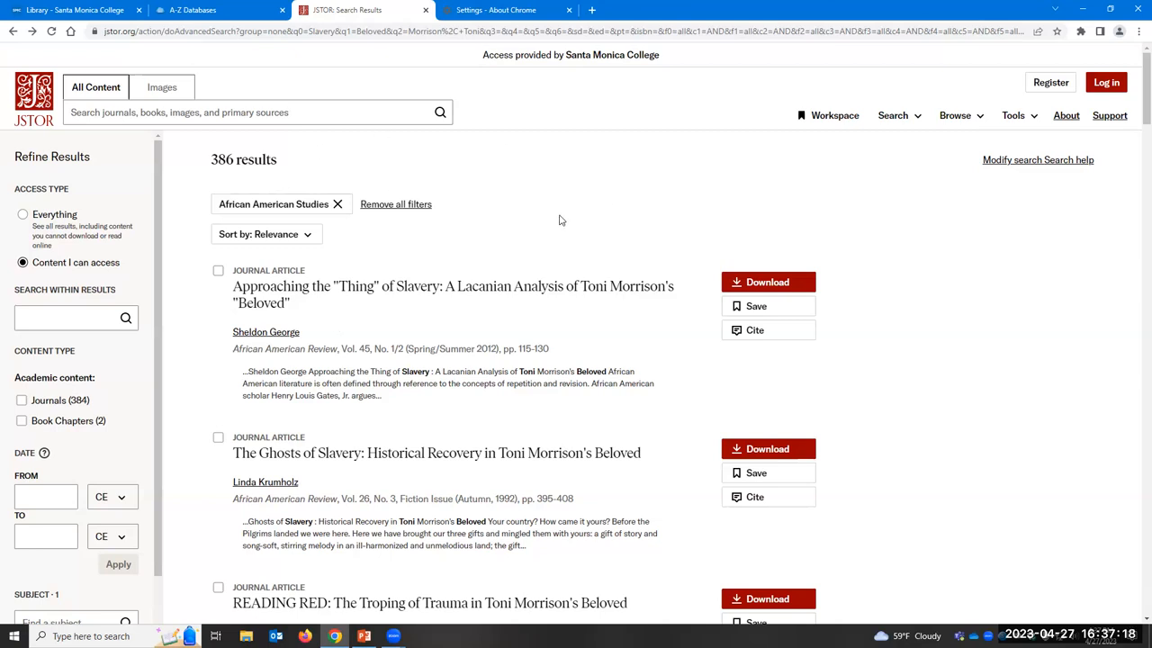
{"action": "mouse_move", "coordinate": [534, 229]}
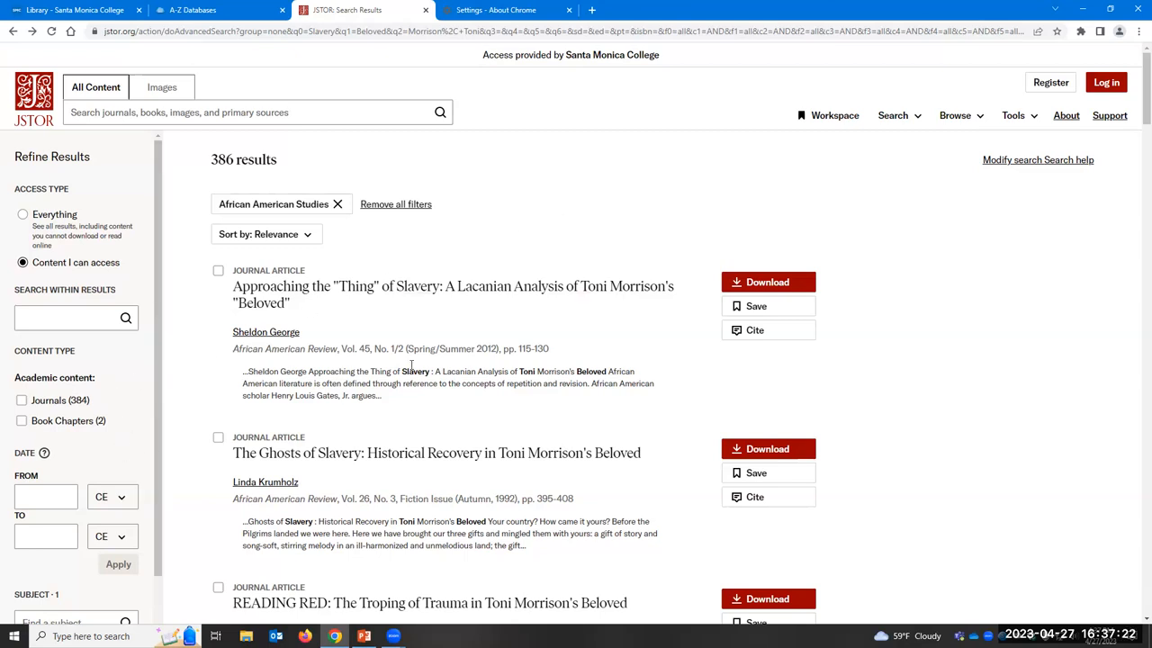
{"action": "mouse_move", "coordinate": [493, 241]}
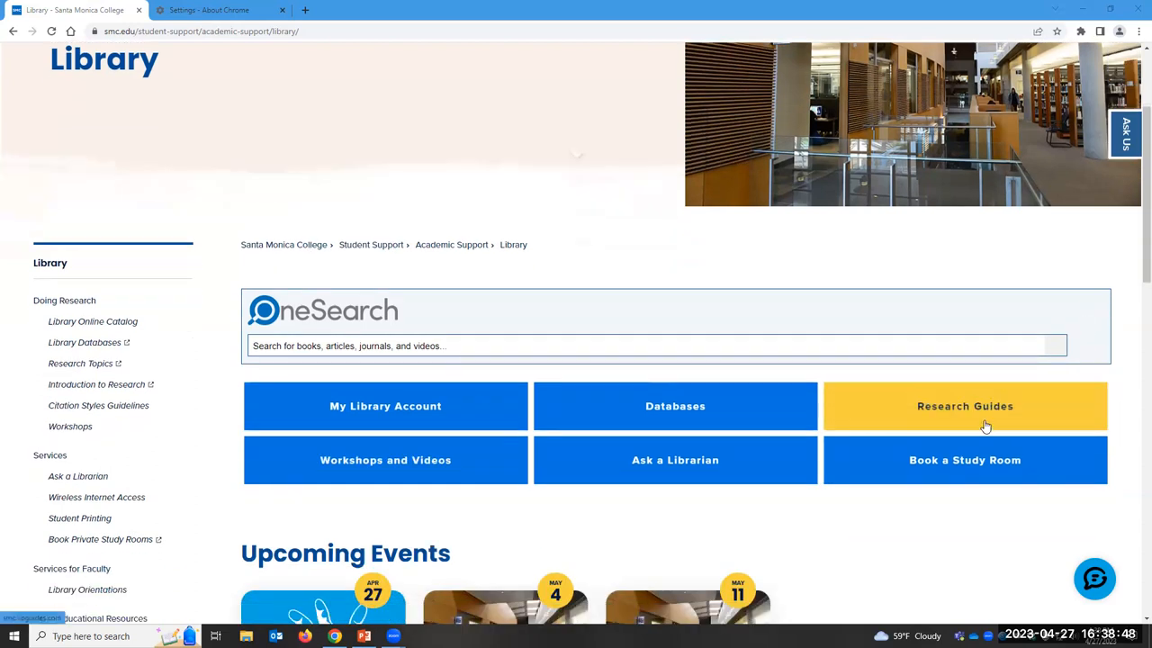
Step: Go to Research Guides and expand the Subject Guide list showing 33 guides like Art and Art History
{"action": "left_click", "coordinate": [964, 407]}
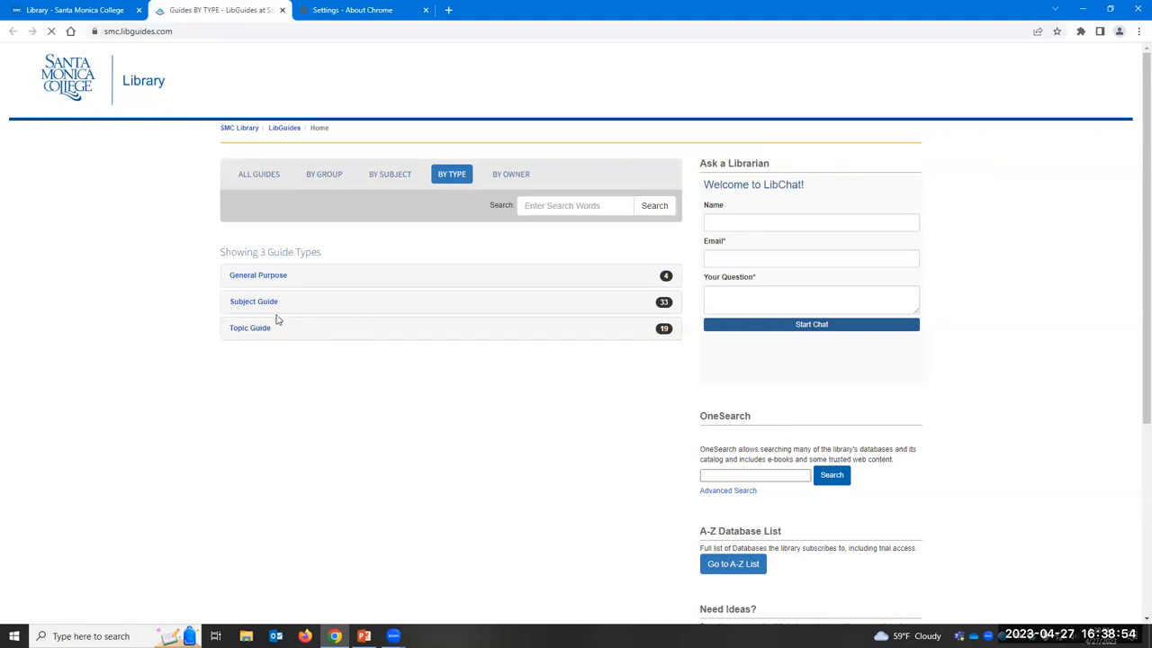
{"action": "left_click", "coordinate": [254, 302]}
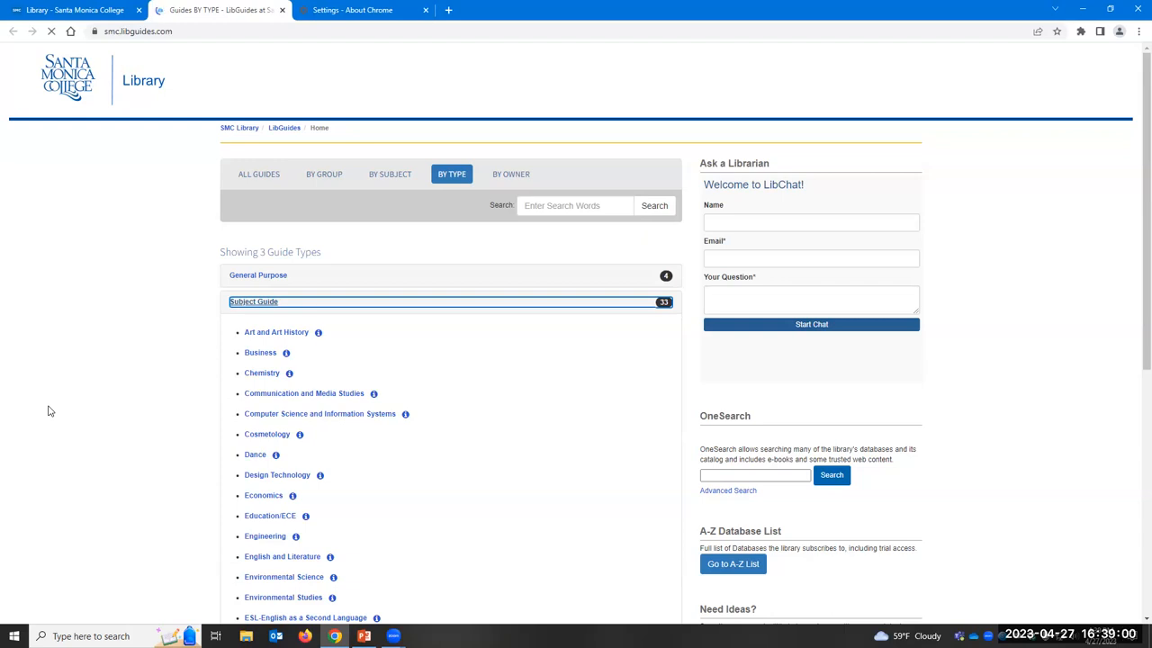
{"action": "scroll", "scroll_direction": "down", "scroll_amount": 3}
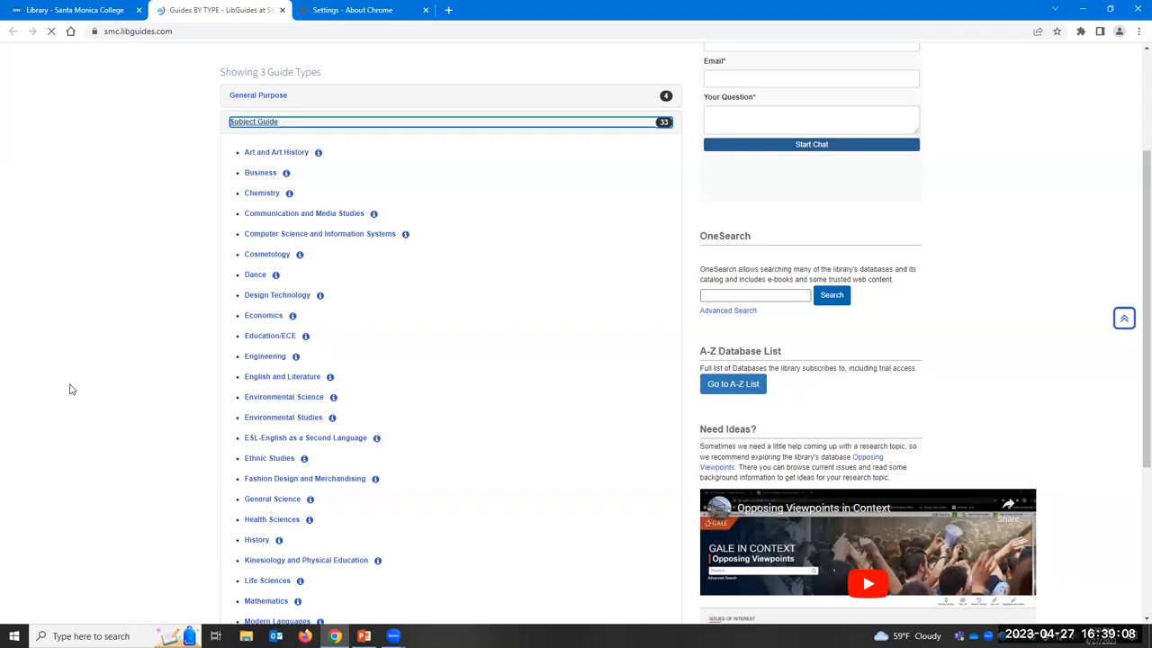
{"action": "mouse_move", "coordinate": [281, 376]}
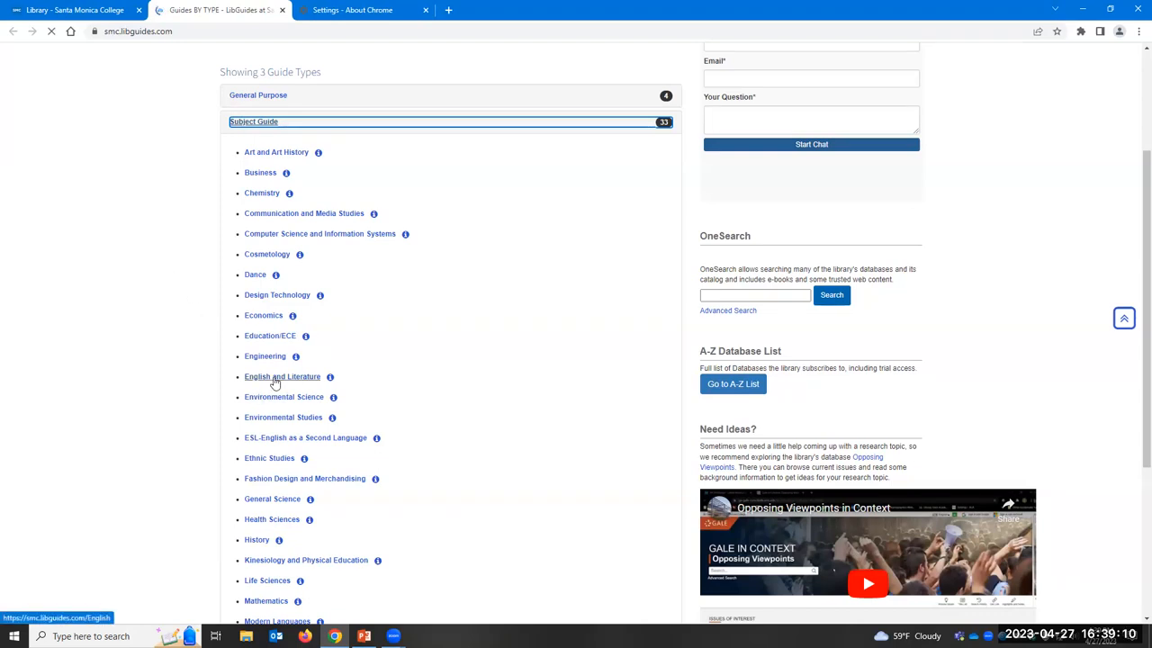
{"action": "left_click", "coordinate": [283, 376]}
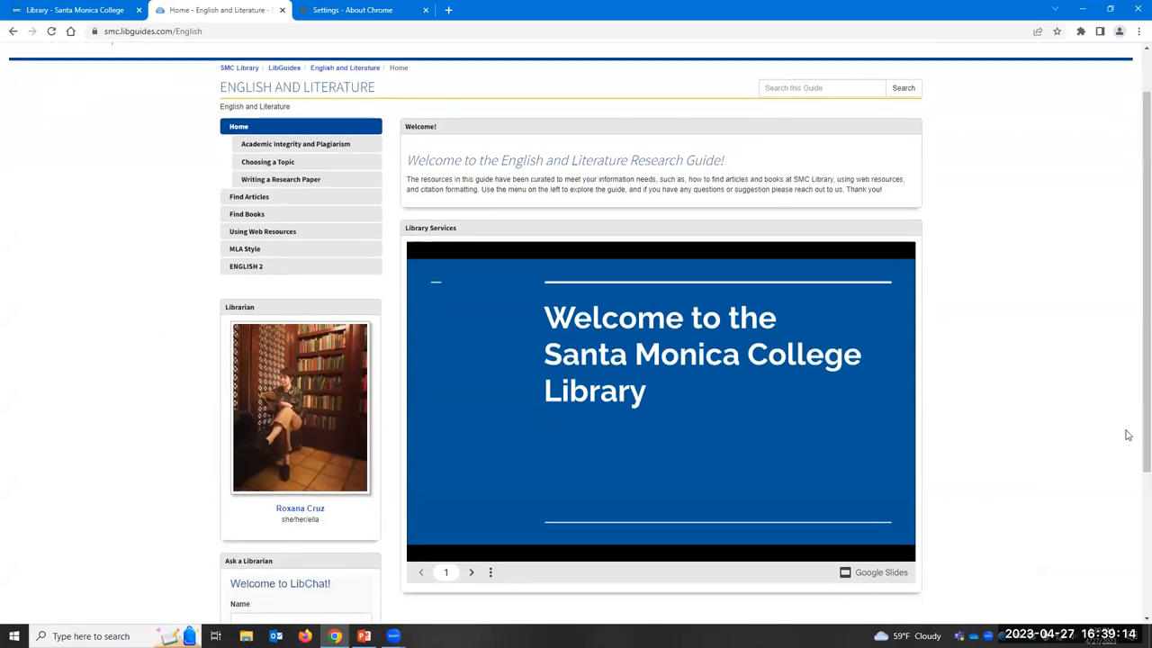
{"action": "scroll", "scroll_direction": "down", "scroll_amount": 3}
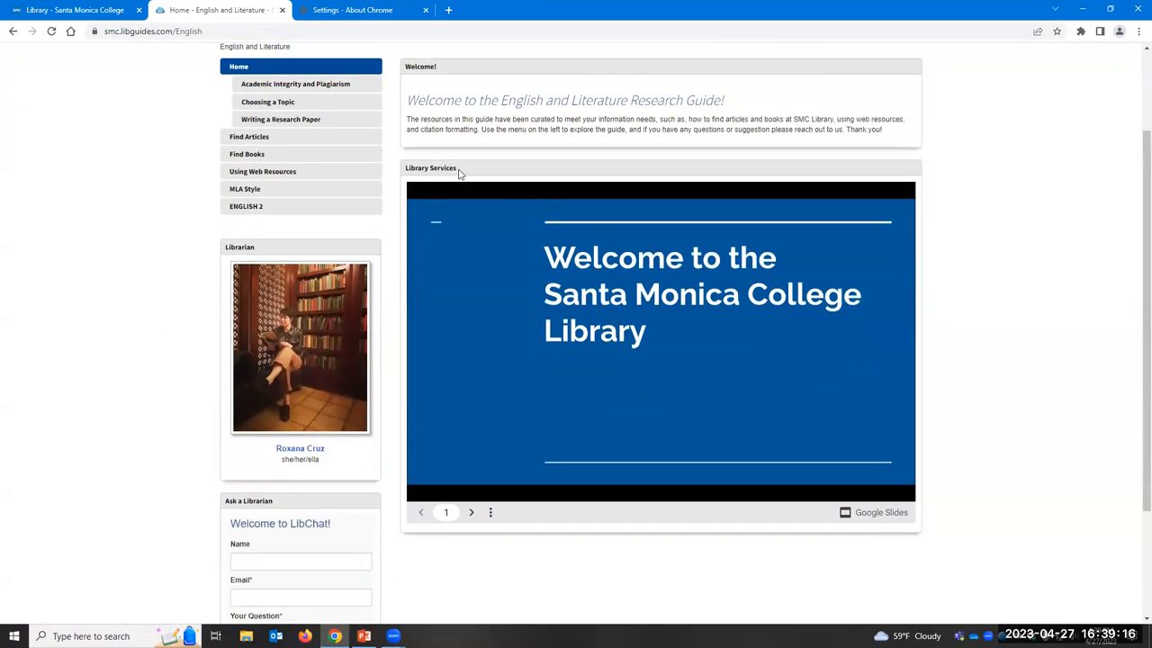
{"action": "left_click", "coordinate": [471, 511]}
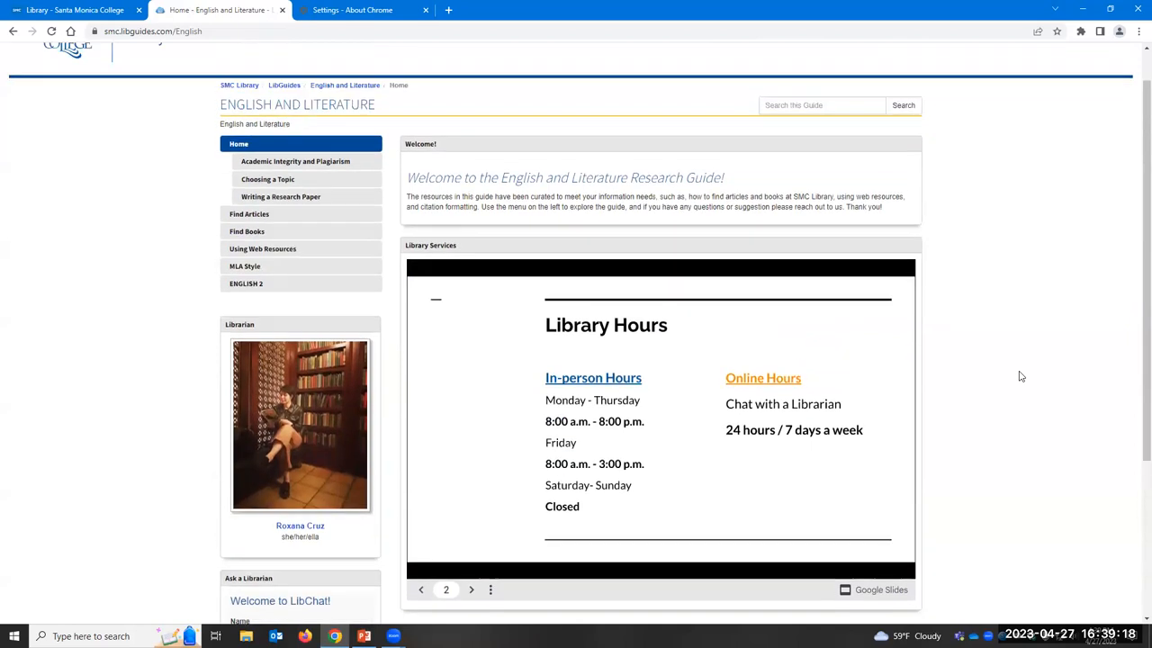
{"action": "scroll", "scroll_direction": "up", "scroll_amount": 3}
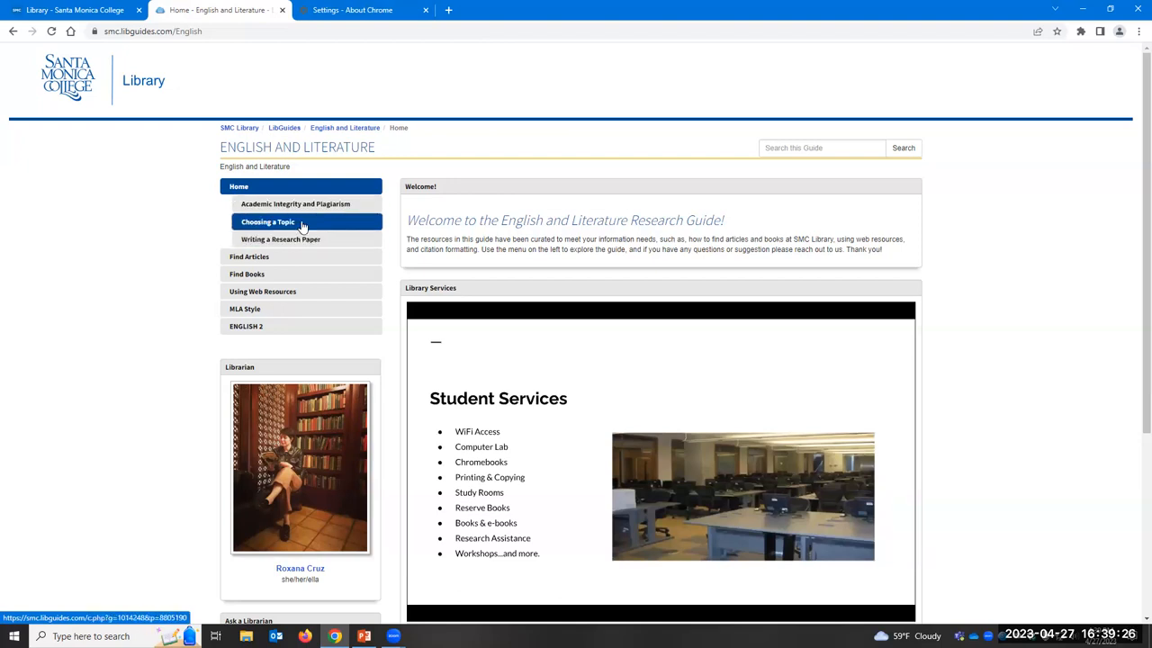
{"action": "left_click", "coordinate": [248, 256]}
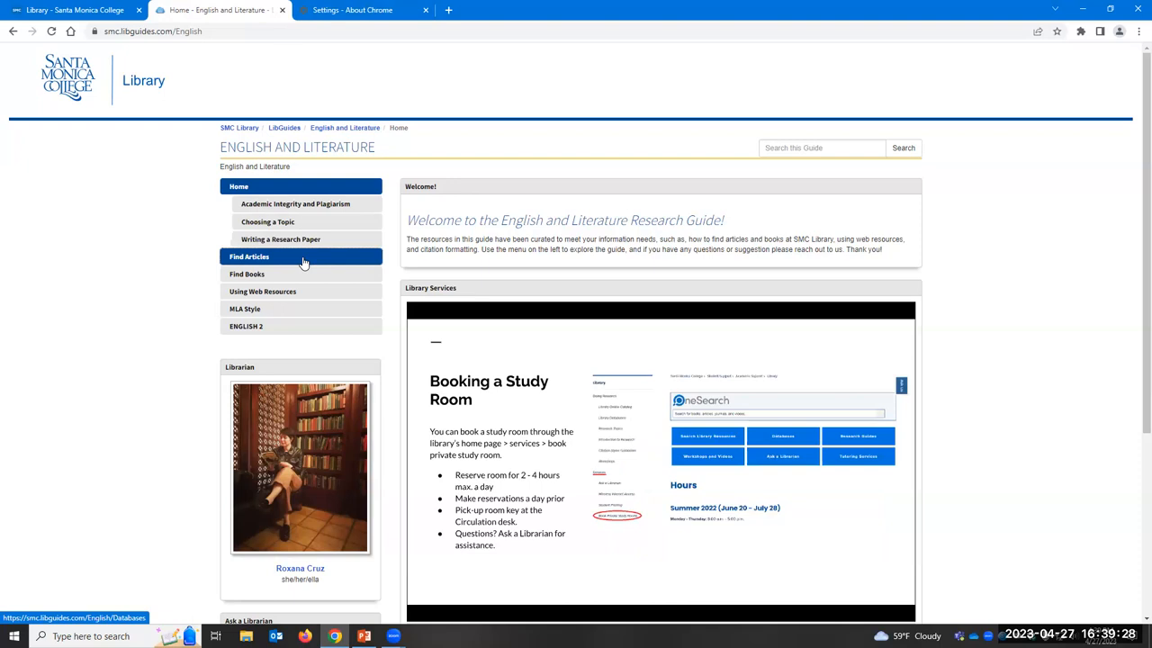
Step: View the guide's Find Articles page listing recommended databases and information source types
{"action": "left_click", "coordinate": [248, 256]}
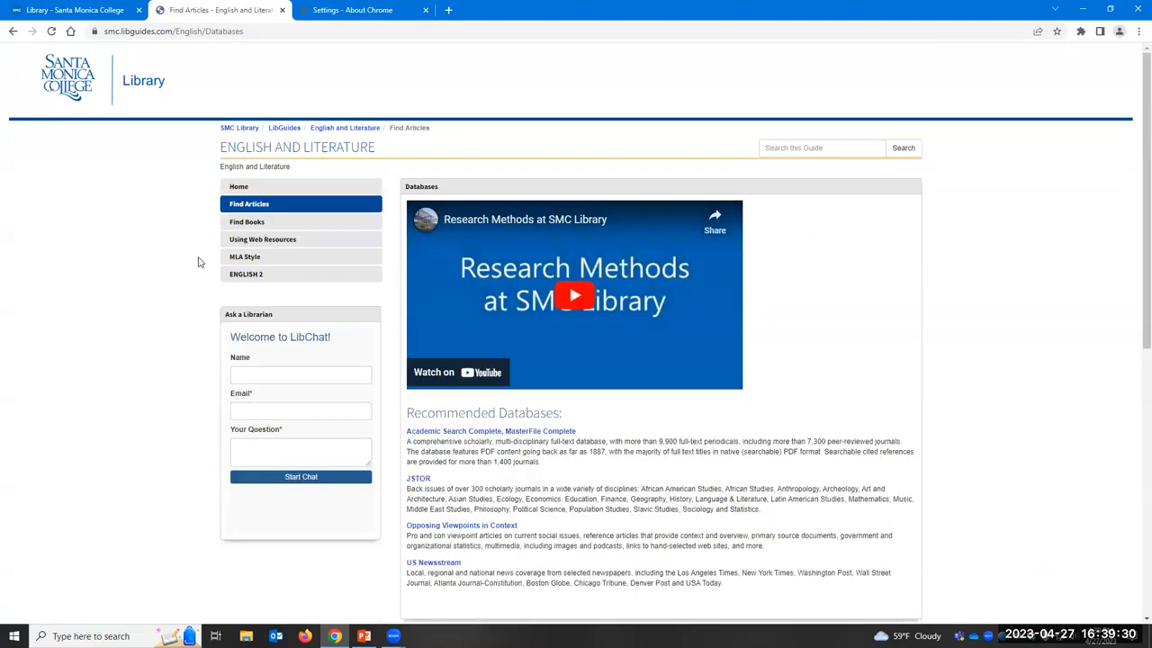
{"action": "scroll", "scroll_direction": "down", "scroll_amount": 3}
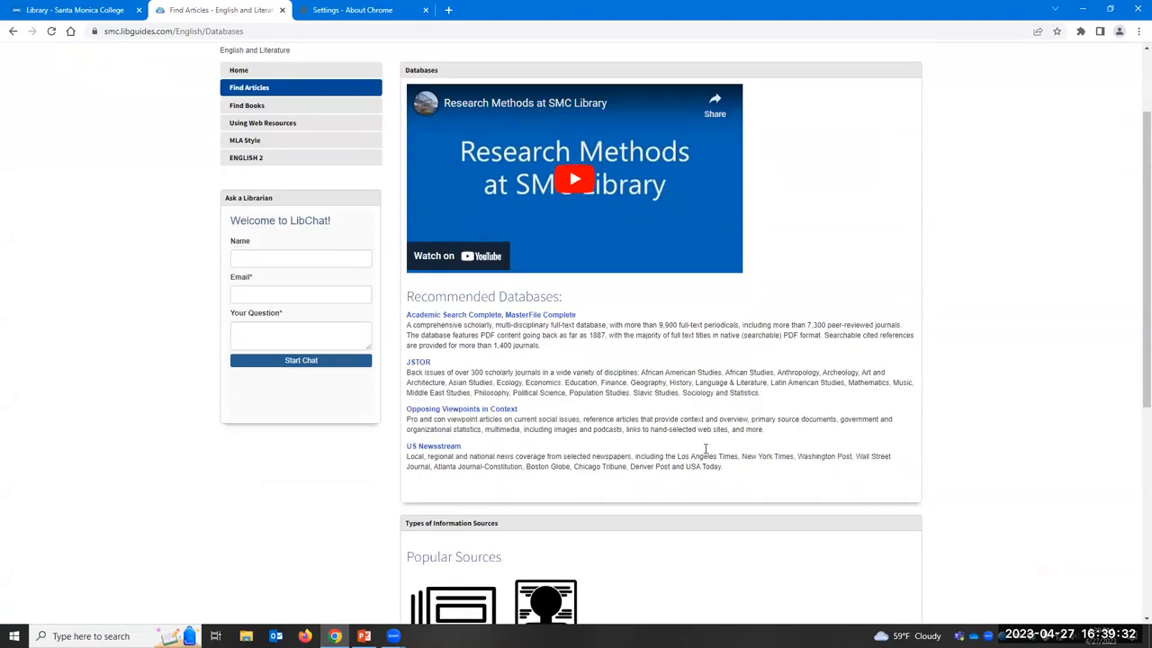
{"action": "scroll", "scroll_direction": "down", "scroll_amount": 3}
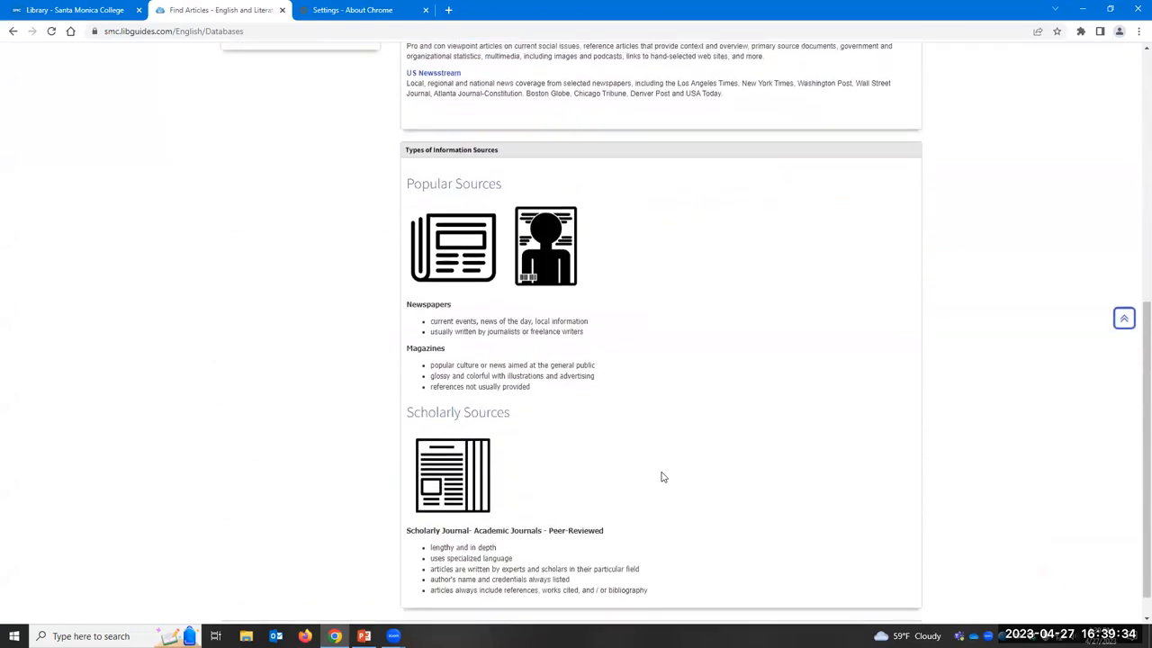
{"action": "scroll", "scroll_direction": "down", "scroll_amount": 3}
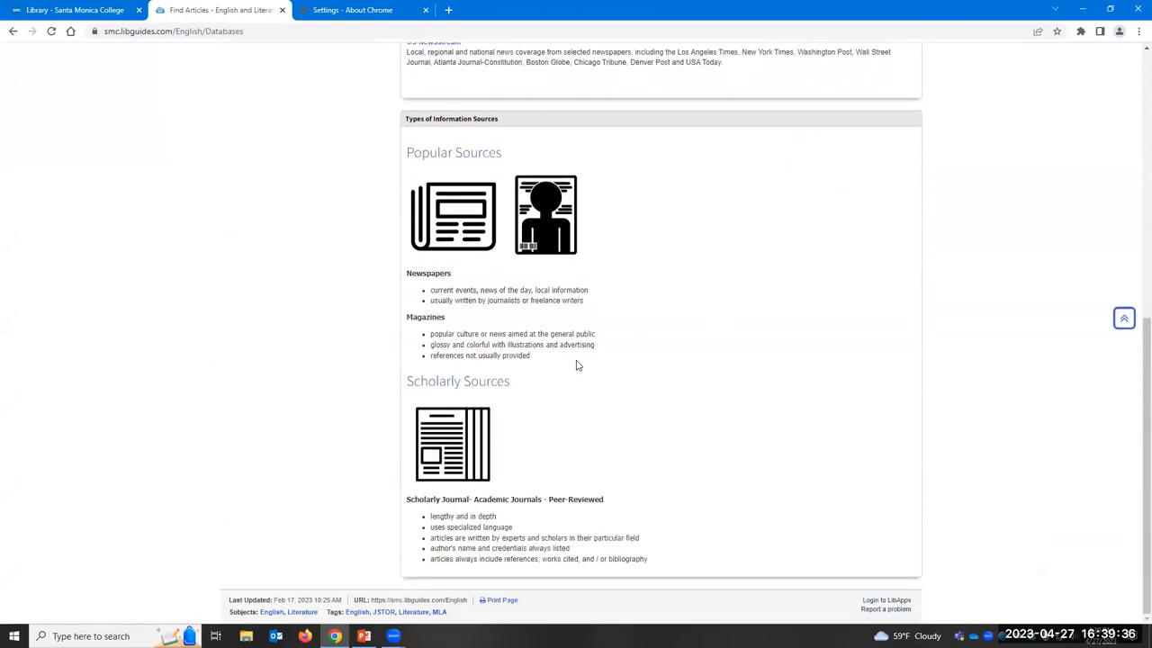
{"action": "scroll", "scroll_direction": "up", "scroll_amount": 3}
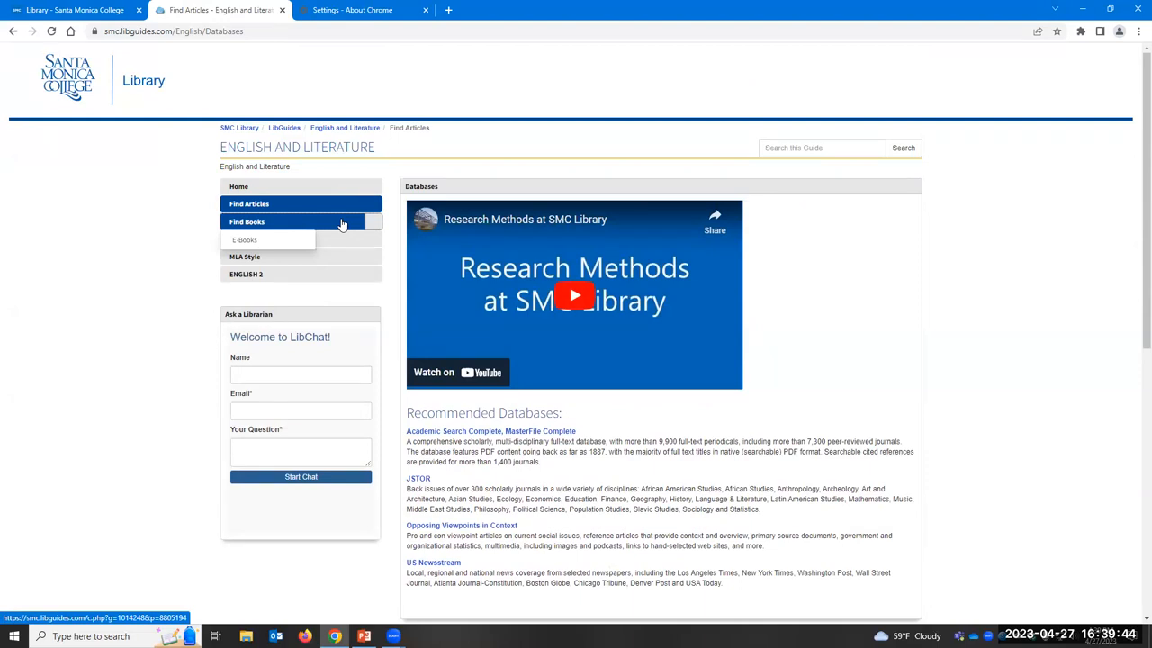
Step: View the guide's Find Books page covering when to use books and OneSearch
{"action": "left_click", "coordinate": [249, 221]}
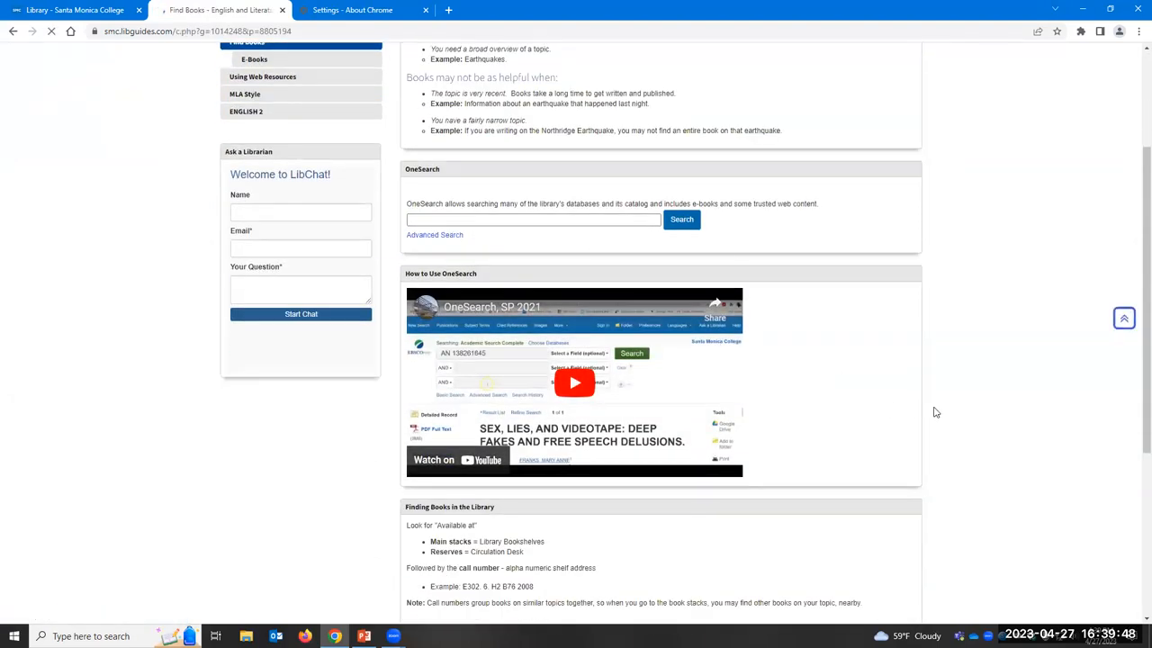
{"action": "scroll", "scroll_direction": "up", "scroll_amount": 3}
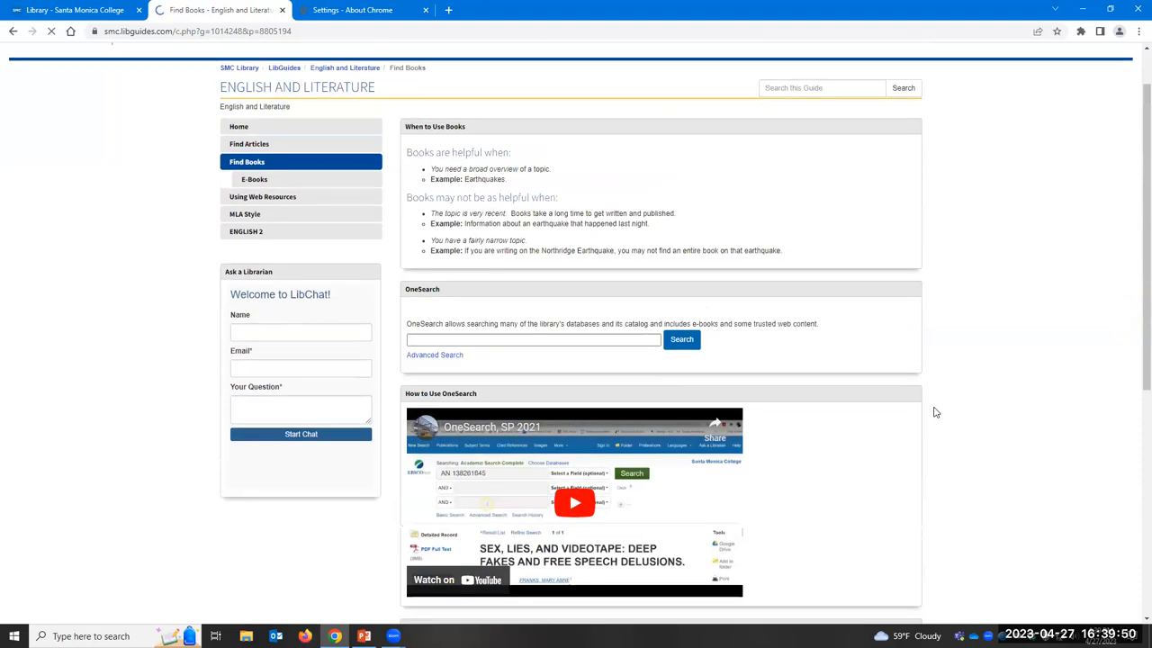
{"action": "mouse_move", "coordinate": [436, 306]}
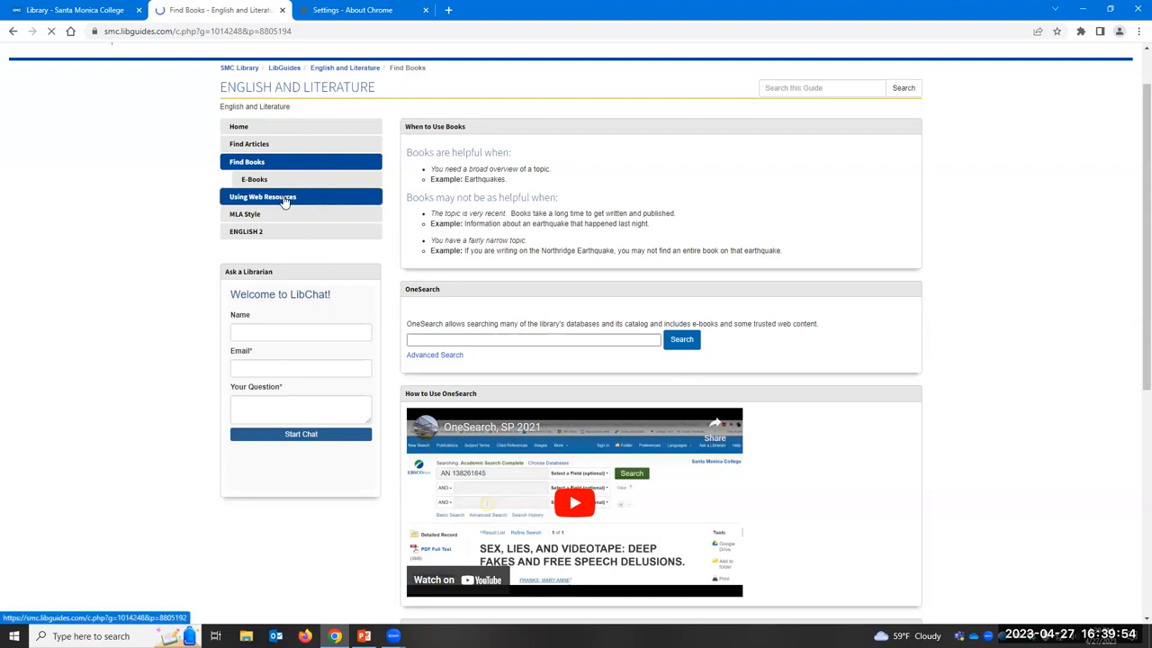
Step: View the Using Web Resources page with website evaluation criteria and workshop video
{"action": "left_click", "coordinate": [263, 196]}
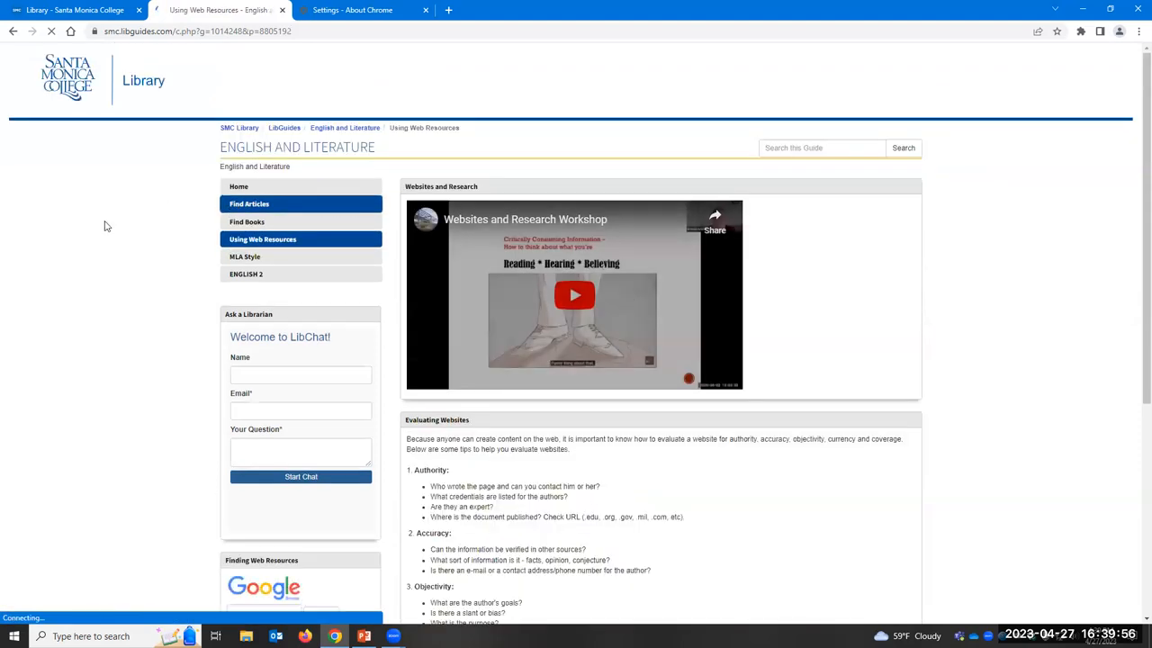
{"action": "scroll", "scroll_direction": "down", "scroll_amount": 3}
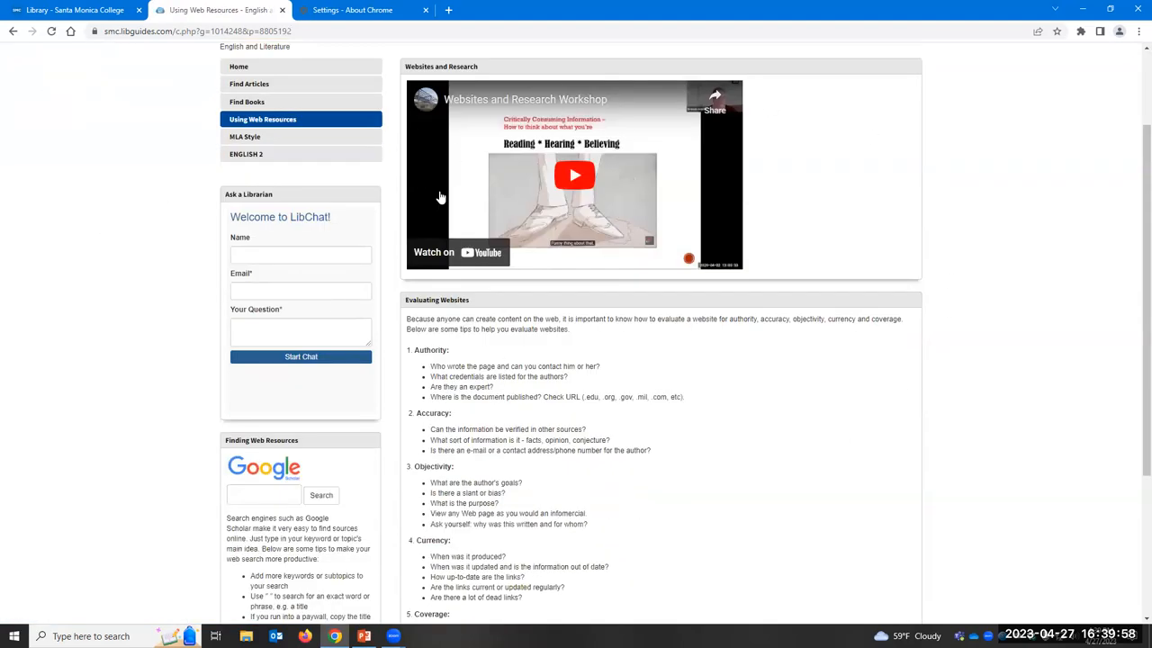
{"action": "mouse_move", "coordinate": [886, 406]}
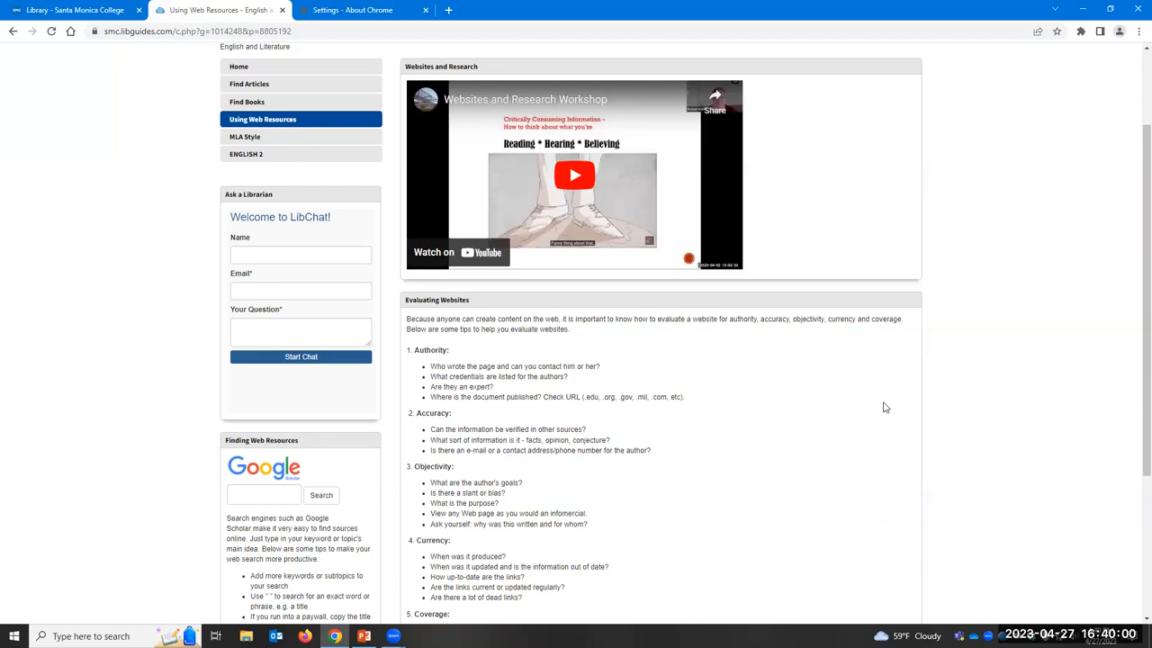
{"action": "scroll", "scroll_direction": "down", "scroll_amount": 3}
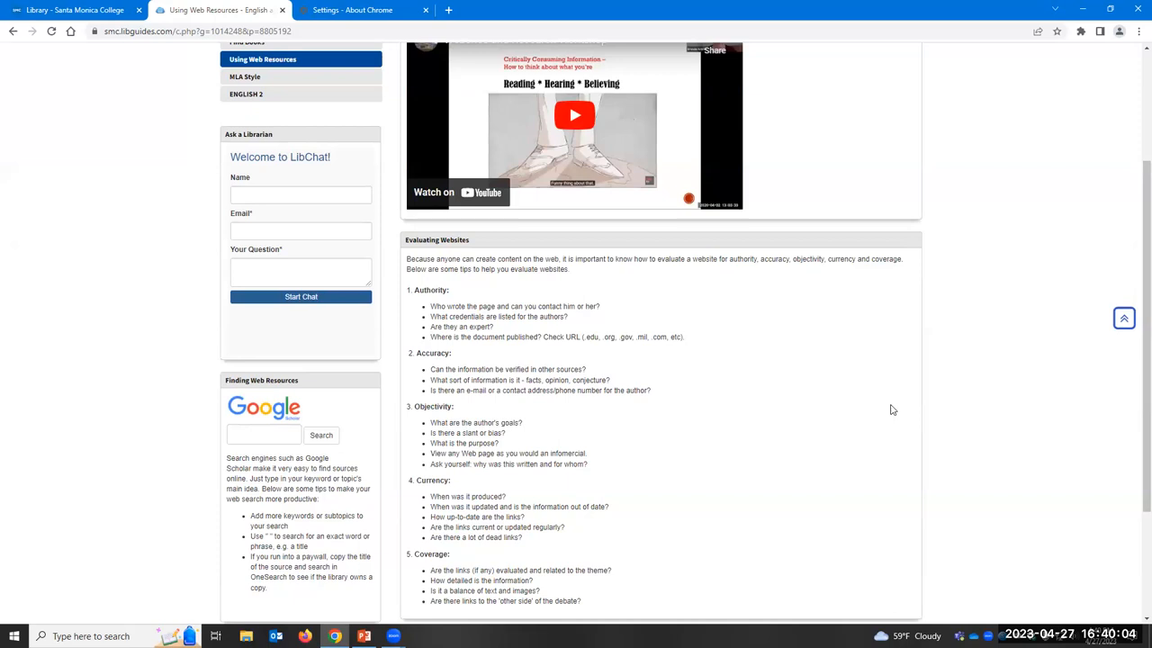
{"action": "scroll", "scroll_direction": "down", "scroll_amount": 3}
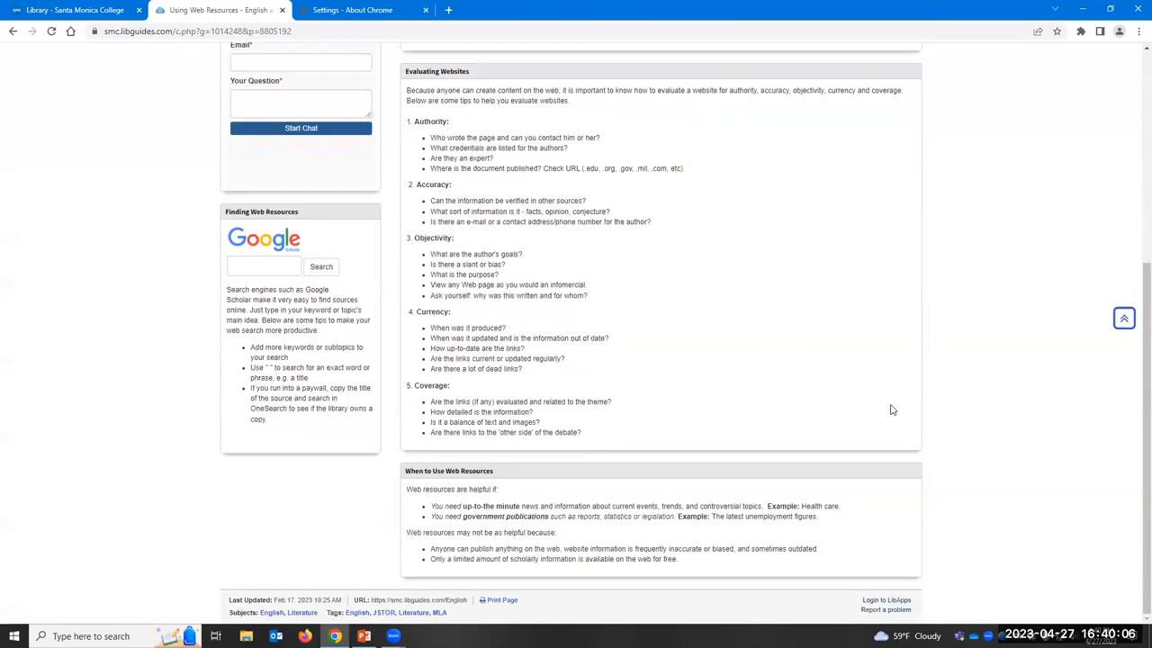
{"action": "scroll", "scroll_direction": "up", "scroll_amount": 3}
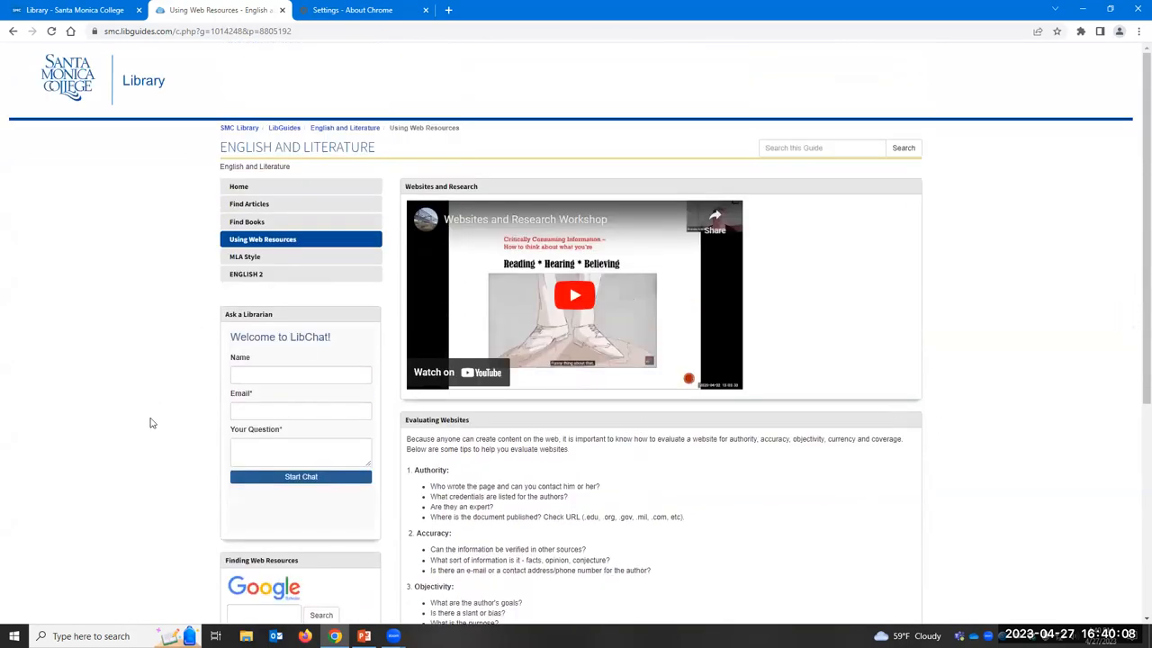
{"action": "mouse_move", "coordinate": [320, 328]}
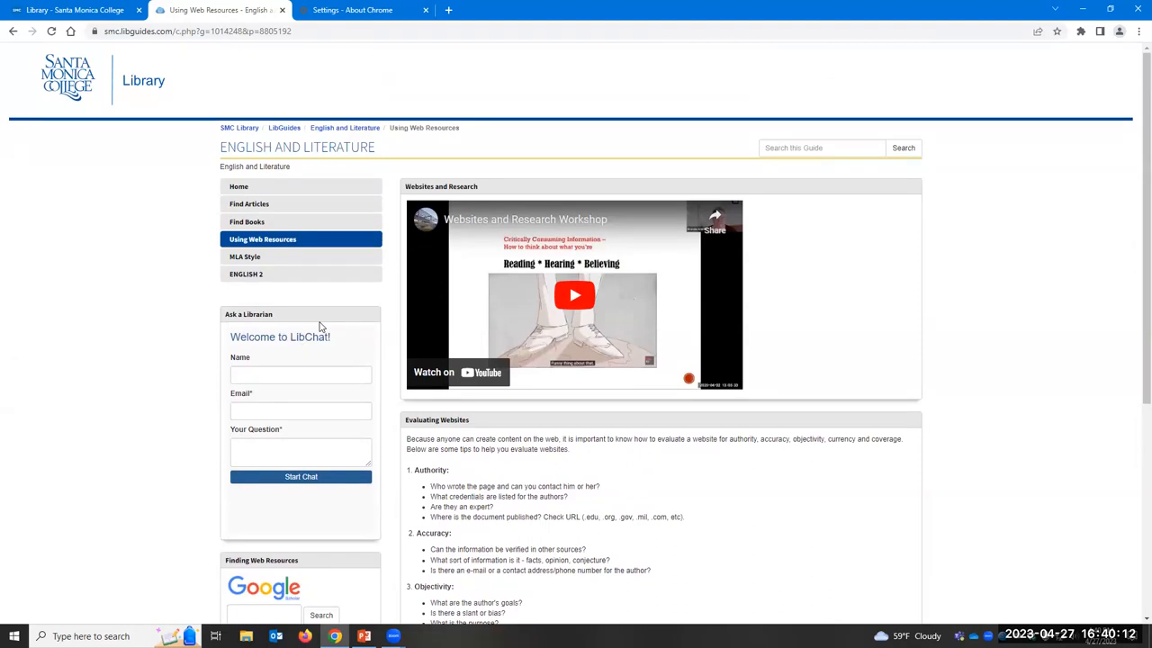
{"action": "mouse_move", "coordinate": [180, 367]}
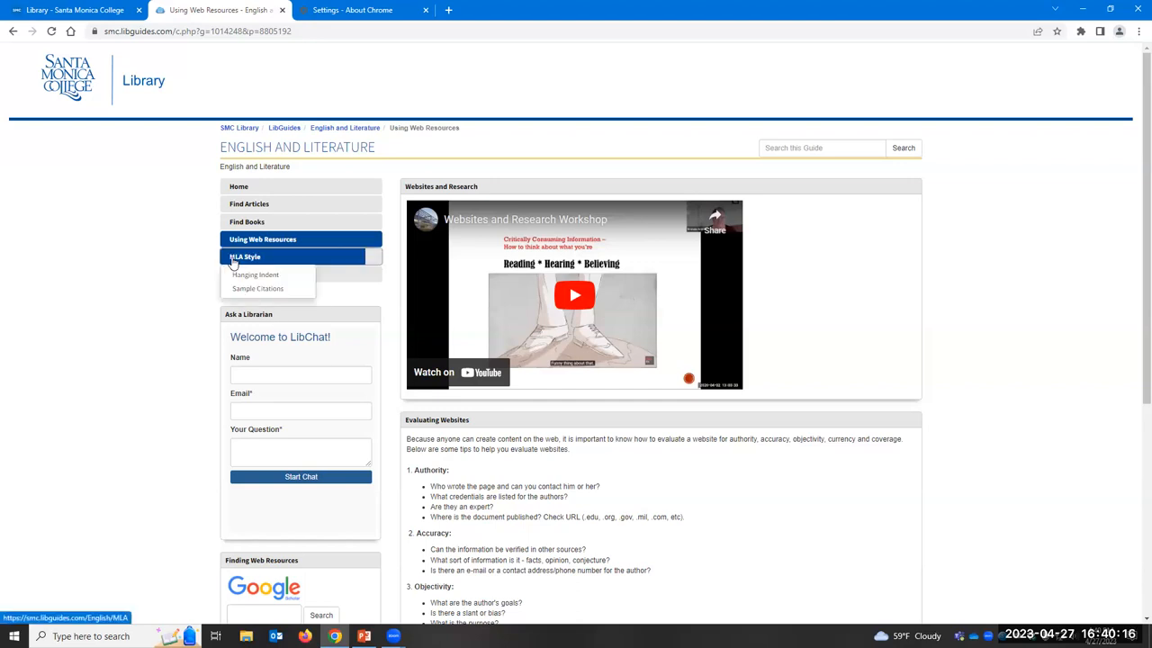
Step: View the MLA Style page with its MLA Citation Workshop video, handbook and formatting links
{"action": "left_click", "coordinate": [244, 255]}
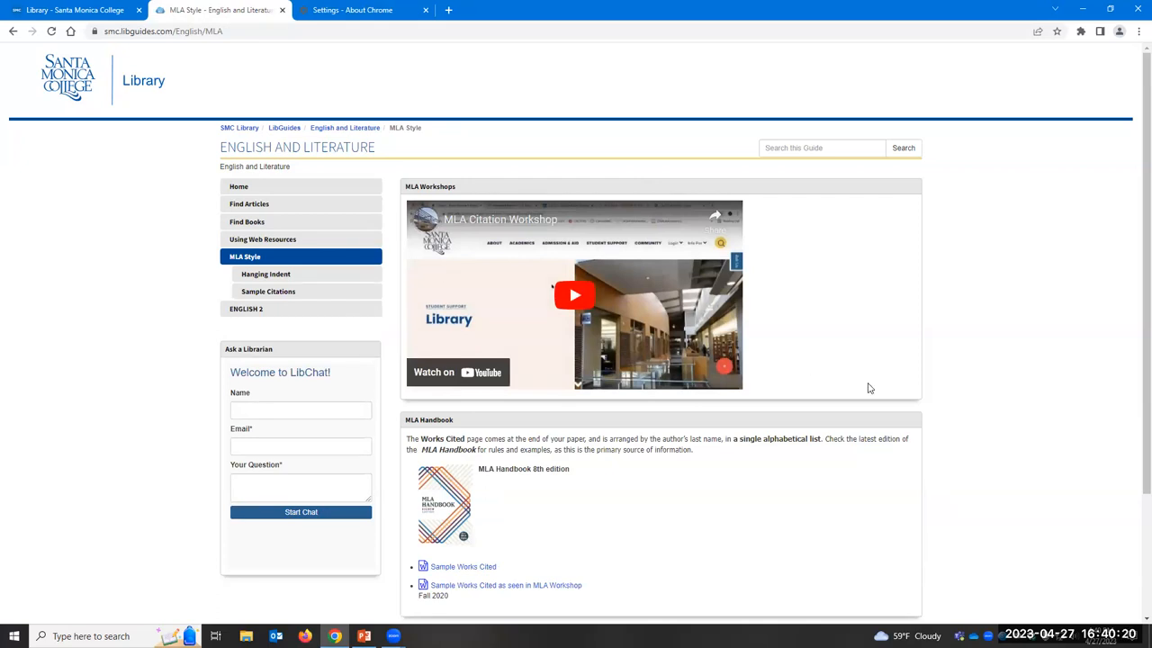
{"action": "scroll", "scroll_direction": "down", "scroll_amount": 3}
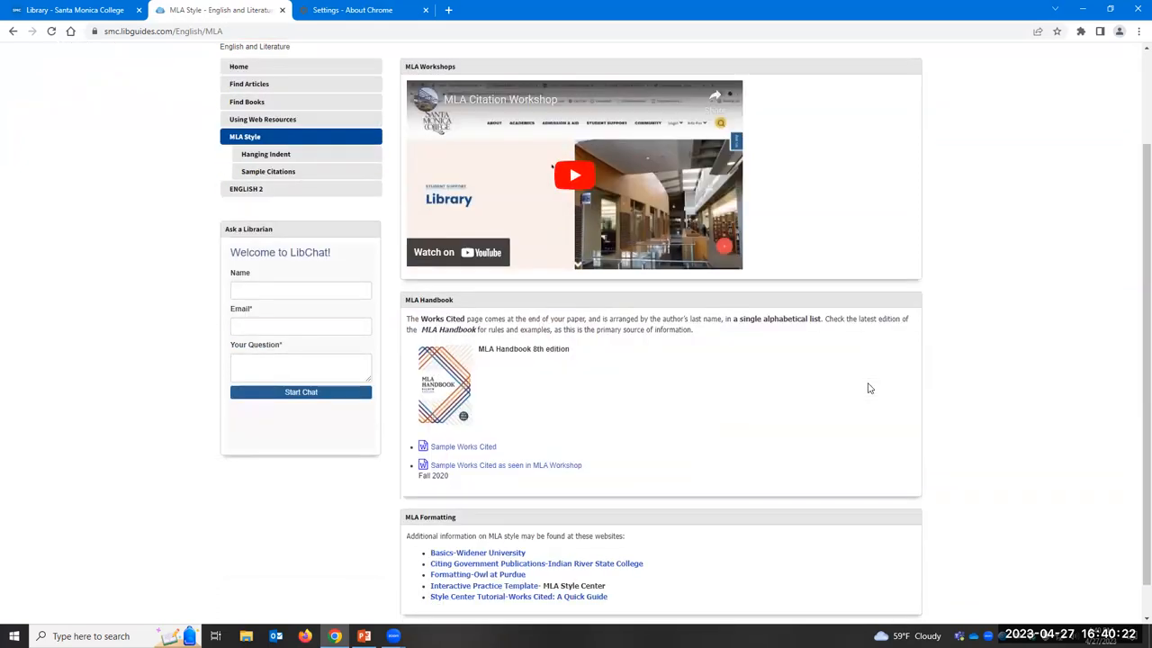
{"action": "scroll", "scroll_direction": "down", "scroll_amount": 3}
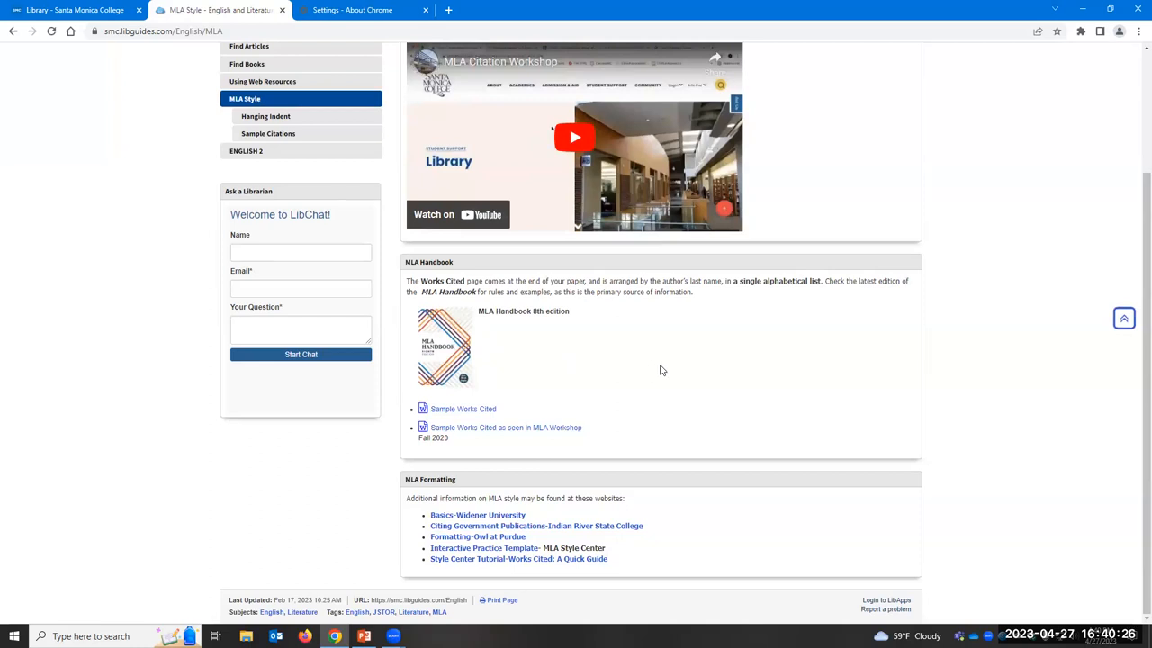
{"action": "mouse_move", "coordinate": [601, 389]}
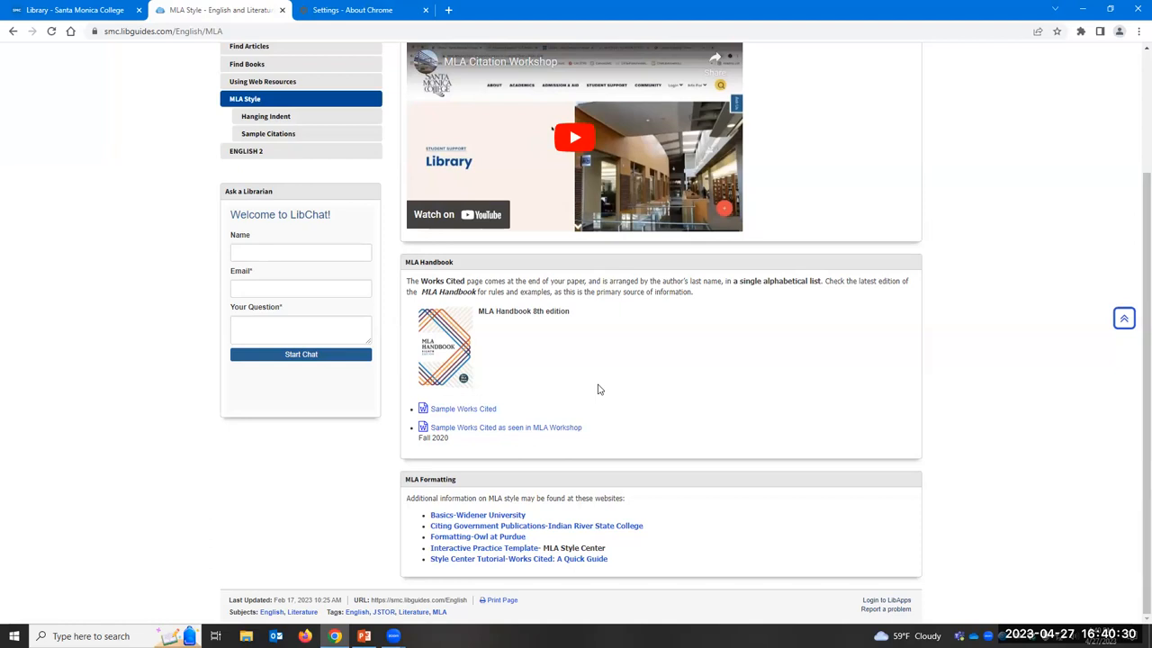
{"action": "mouse_move", "coordinate": [462, 409]}
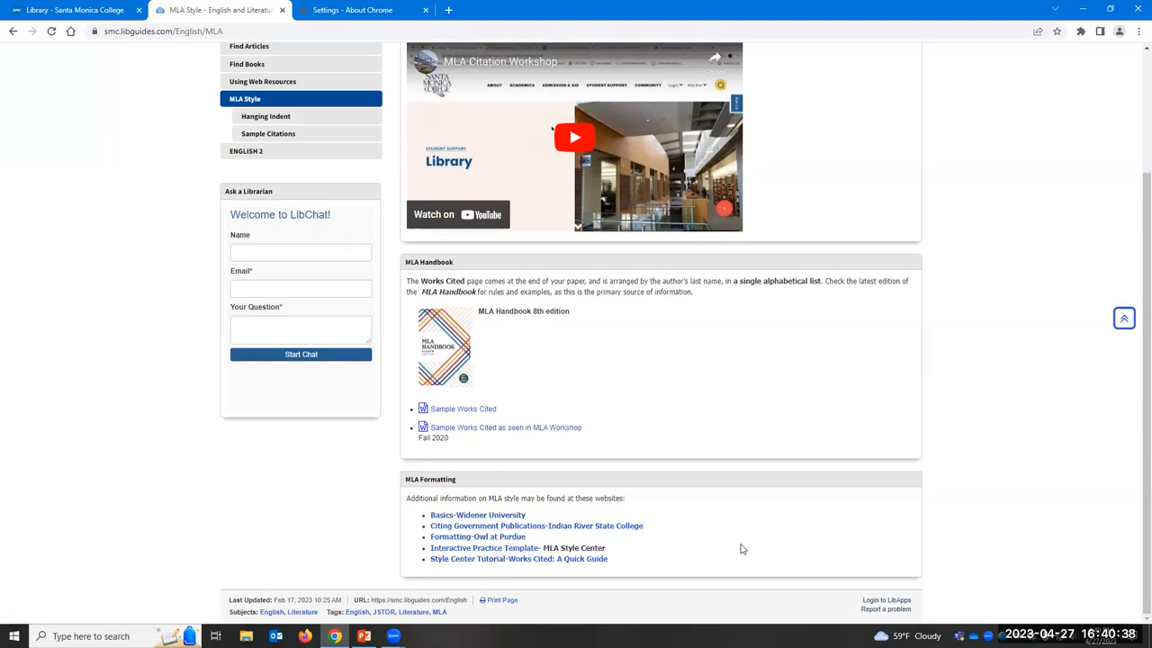
{"action": "scroll", "scroll_direction": "up", "scroll_amount": 3}
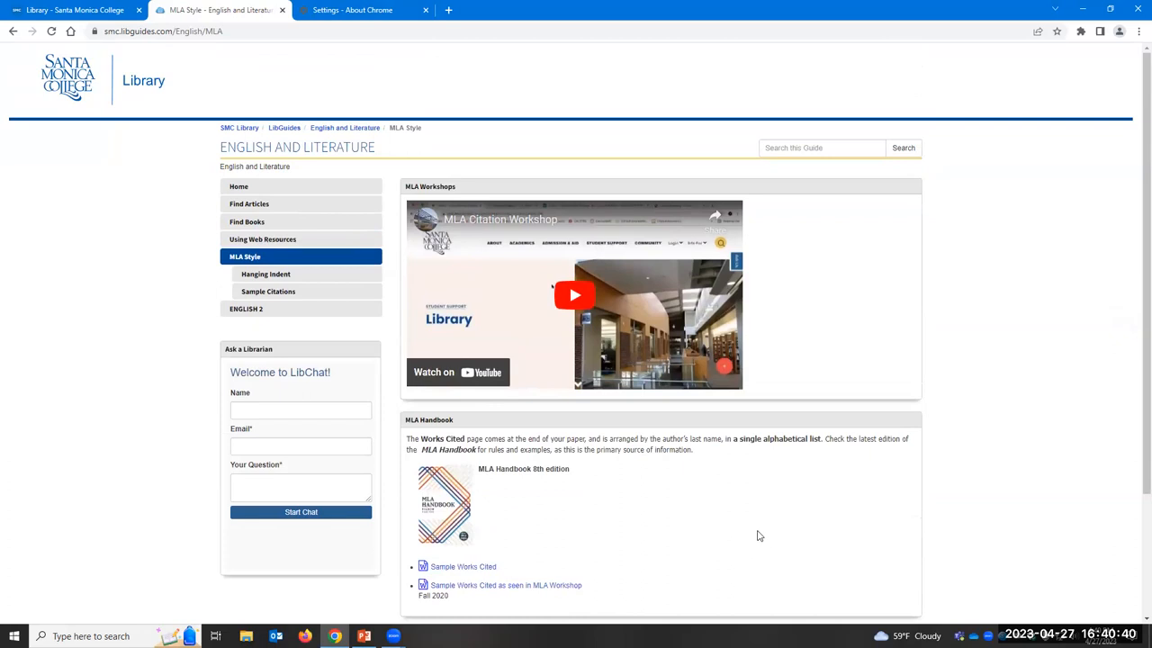
{"action": "mouse_move", "coordinate": [676, 94]}
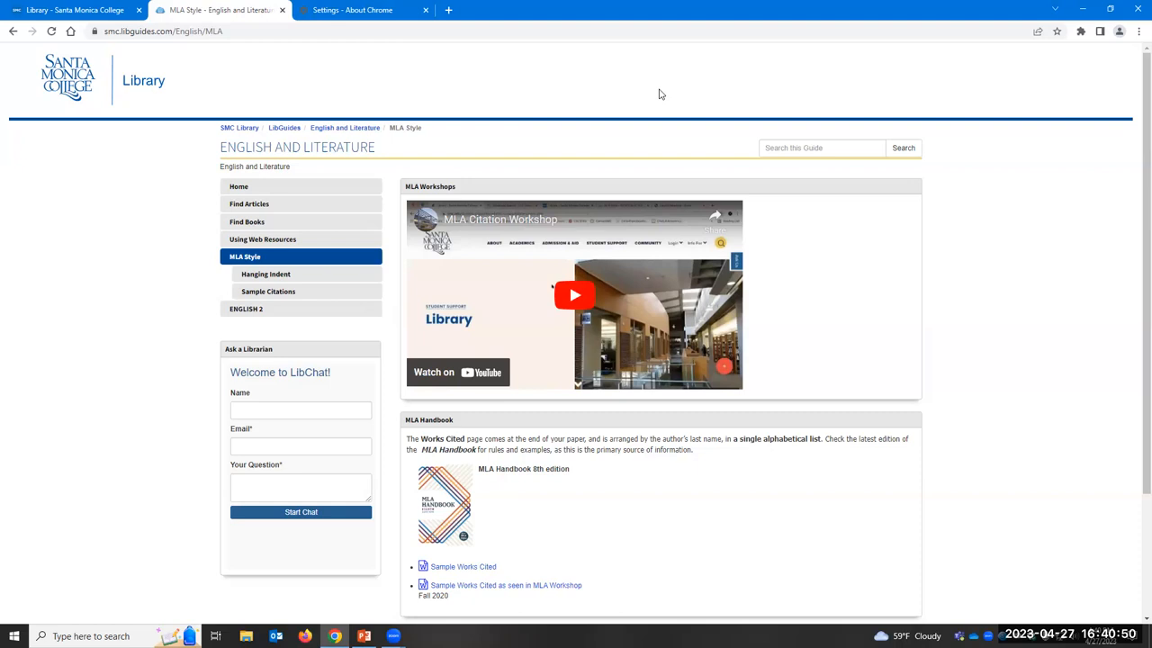
{"action": "mouse_move", "coordinate": [587, 83]}
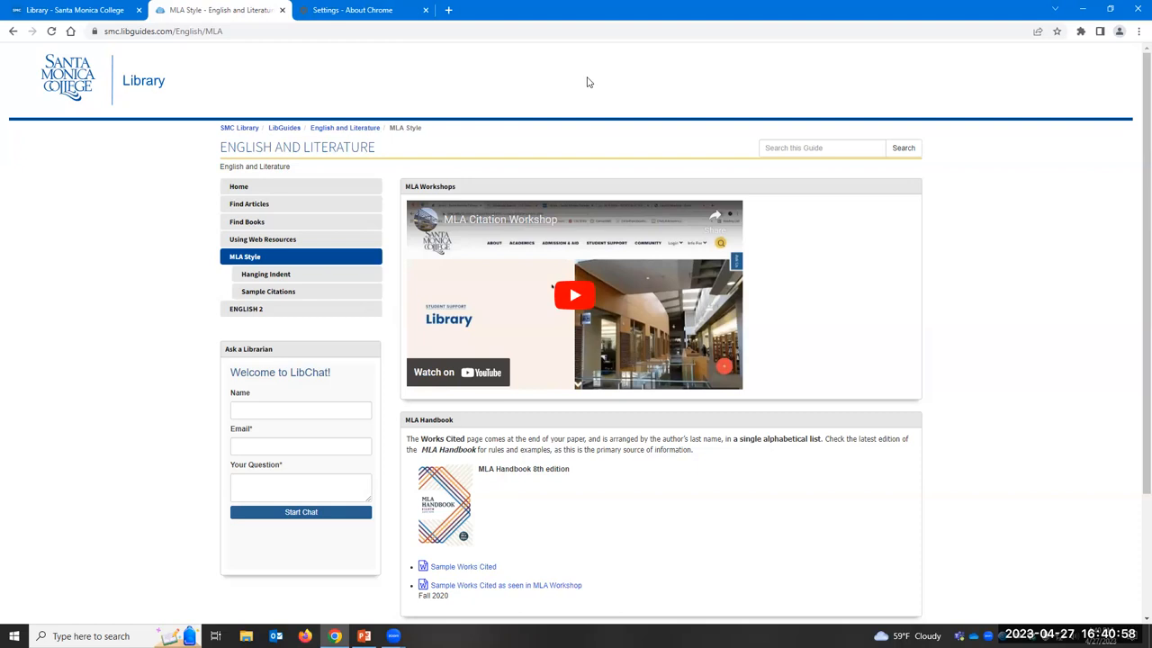
{"action": "mouse_move", "coordinate": [126, 50]}
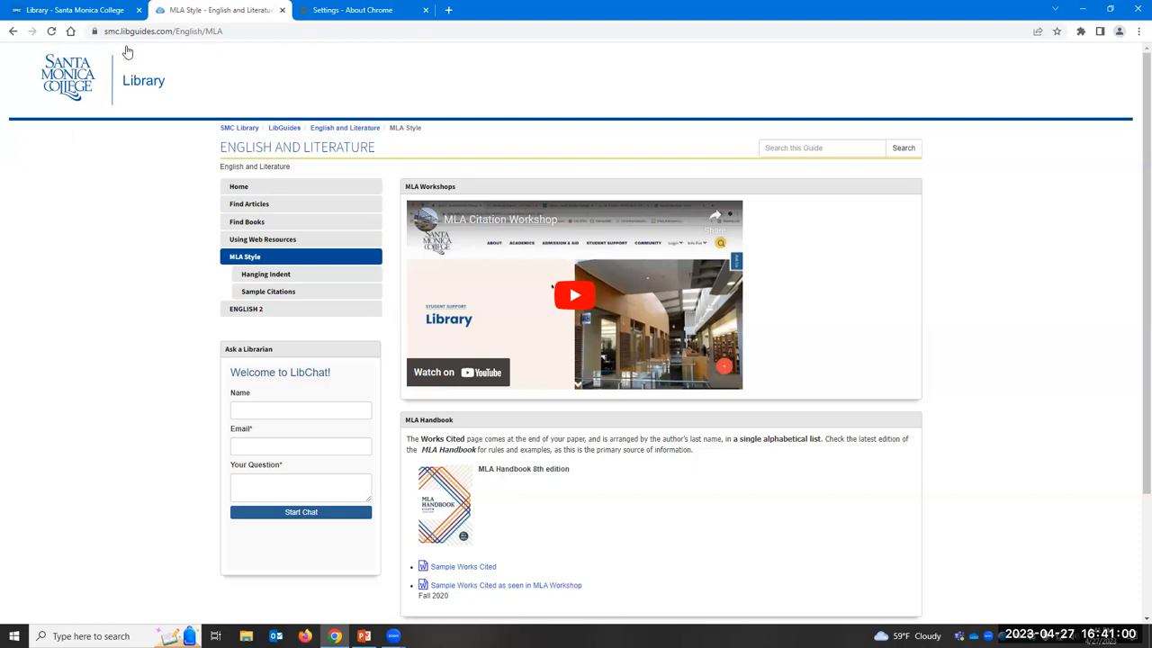